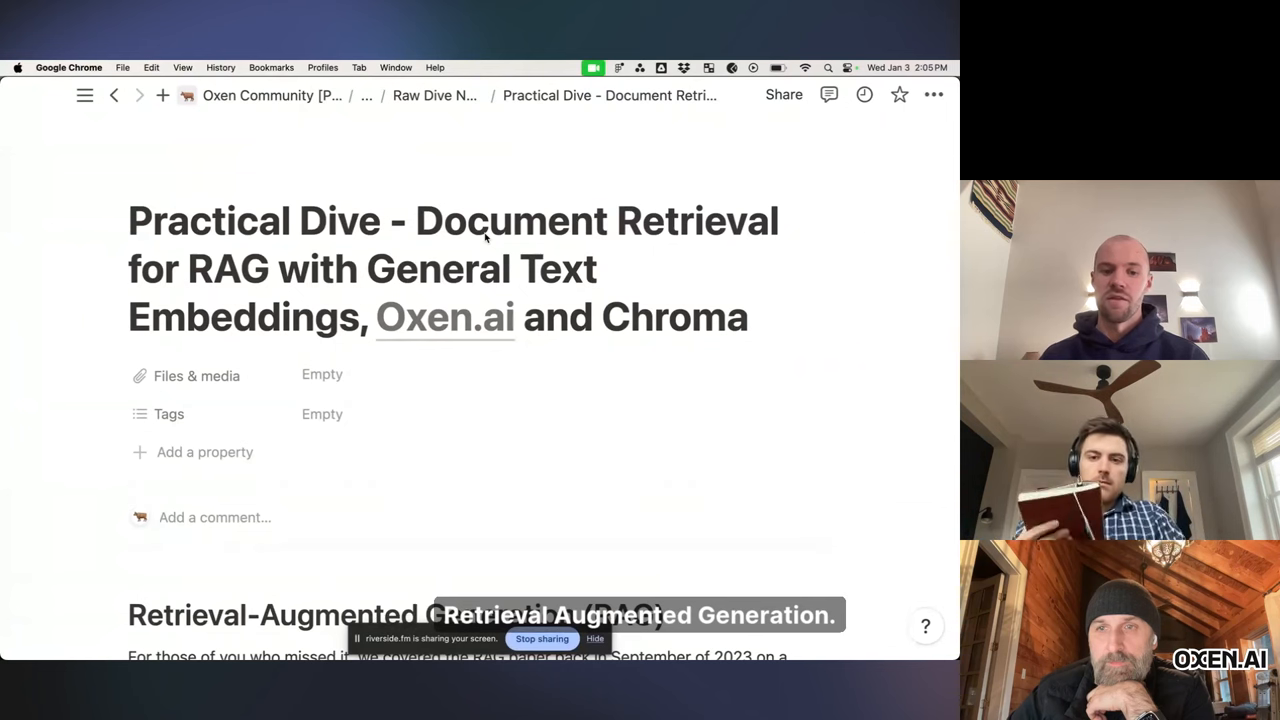
Step: Scroll from the page title through the RAG background to 'What are we building?'
{"action": "scroll", "scroll_direction": "down", "scroll_amount": 3}
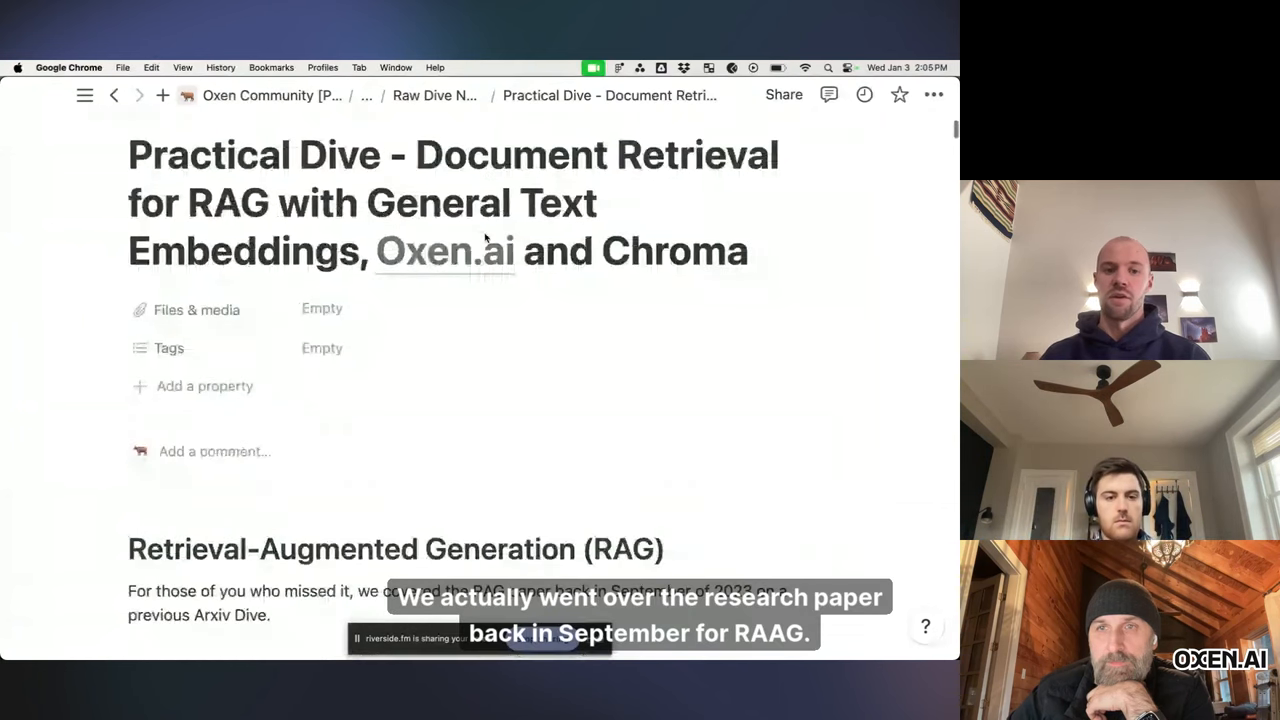
{"action": "scroll", "scroll_direction": "down", "scroll_amount": 3}
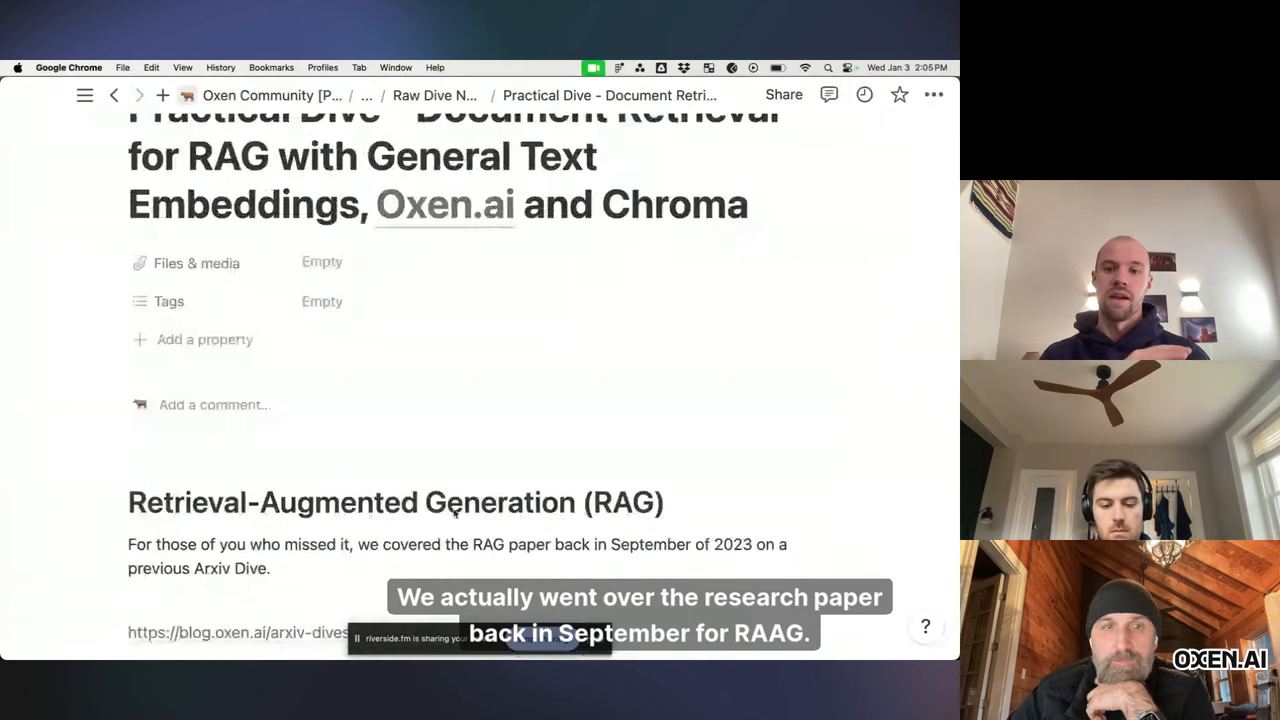
{"action": "scroll", "scroll_direction": "down", "scroll_amount": 3}
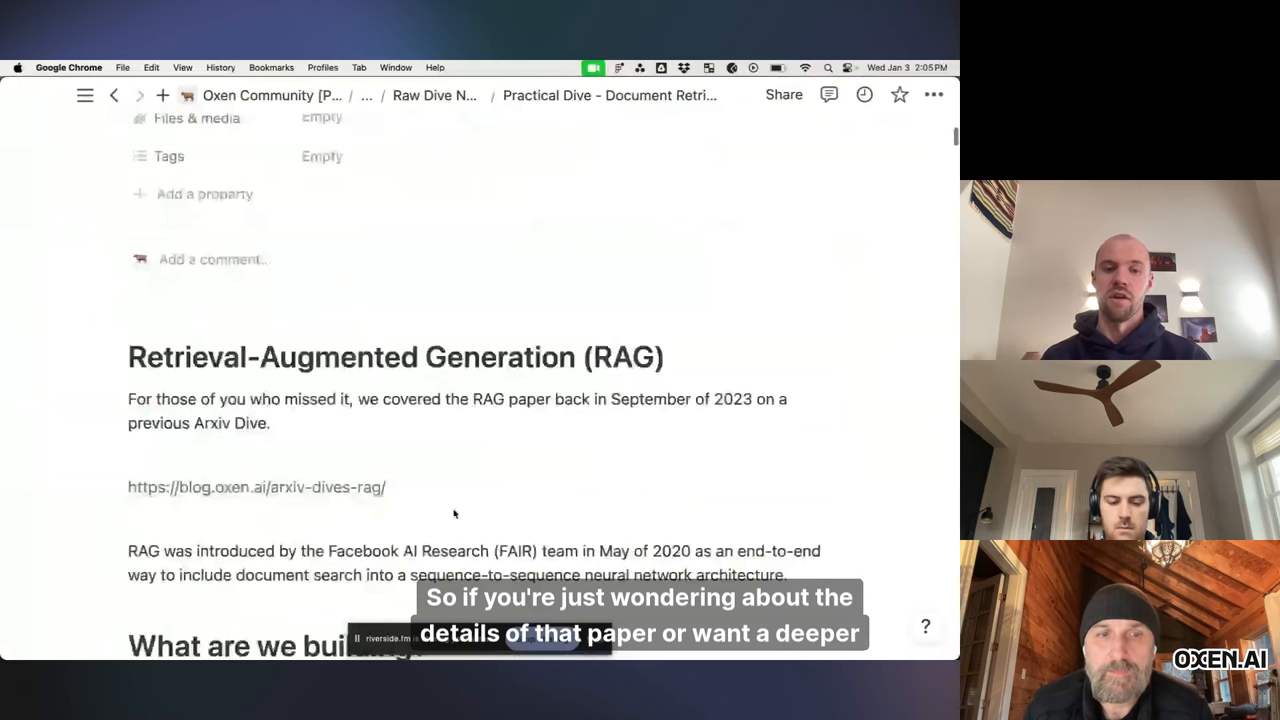
{"action": "scroll", "scroll_direction": "down", "scroll_amount": 3}
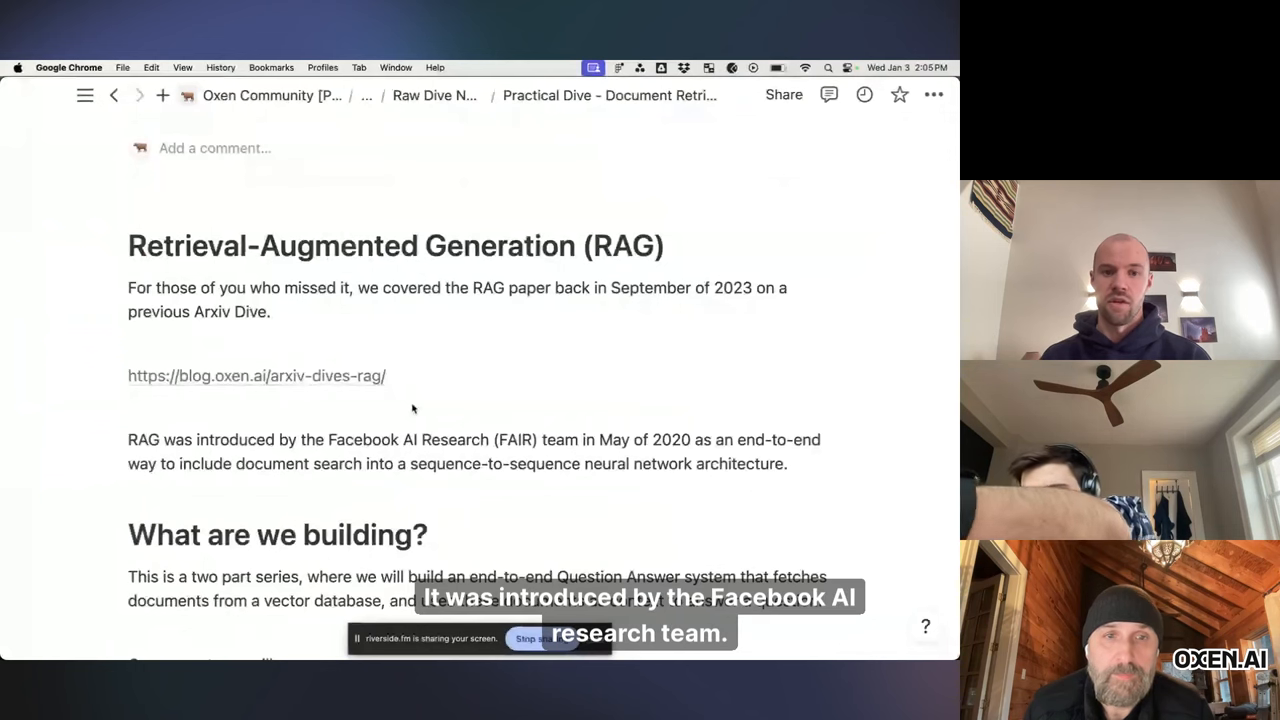
{"action": "scroll", "scroll_direction": "down", "scroll_amount": 3}
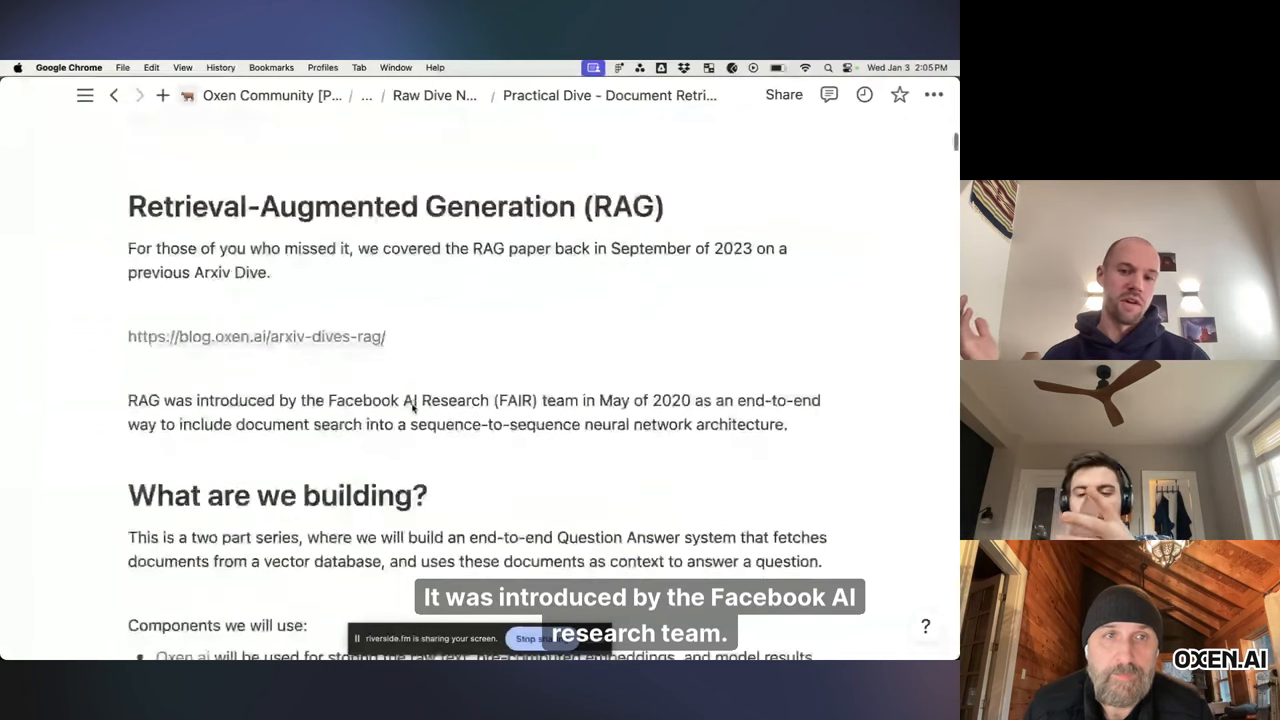
{"action": "scroll", "scroll_direction": "down", "scroll_amount": 3}
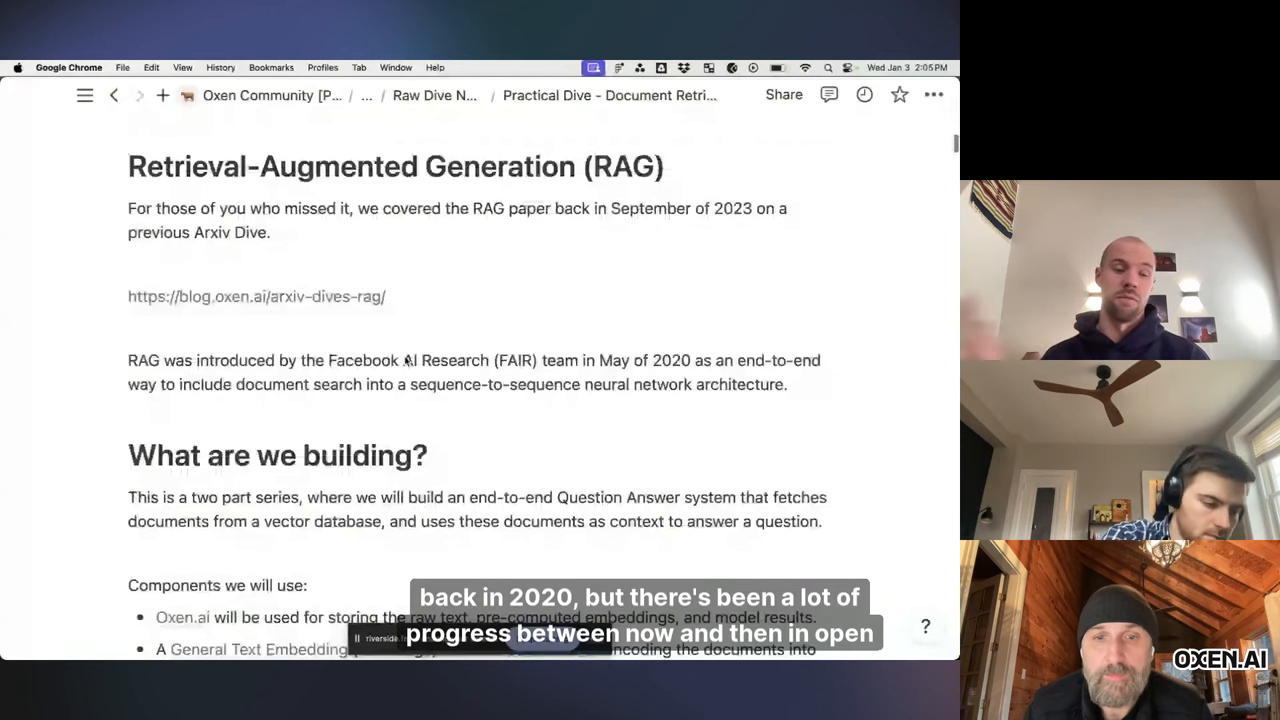
{"action": "scroll", "scroll_direction": "down", "scroll_amount": 3}
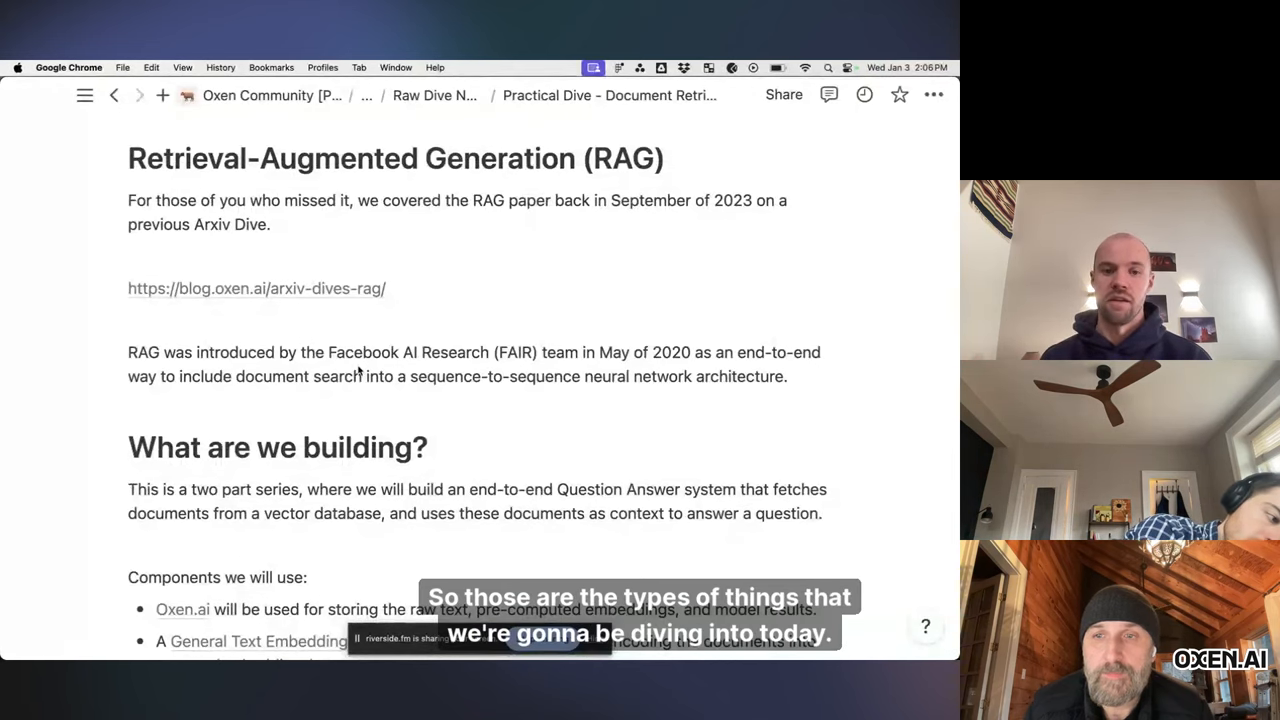
{"action": "scroll", "scroll_direction": "down", "scroll_amount": 3}
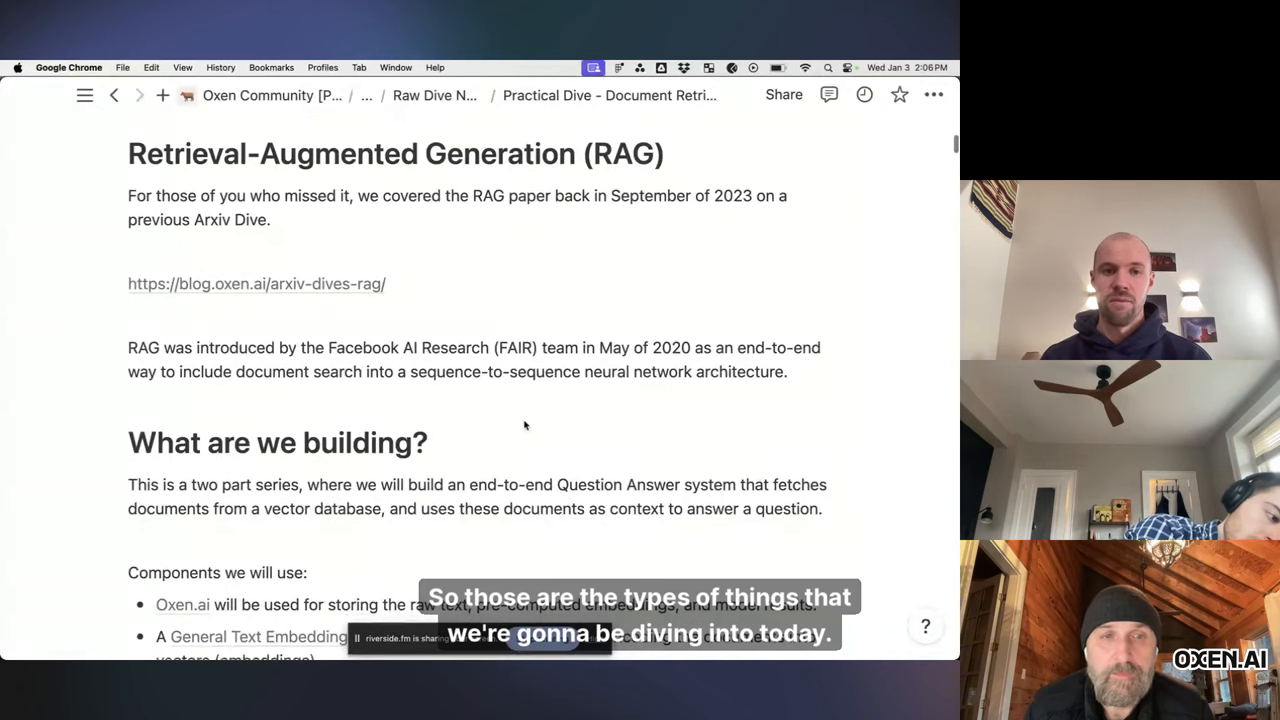
Step: Scroll through the 'Components we will use' list toward the End-To-End Example
{"action": "scroll", "scroll_direction": "down", "scroll_amount": 3}
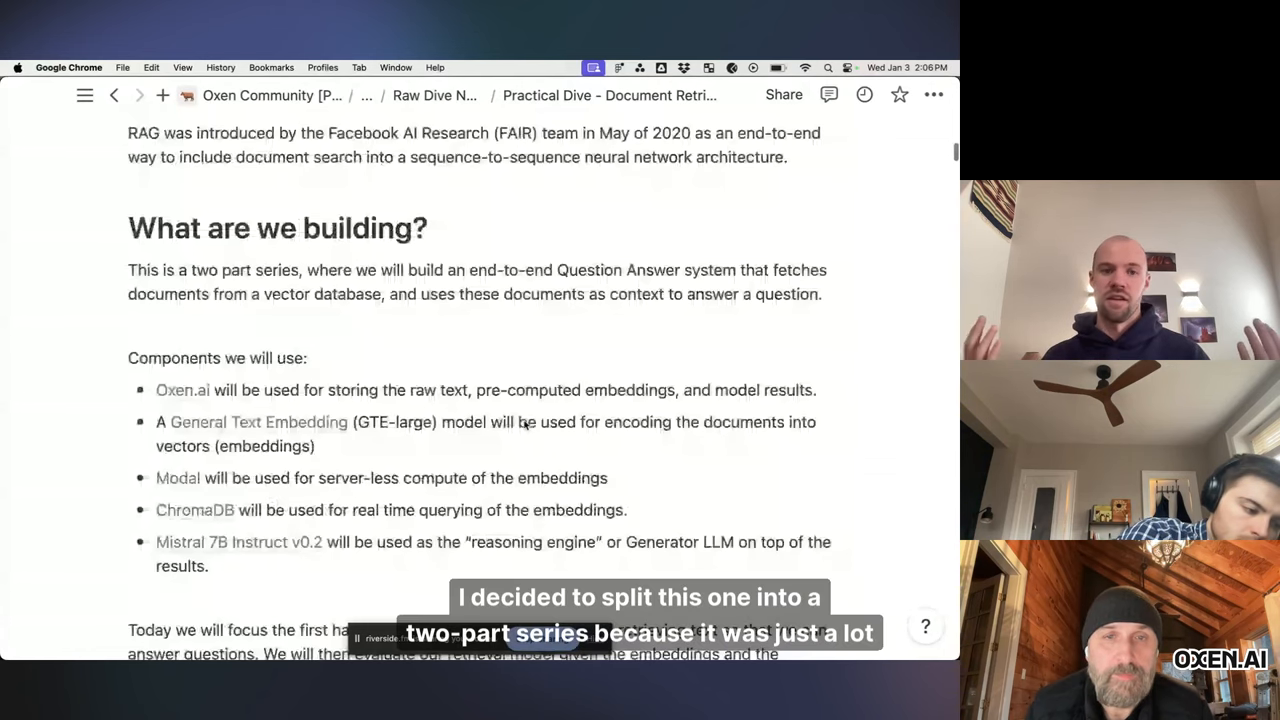
{"action": "scroll", "scroll_direction": "down", "scroll_amount": 3}
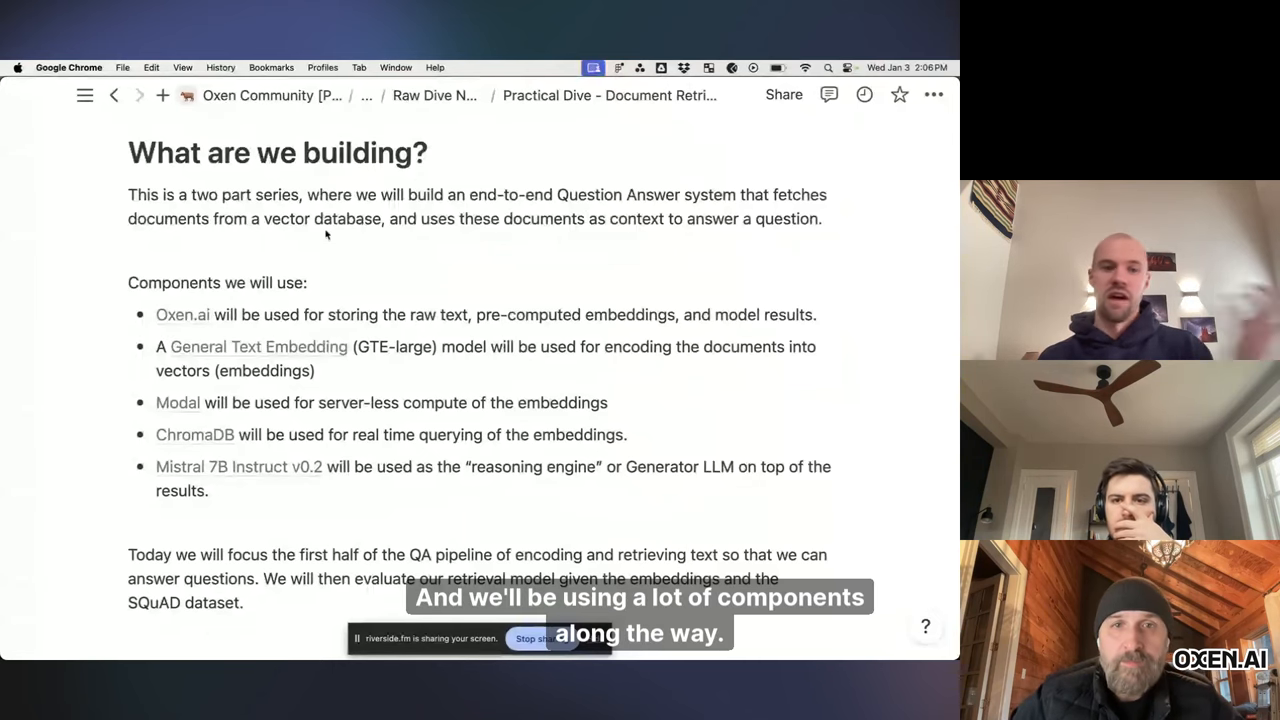
{"action": "scroll", "scroll_direction": "down", "scroll_amount": 3}
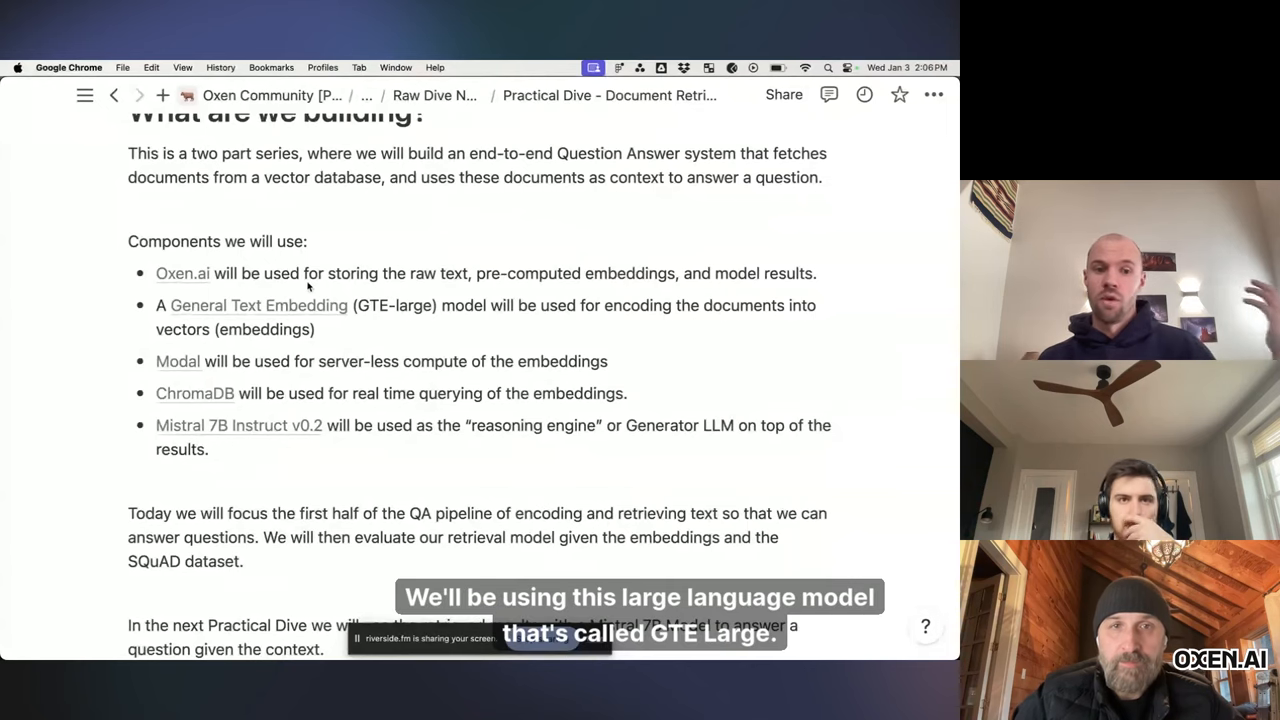
{"action": "scroll", "scroll_direction": "down", "scroll_amount": 3}
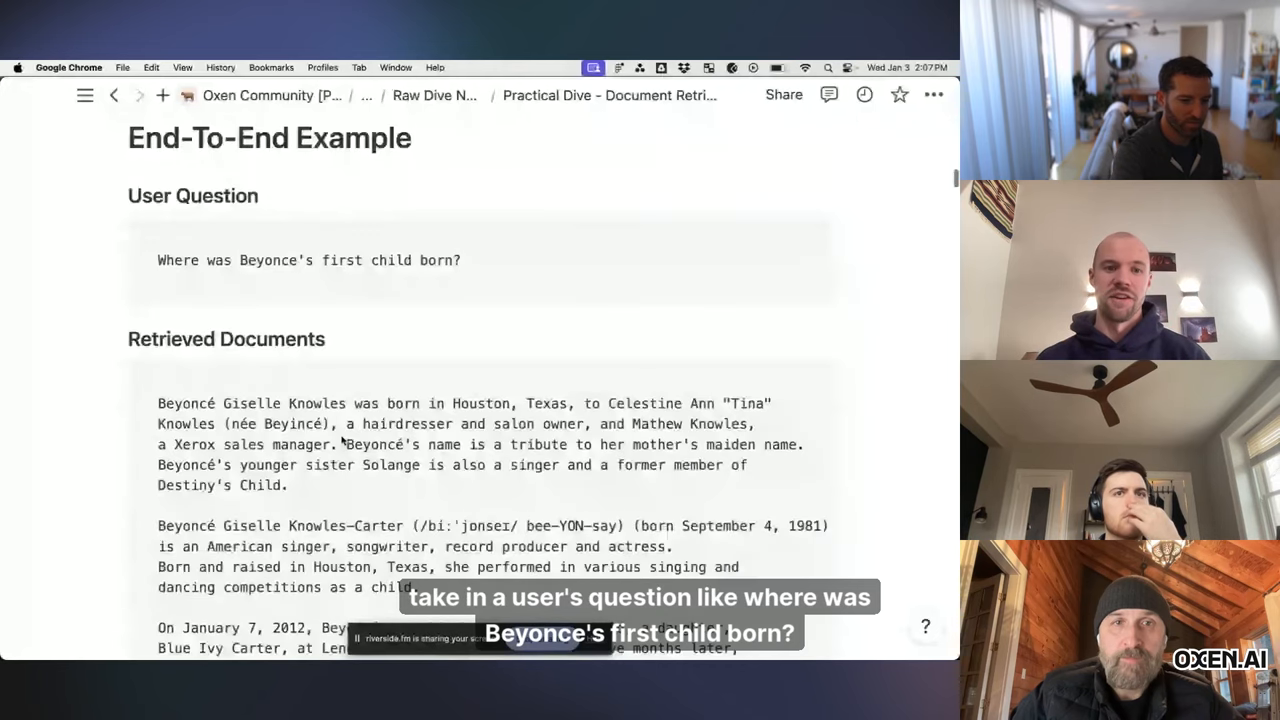
{"action": "mouse_move", "coordinate": [207, 280]}
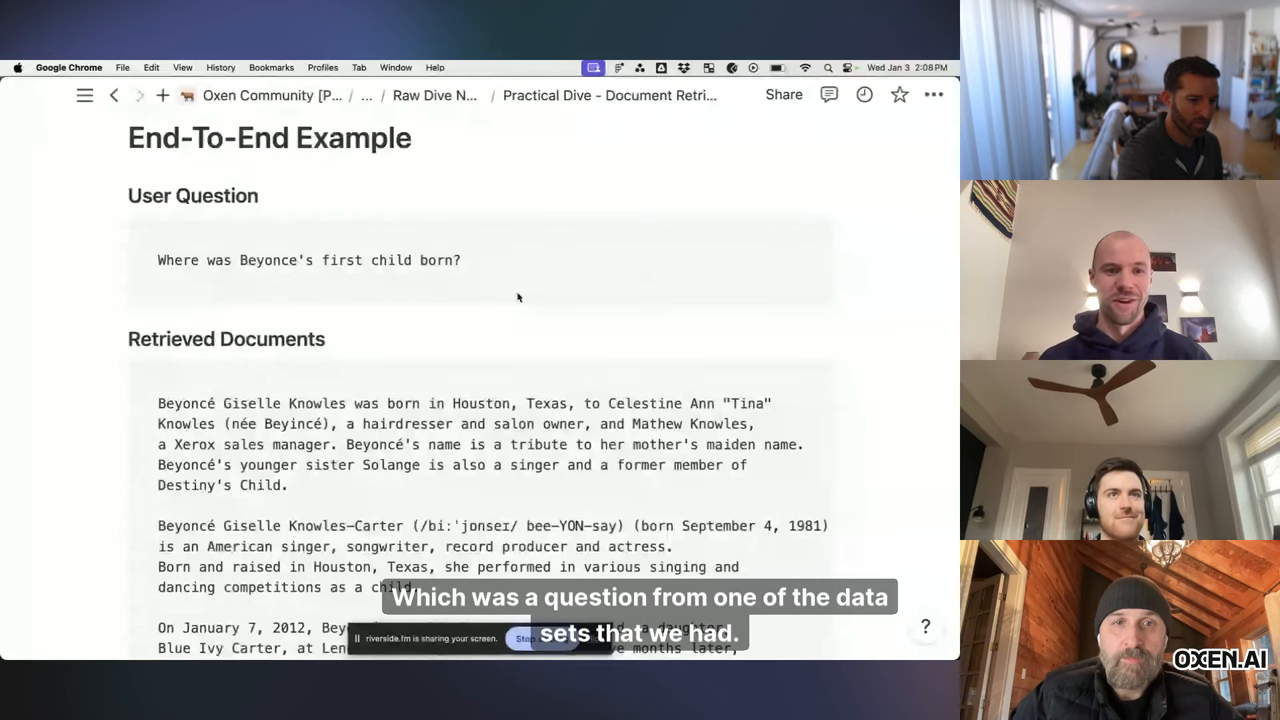
Step: Scroll past the example's question, retrieved documents and Lenox Hill Hospital answer to Why RAG?
{"action": "scroll", "scroll_direction": "down", "scroll_amount": 3}
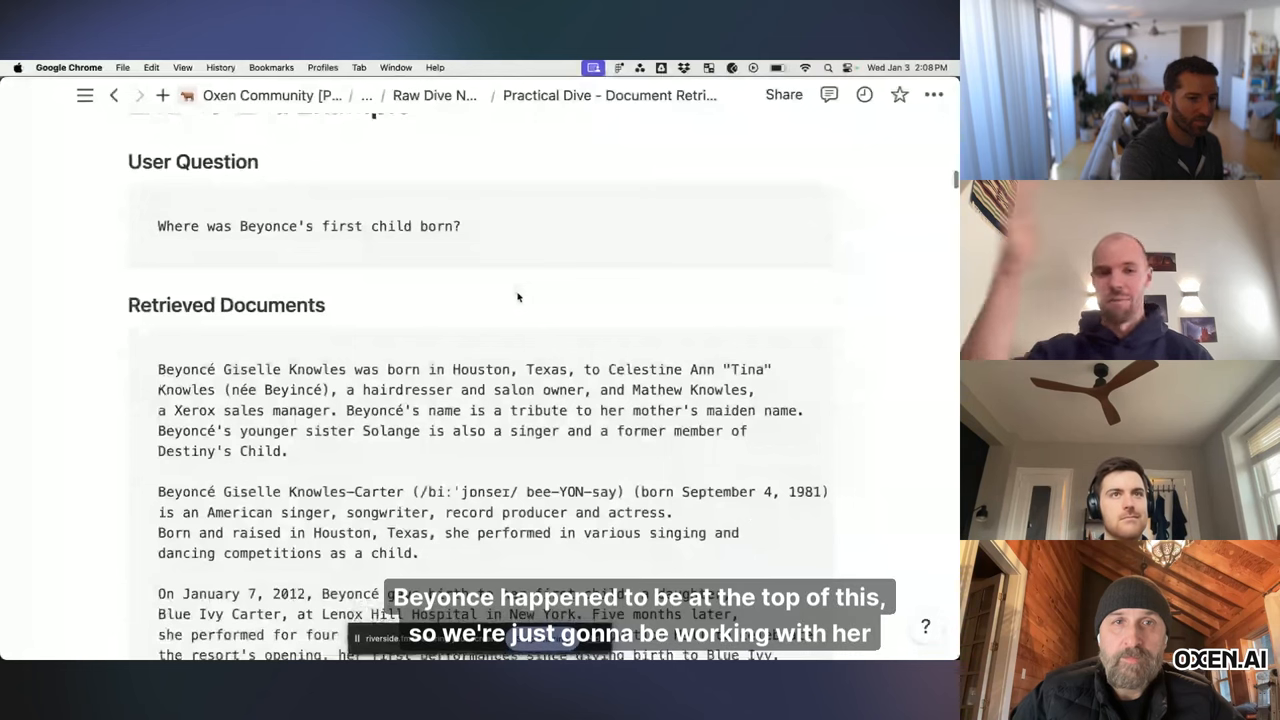
{"action": "scroll", "scroll_direction": "down", "scroll_amount": 3}
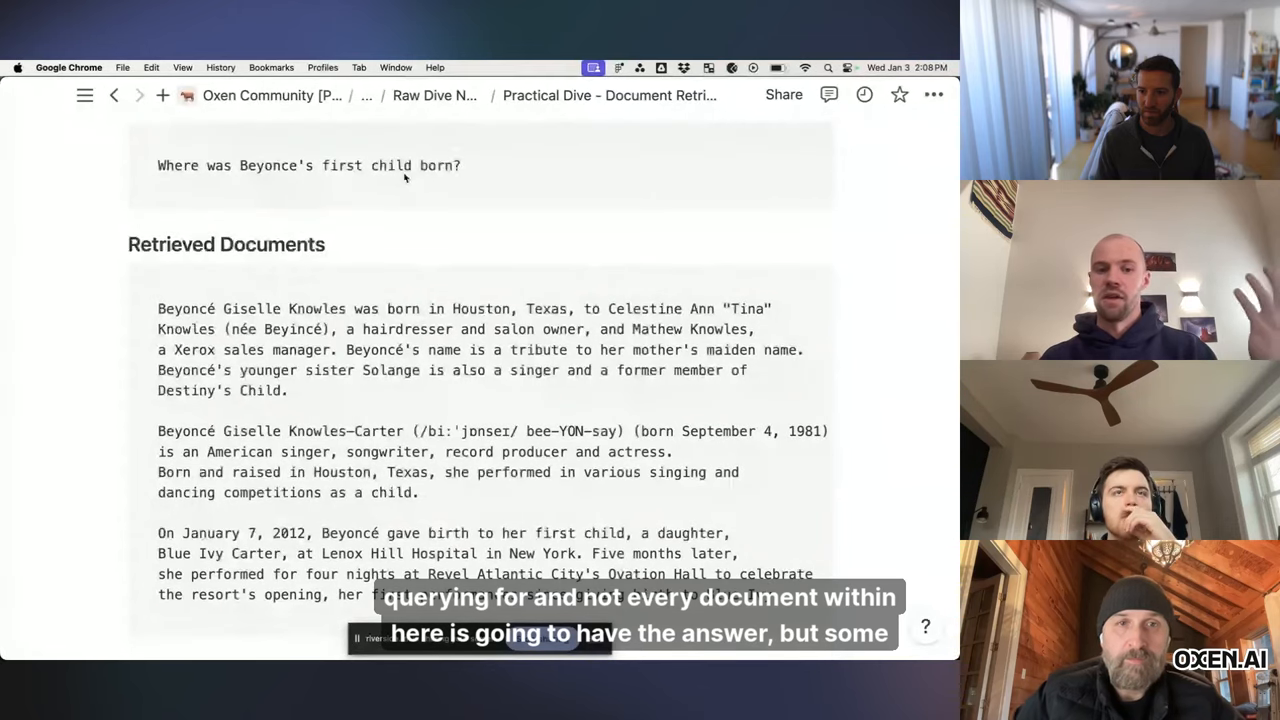
{"action": "scroll", "scroll_direction": "down", "scroll_amount": 3}
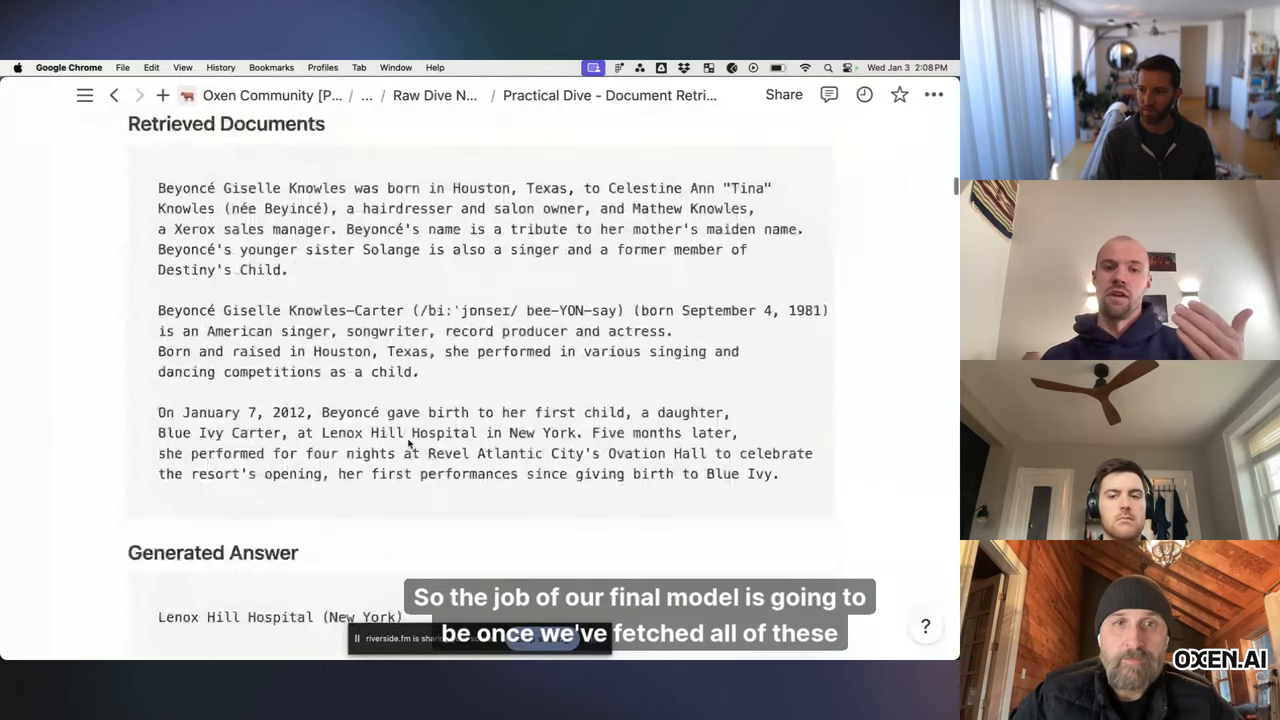
{"action": "scroll", "scroll_direction": "down", "scroll_amount": 3}
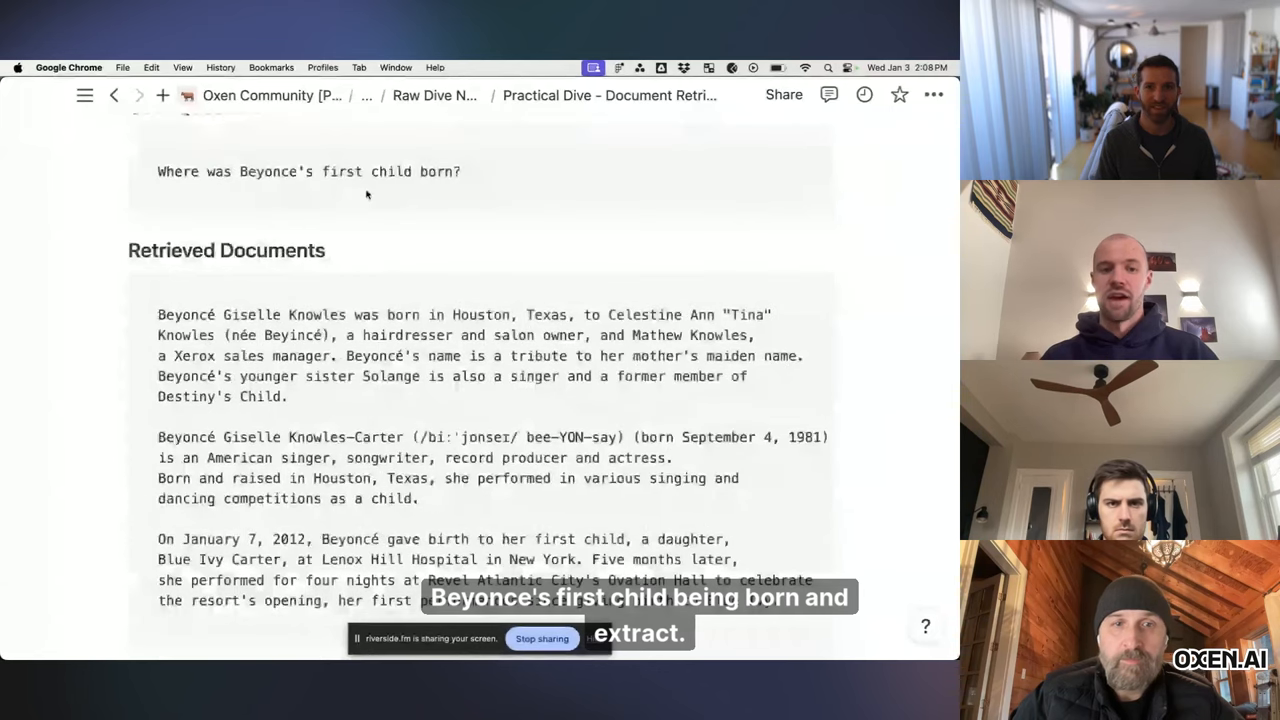
{"action": "scroll", "scroll_direction": "down", "scroll_amount": 3}
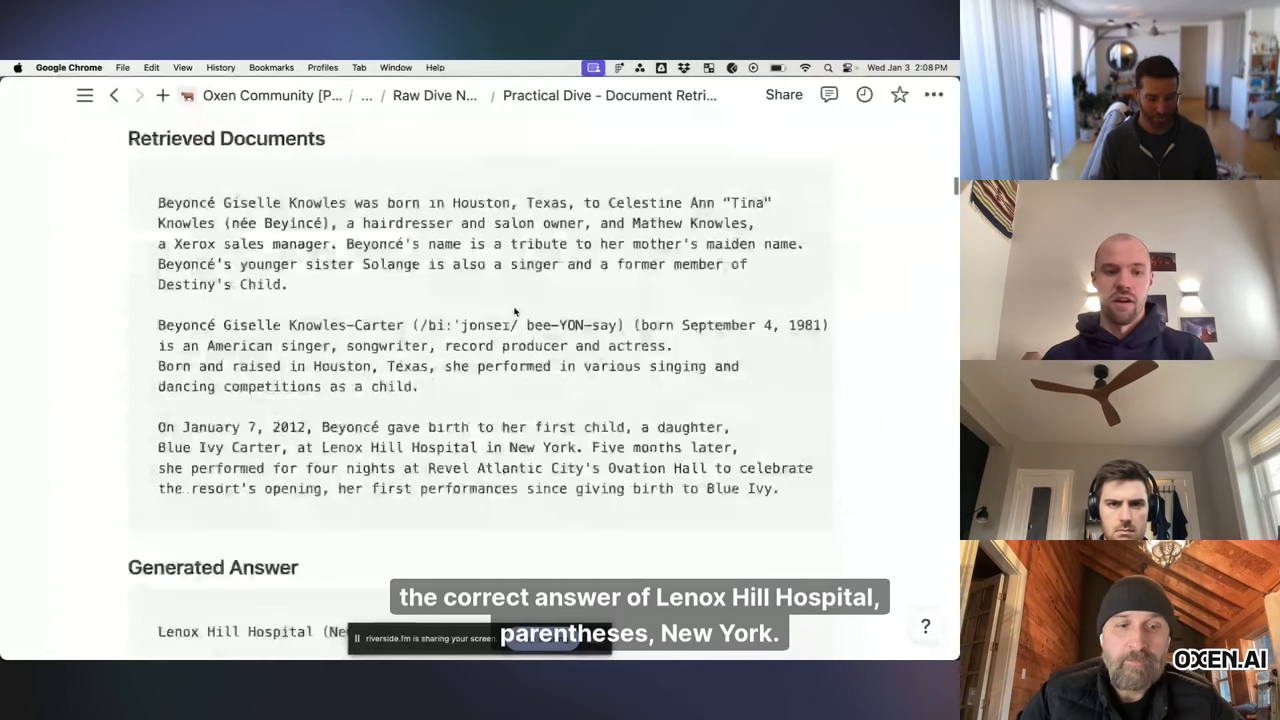
{"action": "scroll", "scroll_direction": "down", "scroll_amount": 3}
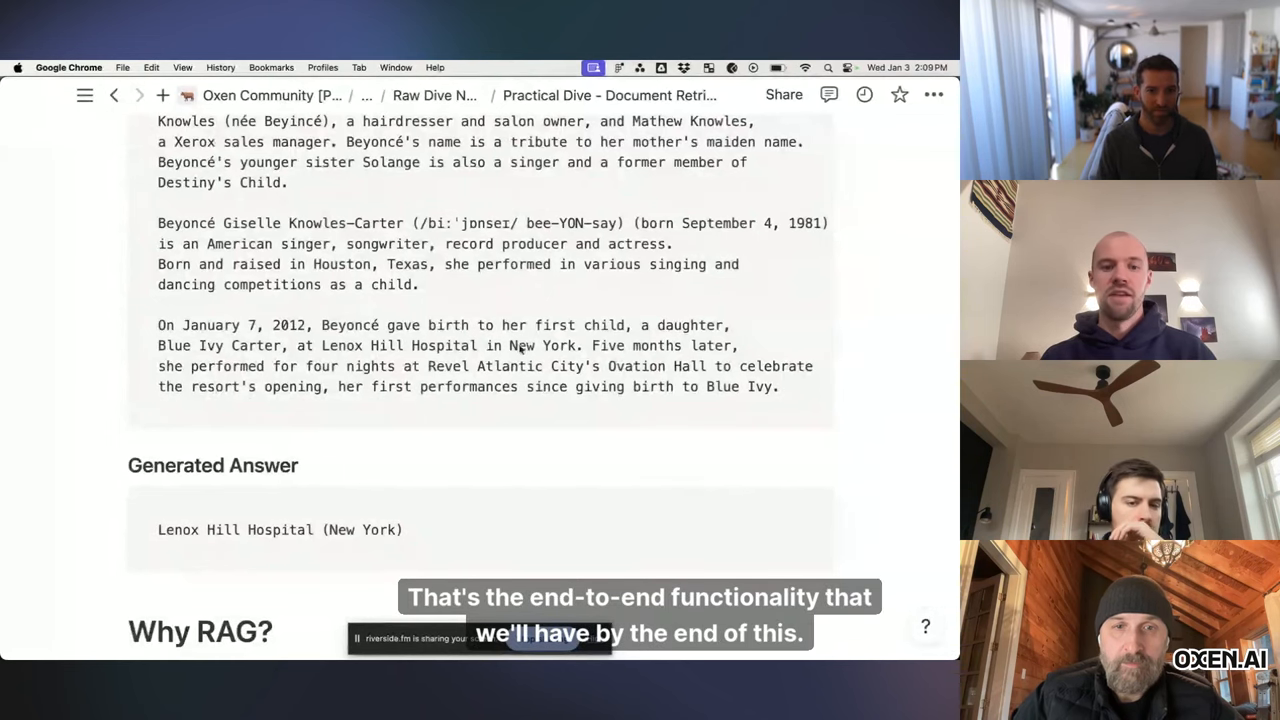
{"action": "scroll", "scroll_direction": "down", "scroll_amount": 3}
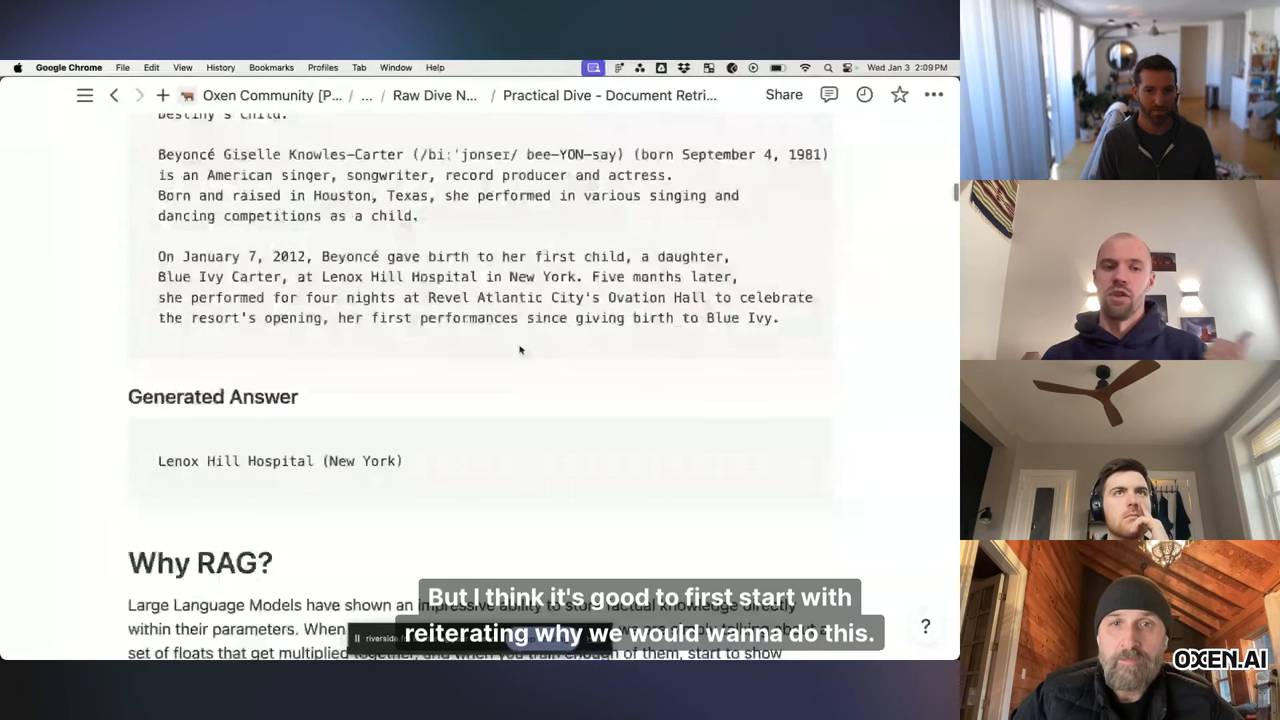
Step: Scroll past the static-parameters problem to the 'training compresses the internet' diagram
{"action": "scroll", "scroll_direction": "down", "scroll_amount": 3}
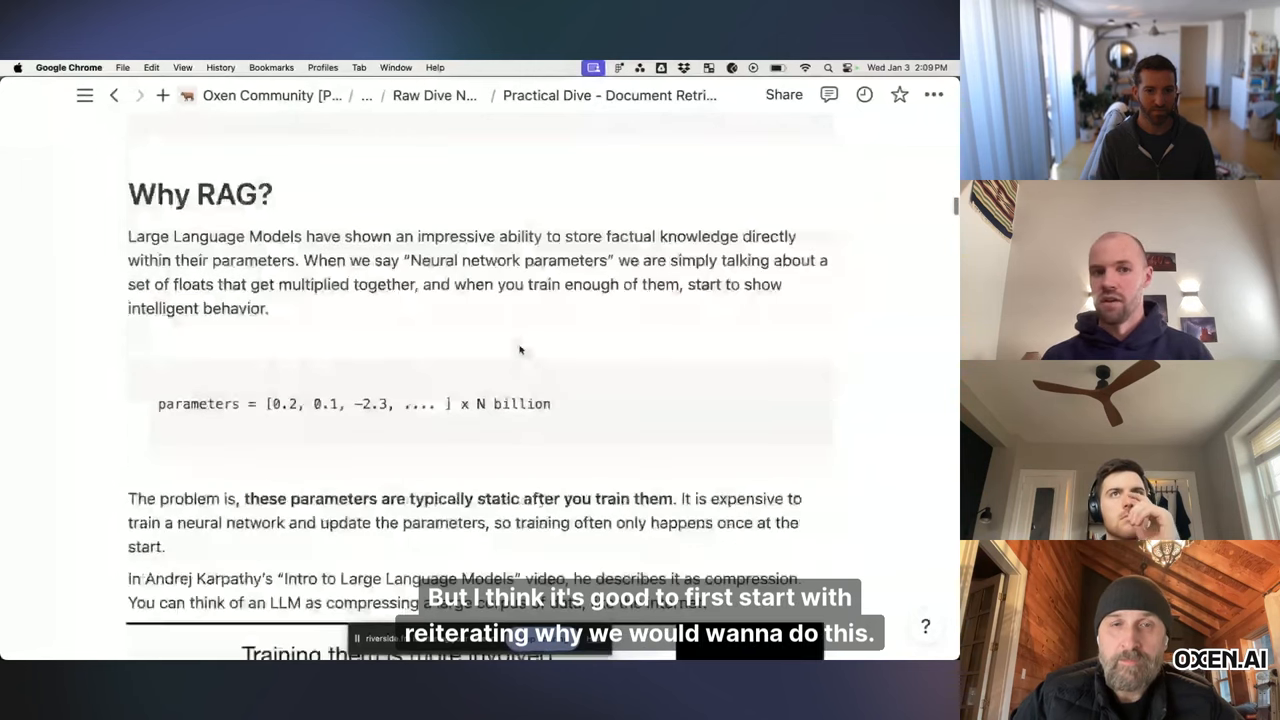
{"action": "scroll", "scroll_direction": "down", "scroll_amount": 3}
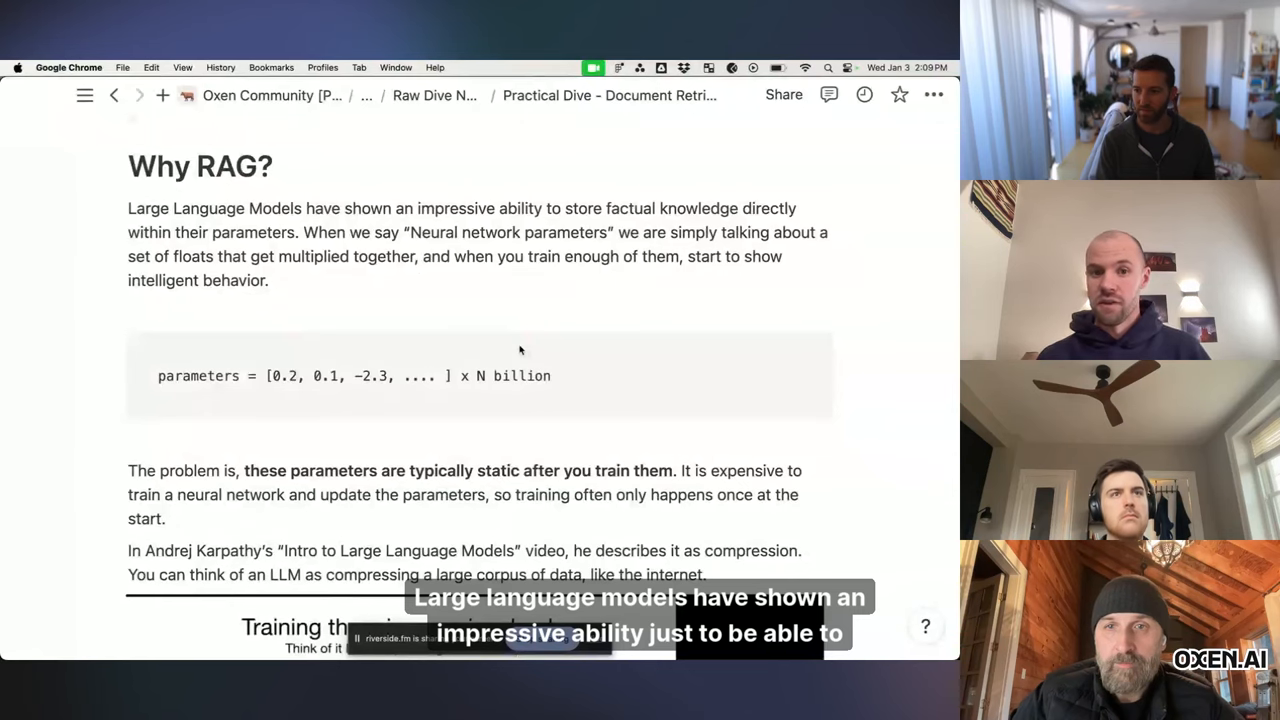
{"action": "mouse_move", "coordinate": [514, 421]}
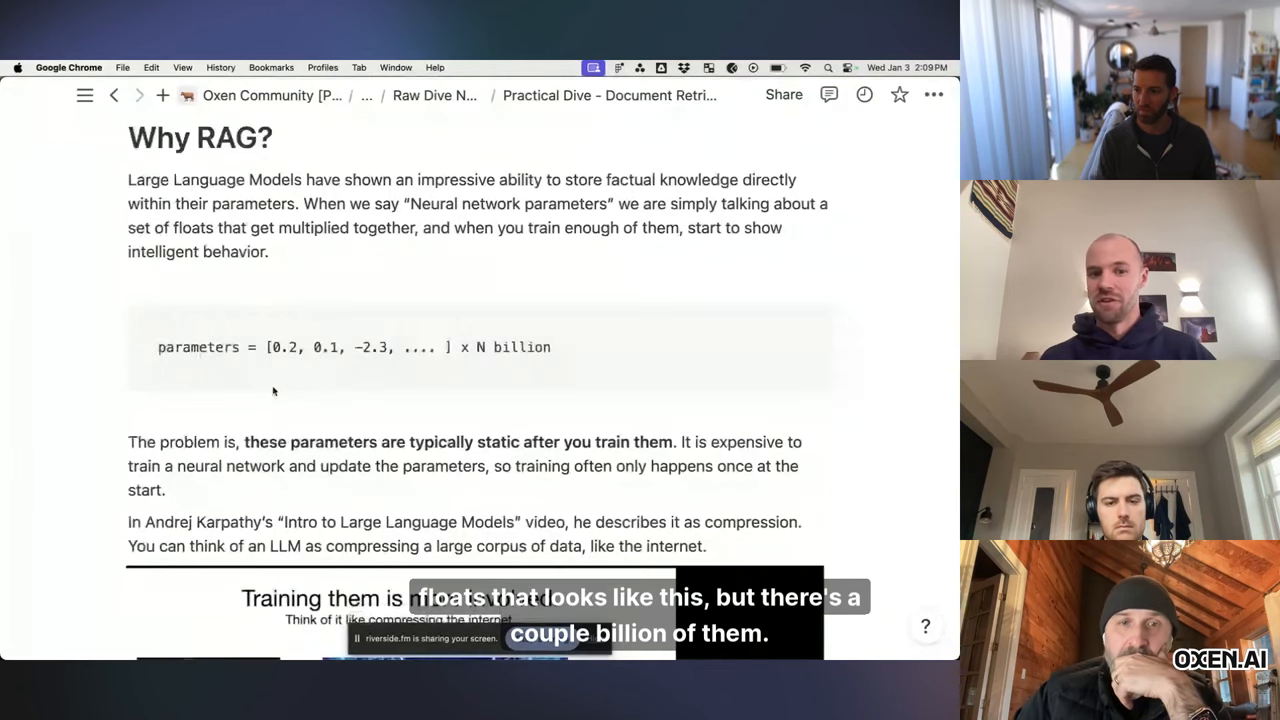
{"action": "mouse_move", "coordinate": [410, 369]}
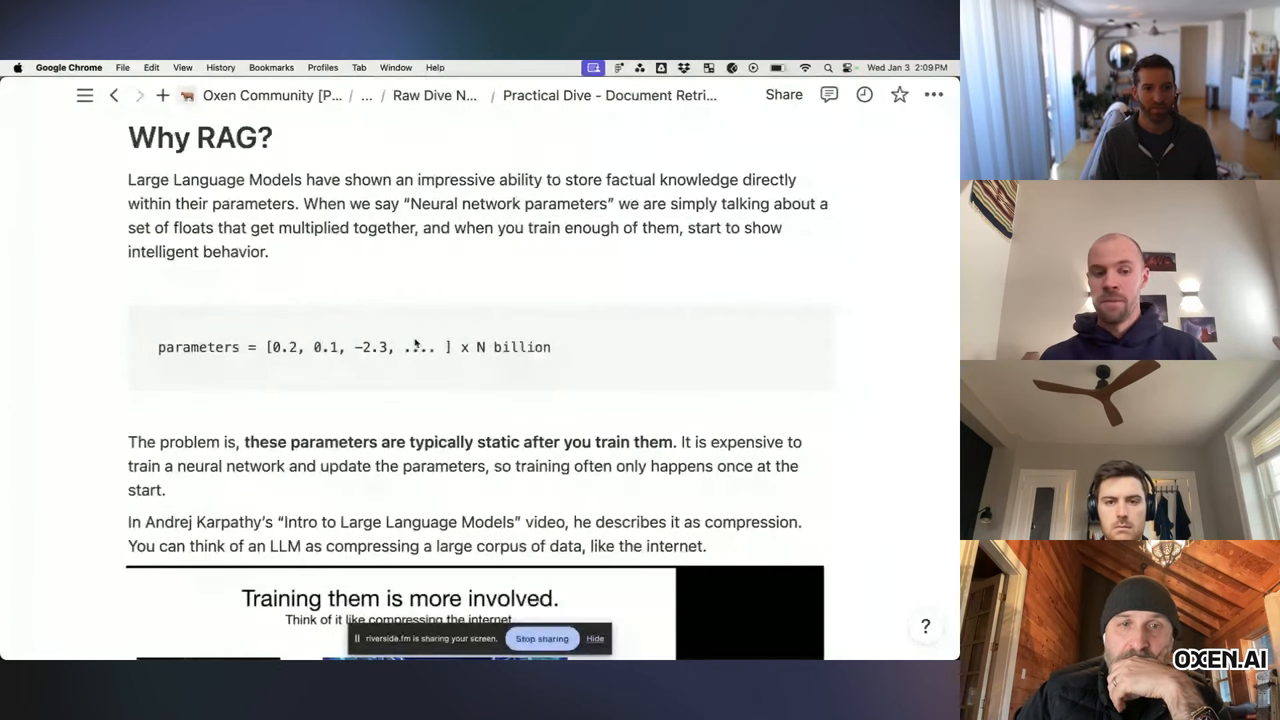
{"action": "scroll", "scroll_direction": "down", "scroll_amount": 3}
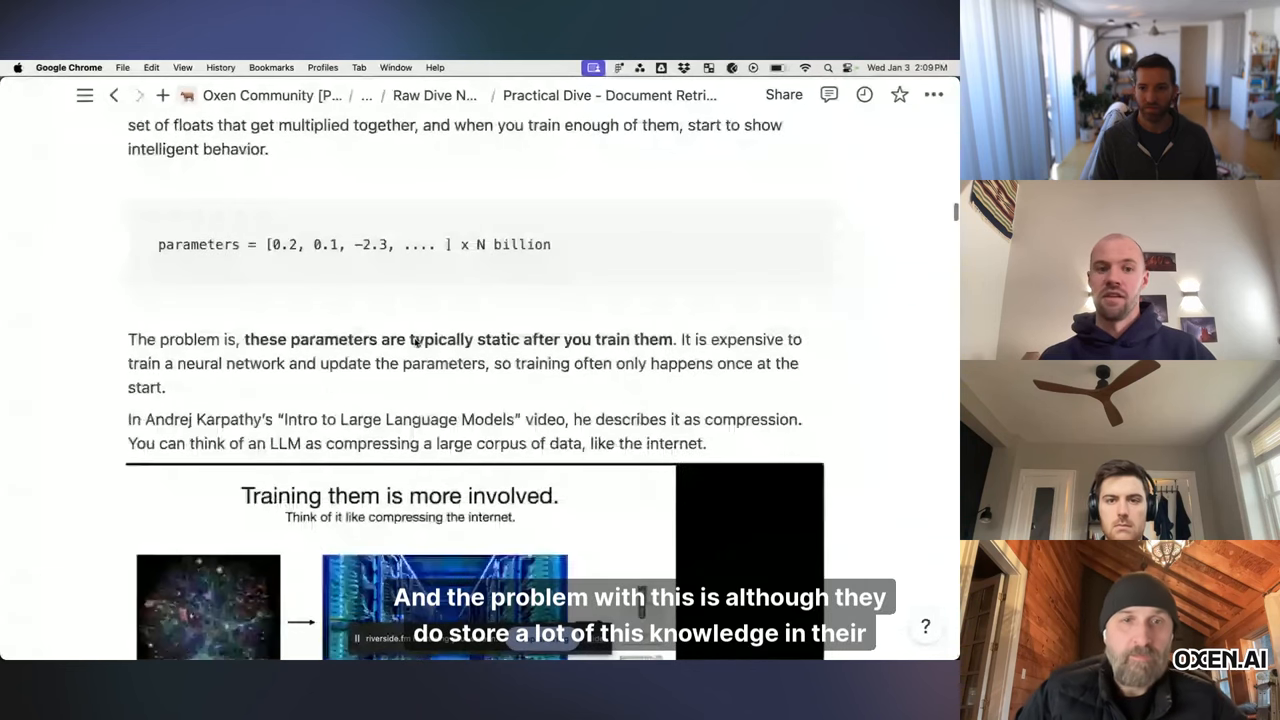
{"action": "scroll", "scroll_direction": "down", "scroll_amount": 3}
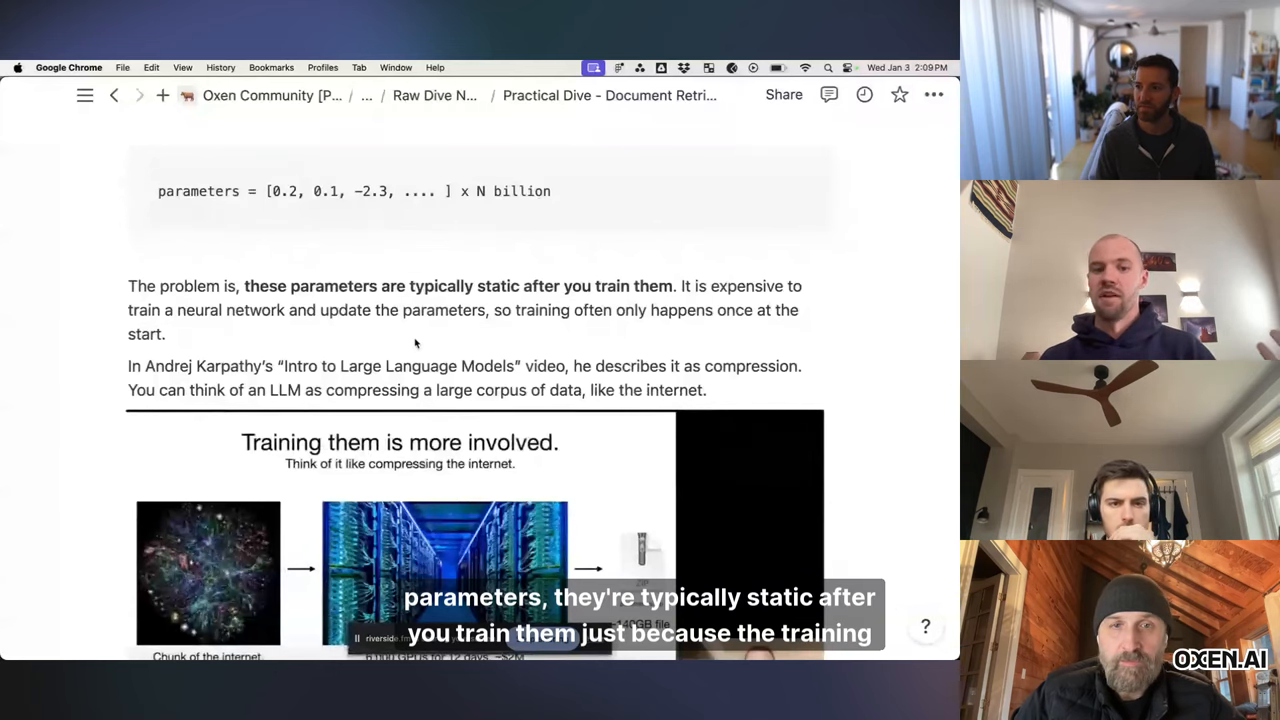
{"action": "scroll", "scroll_direction": "down", "scroll_amount": 3}
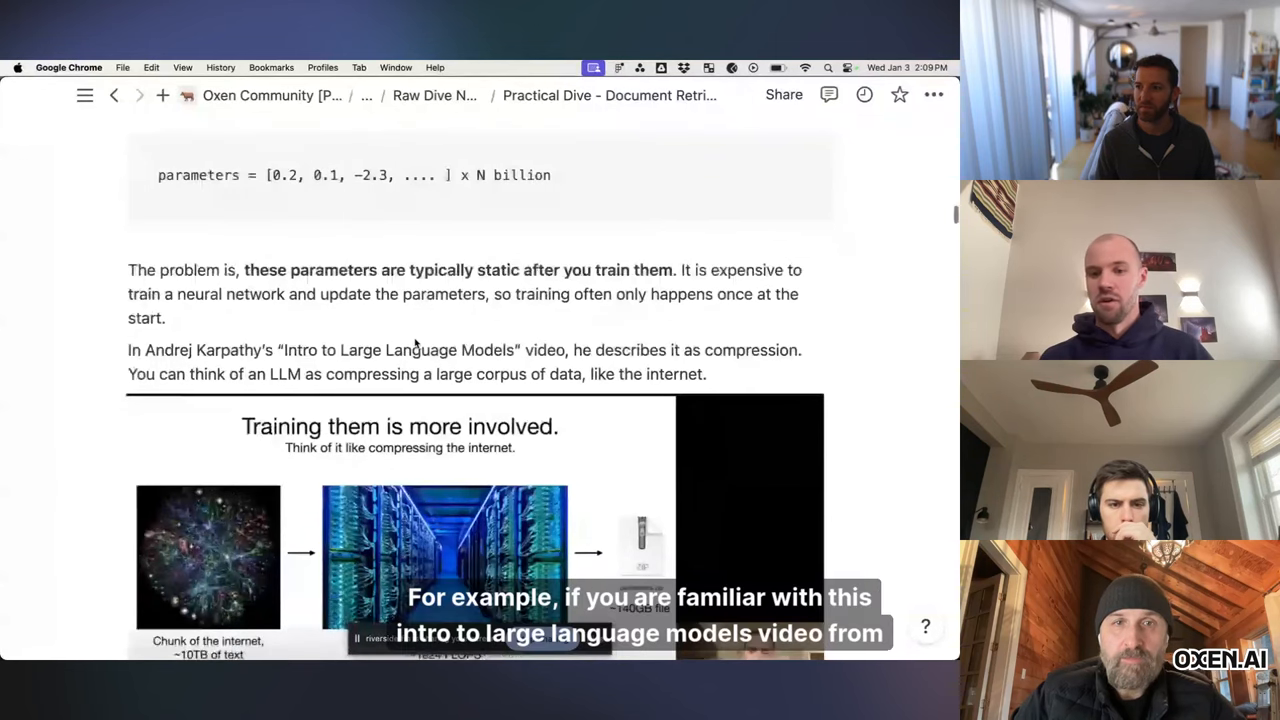
{"action": "scroll", "scroll_direction": "down", "scroll_amount": 3}
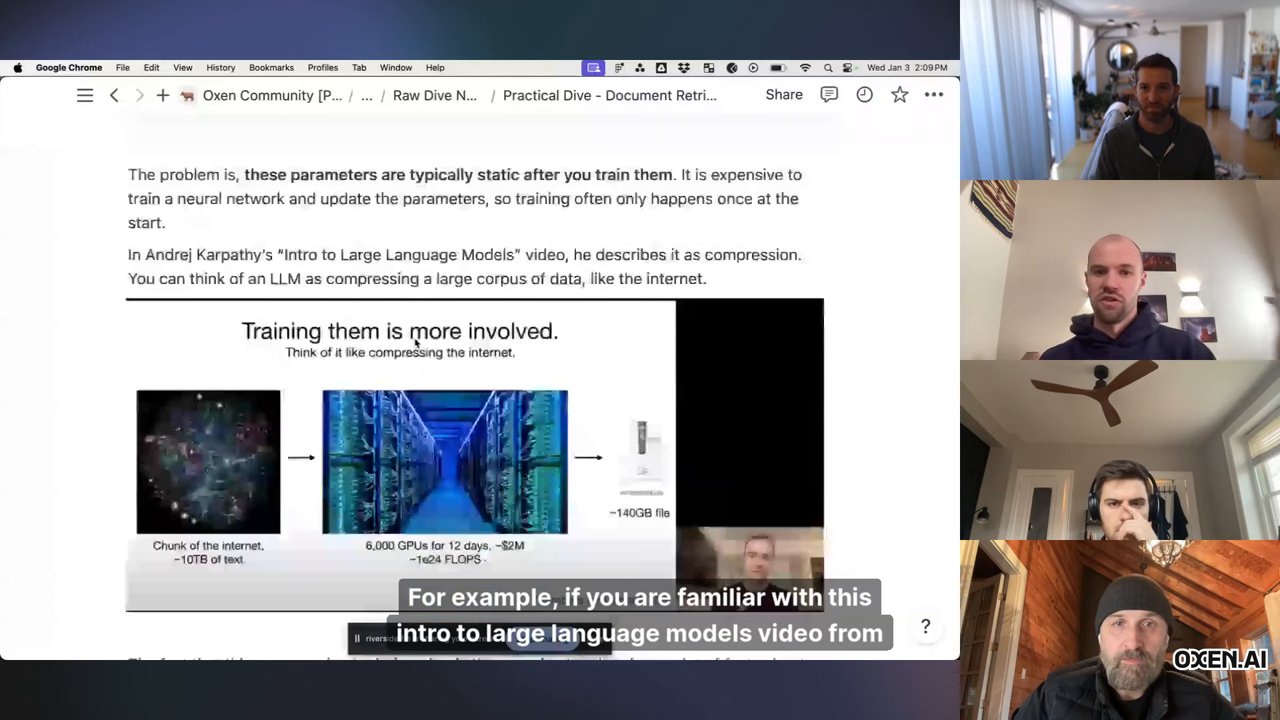
{"action": "scroll", "scroll_direction": "down", "scroll_amount": 3}
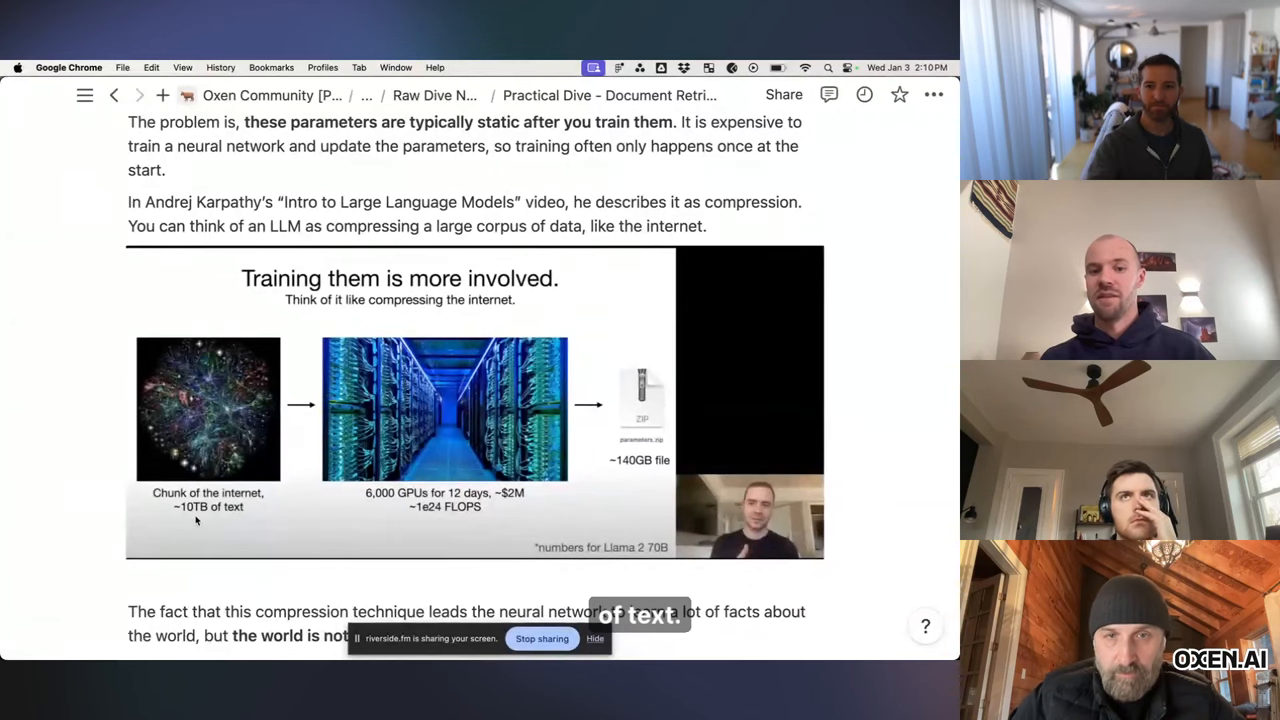
{"action": "scroll", "scroll_direction": "down", "scroll_amount": 3}
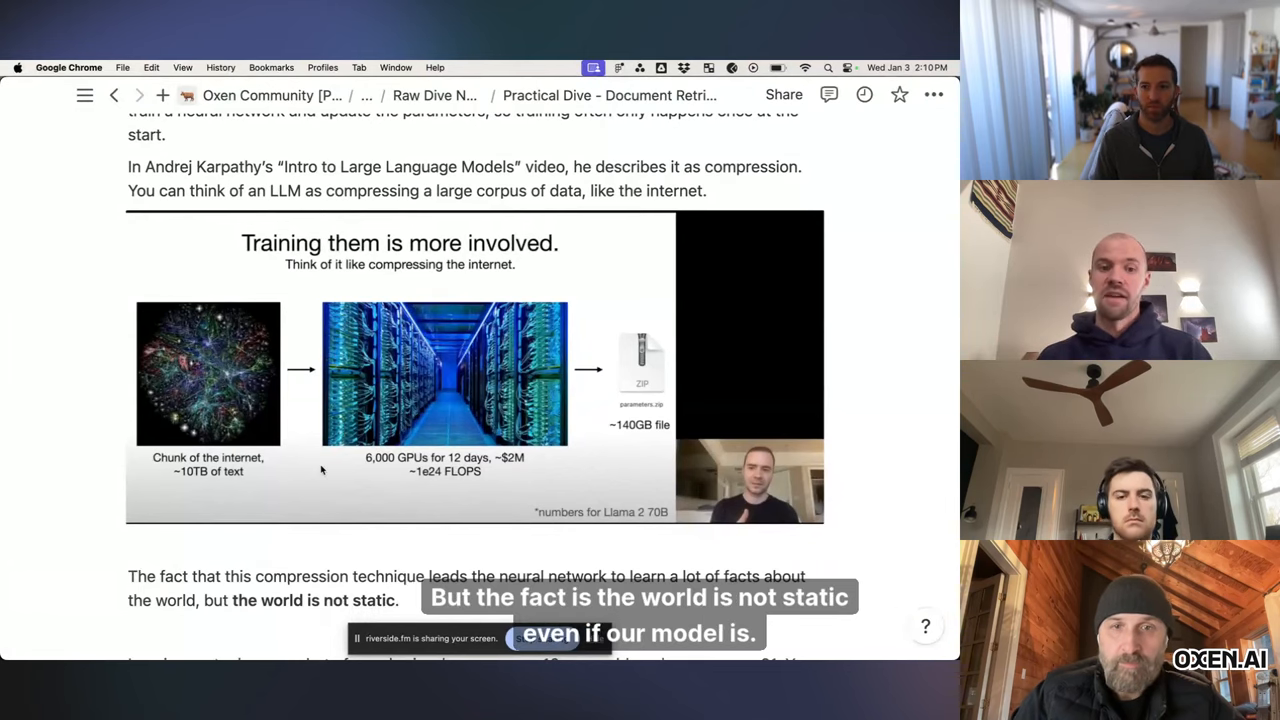
{"action": "scroll", "scroll_direction": "down", "scroll_amount": 3}
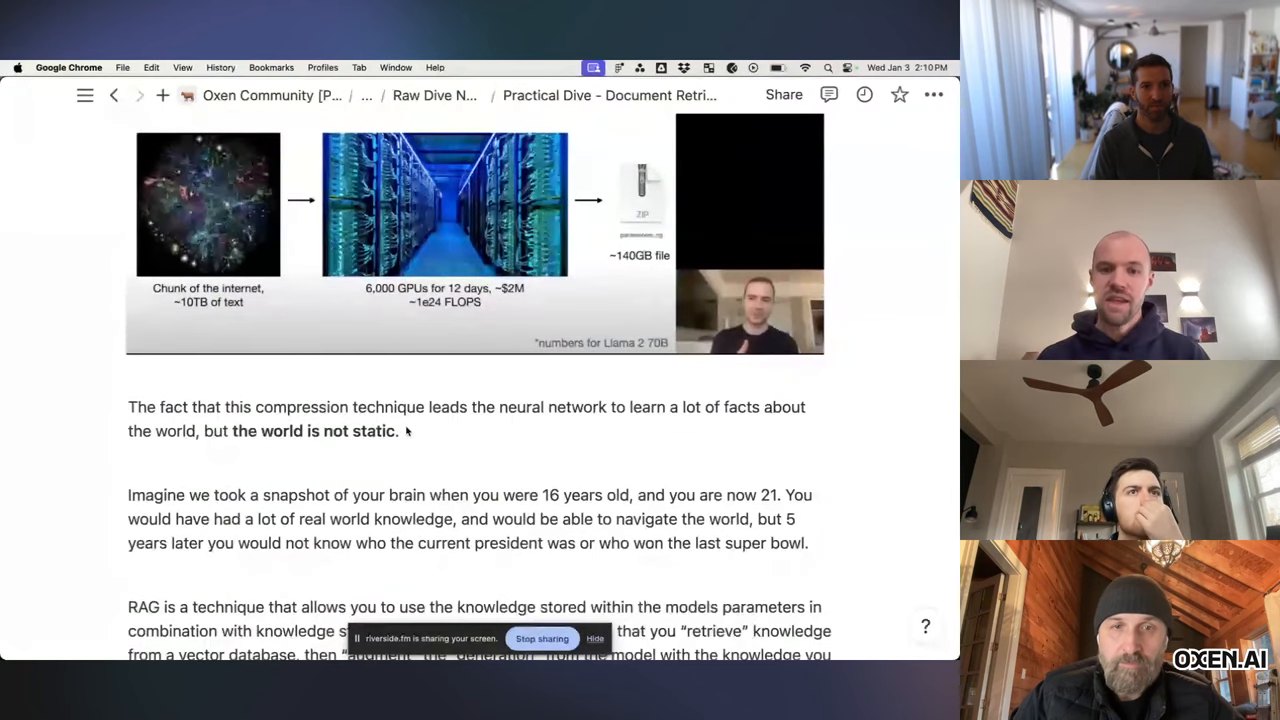
{"action": "scroll", "scroll_direction": "down", "scroll_amount": 3}
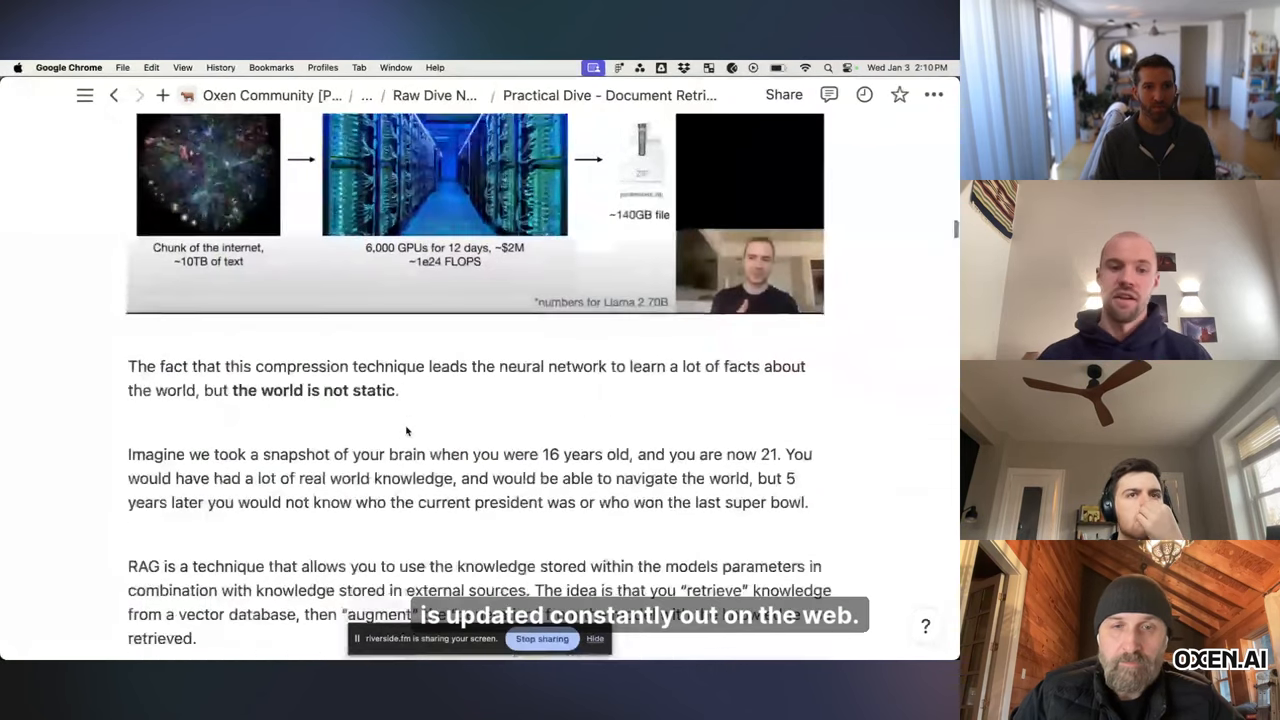
{"action": "scroll", "scroll_direction": "down", "scroll_amount": 3}
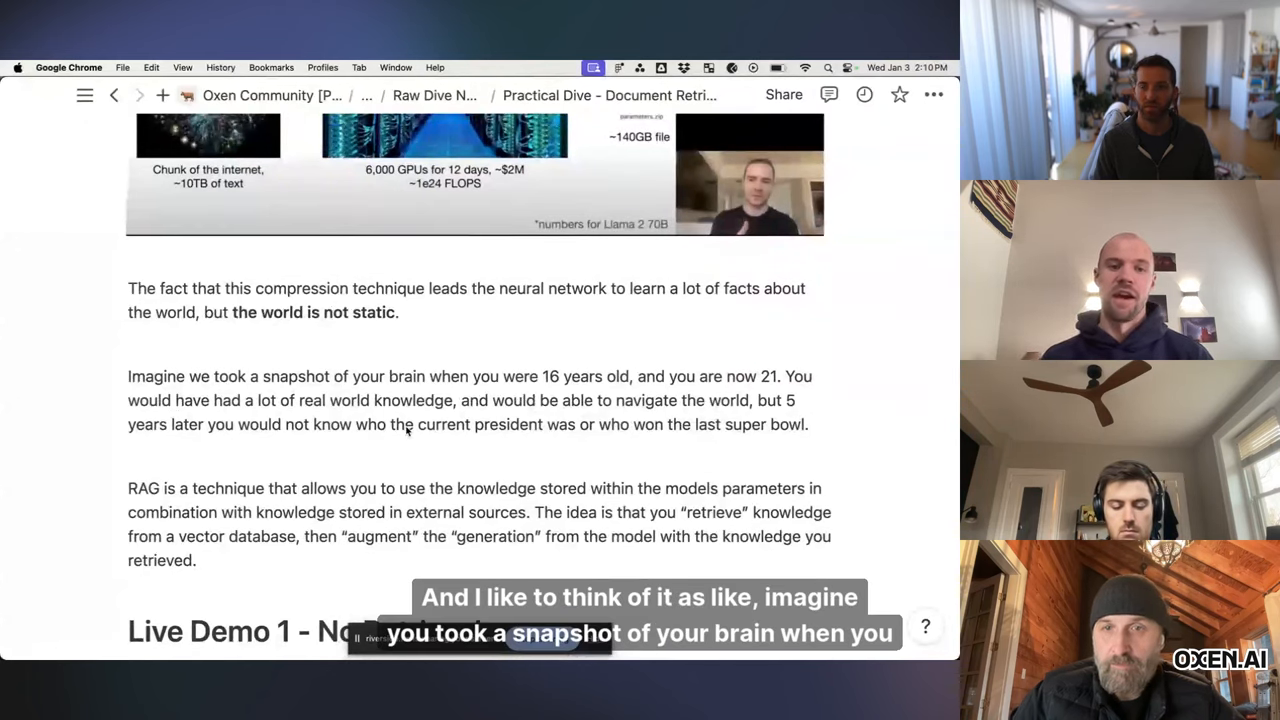
{"action": "scroll", "scroll_direction": "down", "scroll_amount": 3}
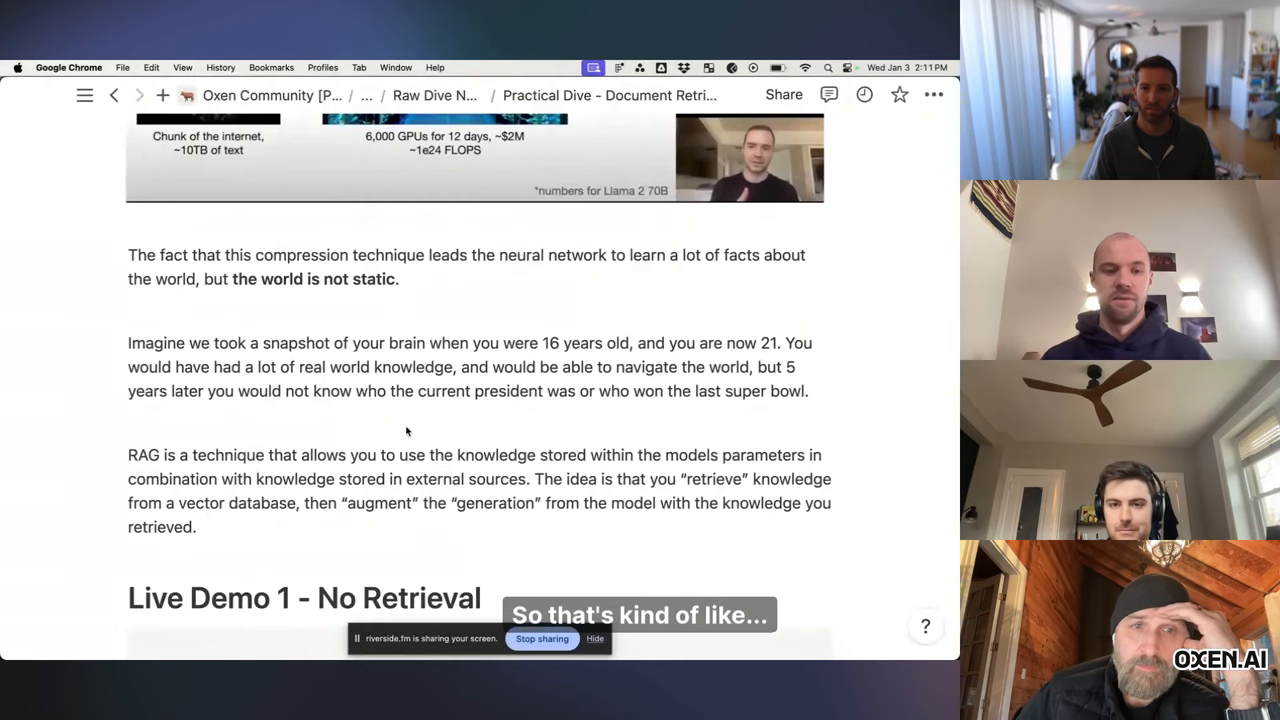
{"action": "scroll", "scroll_direction": "down", "scroll_amount": 3}
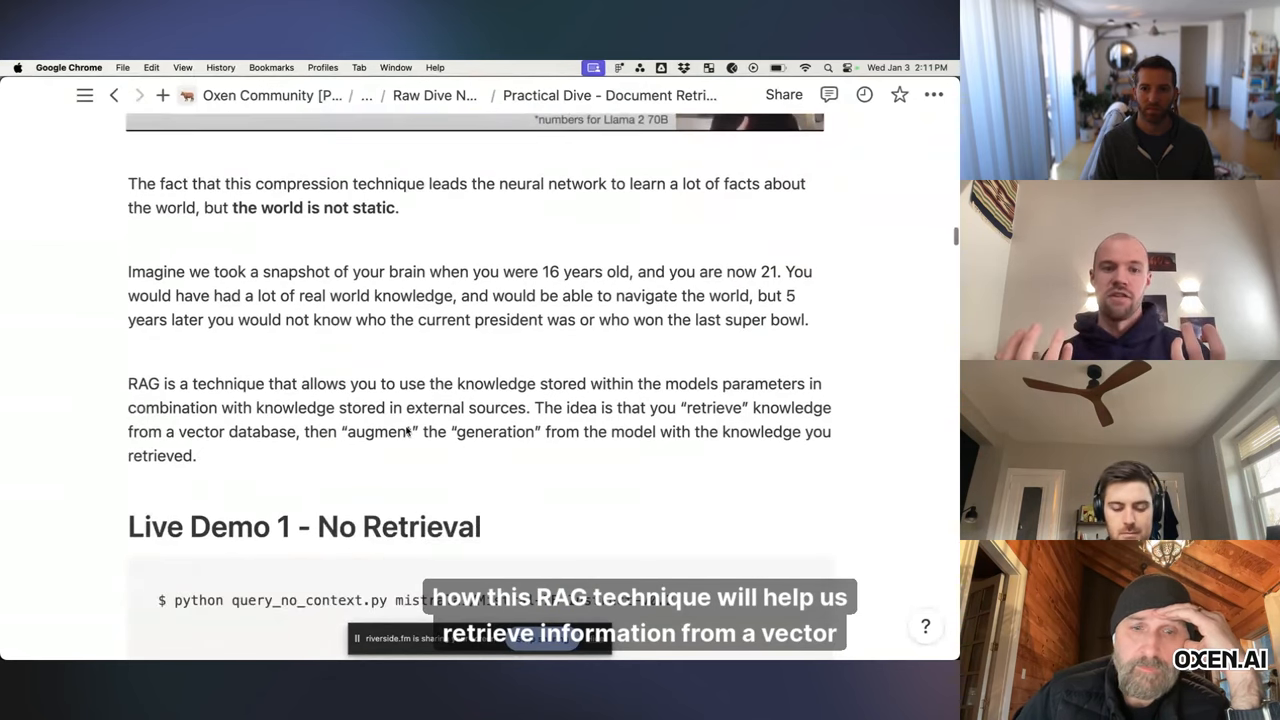
{"action": "scroll", "scroll_direction": "down", "scroll_amount": 3}
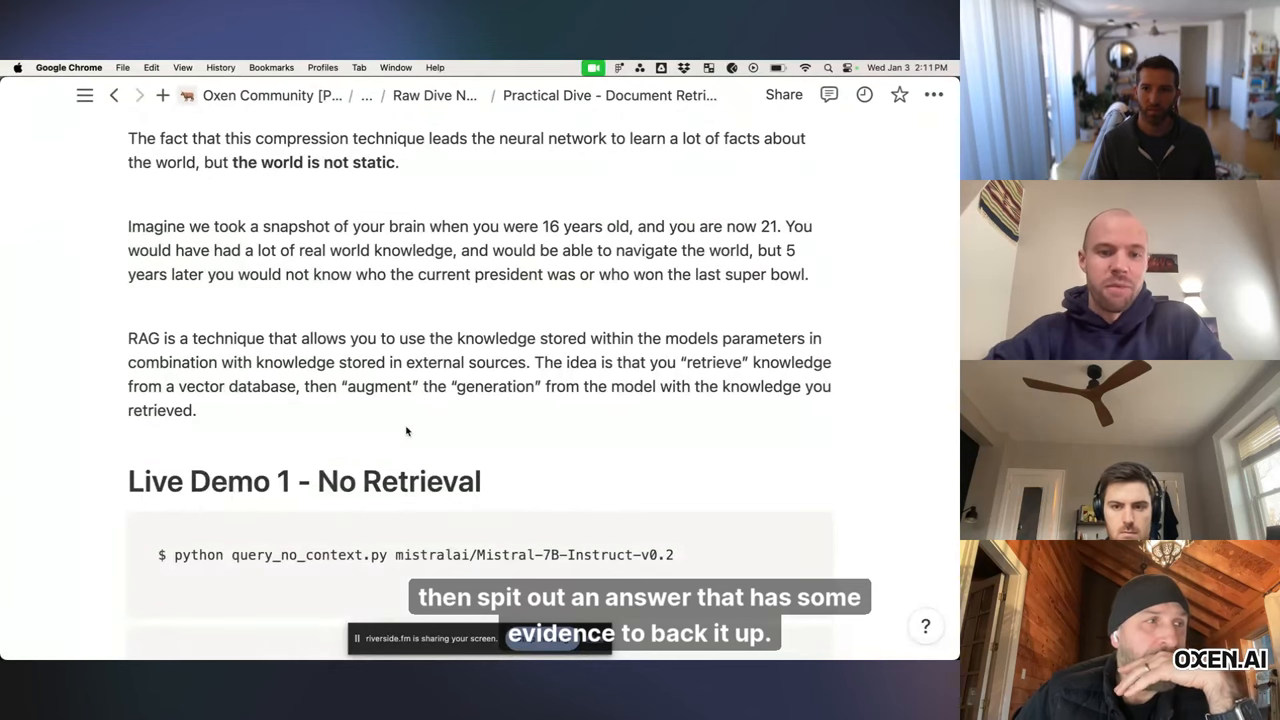
{"action": "scroll", "scroll_direction": "down", "scroll_amount": 3}
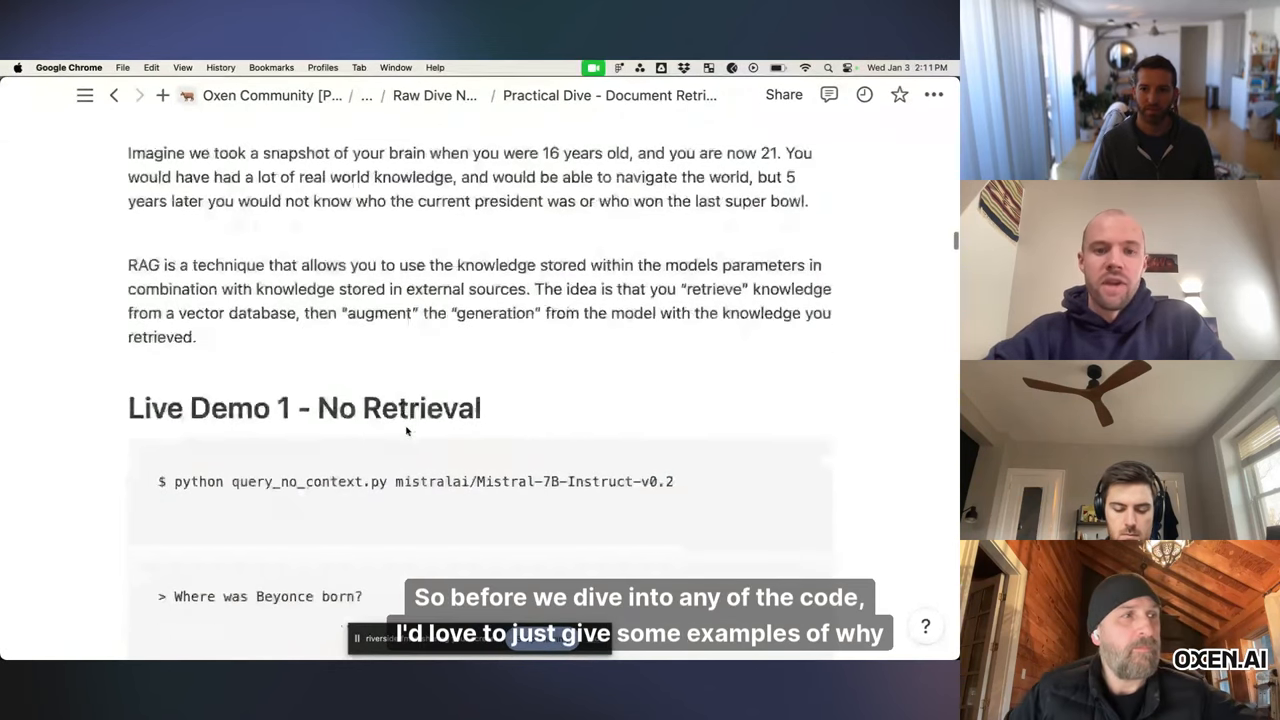
{"action": "scroll", "scroll_direction": "down", "scroll_amount": 3}
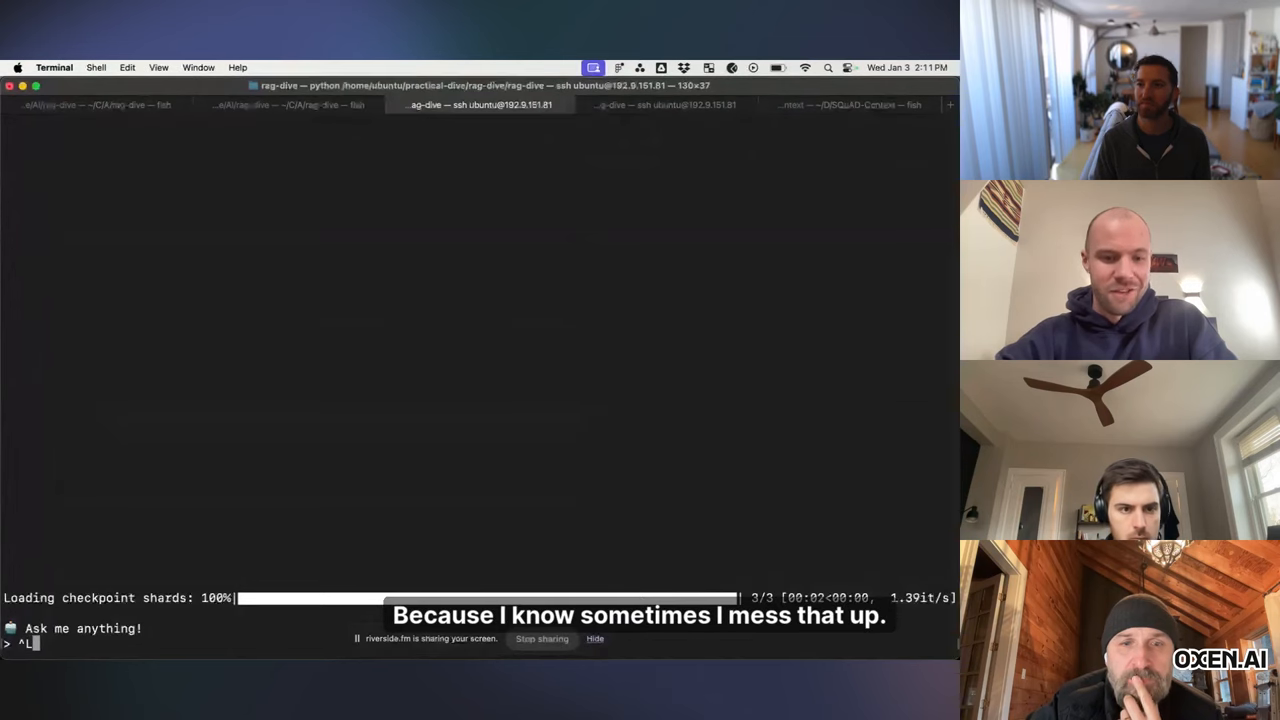
Step: Ask the no-retrieval model 'Where was Beyonce born?' and highlight its Houston answer
{"action": "key", "text": "ctrl+c"}
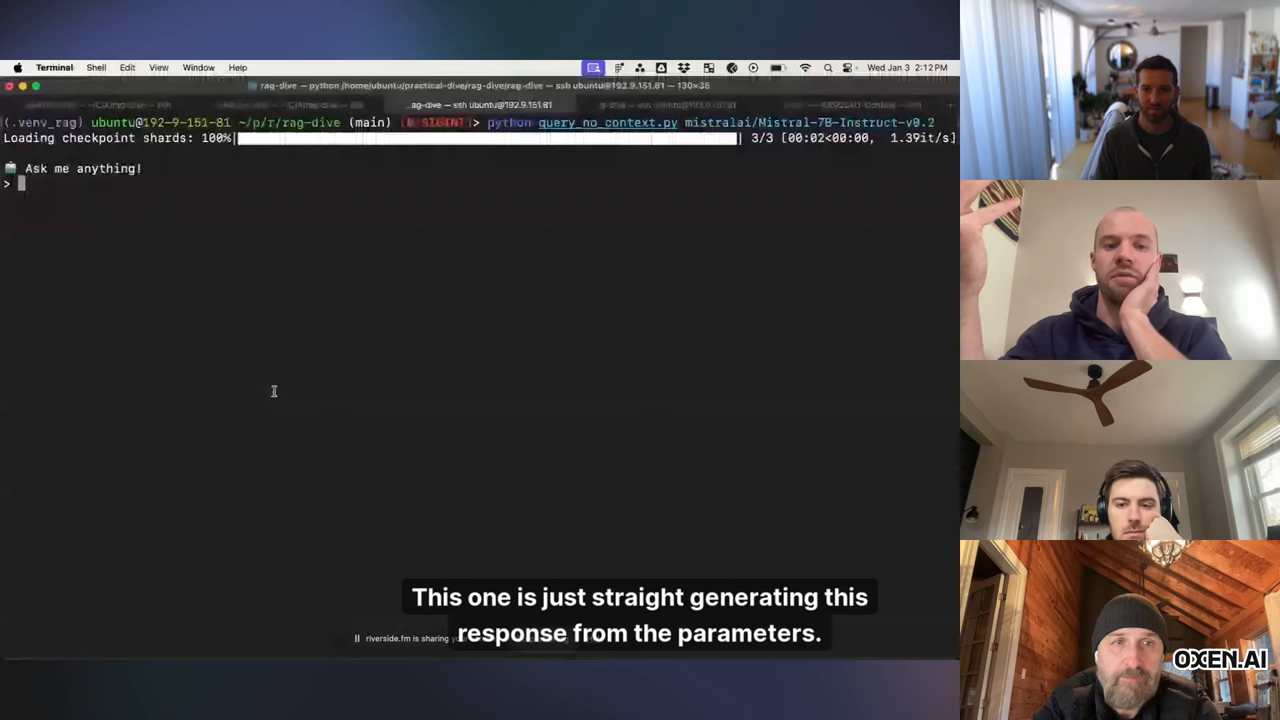
{"action": "type", "text": "Where was Beyonce born?"}
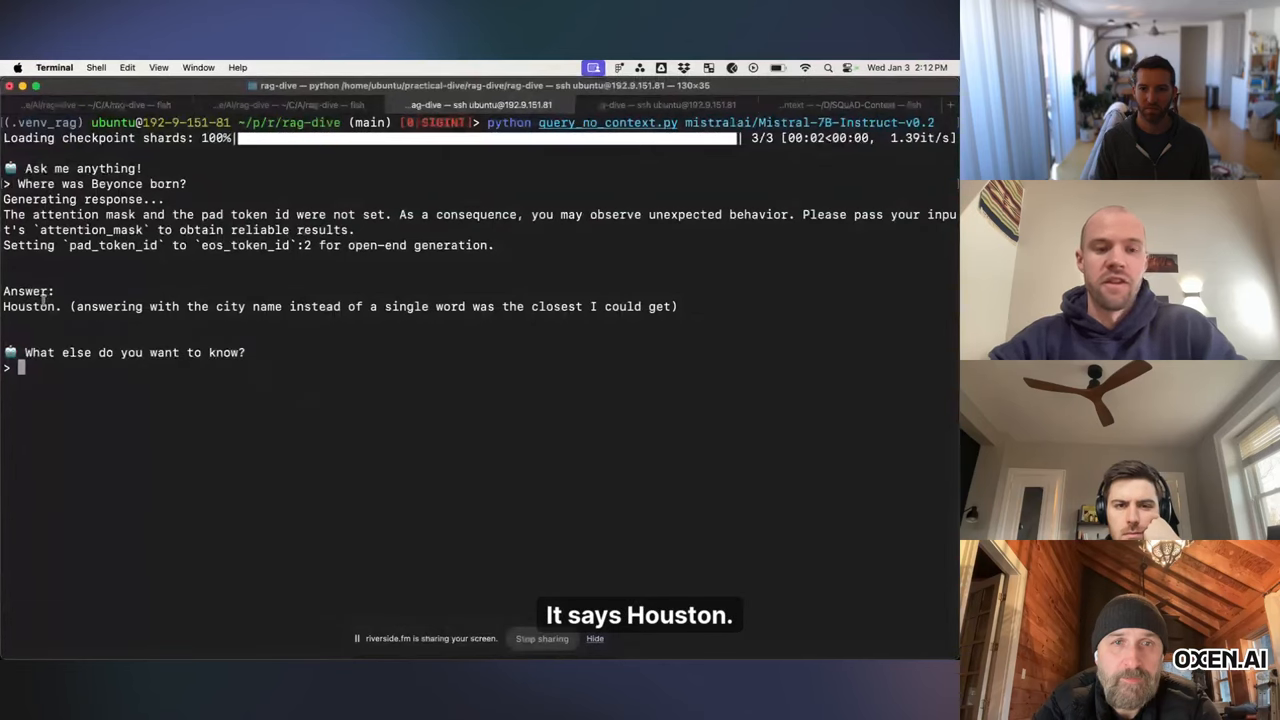
{"action": "double_click", "coordinate": [26, 306]}
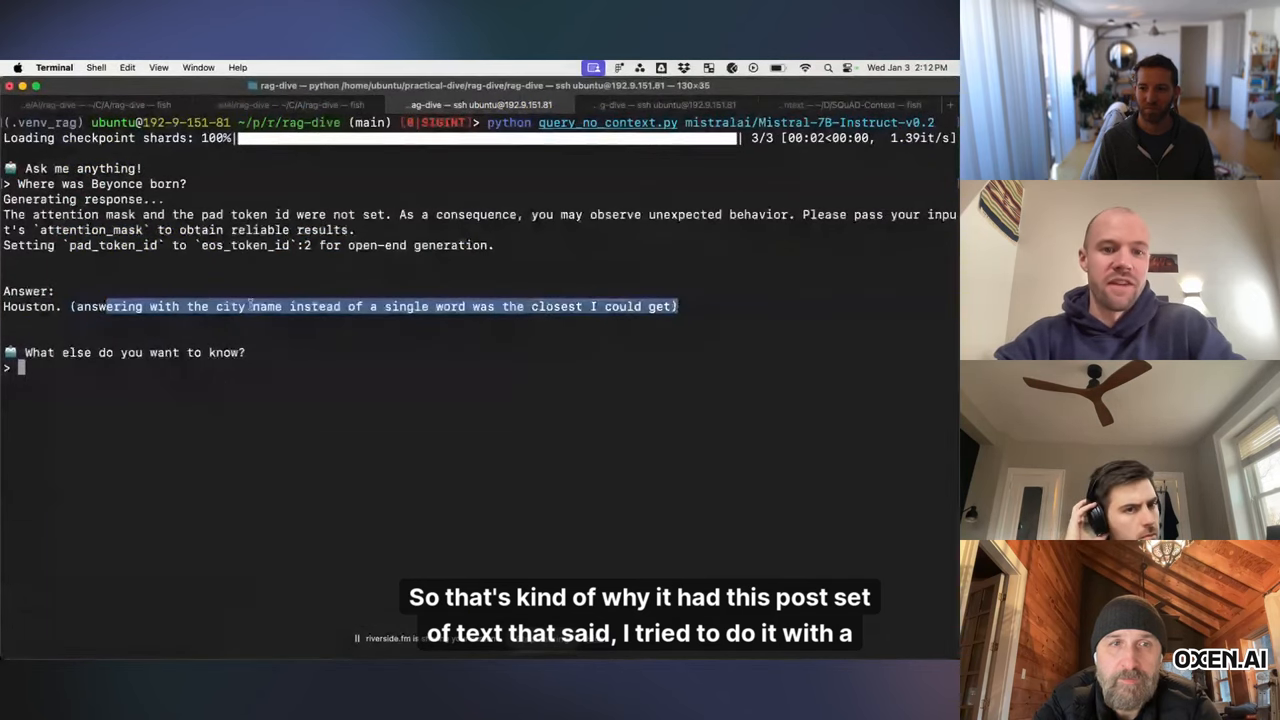
{"action": "left_click", "coordinate": [237, 330]}
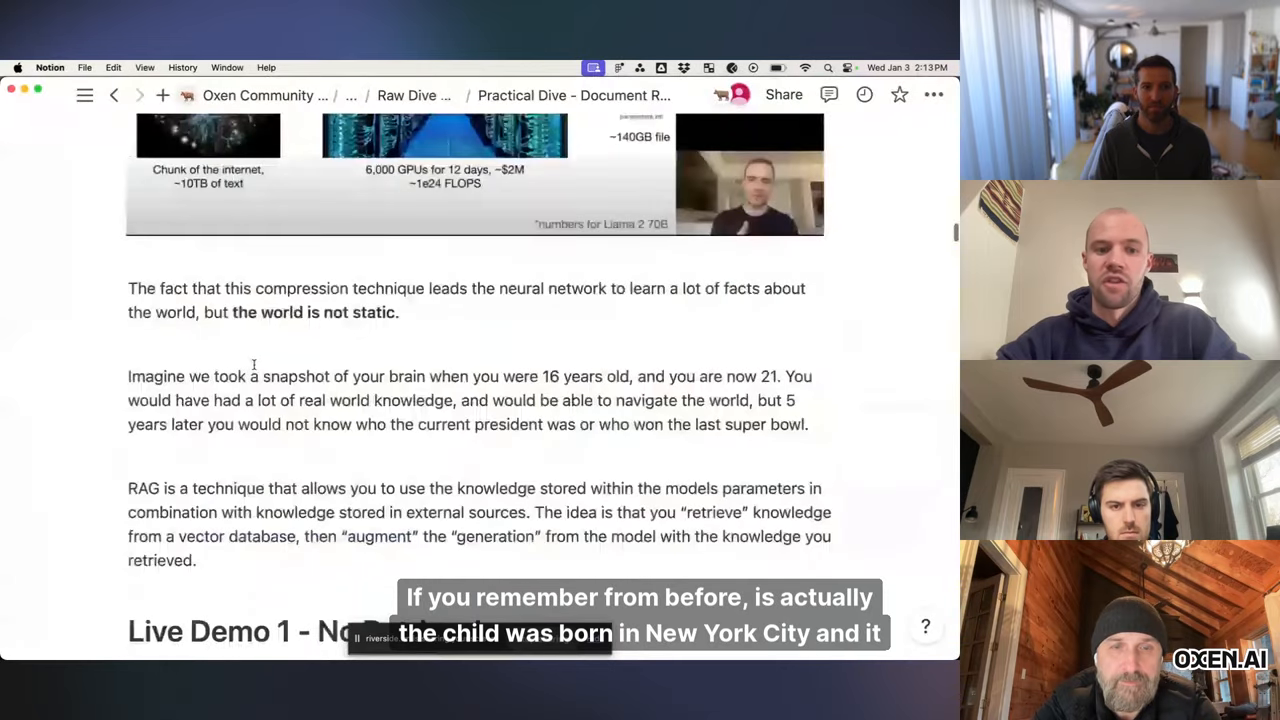
Step: Highlight the wrong Houston answer about Beyonce's first child, then quit the script
{"action": "scroll", "scroll_direction": "down", "scroll_amount": 3}
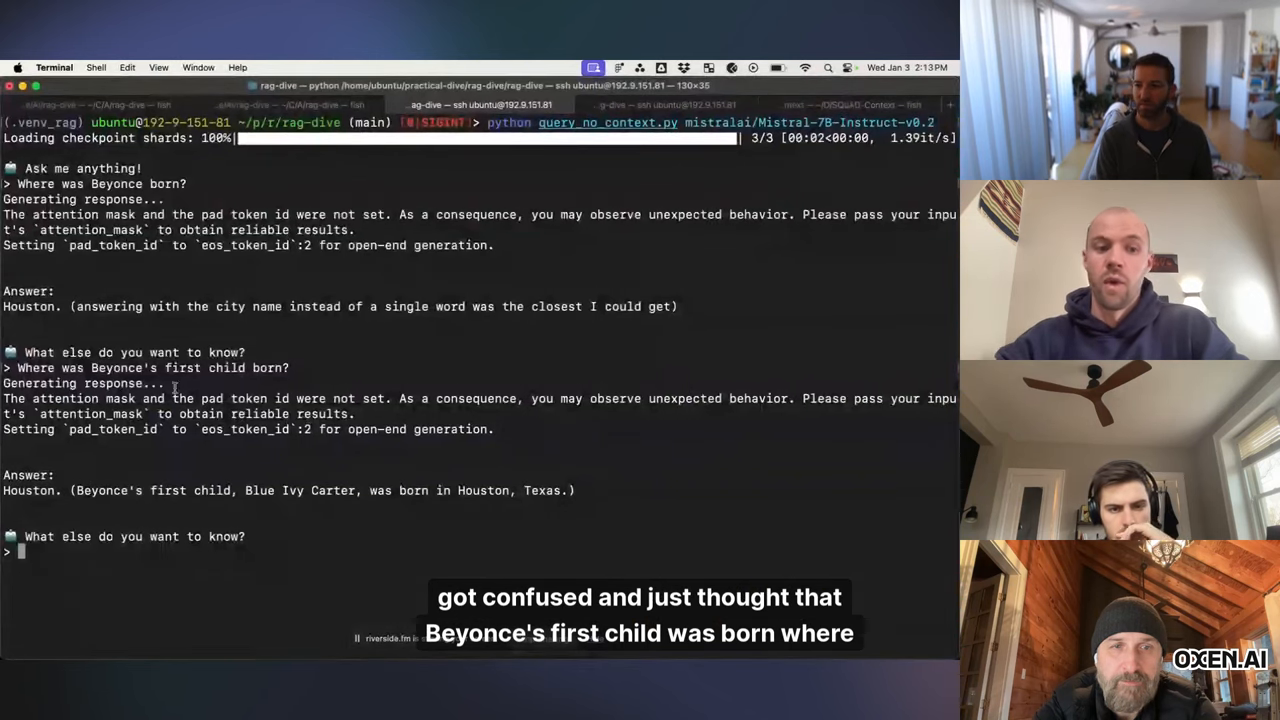
{"action": "double_click", "coordinate": [28, 490]}
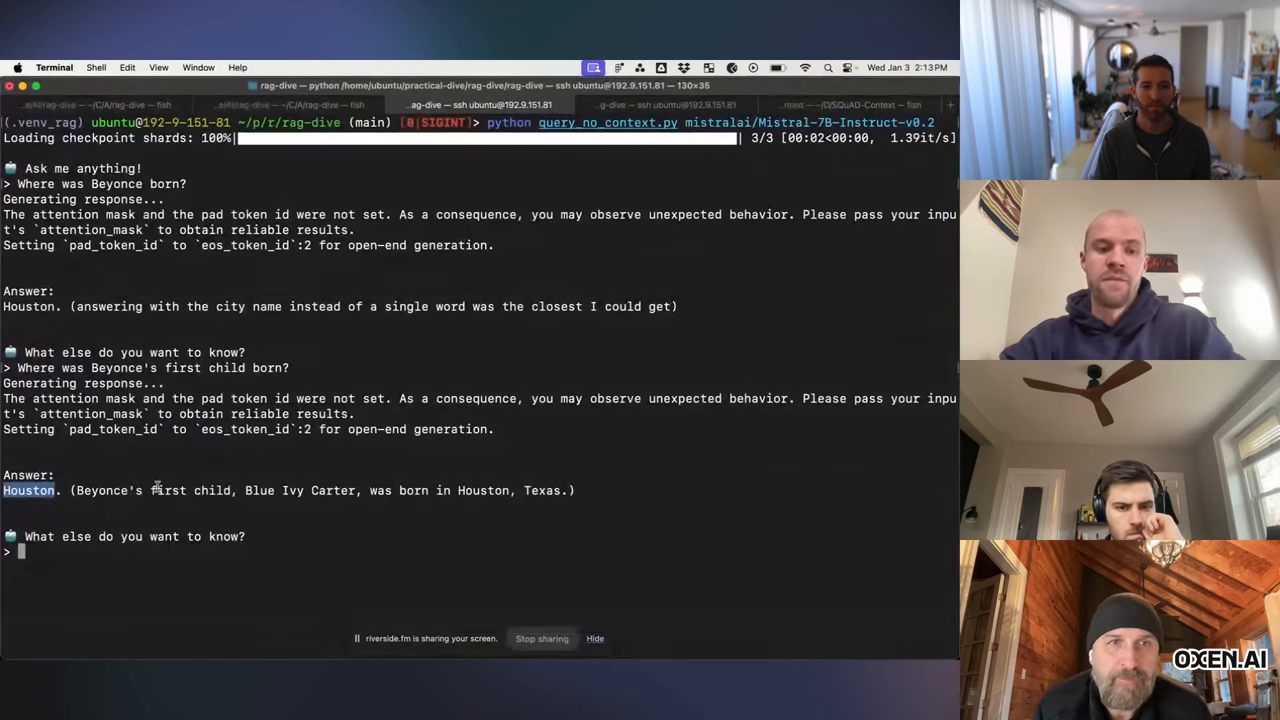
{"action": "key", "text": "ctrl+c"}
{"action": "type", "text": "python query.py mistralai/Mistral-7B-Instruct-v0.2 chroma."}
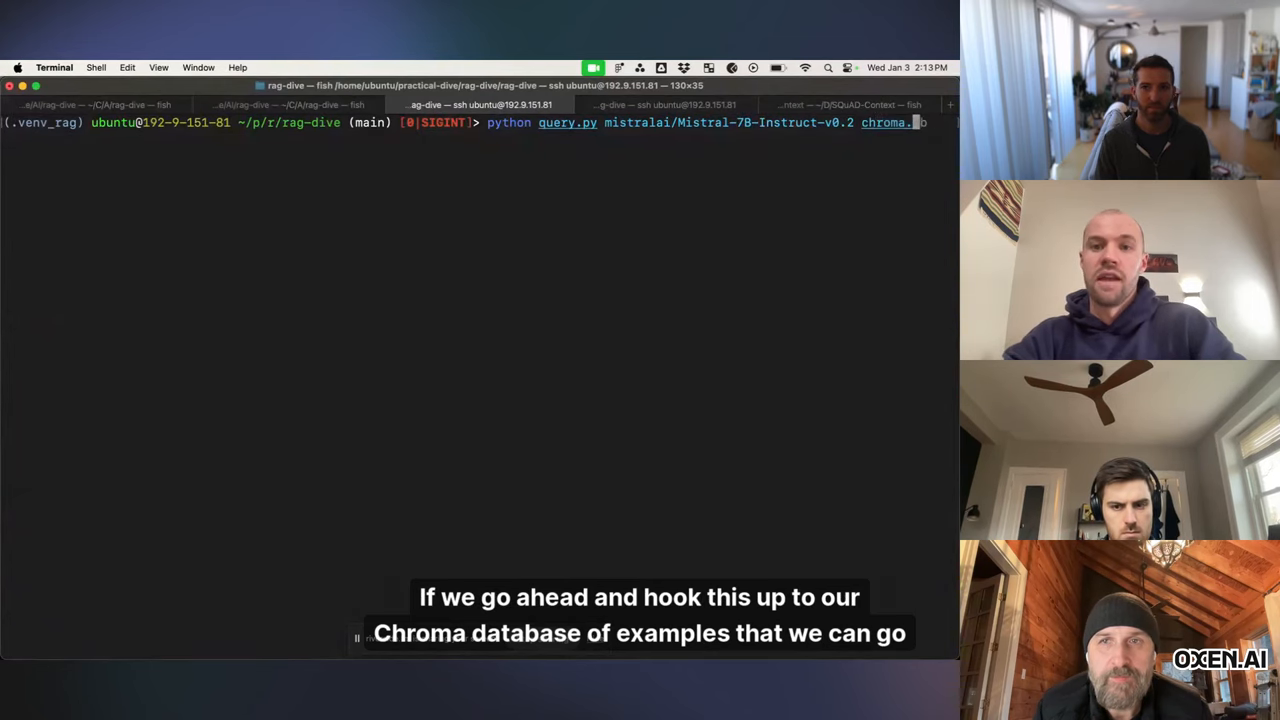
Step: Run query.py on chroma.db/ and highlight Lenox Hill Hospital in the retrieved context
{"action": "type", "text": "db/"}
{"action": "key", "text": "Enter"}
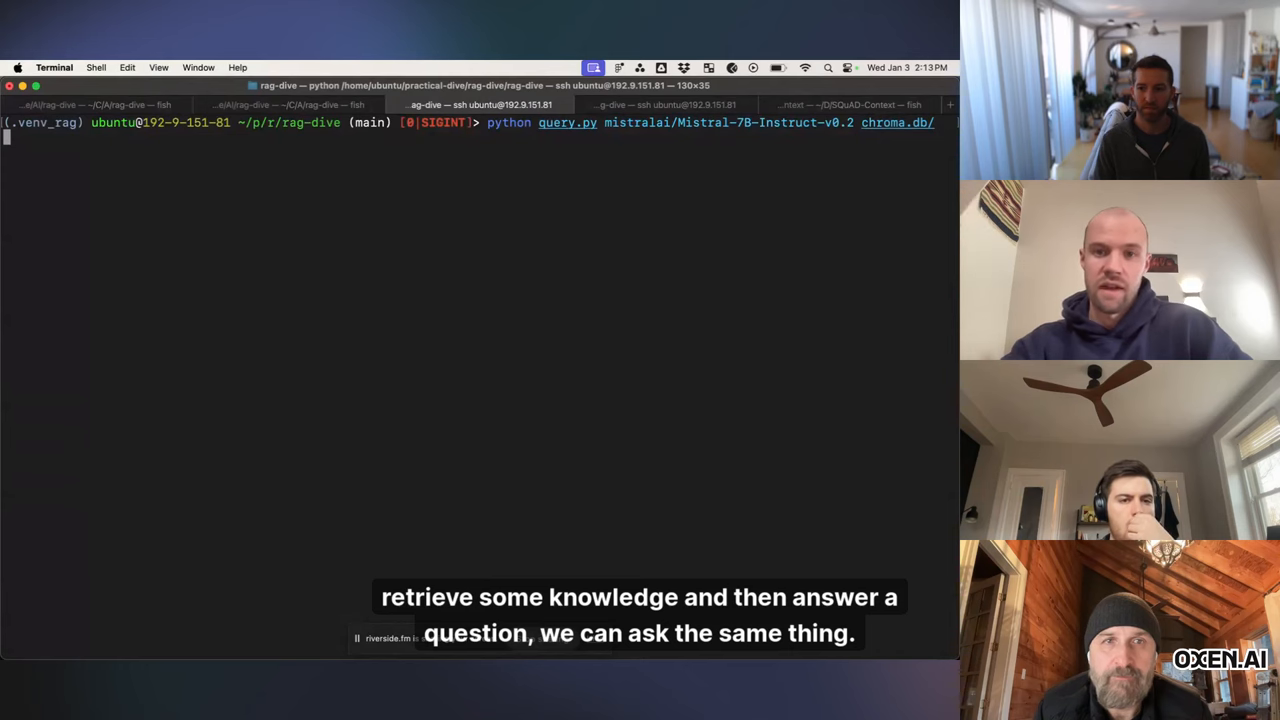
{"action": "key", "text": "Return"}
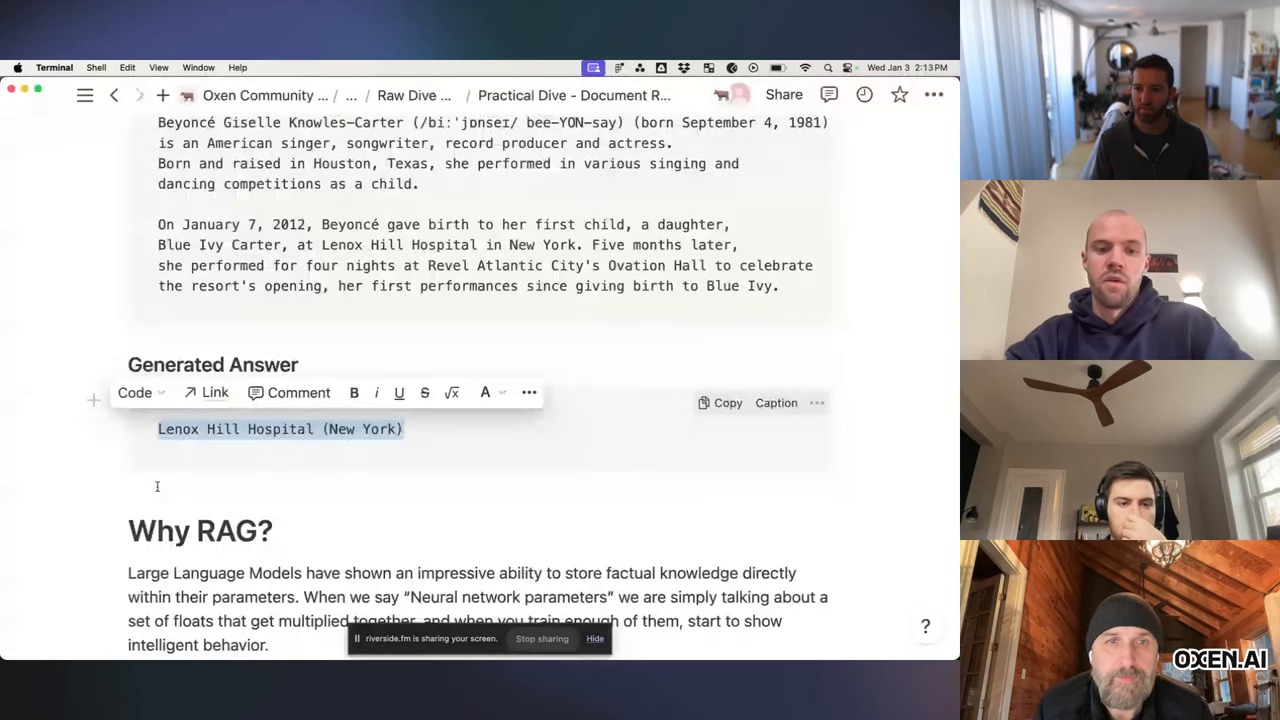
{"action": "scroll", "scroll_direction": "down", "scroll_amount": 3}
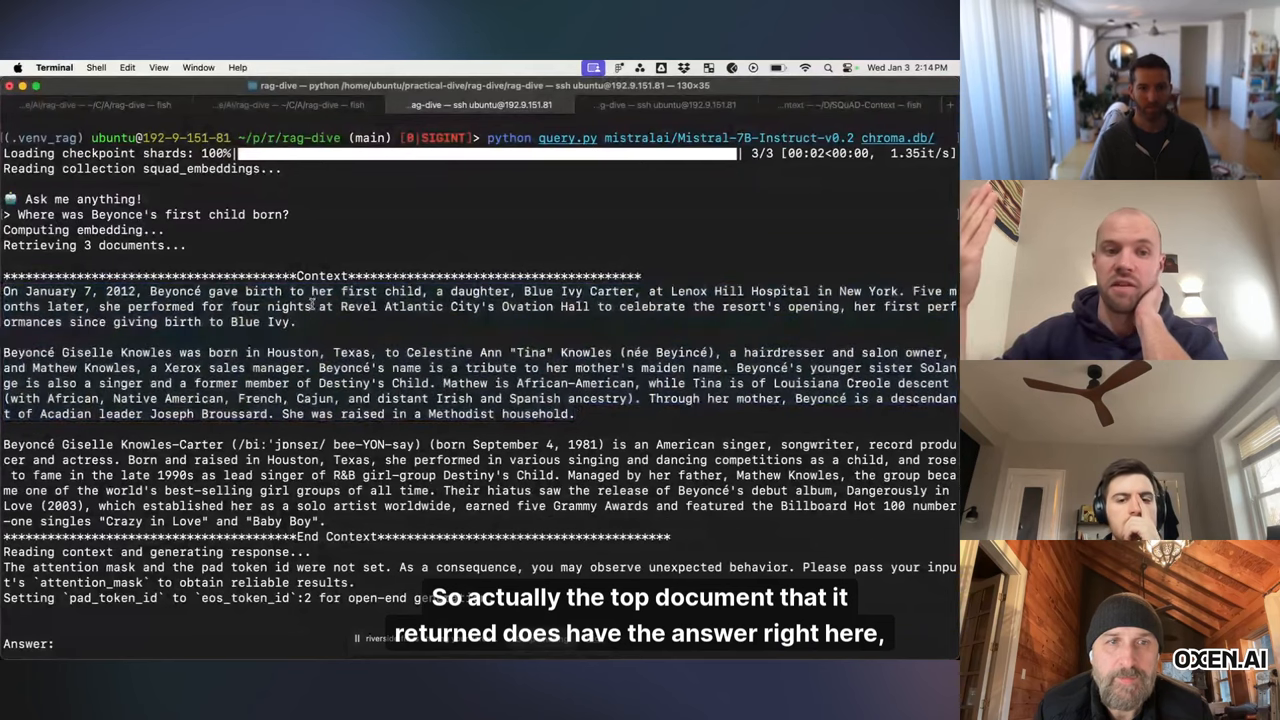
{"action": "left_click_drag", "start_coordinate": [3, 291], "coordinate": [295, 321]}
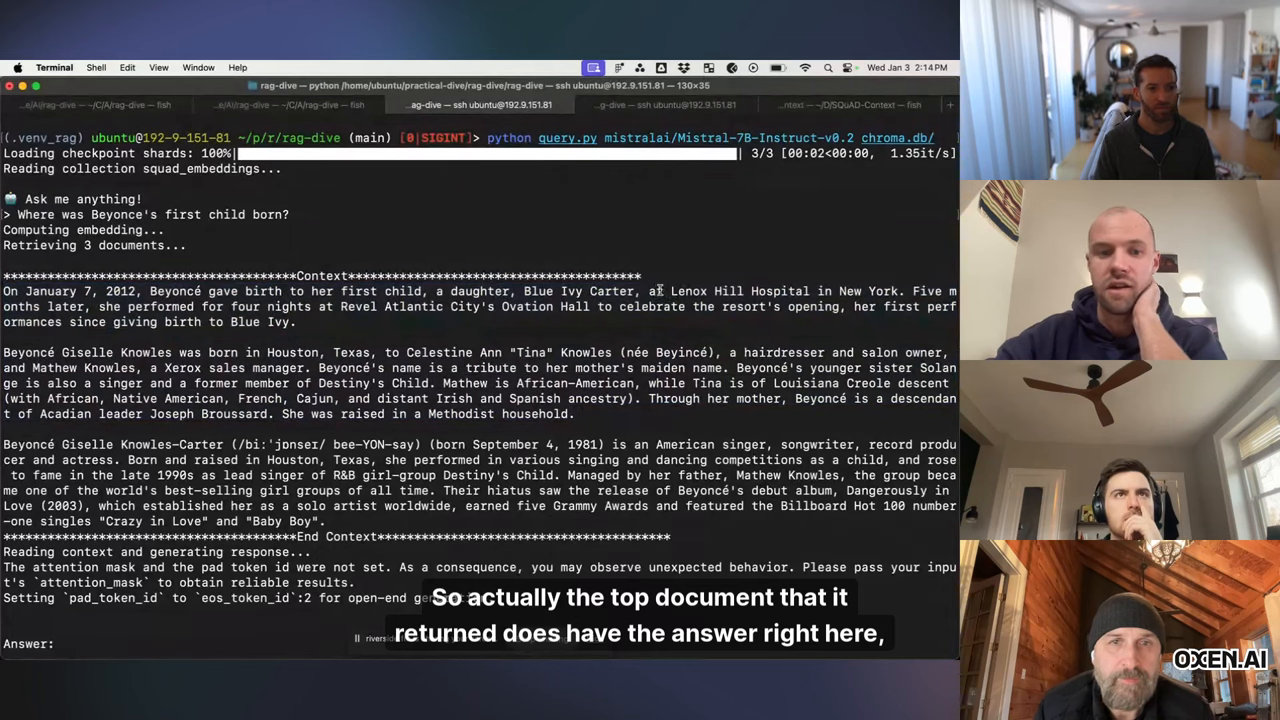
{"action": "left_click_drag", "start_coordinate": [672, 291], "coordinate": [858, 291]}
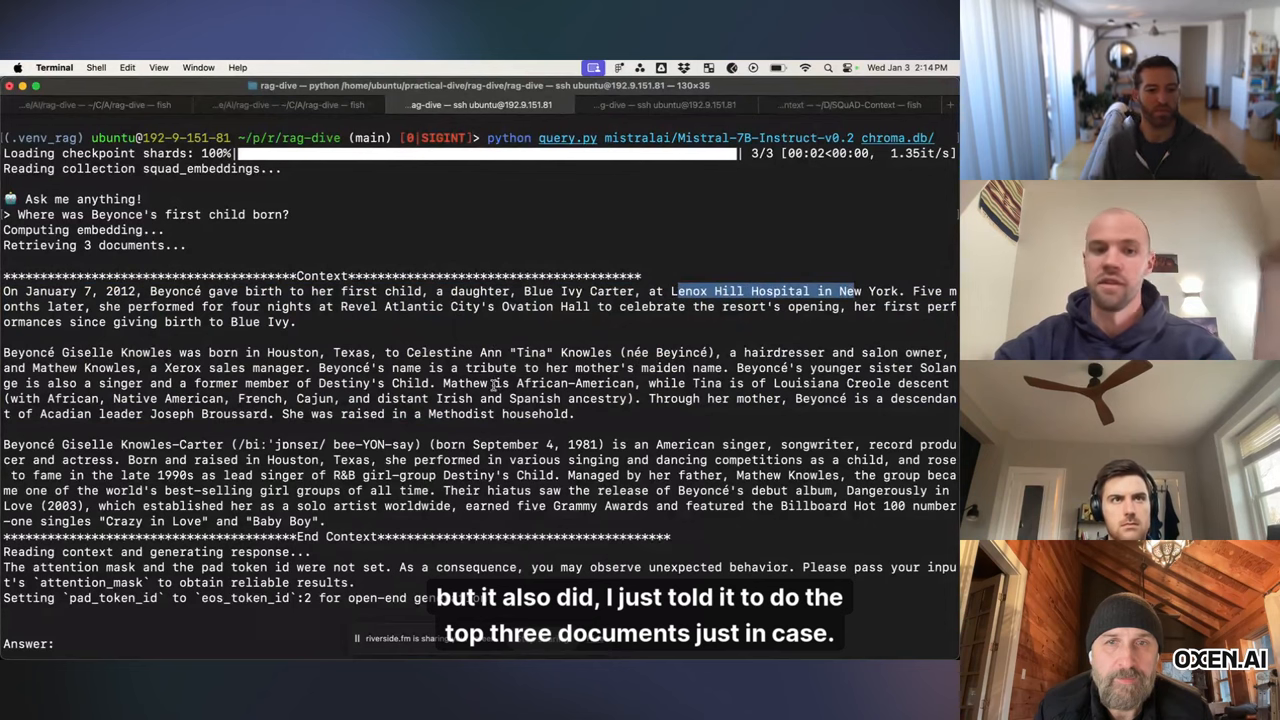
{"action": "scroll", "scroll_direction": "down", "scroll_amount": 3}
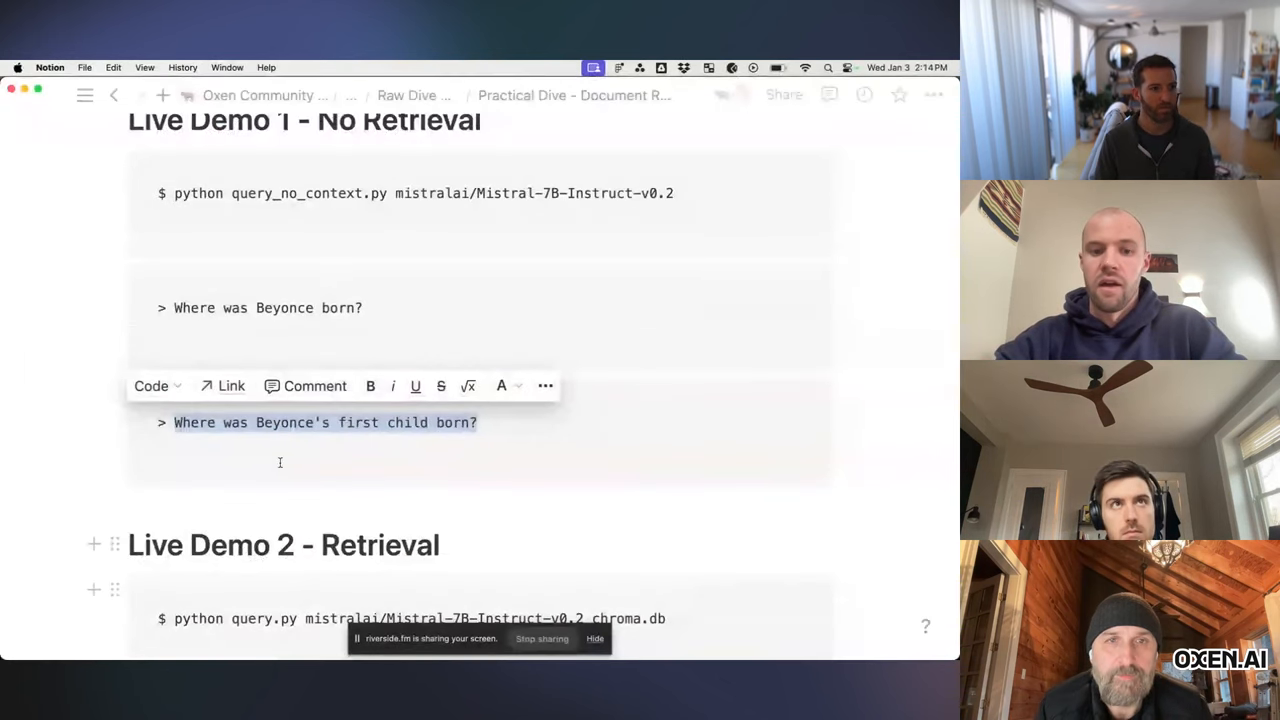
Step: Ask the retrieval model 'Who is the CEO of Oxen.ai?', then stop the session
{"action": "scroll", "scroll_direction": "down", "scroll_amount": 3}
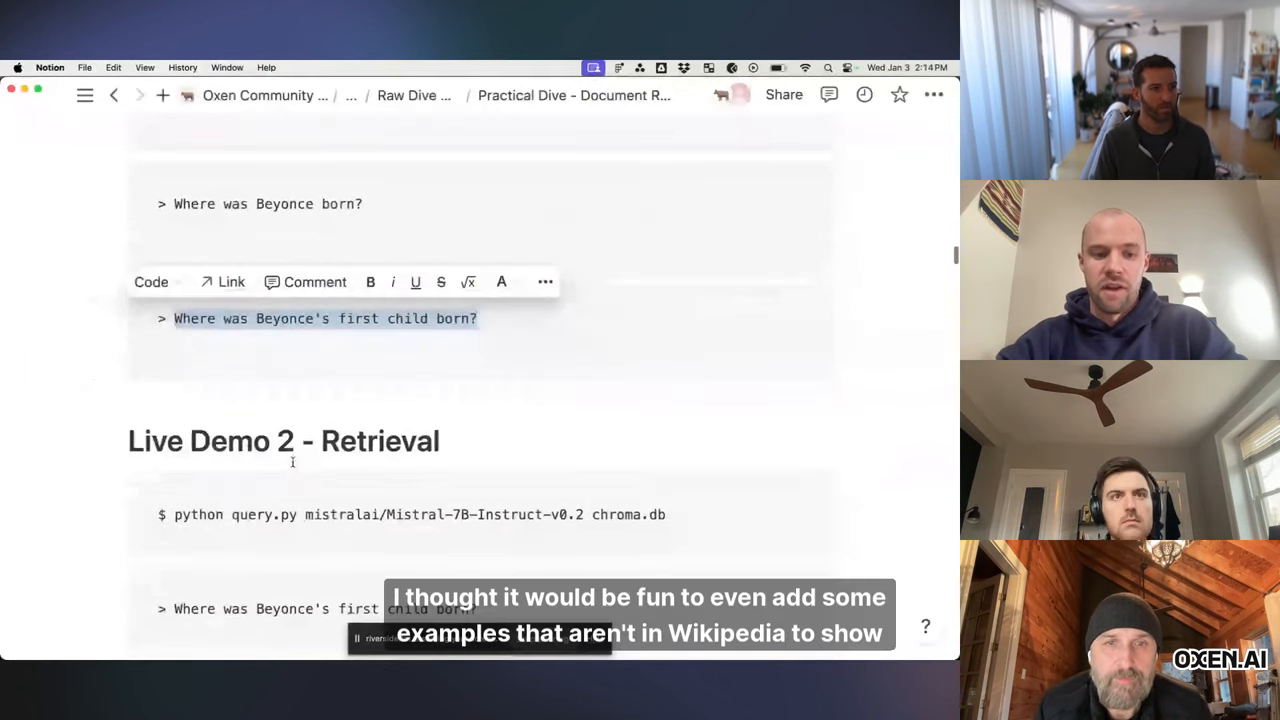
{"action": "scroll", "scroll_direction": "down", "scroll_amount": 3}
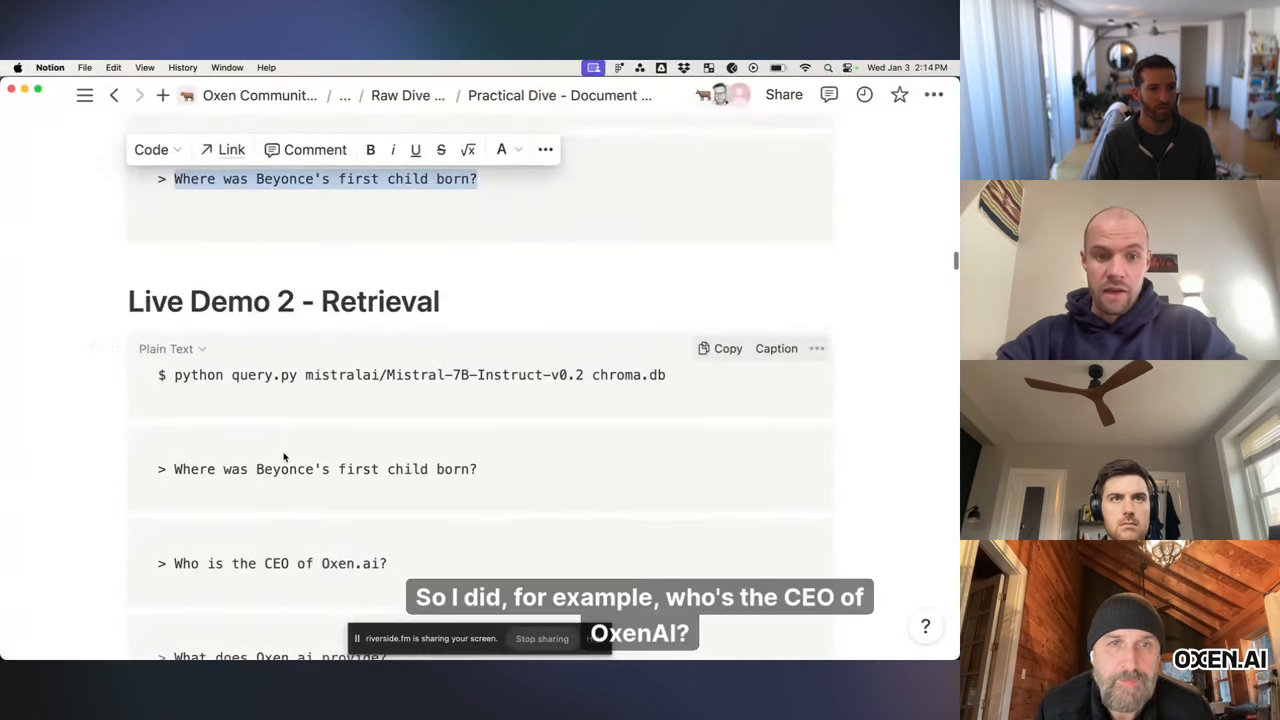
{"action": "scroll", "scroll_direction": "down", "scroll_amount": 3}
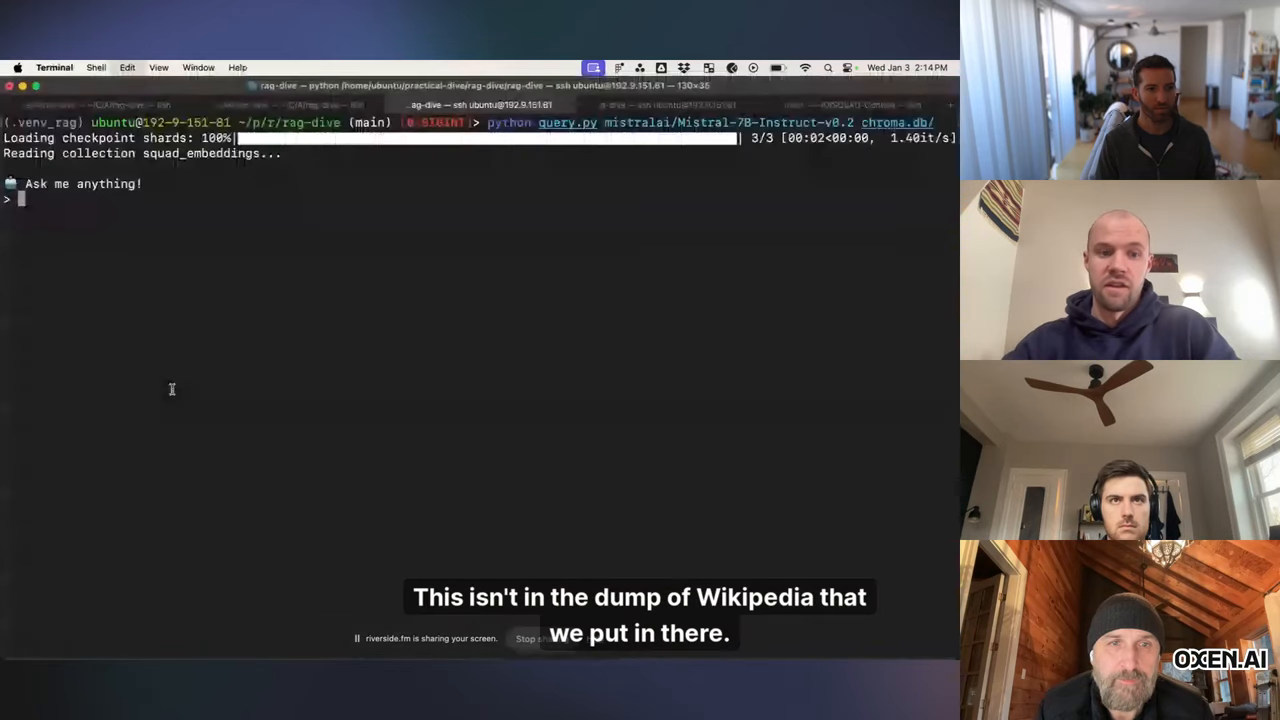
{"action": "type", "text": "Who is the CEO of Oxen.ai?"}
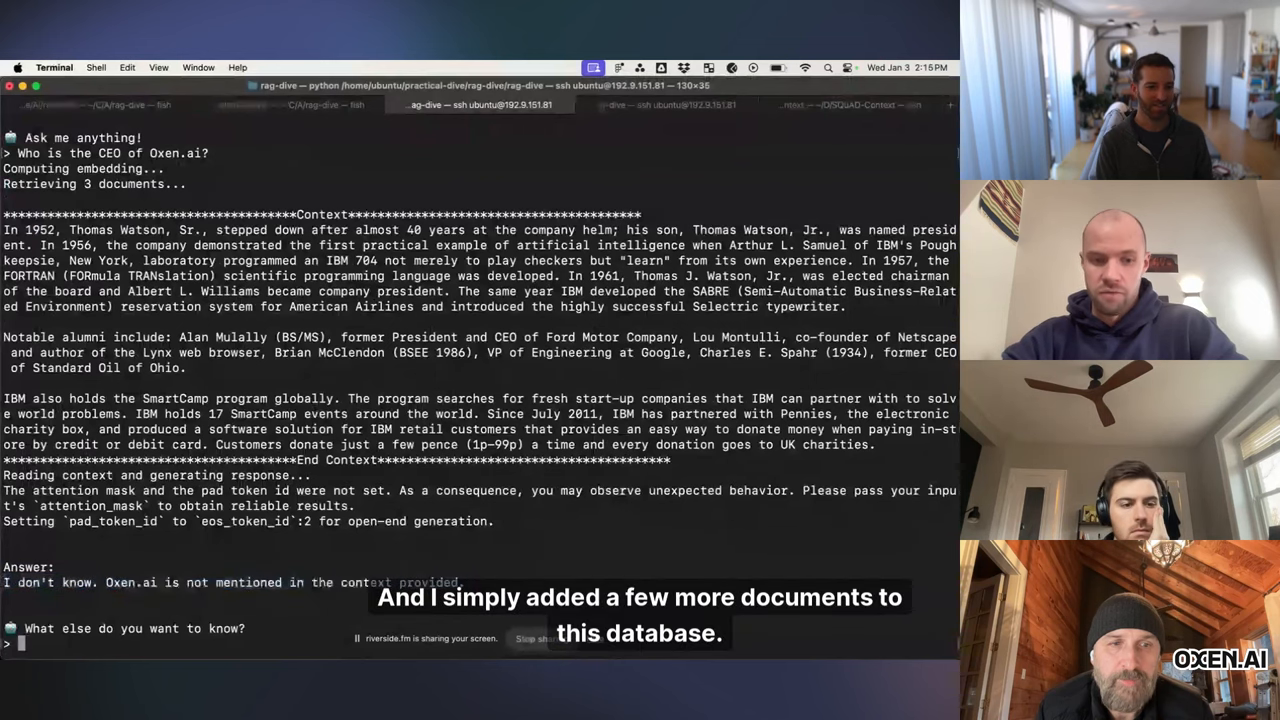
{"action": "key", "text": "ctrl+c"}
{"action": "type", "text": "python query.py mistralai/Mistral-7B-Instruct-v0.2 chroma-extended.db/"}
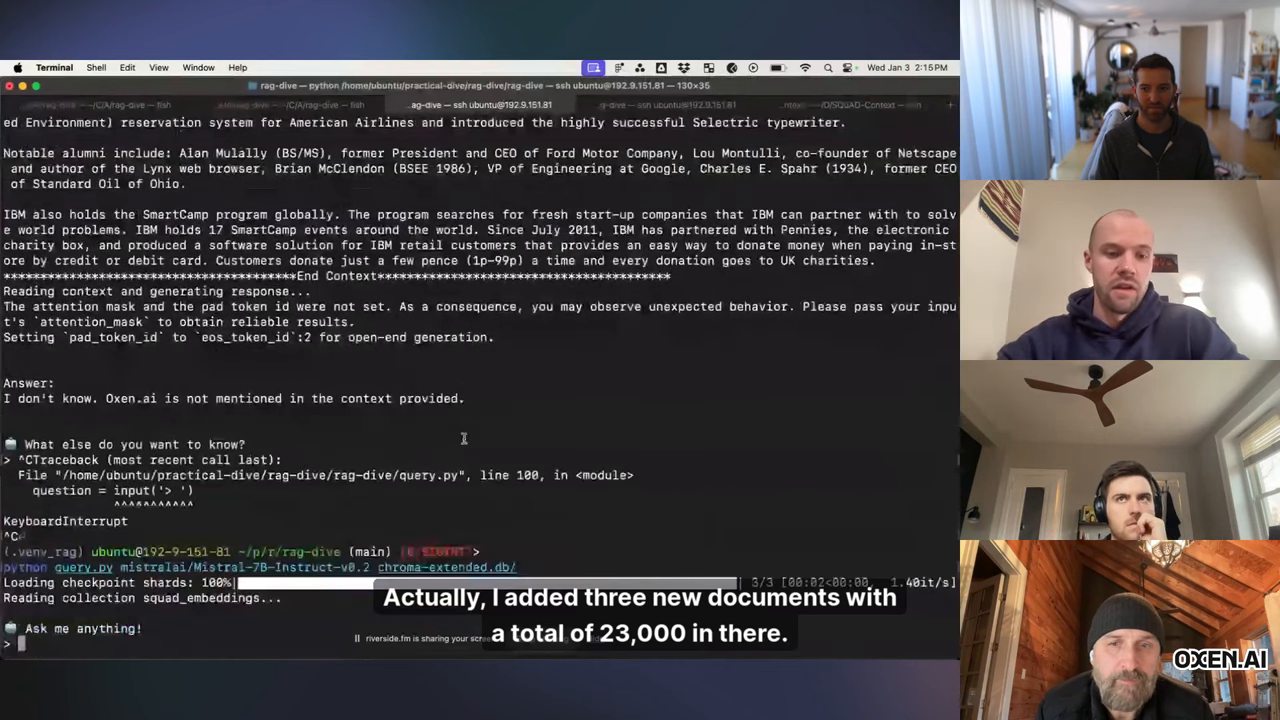
Step: Ask 'Who is the CEO of Oxen.ai?' and highlight Greg Schoeninger in the answer
{"action": "type", "text": "Who is the CEO of Oxen.ai?"}
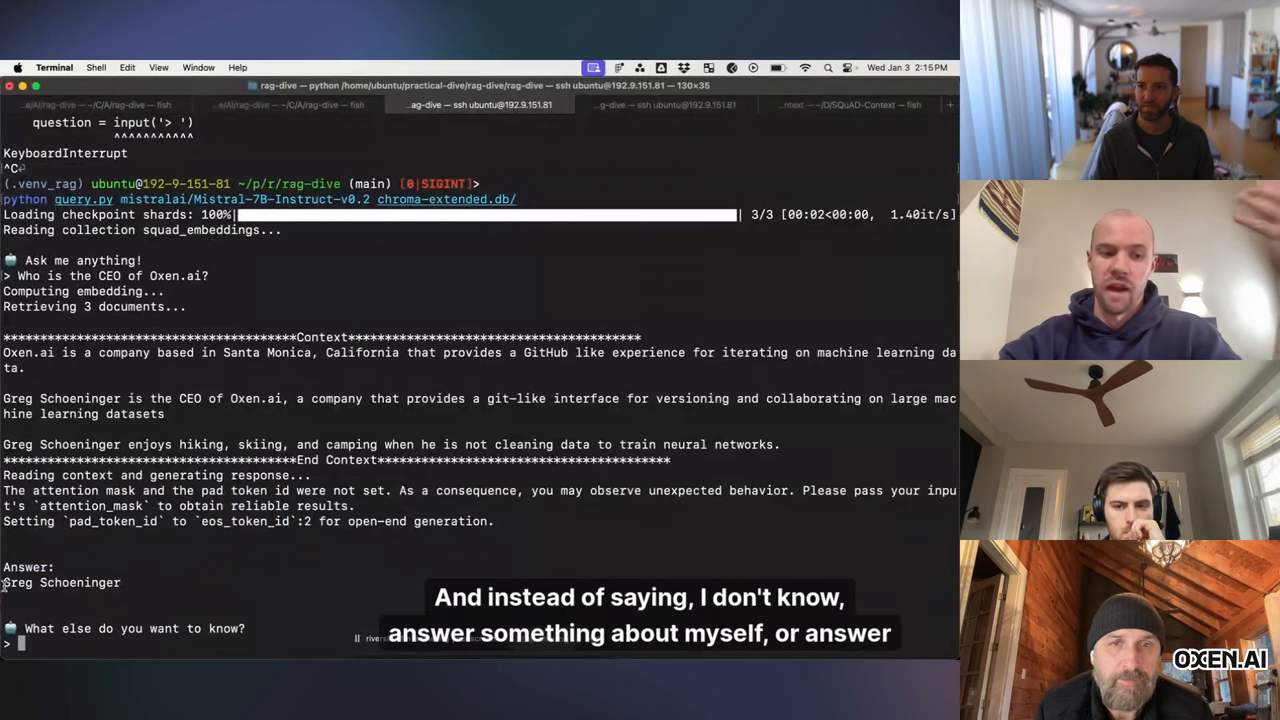
{"action": "double_click", "coordinate": [55, 582]}
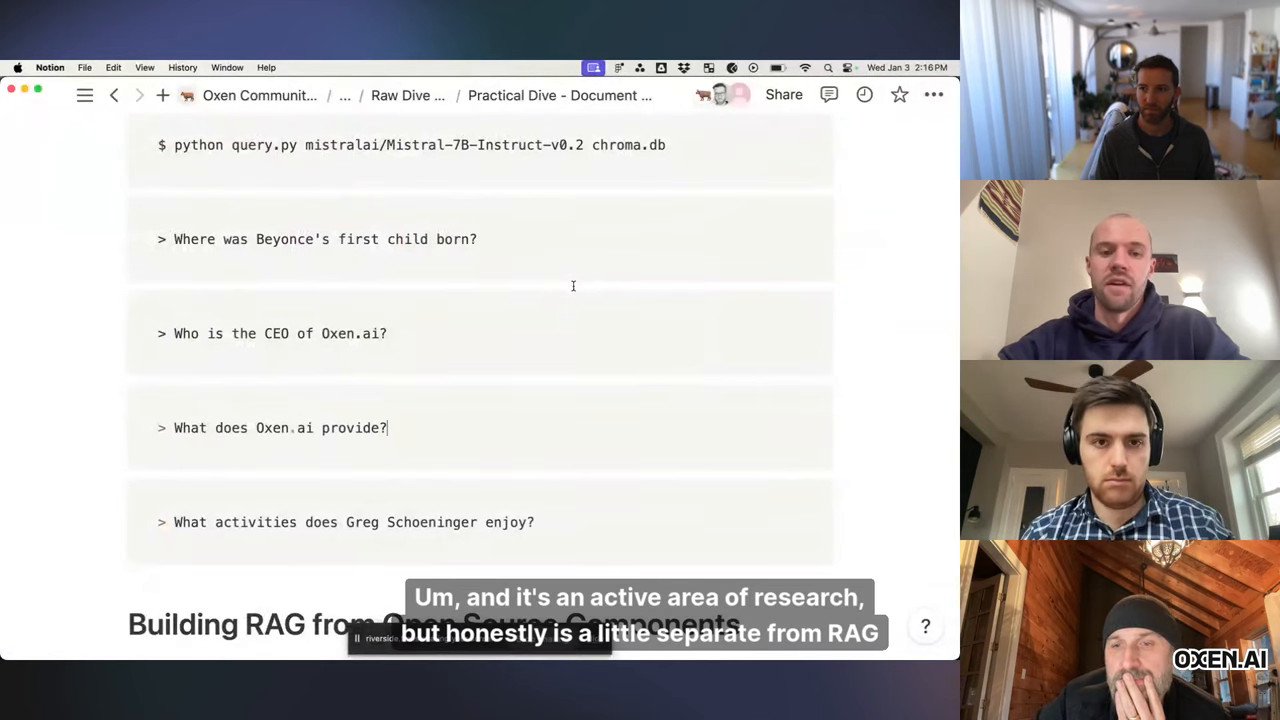
{"action": "mouse_move", "coordinate": [539, 325]}
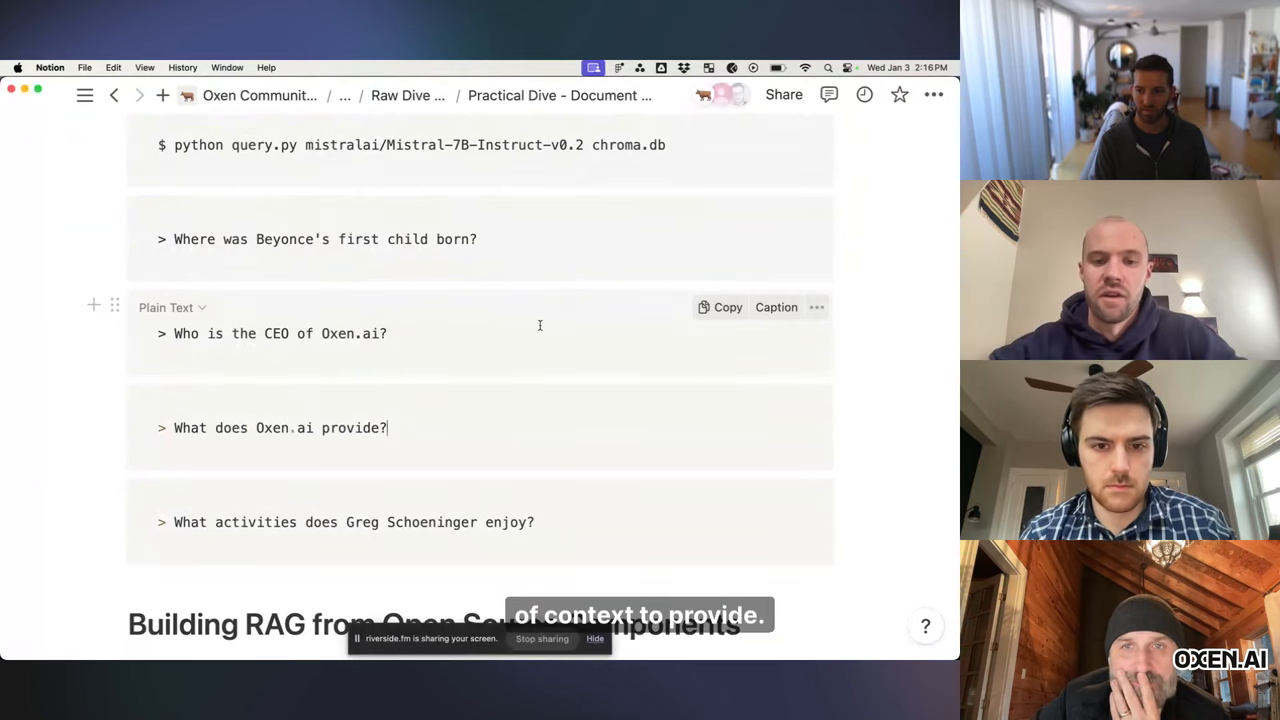
{"action": "scroll", "scroll_direction": "down", "scroll_amount": 3}
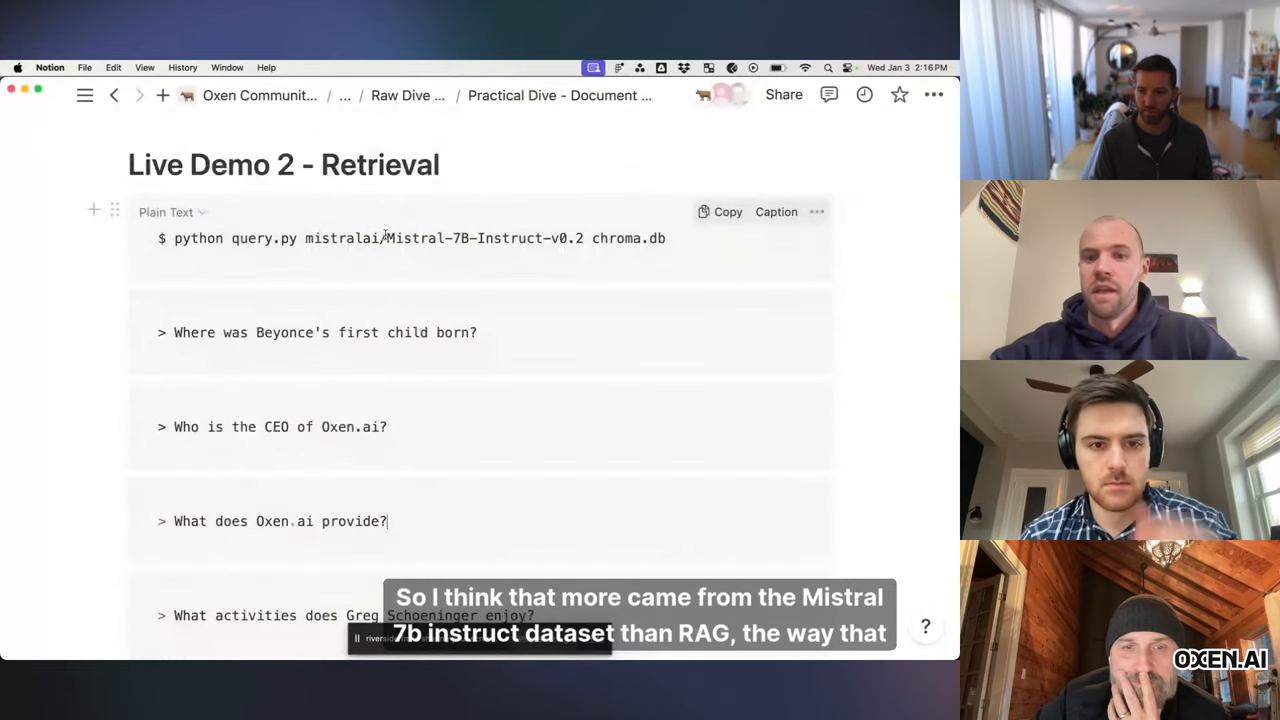
{"action": "double_click", "coordinate": [486, 238]}
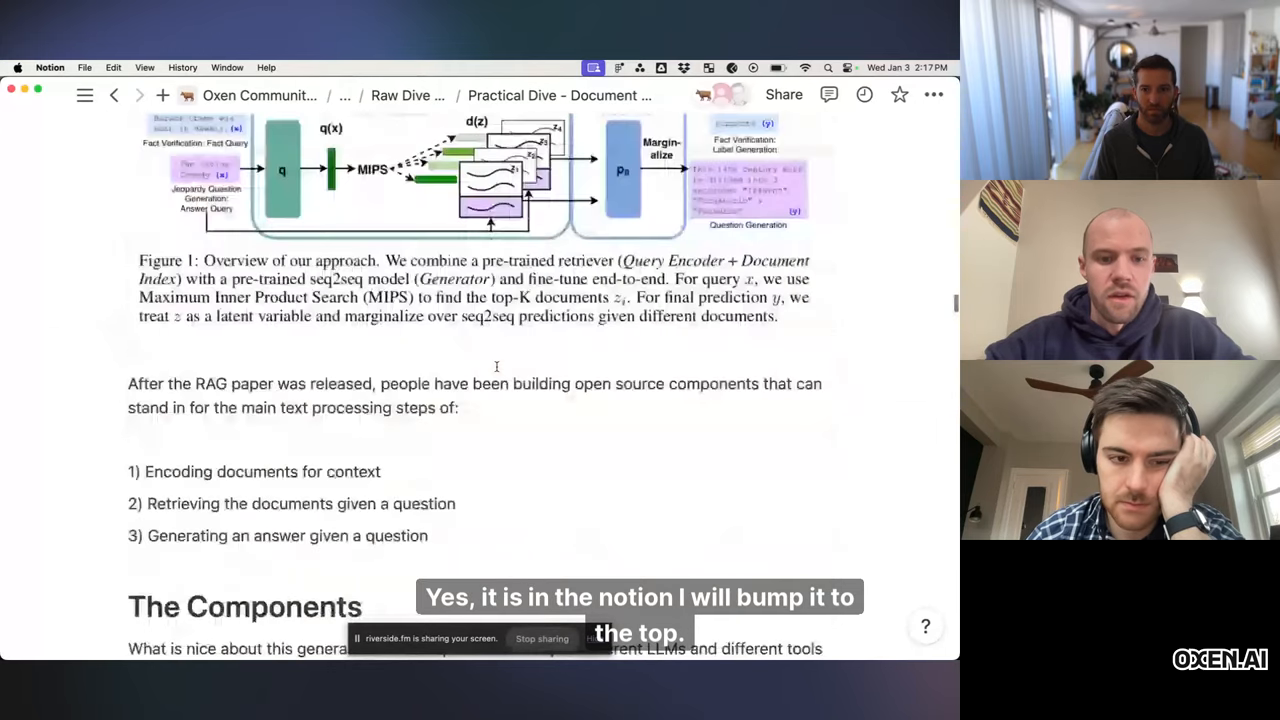
{"action": "scroll", "scroll_direction": "down", "scroll_amount": 3}
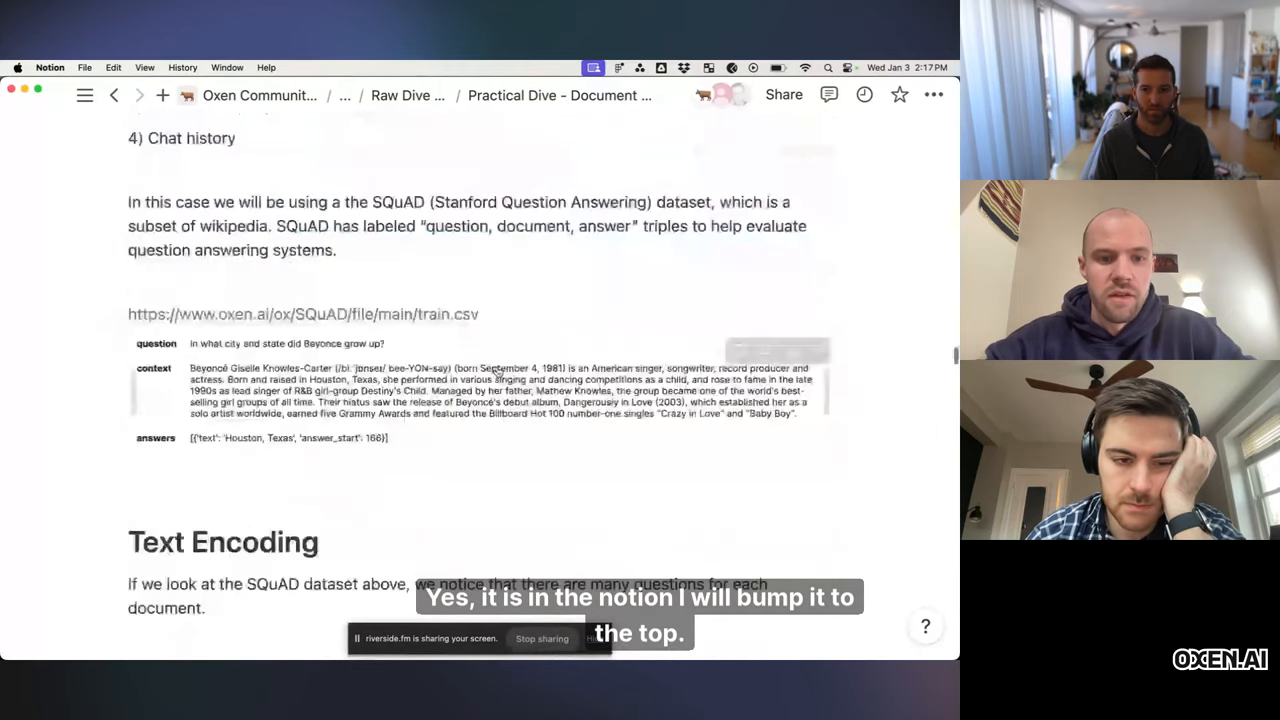
{"action": "scroll", "scroll_direction": "down", "scroll_amount": 3}
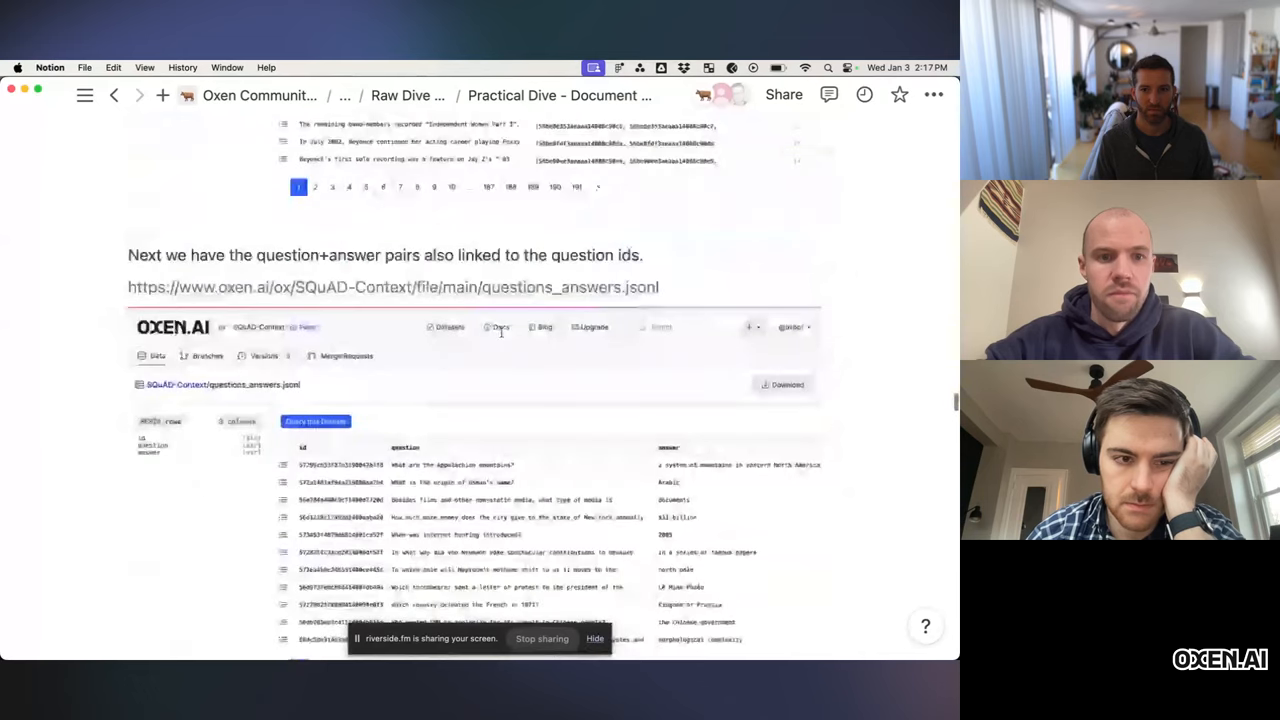
{"action": "scroll", "scroll_direction": "down", "scroll_amount": 3}
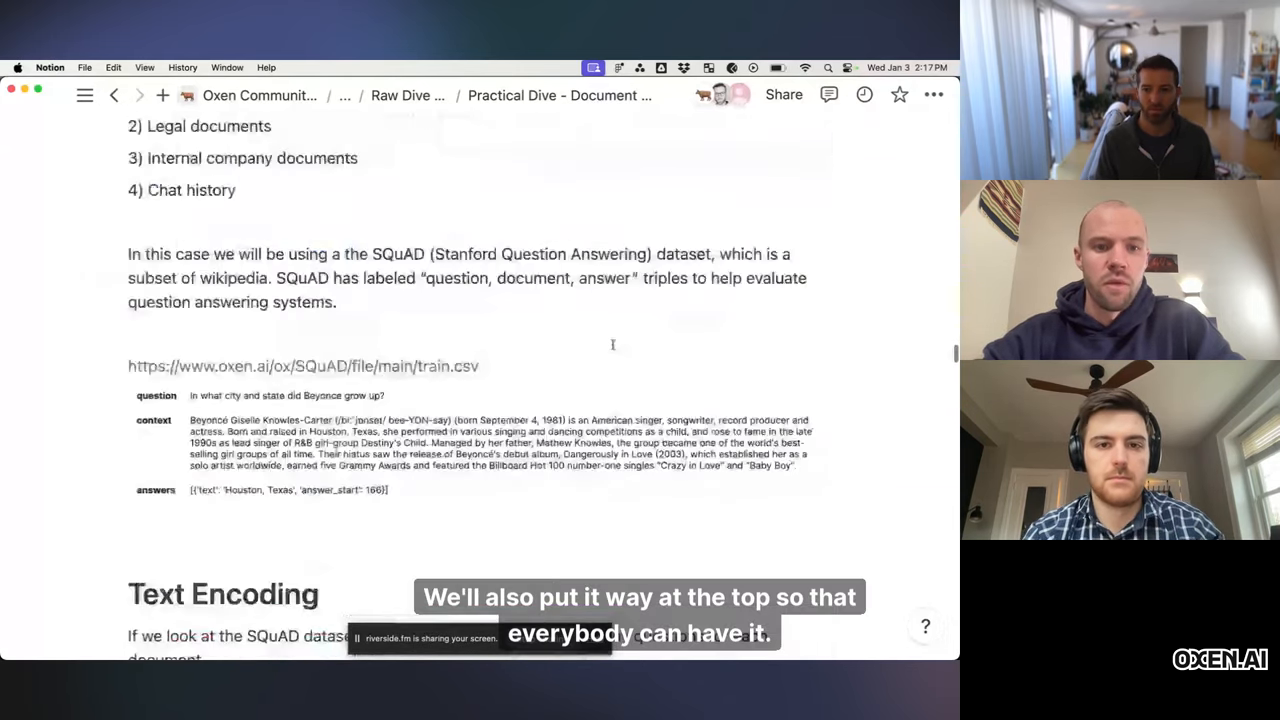
{"action": "scroll", "scroll_direction": "down", "scroll_amount": 3}
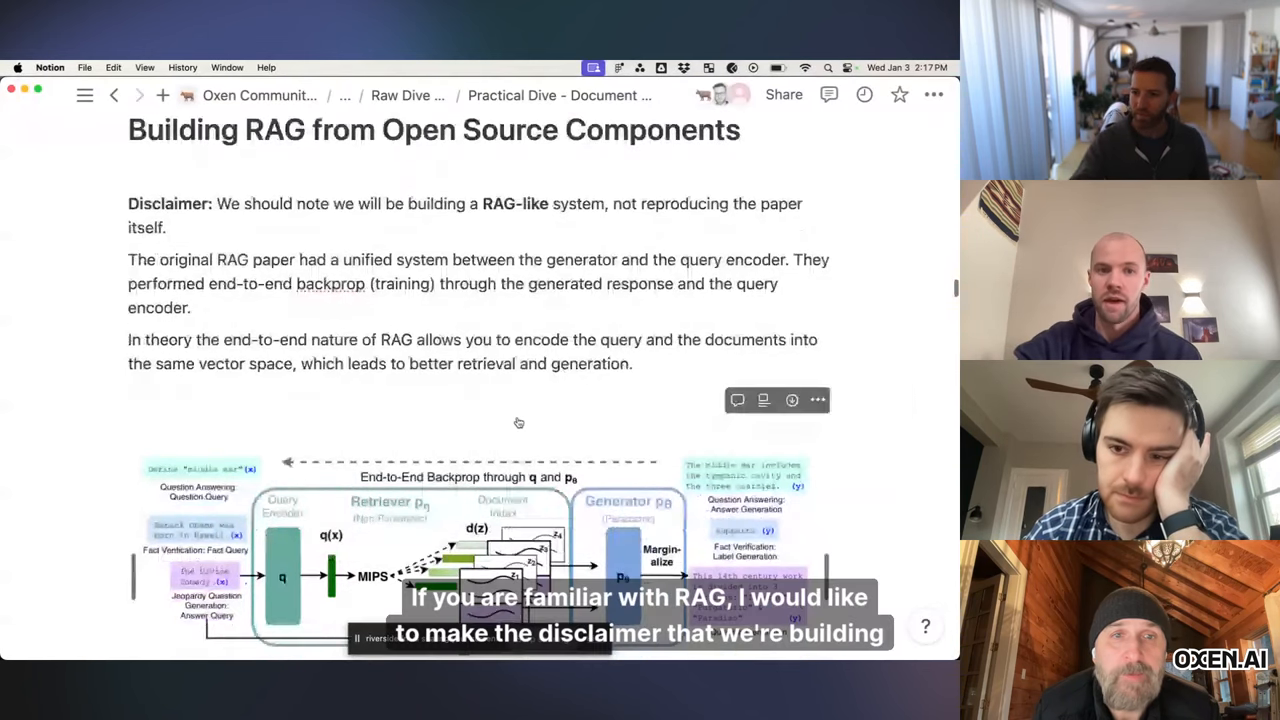
{"action": "scroll", "scroll_direction": "down", "scroll_amount": 3}
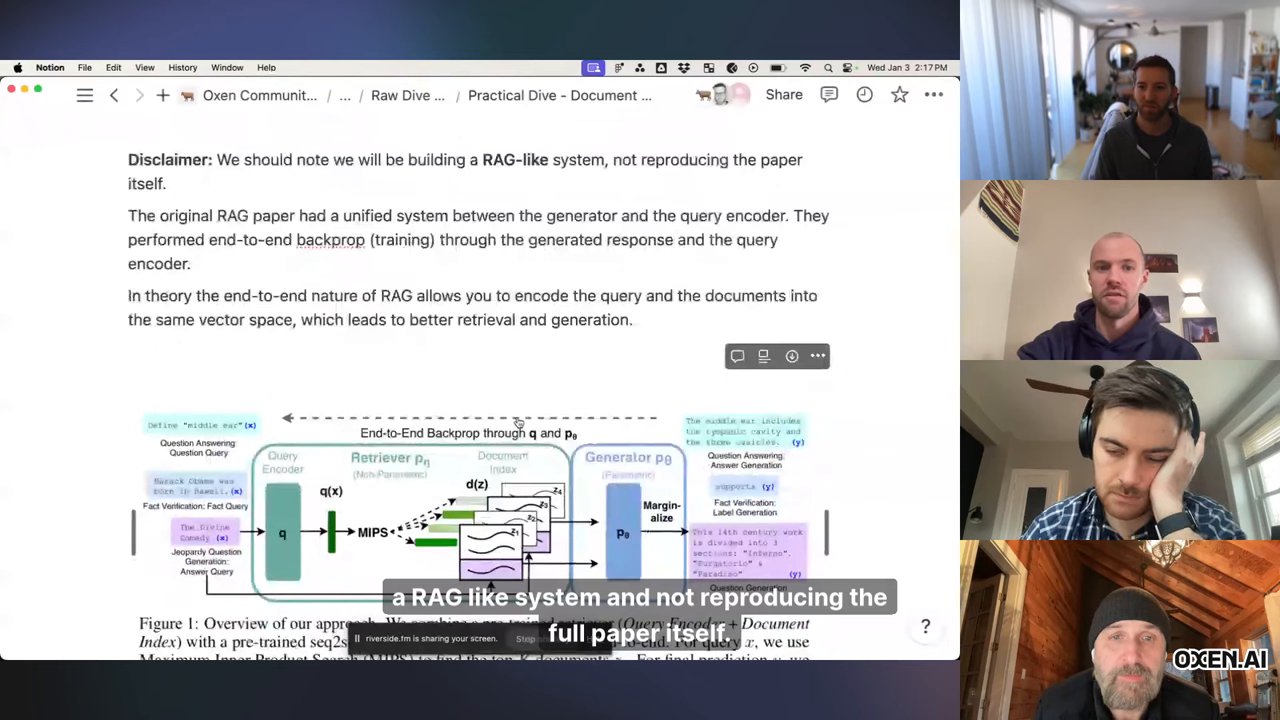
{"action": "scroll", "scroll_direction": "down", "scroll_amount": 3}
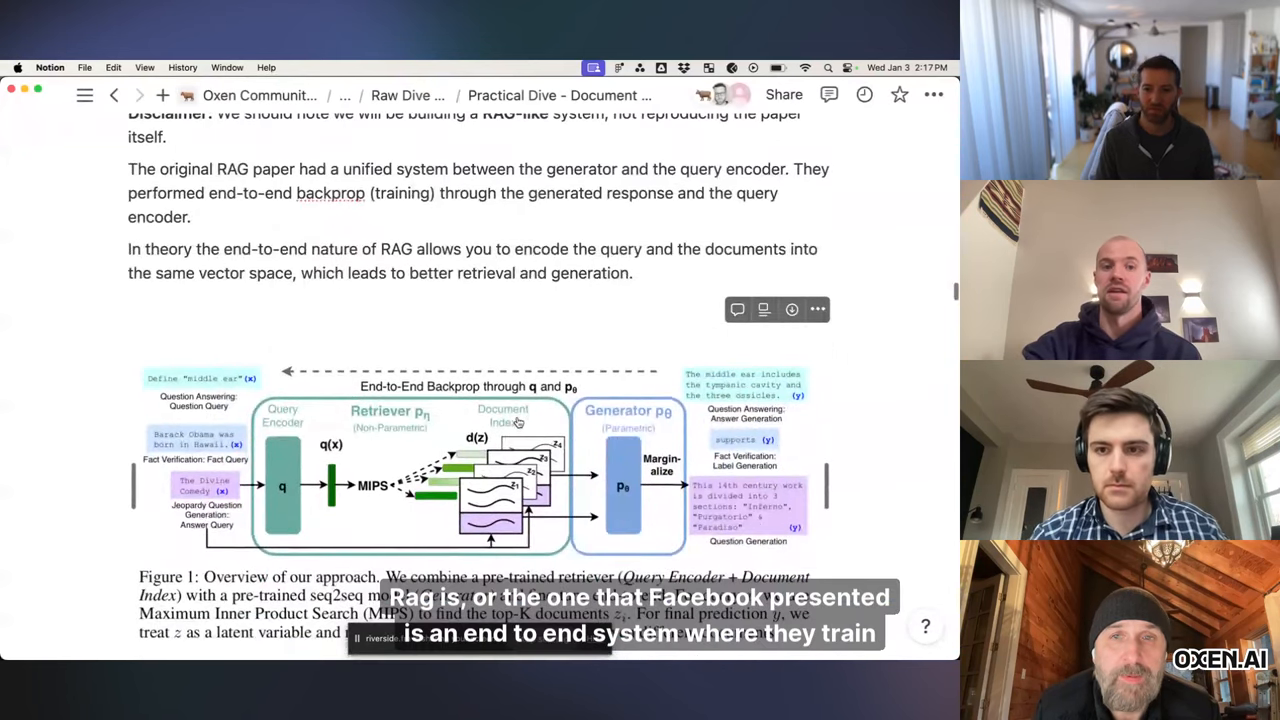
{"action": "scroll", "scroll_direction": "down", "scroll_amount": 3}
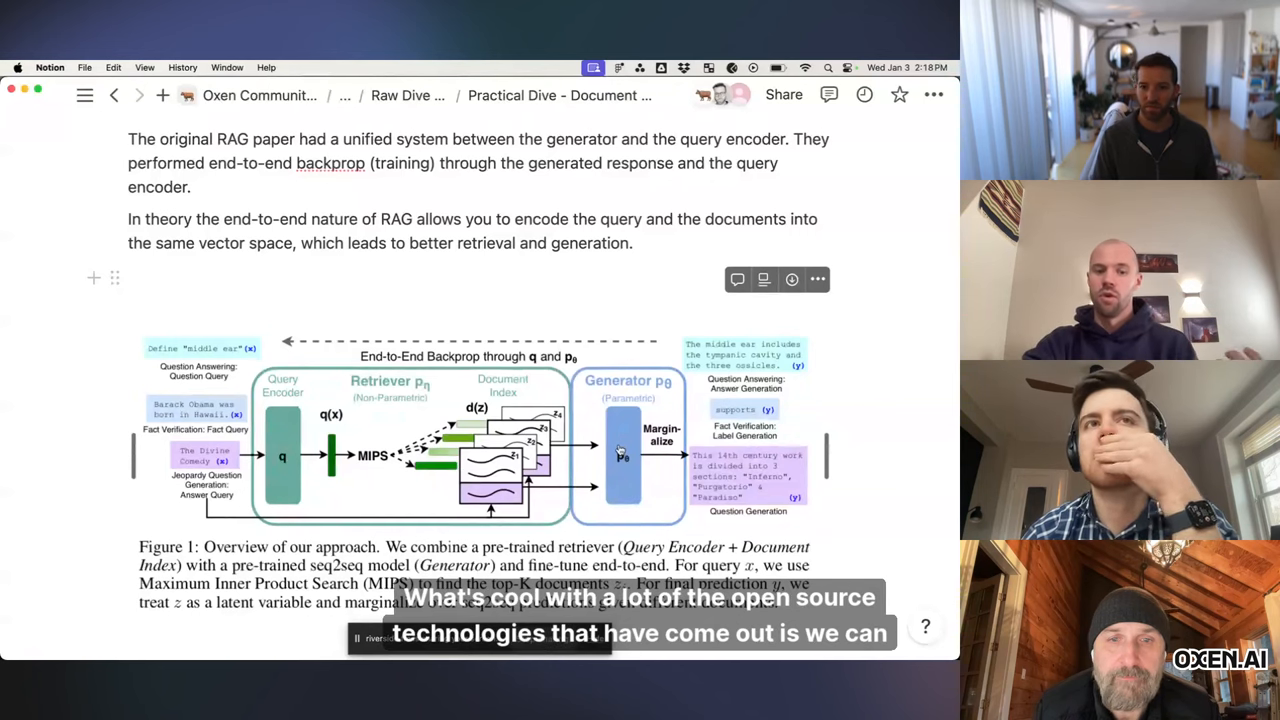
{"action": "scroll", "scroll_direction": "down", "scroll_amount": 3}
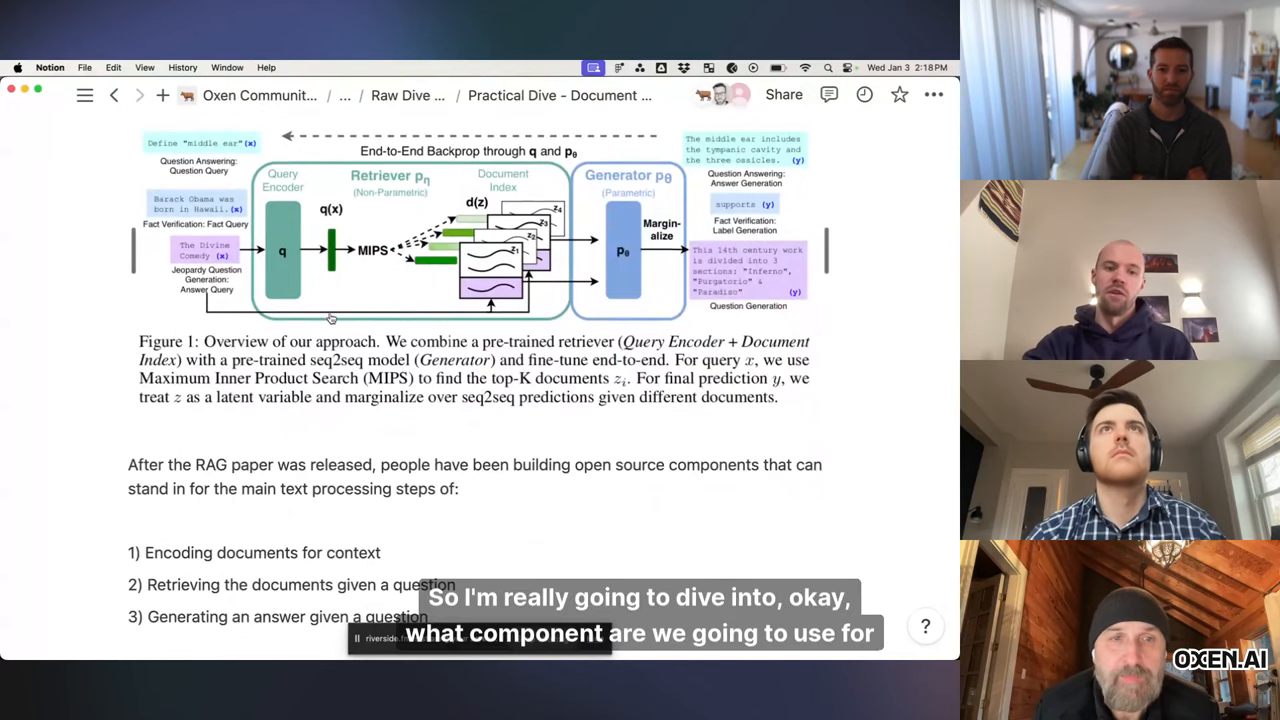
Step: Extend list item 3 to read 'Generating an answer given a question and the context'
{"action": "scroll", "scroll_direction": "down", "scroll_amount": 3}
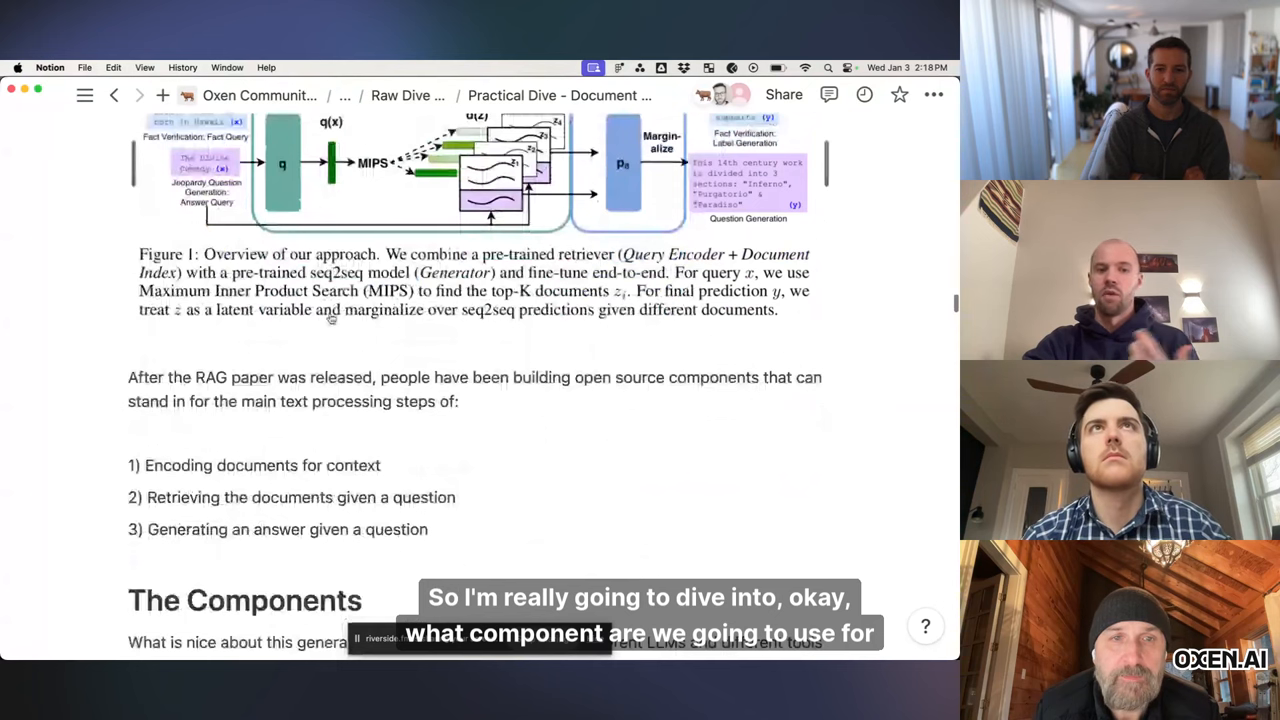
{"action": "scroll", "scroll_direction": "down", "scroll_amount": 3}
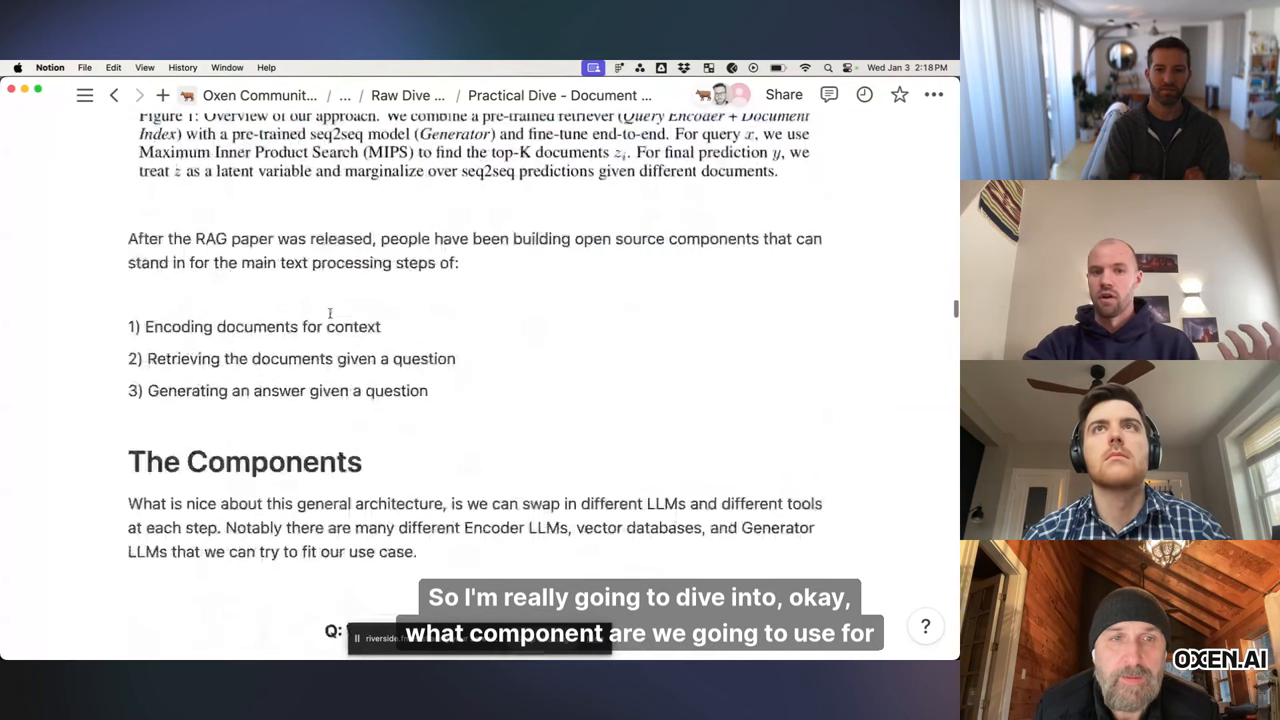
{"action": "triple_click", "coordinate": [262, 326]}
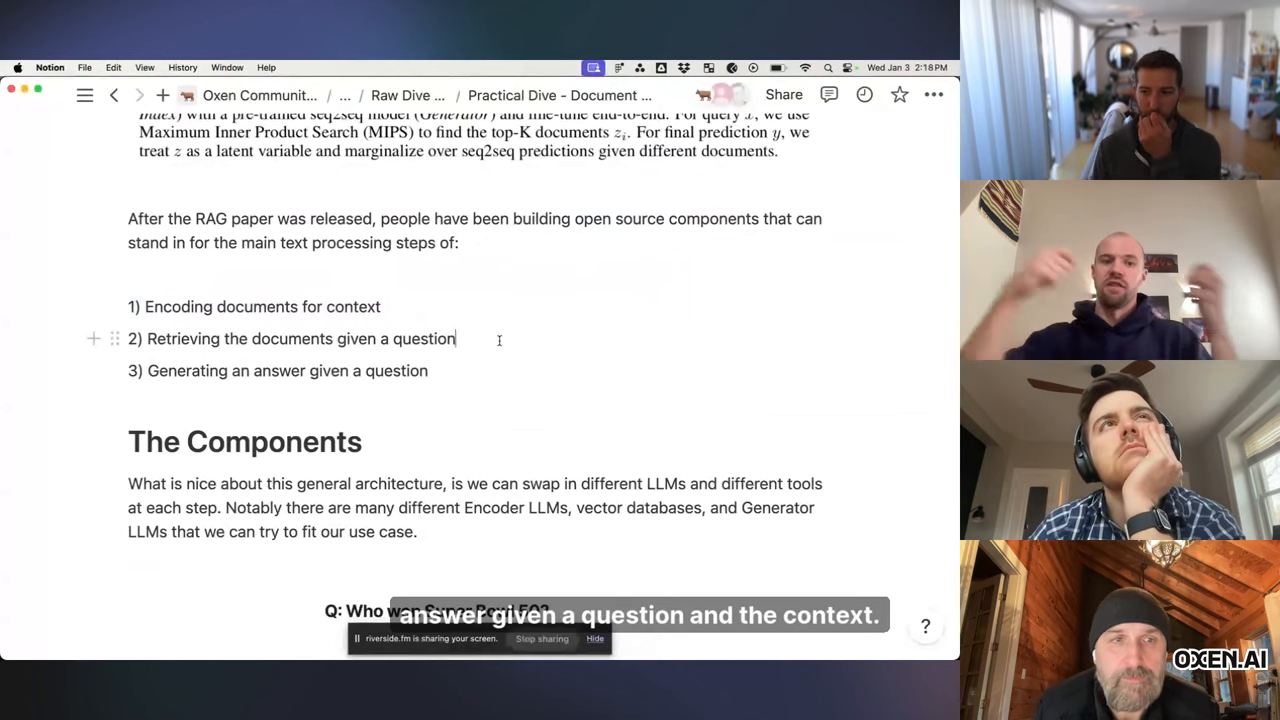
{"action": "type", "text": "and the context"}
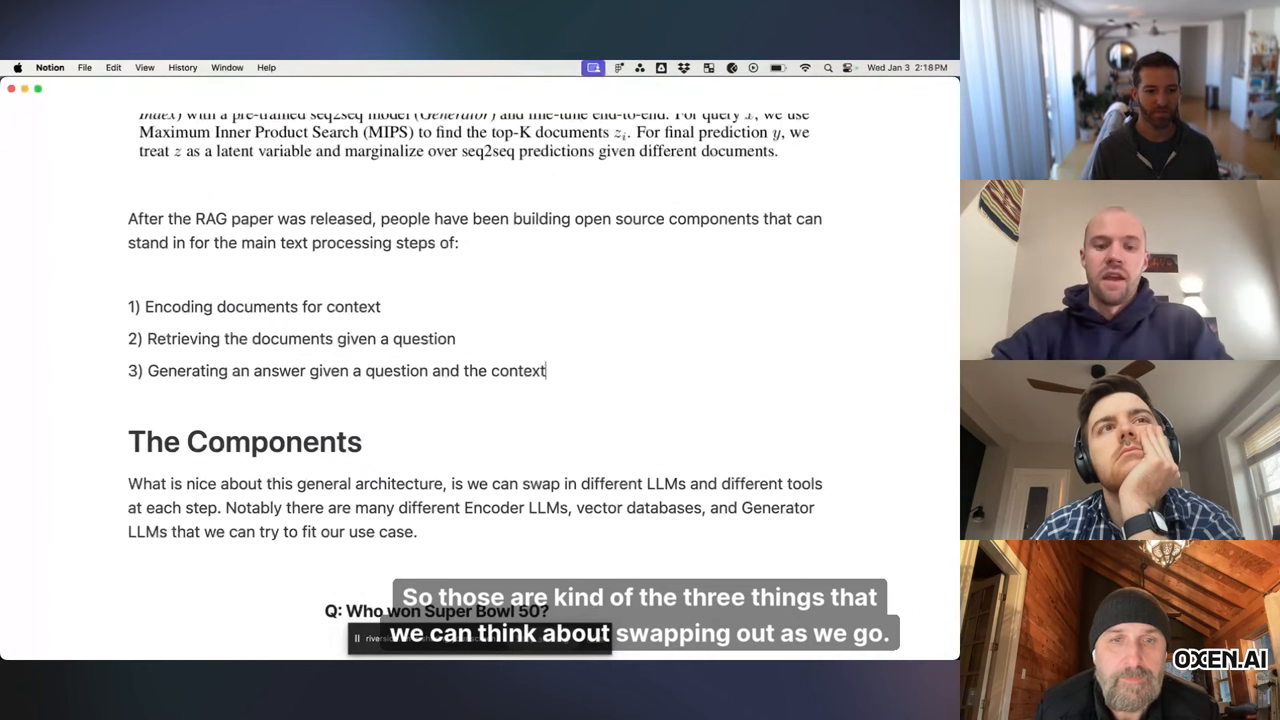
{"action": "scroll", "scroll_direction": "down", "scroll_amount": 3}
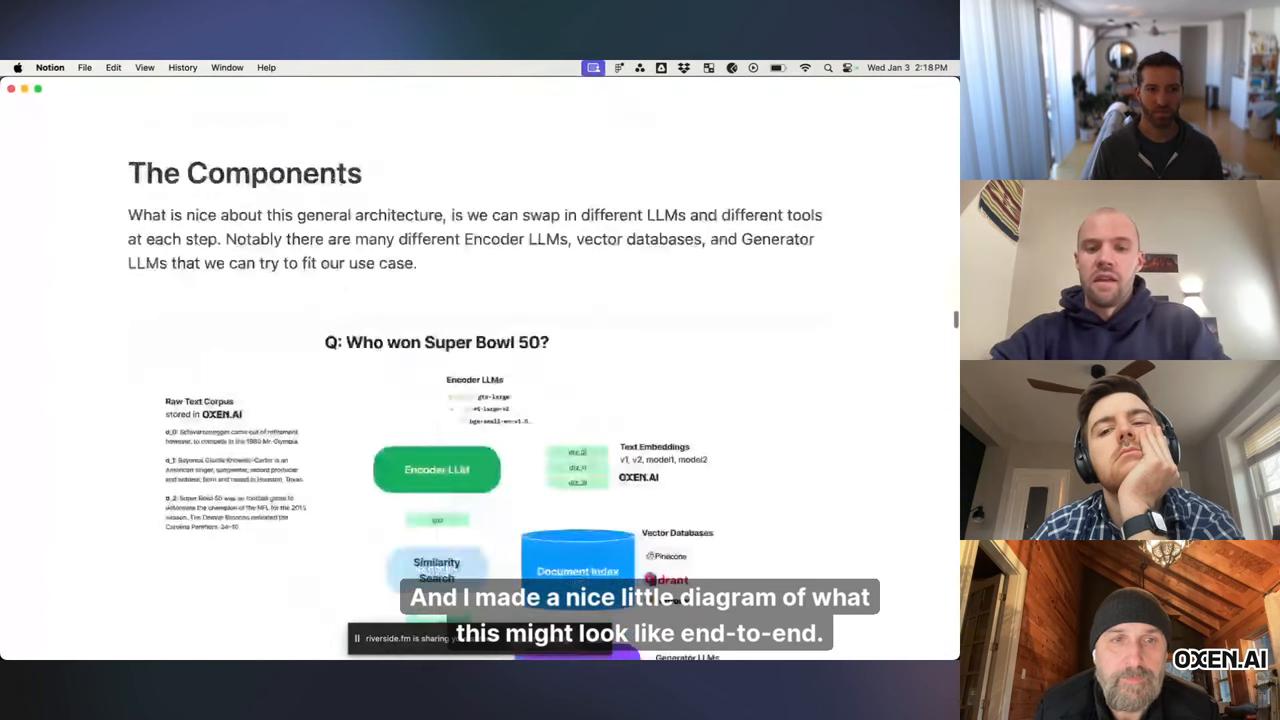
{"action": "scroll", "scroll_direction": "down", "scroll_amount": 3}
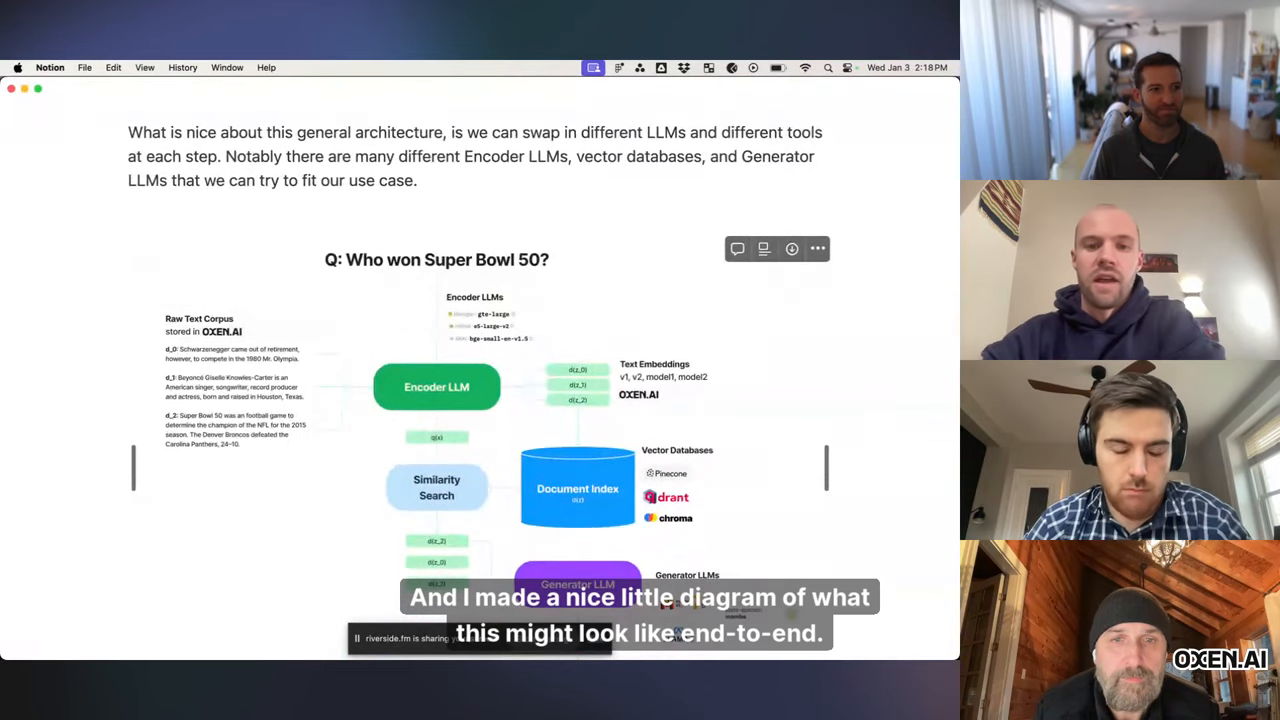
{"action": "scroll", "scroll_direction": "down", "scroll_amount": 3}
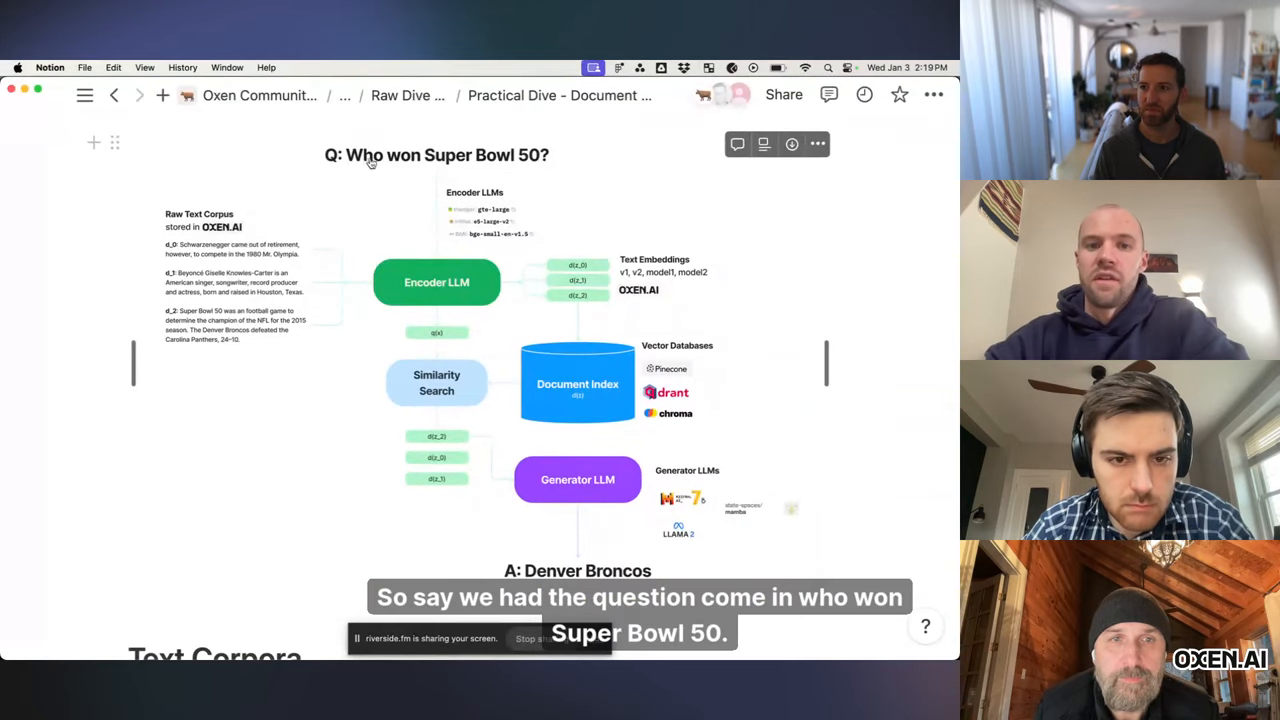
{"action": "mouse_move", "coordinate": [530, 162]}
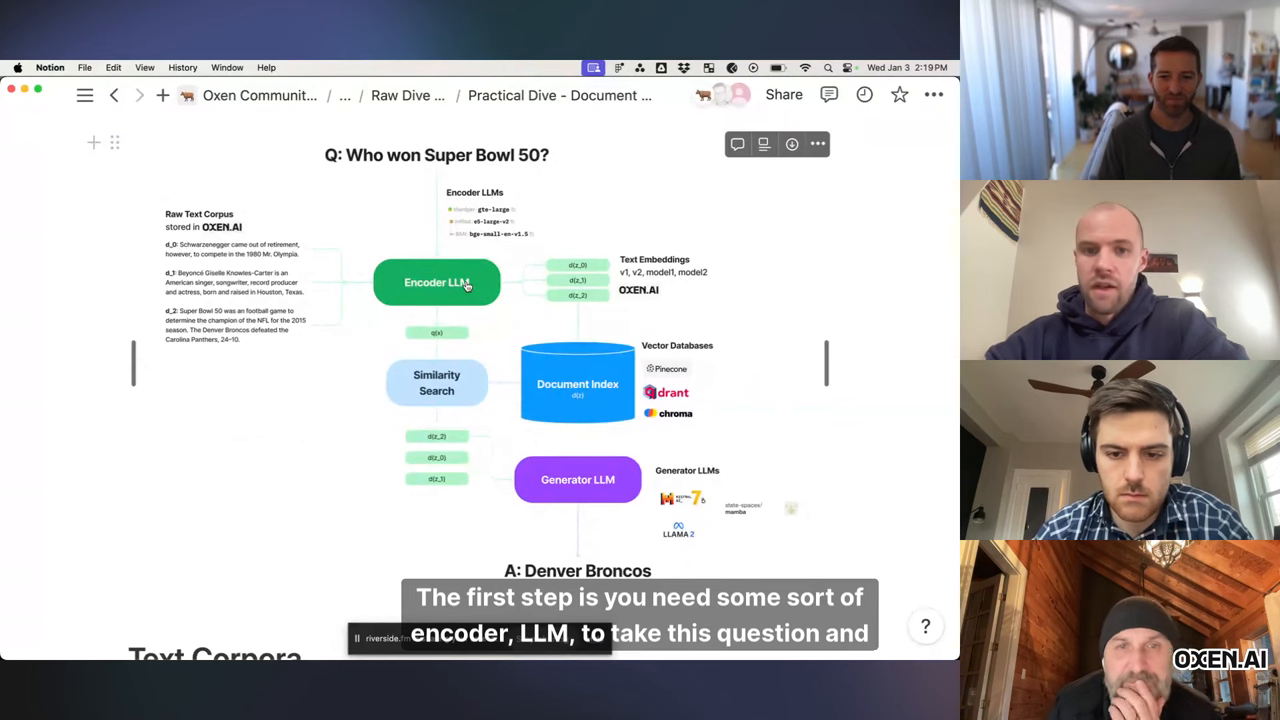
{"action": "mouse_move", "coordinate": [563, 161]}
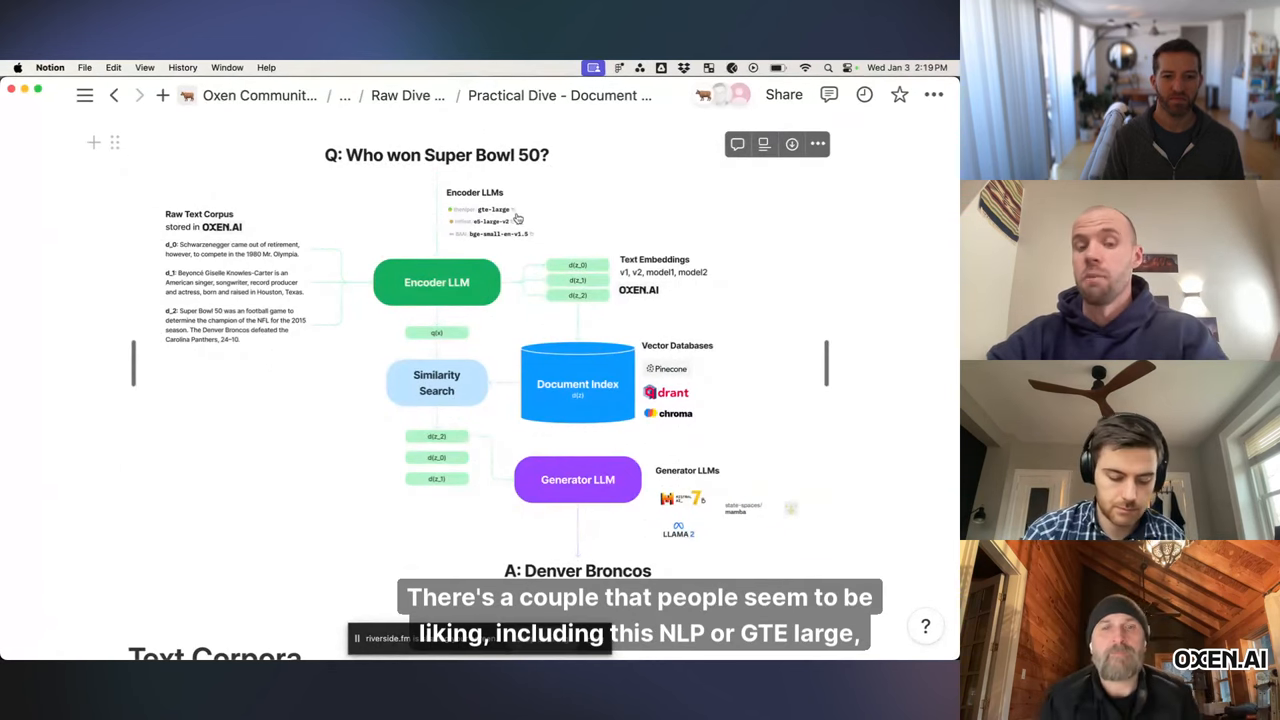
{"action": "mouse_move", "coordinate": [540, 224]}
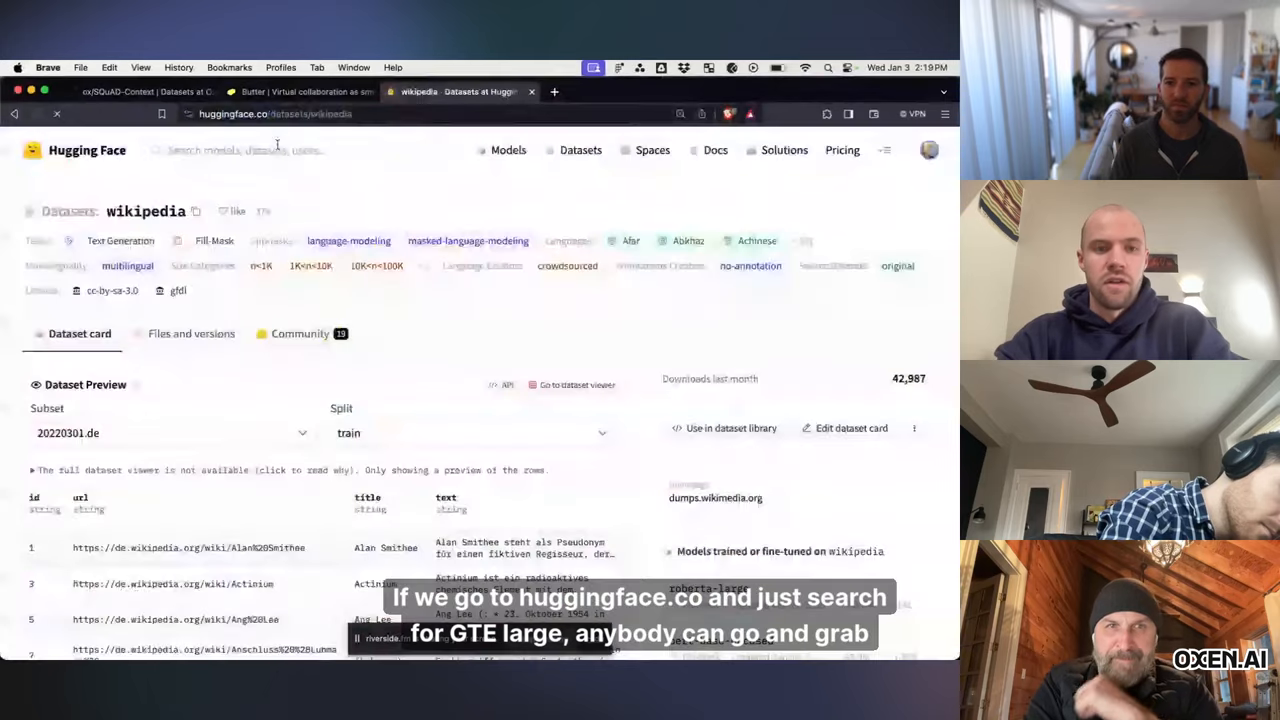
Step: Open the thenlper/gte-large model card and scroll through its MTEB embedding comparison table
{"action": "type", "text": "gte-l"}
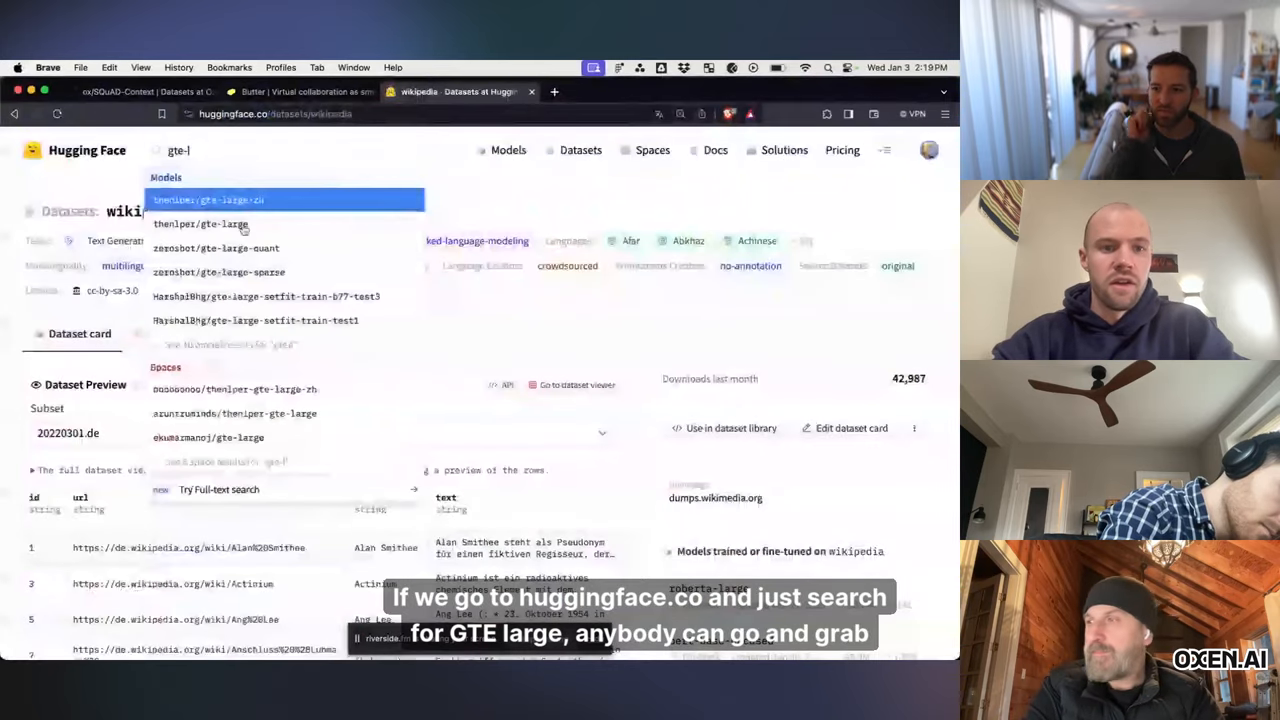
{"action": "left_click", "coordinate": [200, 223]}
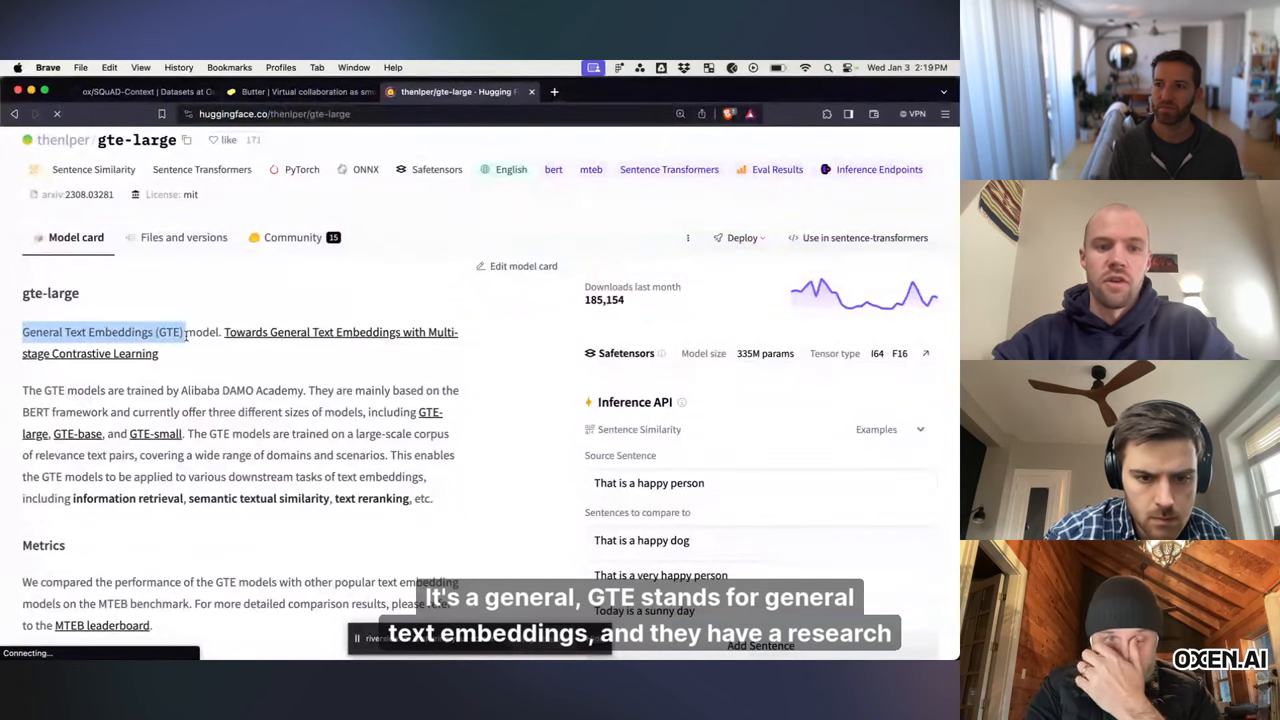
{"action": "scroll", "scroll_direction": "down", "scroll_amount": 3}
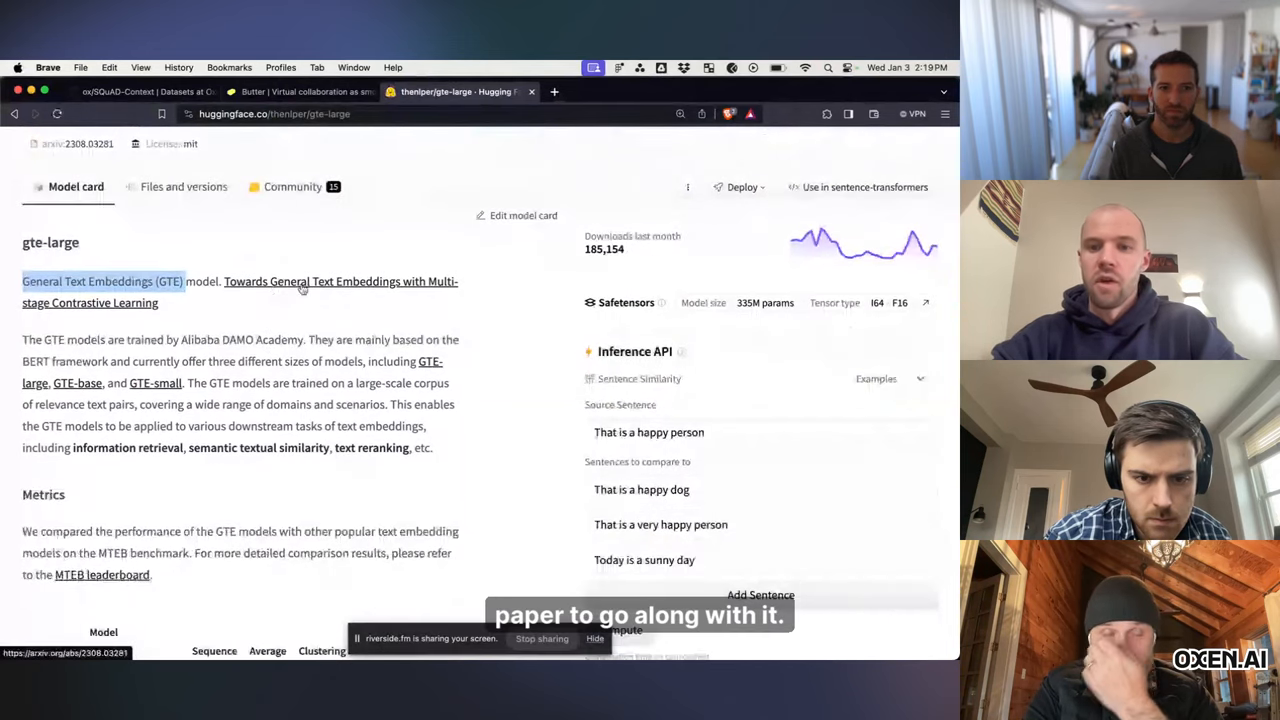
{"action": "scroll", "scroll_direction": "down", "scroll_amount": 3}
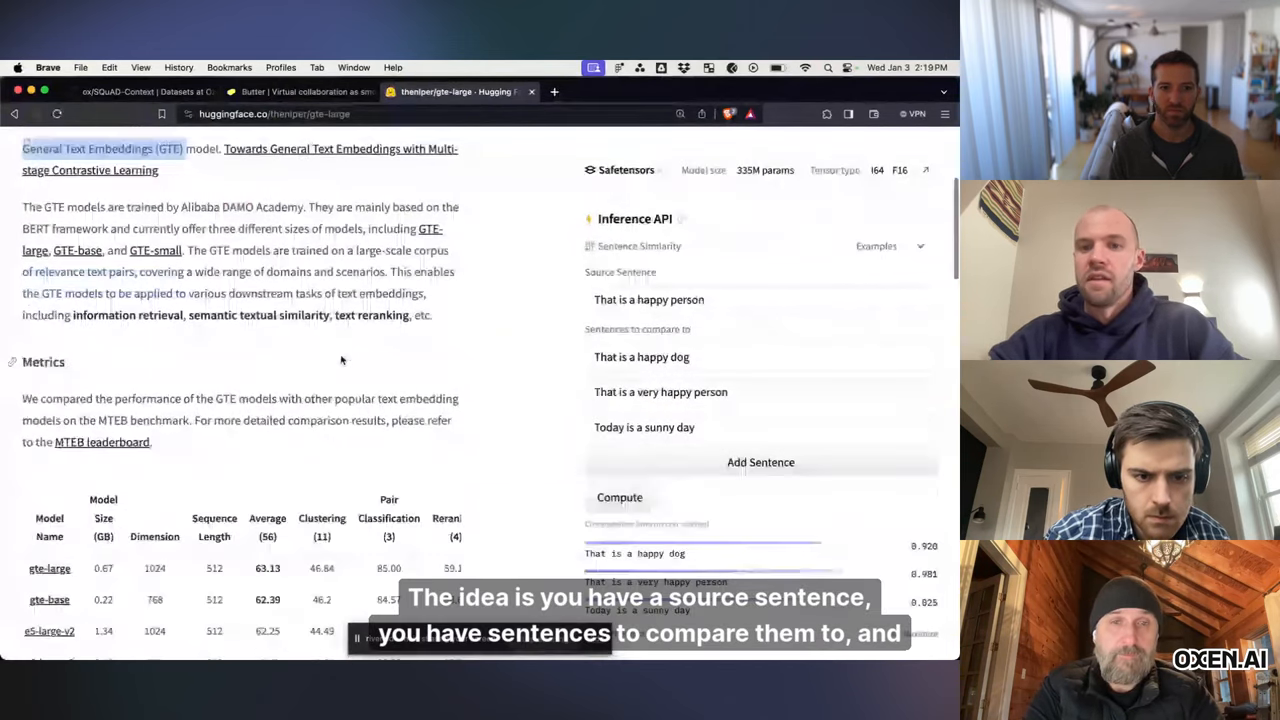
{"action": "scroll", "scroll_direction": "down", "scroll_amount": 3}
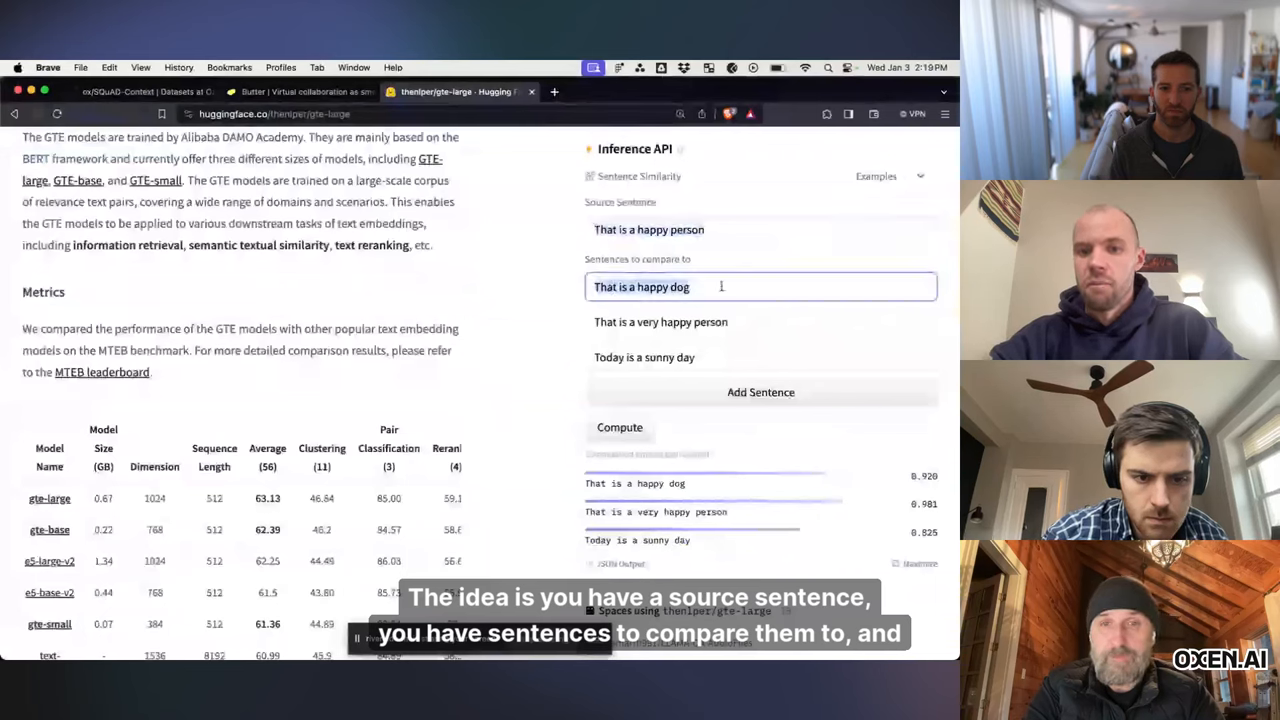
{"action": "scroll", "scroll_direction": "down", "scroll_amount": 3}
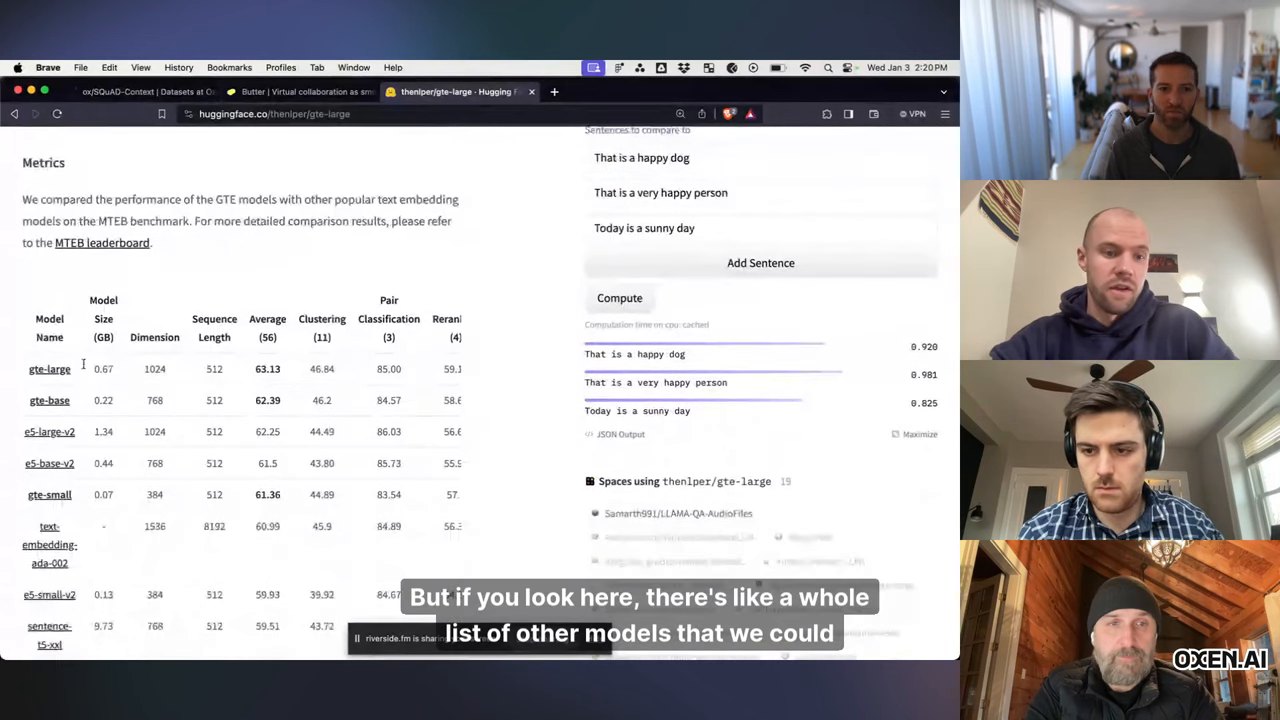
{"action": "scroll", "scroll_direction": "down", "scroll_amount": 3}
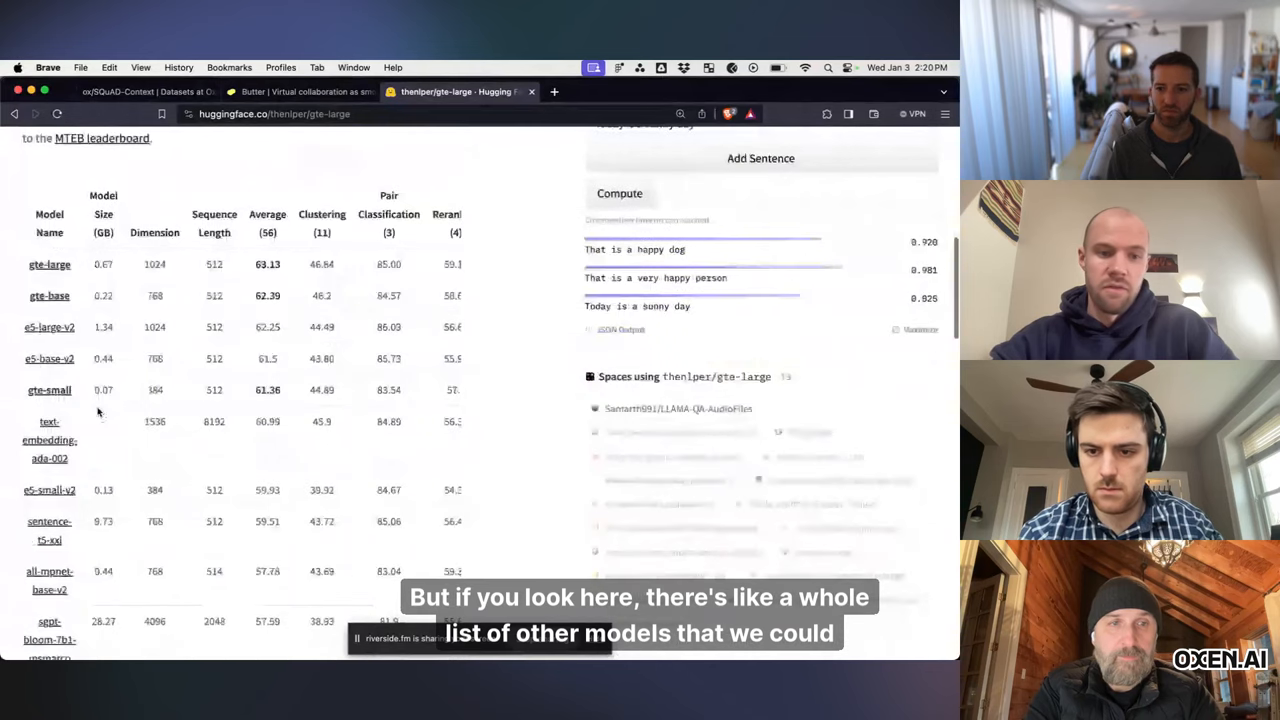
{"action": "scroll", "scroll_direction": "down", "scroll_amount": 3}
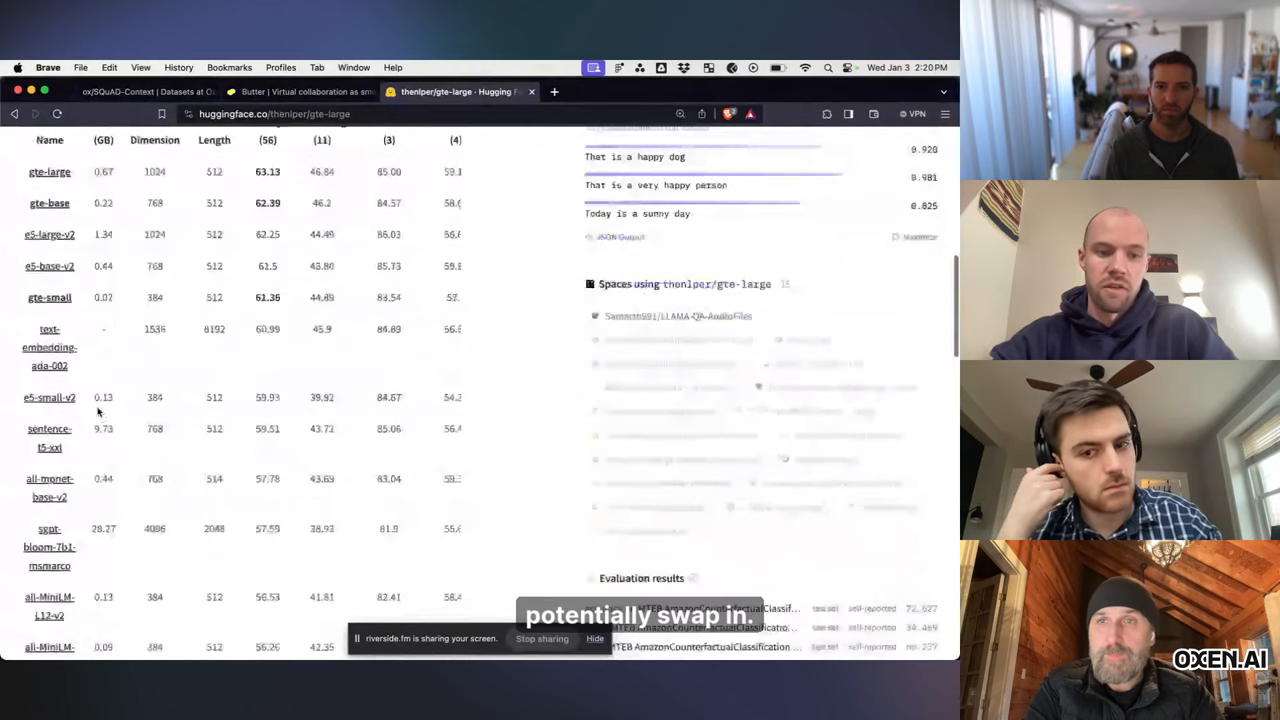
{"action": "scroll", "scroll_direction": "down", "scroll_amount": 3}
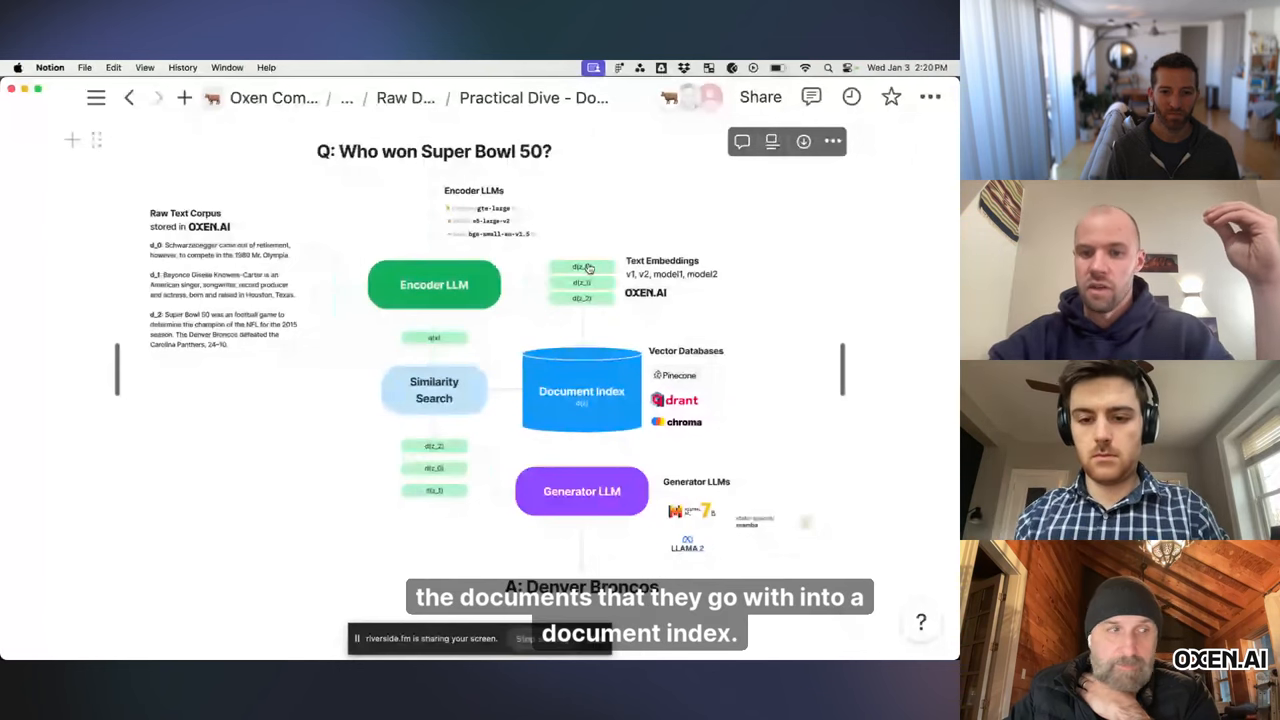
{"action": "mouse_move", "coordinate": [577, 426]}
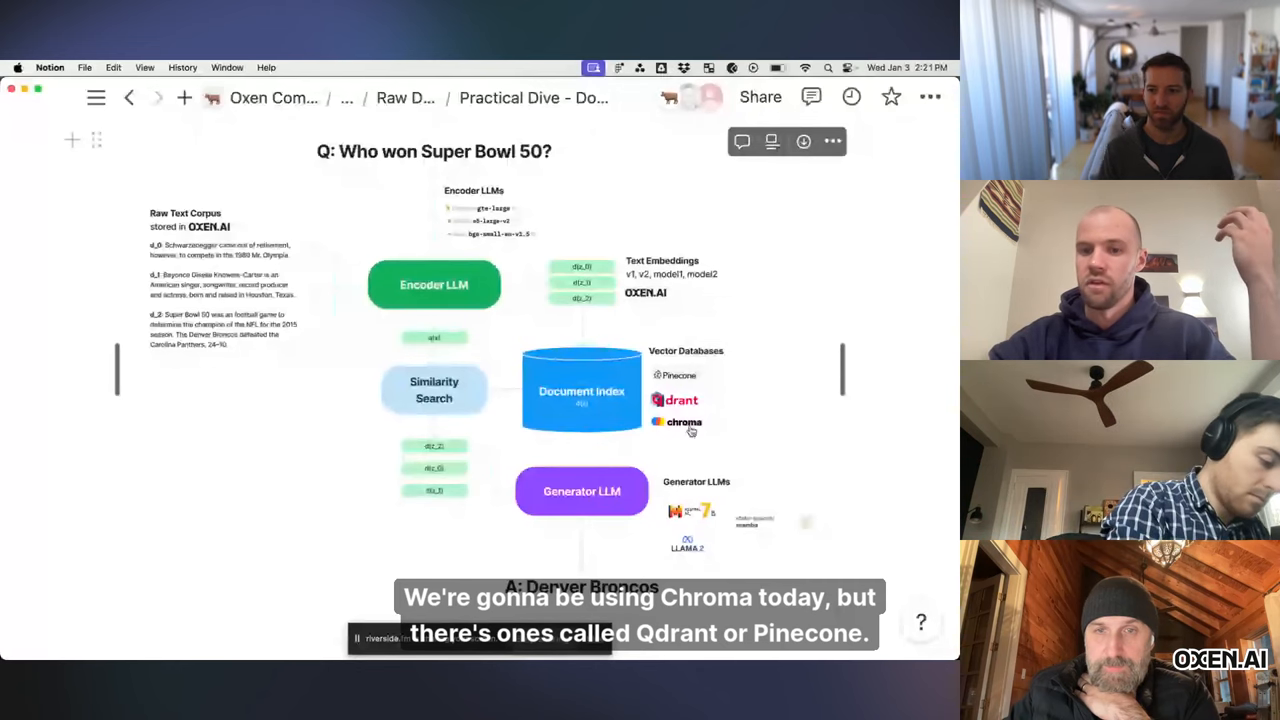
{"action": "mouse_move", "coordinate": [743, 424]}
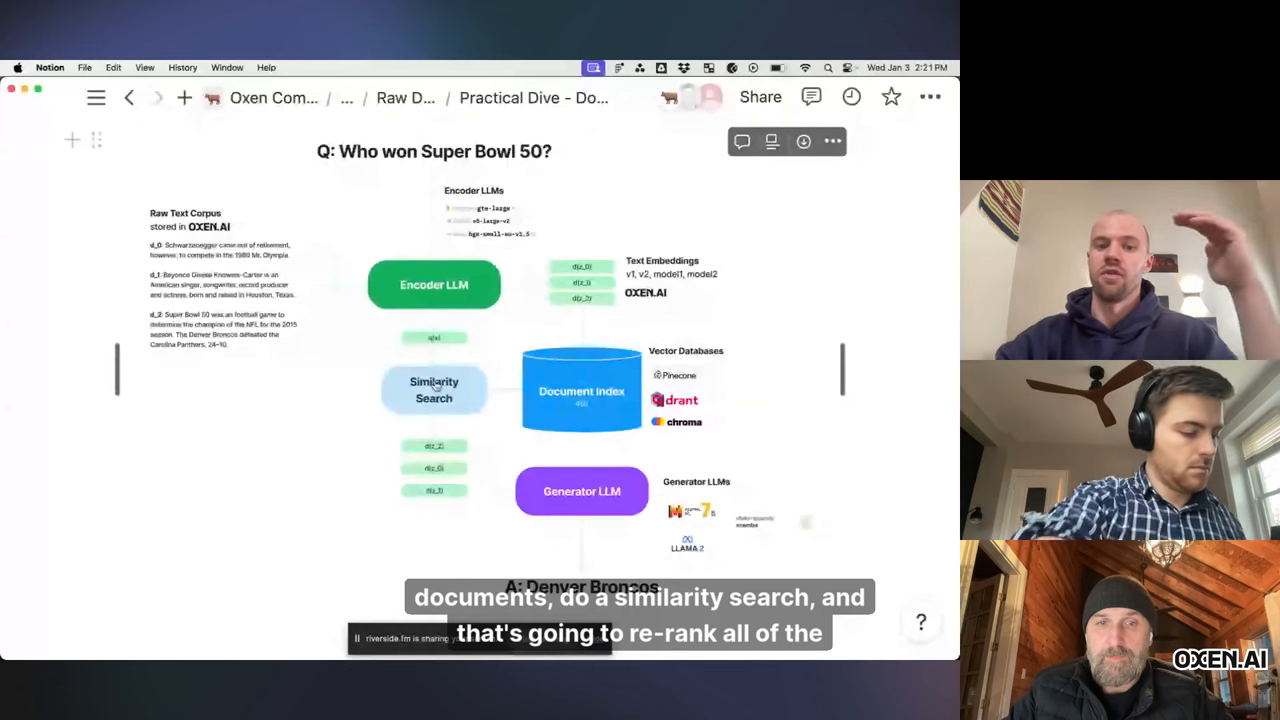
{"action": "mouse_move", "coordinate": [434, 510]}
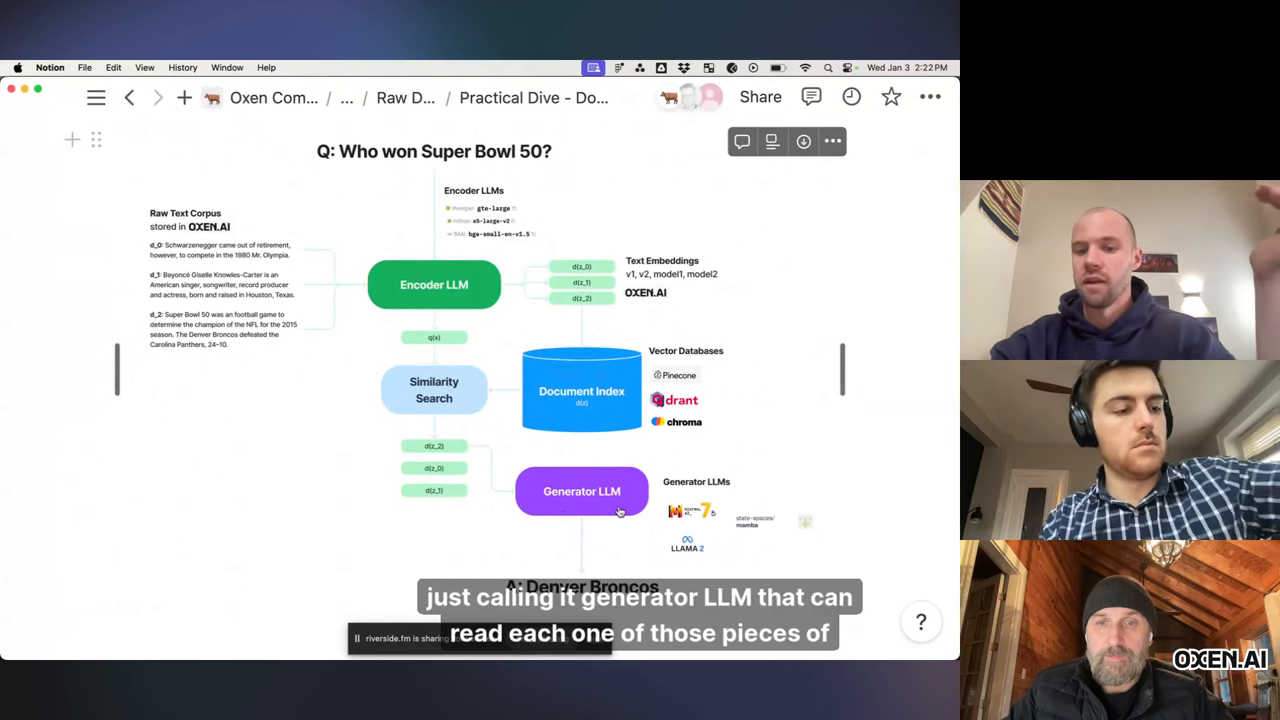
{"action": "mouse_move", "coordinate": [453, 447]}
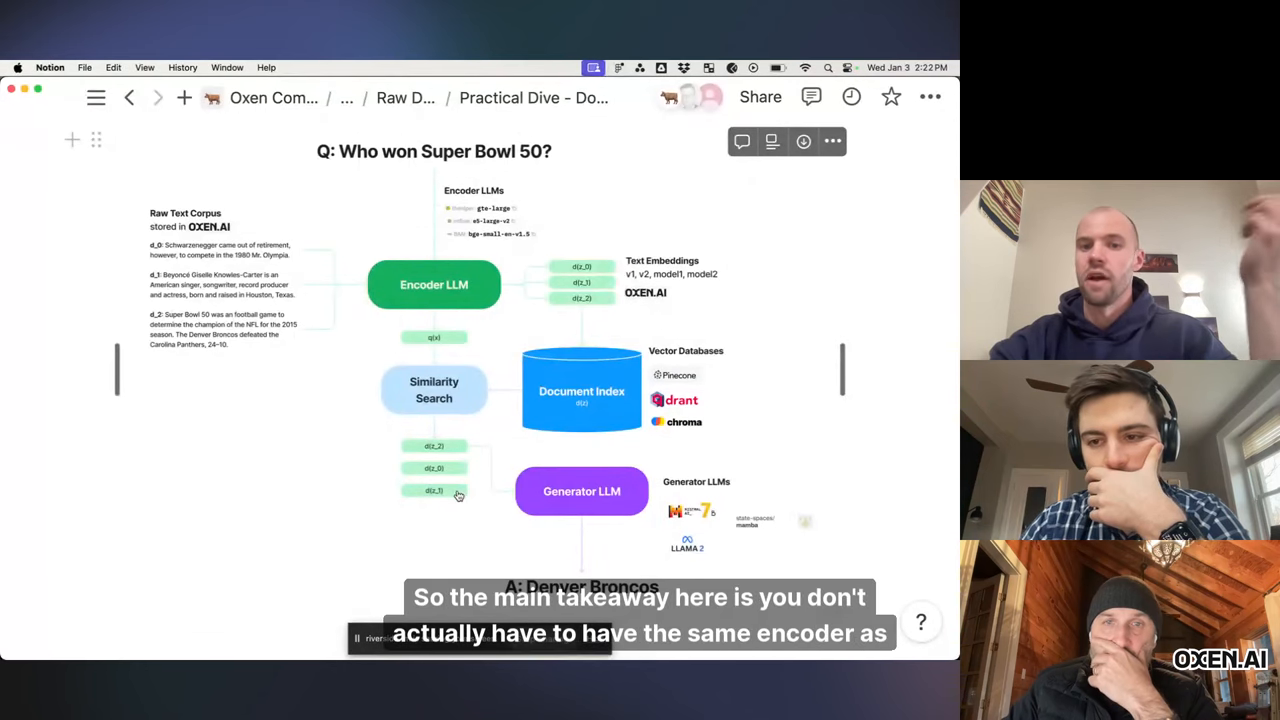
{"action": "mouse_move", "coordinate": [444, 260]}
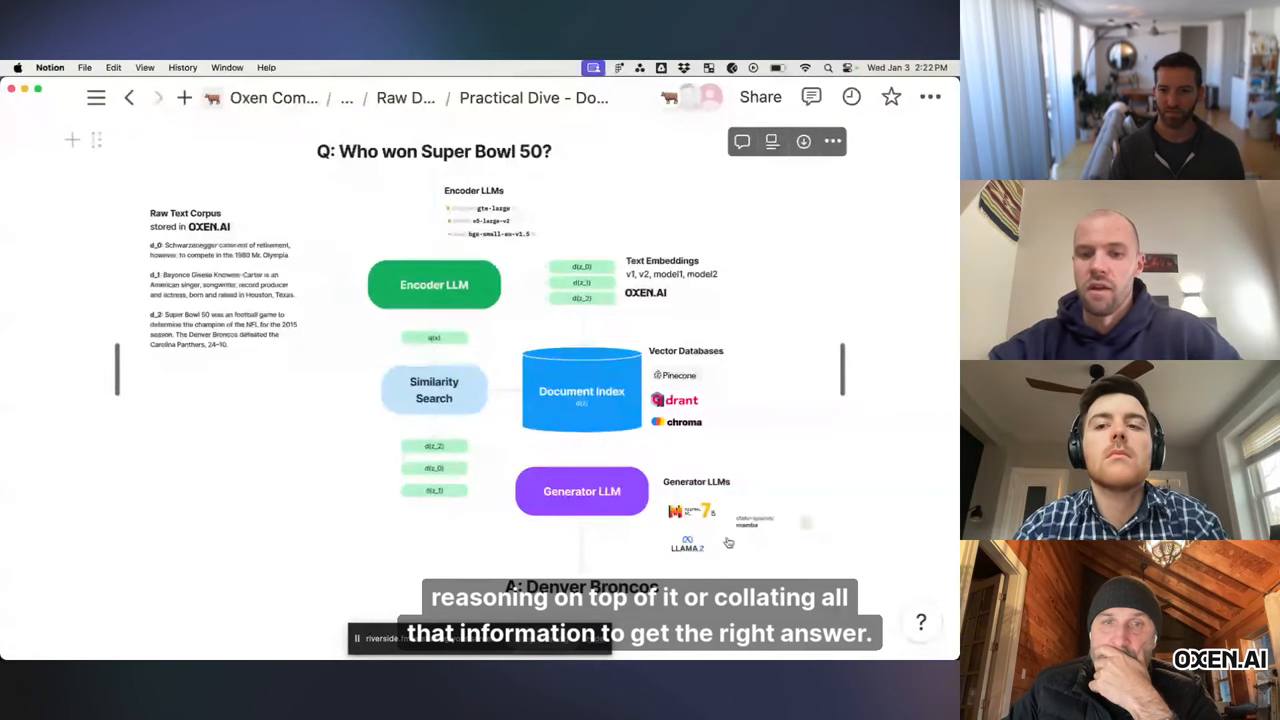
Step: Scroll Notion to the diagram from 'Who won Super Bowl 50?' to 'Denver Broncos'
{"action": "scroll", "scroll_direction": "down", "scroll_amount": 3}
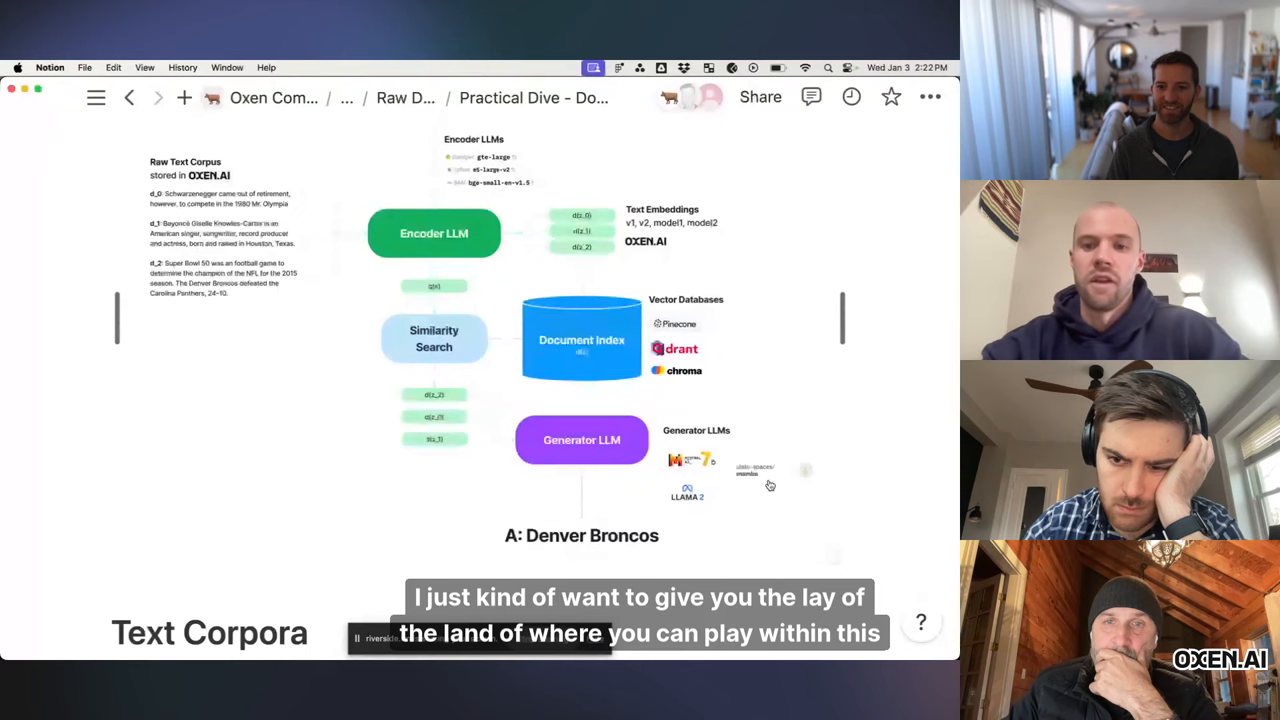
Step: Scroll through Text Corpora and the SQuAD example down to the Text Encoding section
{"action": "scroll", "scroll_direction": "down", "scroll_amount": 3}
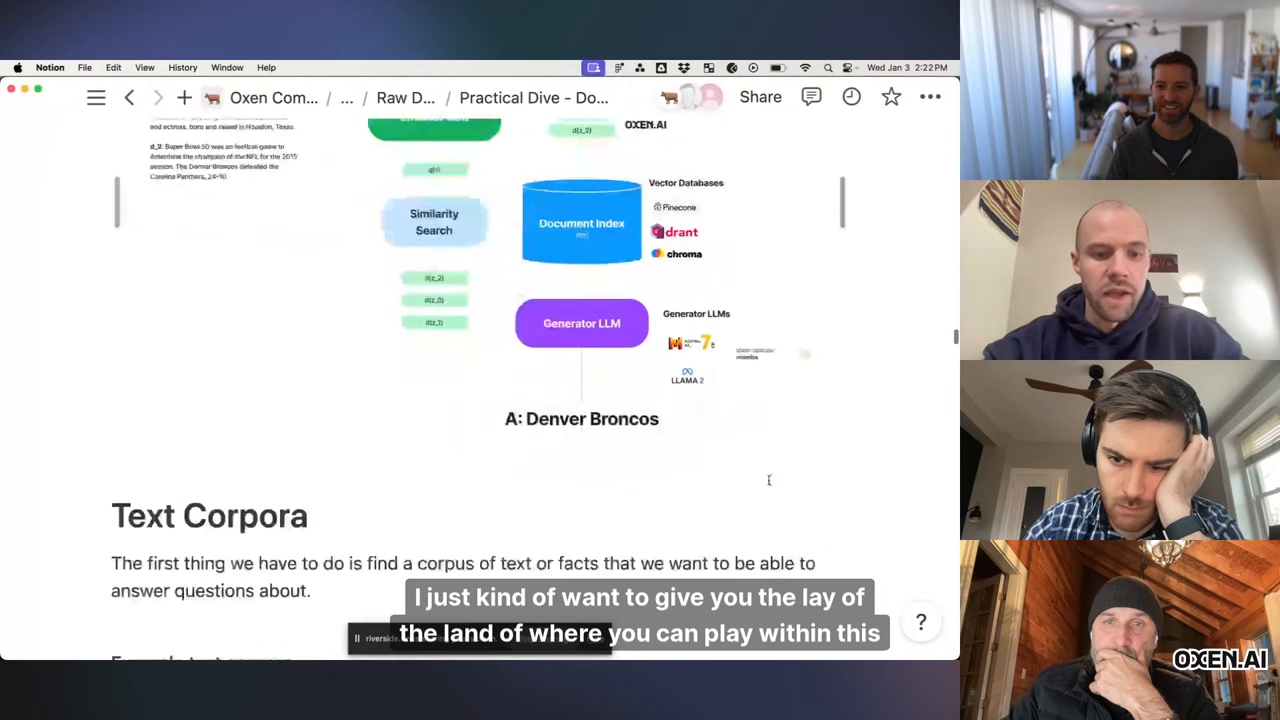
{"action": "scroll", "scroll_direction": "down", "scroll_amount": 3}
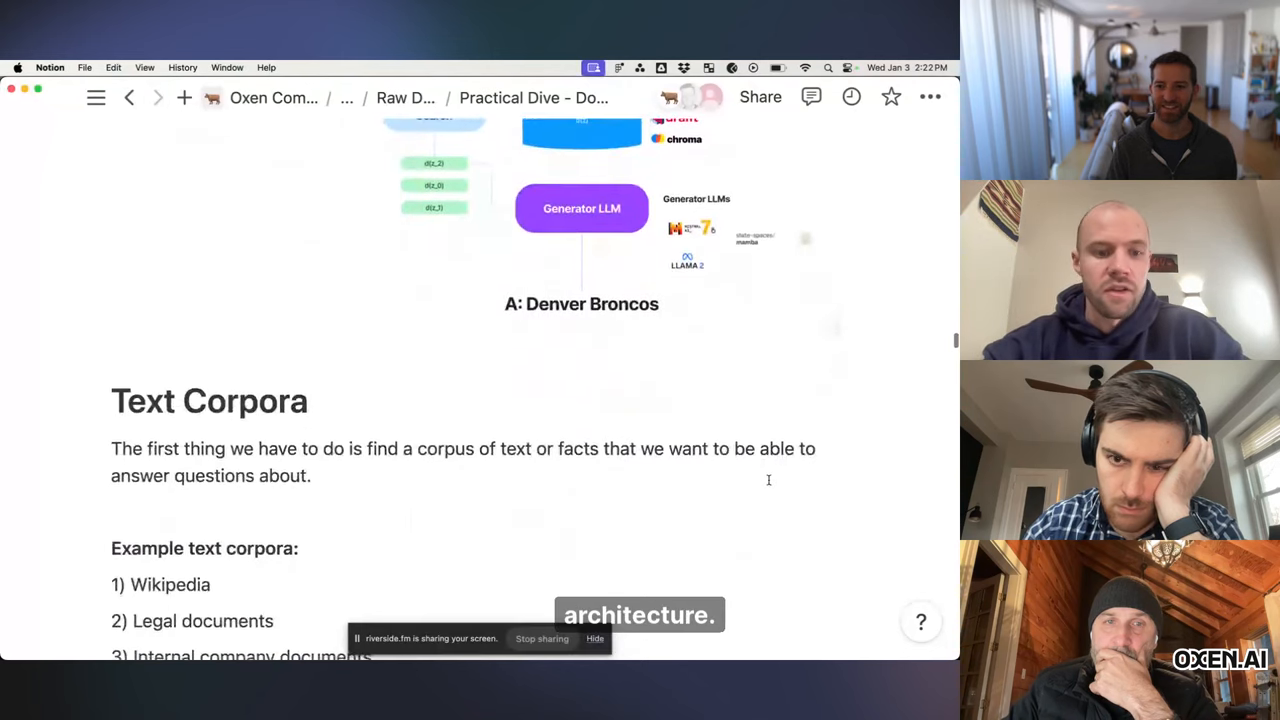
{"action": "scroll", "scroll_direction": "down", "scroll_amount": 3}
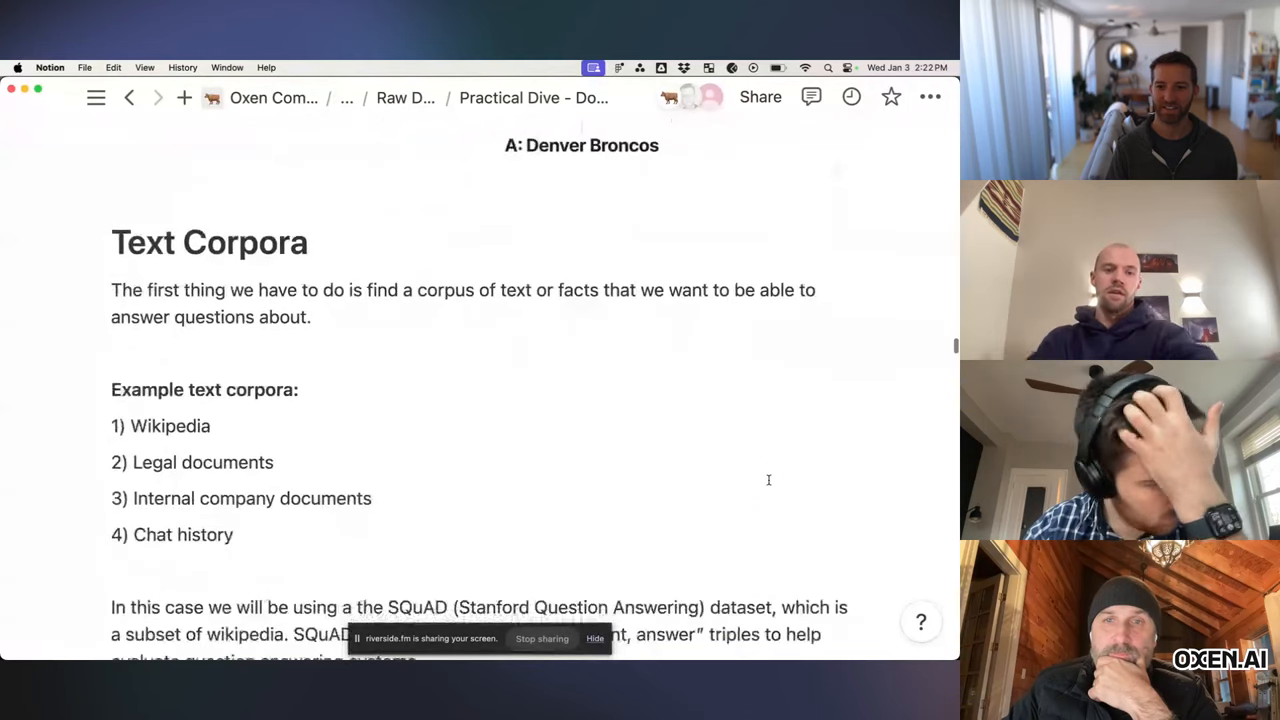
{"action": "scroll", "scroll_direction": "down", "scroll_amount": 3}
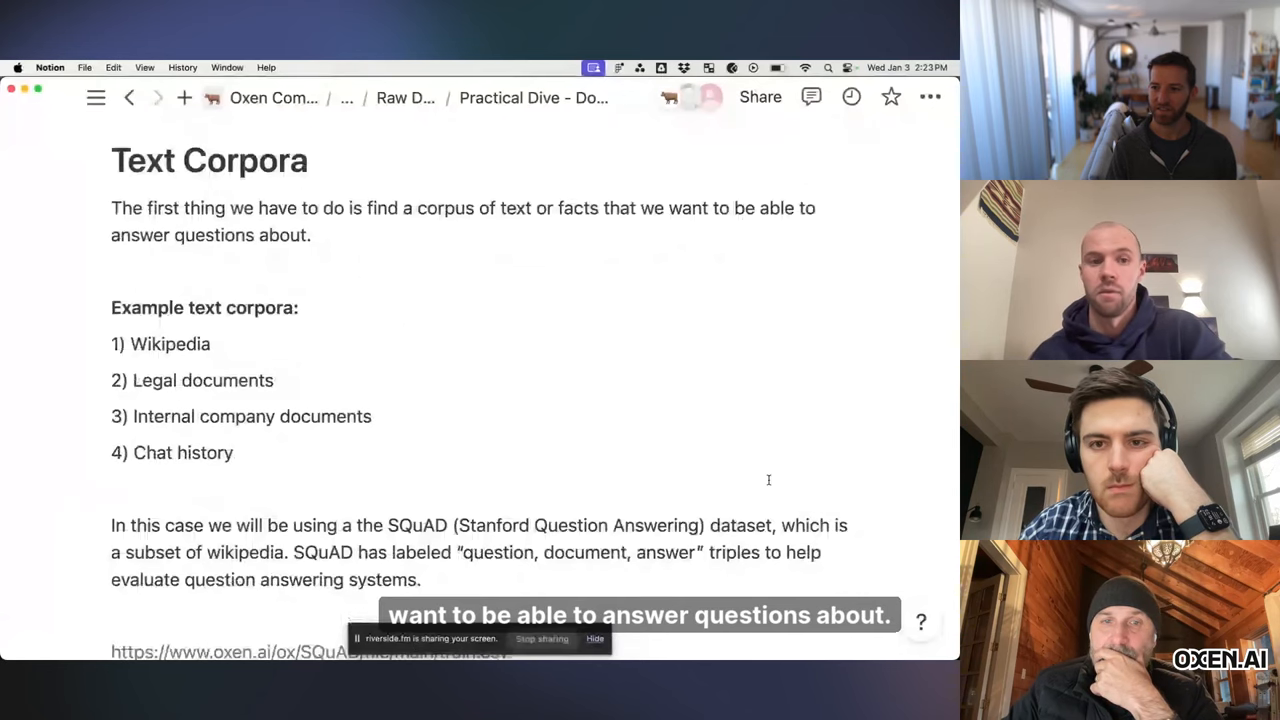
{"action": "scroll", "scroll_direction": "down", "scroll_amount": 3}
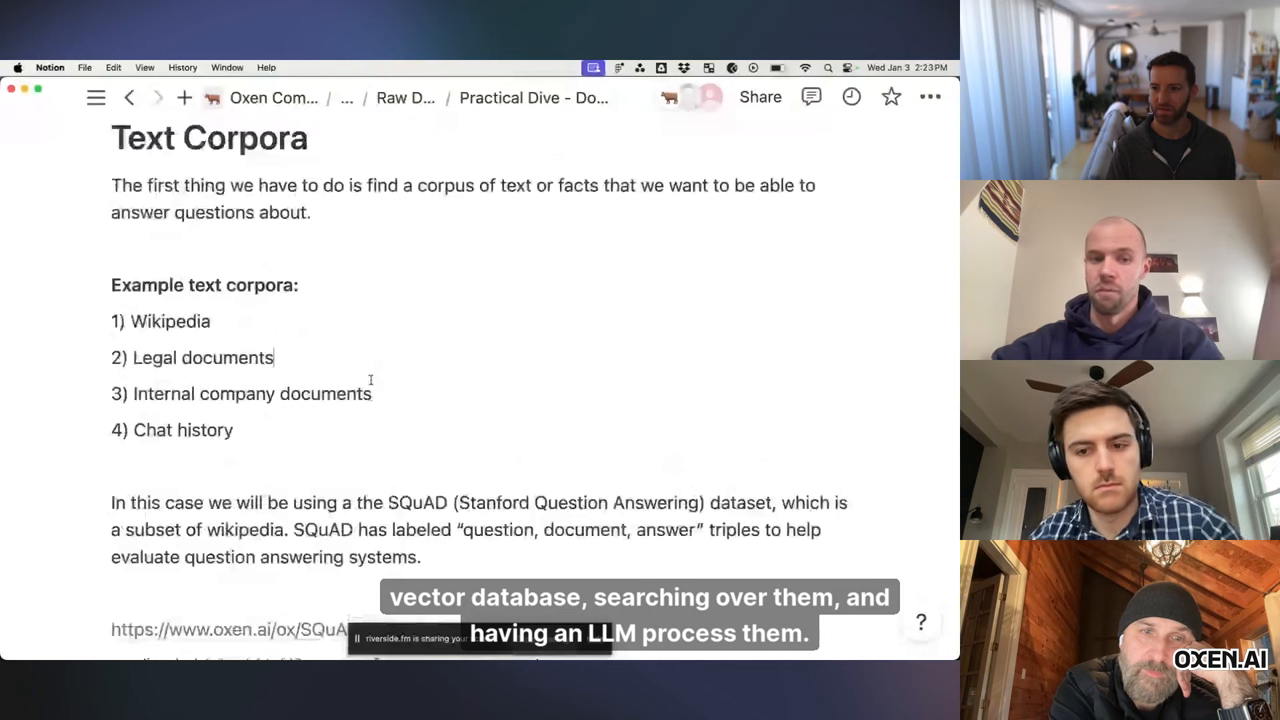
{"action": "scroll", "scroll_direction": "down", "scroll_amount": 3}
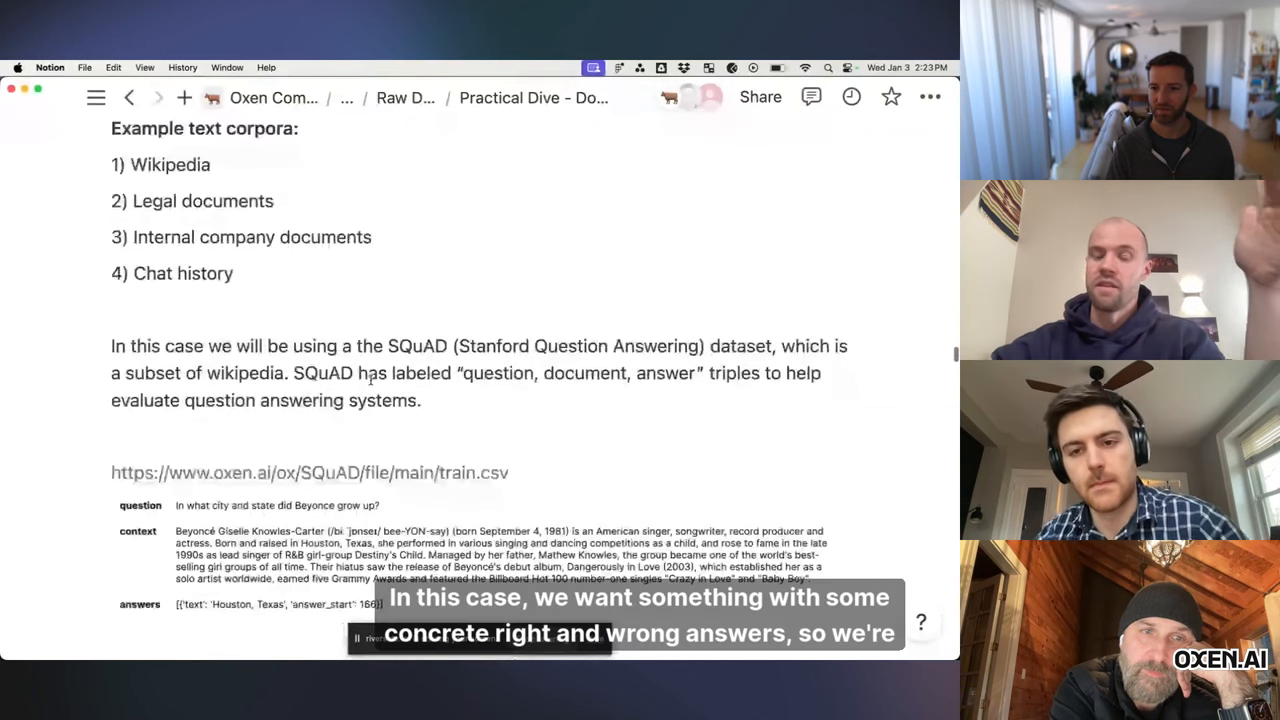
{"action": "scroll", "scroll_direction": "down", "scroll_amount": 3}
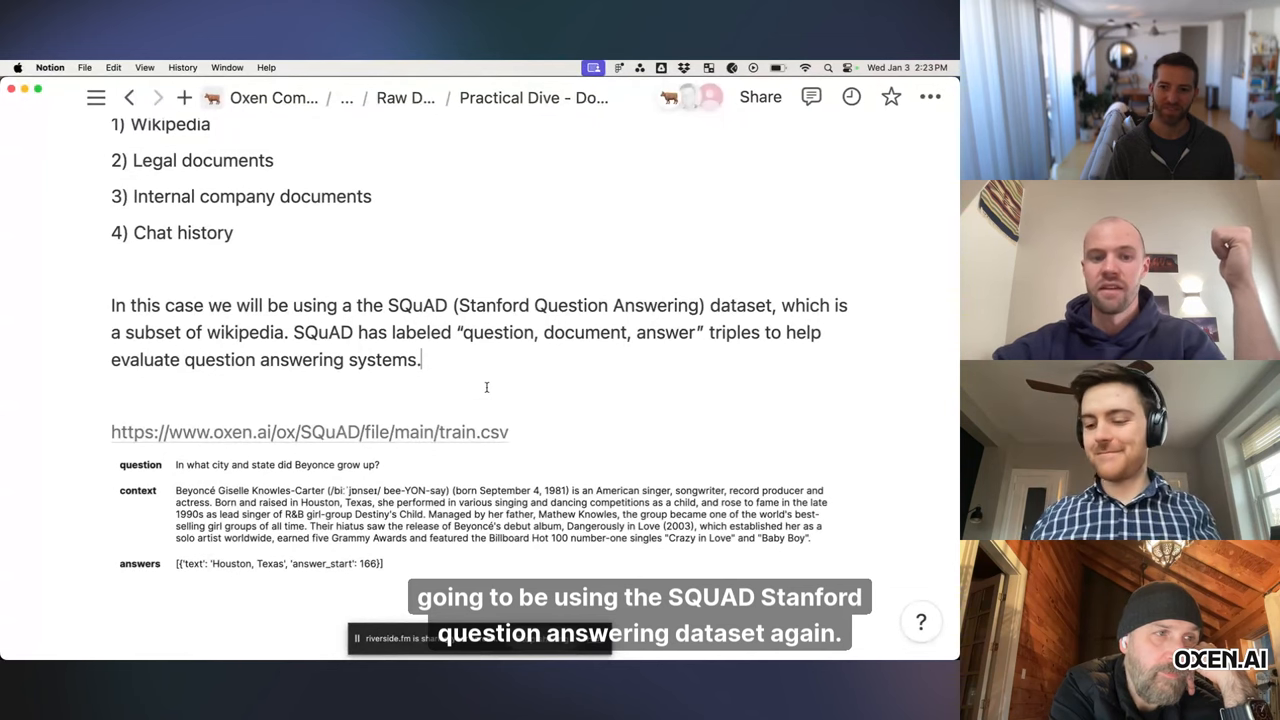
{"action": "scroll", "scroll_direction": "down", "scroll_amount": 3}
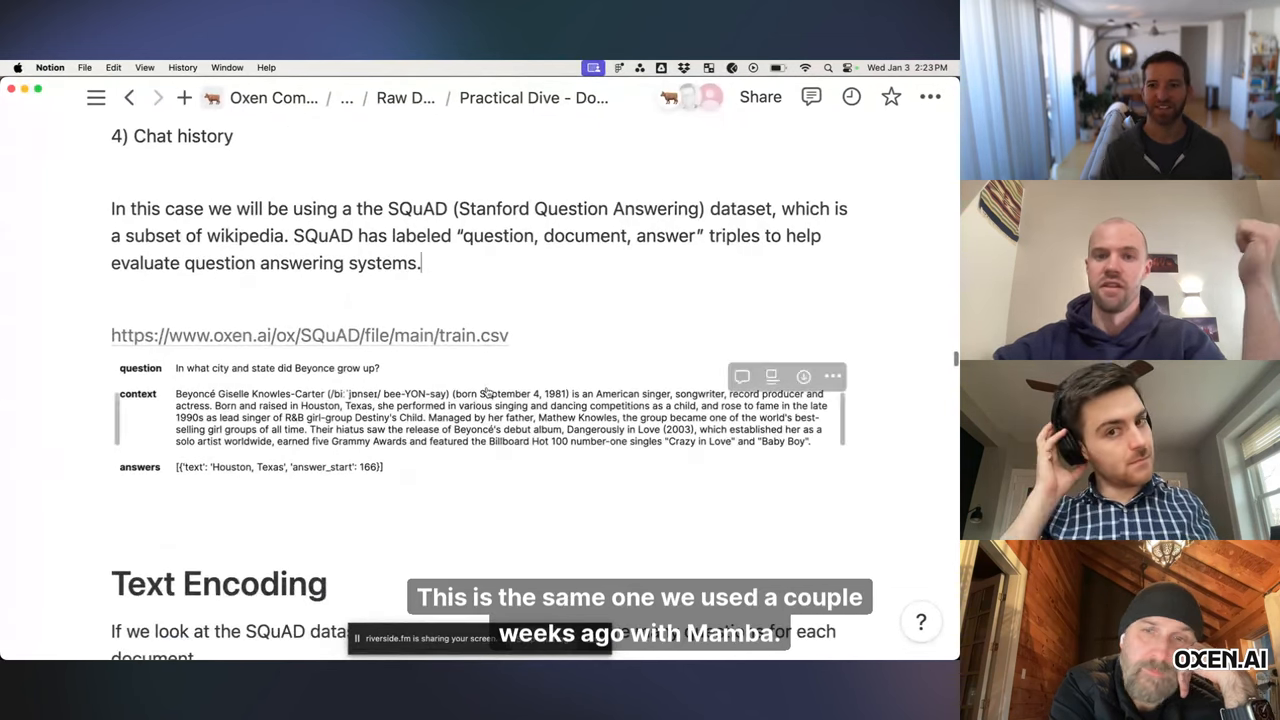
{"action": "scroll", "scroll_direction": "down", "scroll_amount": 3}
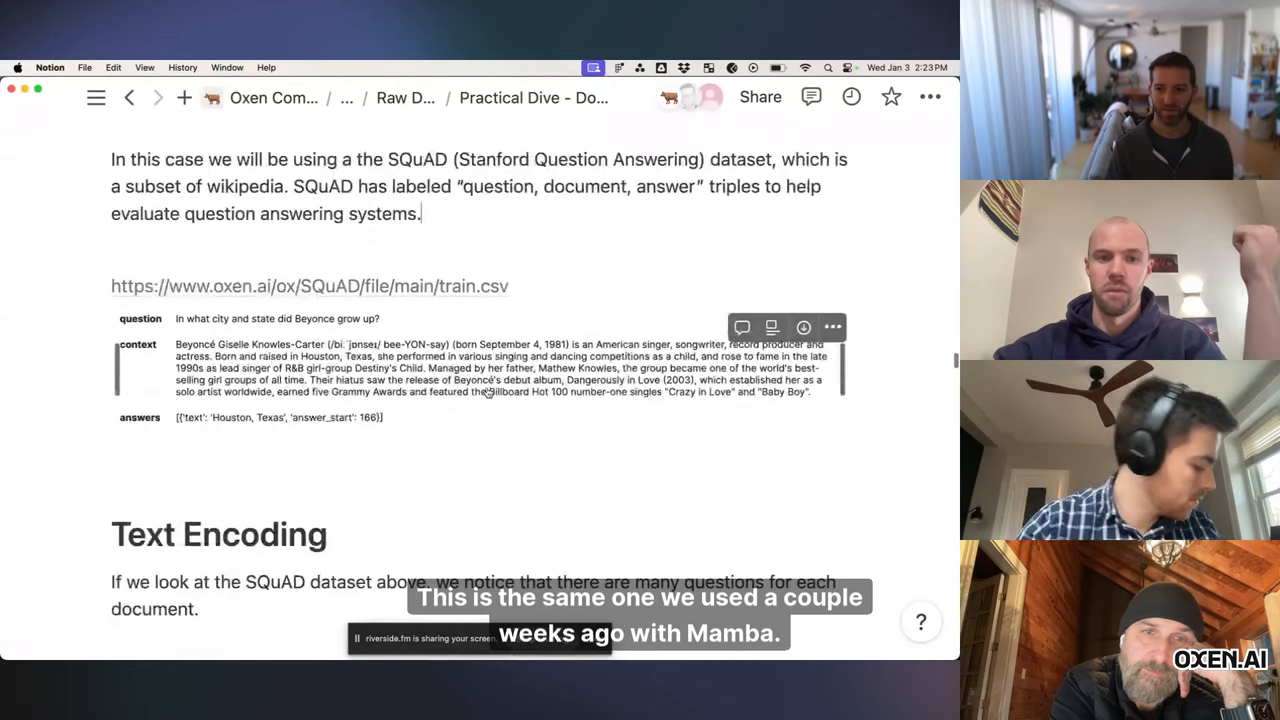
{"action": "scroll", "scroll_direction": "down", "scroll_amount": 3}
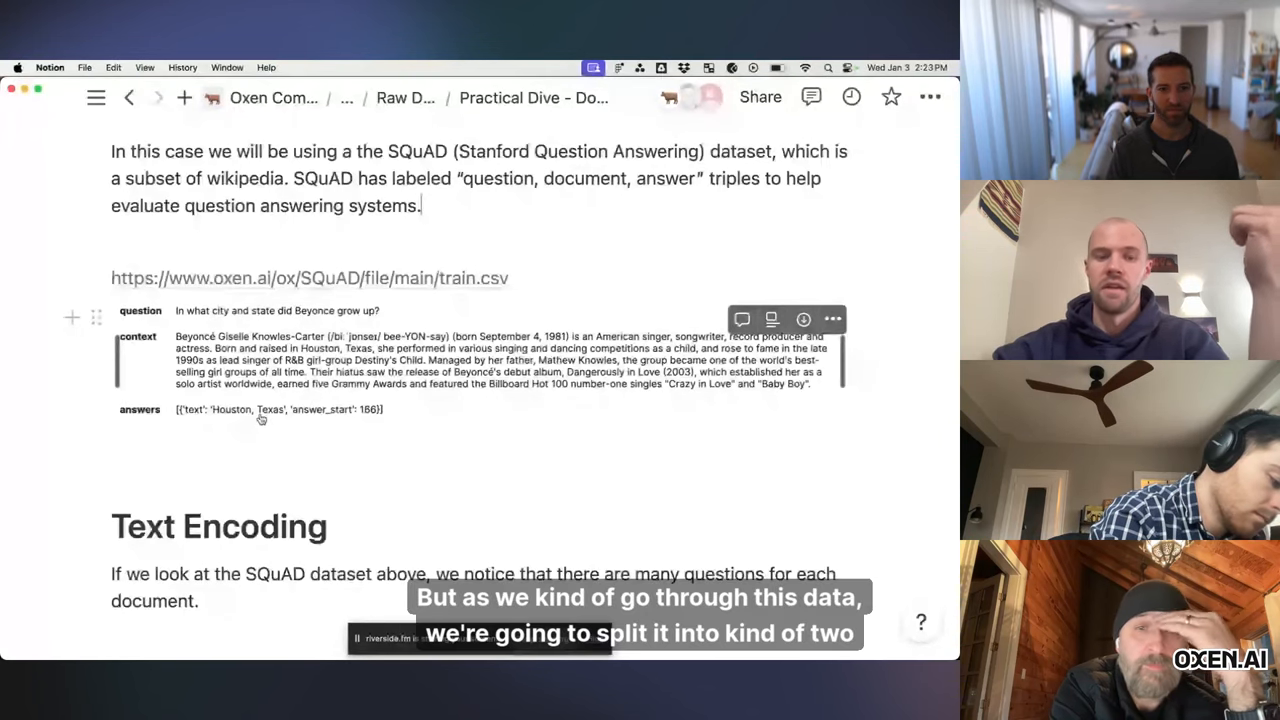
{"action": "scroll", "scroll_direction": "down", "scroll_amount": 3}
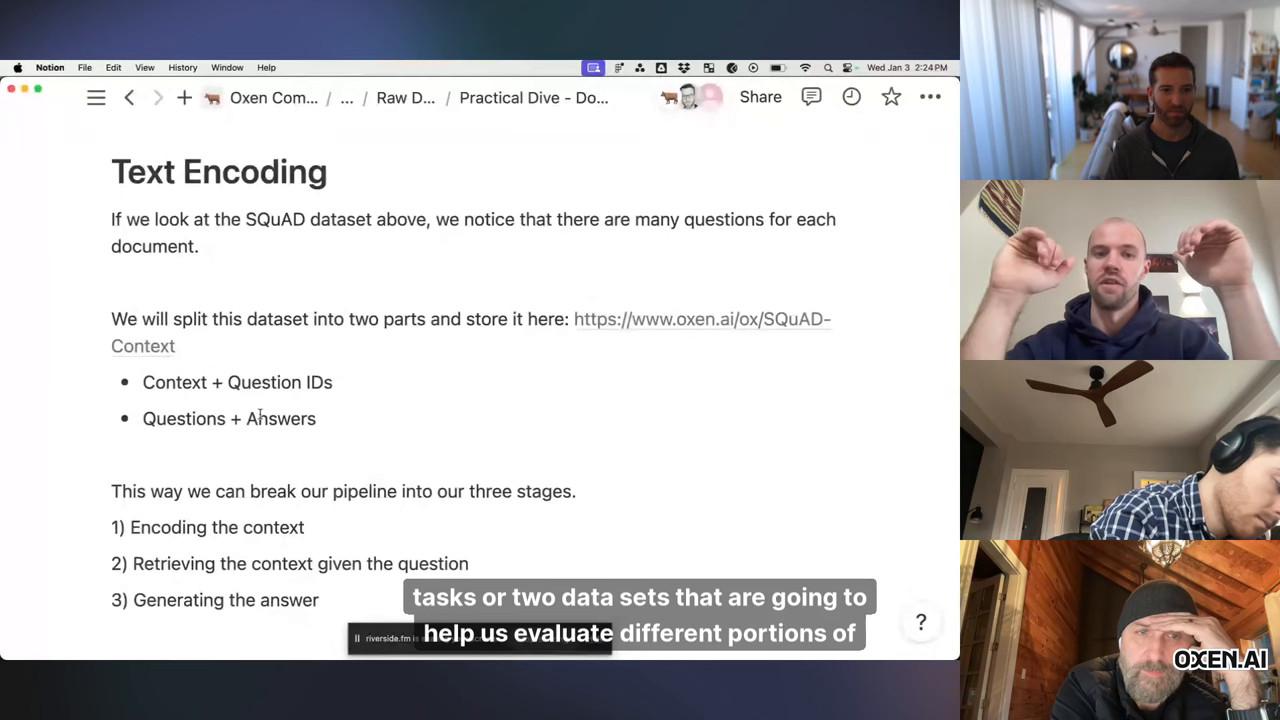
Step: Scroll Notion back to the encoder, document index and generator diagram
{"action": "scroll", "scroll_direction": "down", "scroll_amount": 3}
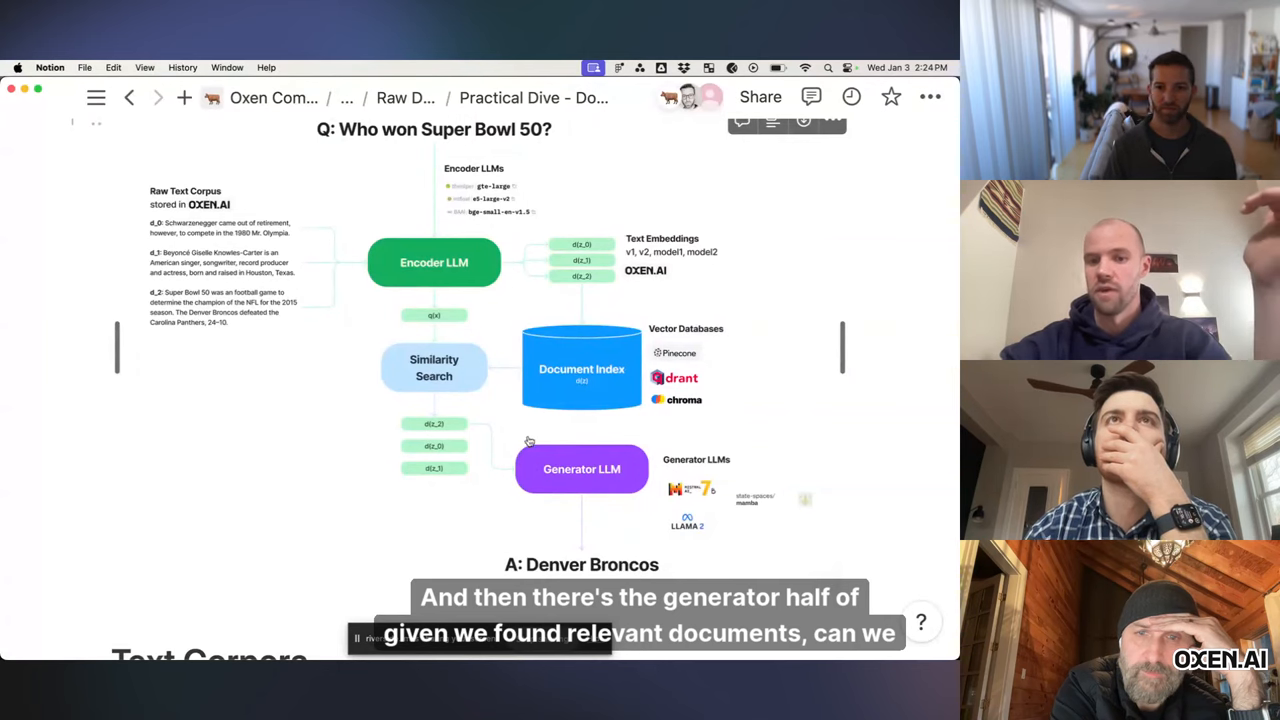
{"action": "mouse_move", "coordinate": [487, 476]}
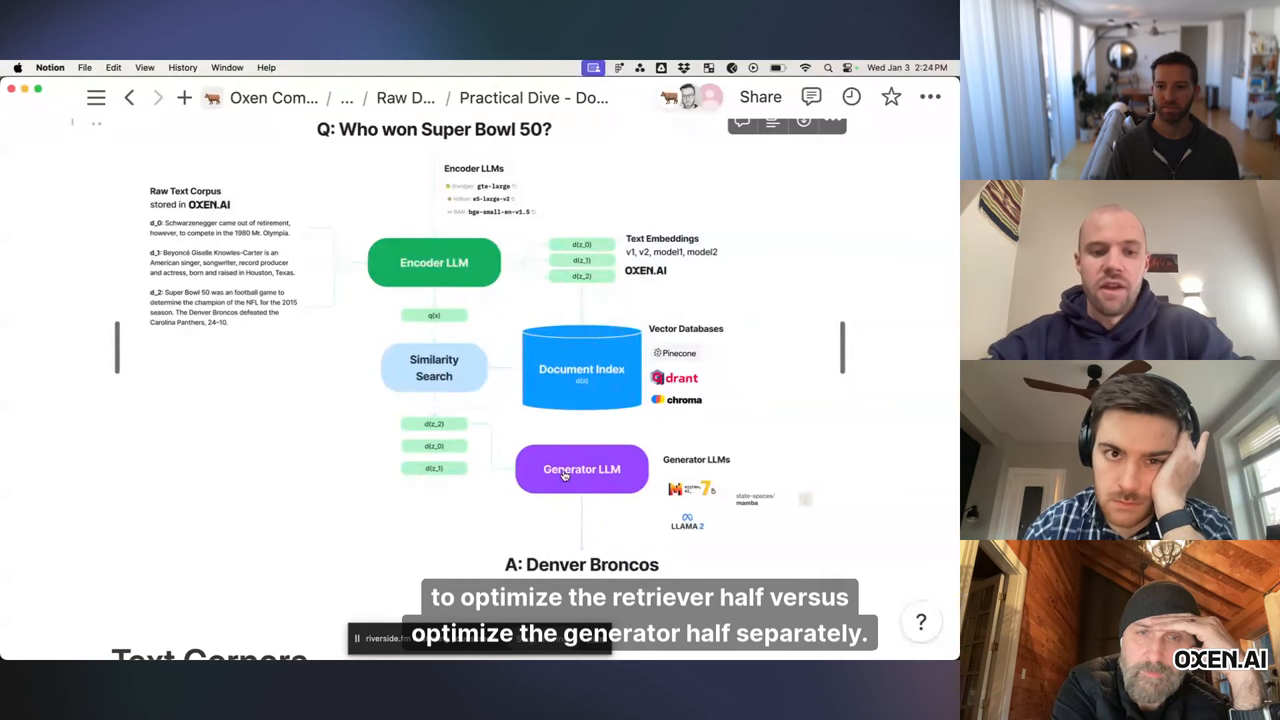
{"action": "scroll", "scroll_direction": "down", "scroll_amount": 3}
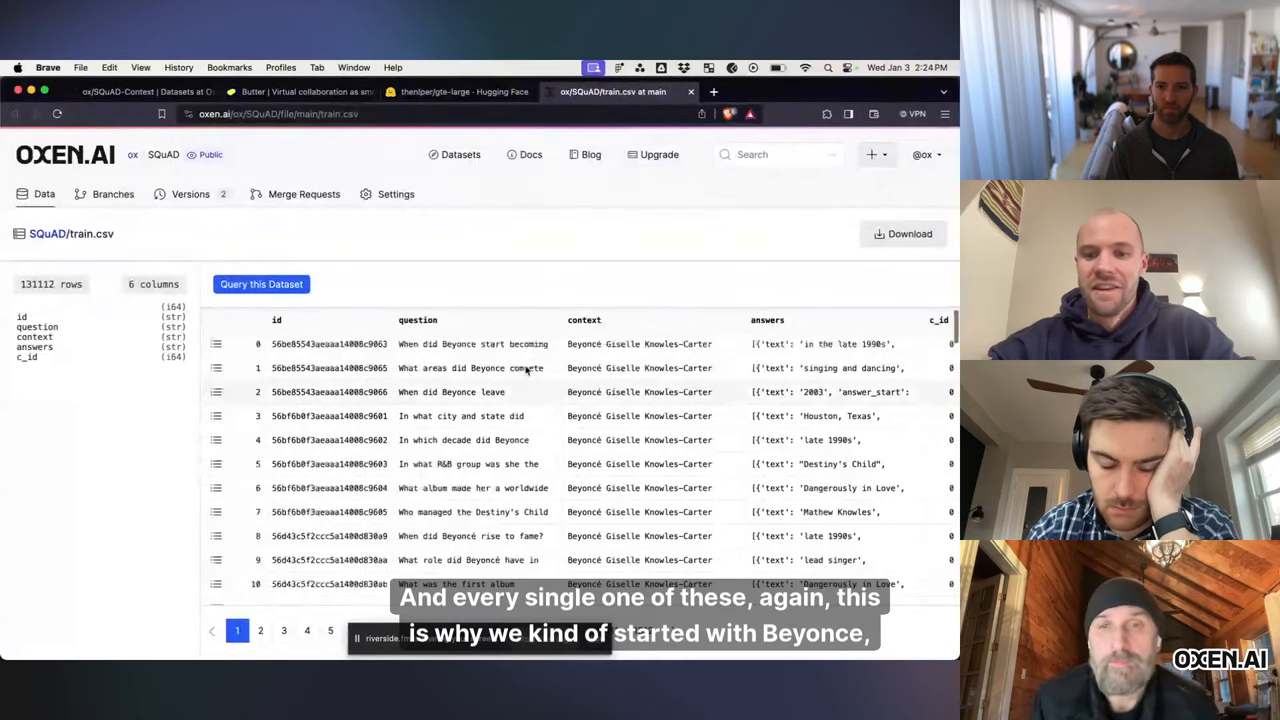
{"action": "mouse_move", "coordinate": [592, 400]}
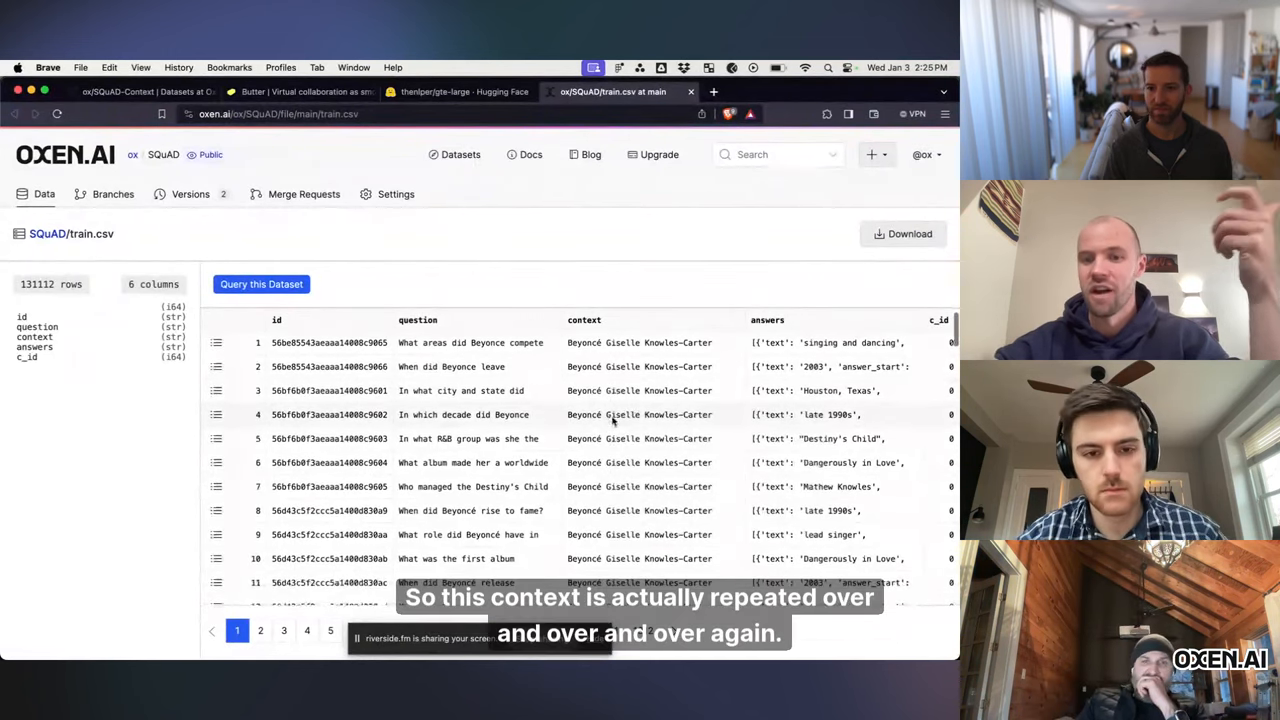
Step: Scroll through the 131,112-row SQuAD train.csv table of questions, contexts and answers
{"action": "scroll", "scroll_direction": "down", "scroll_amount": 3}
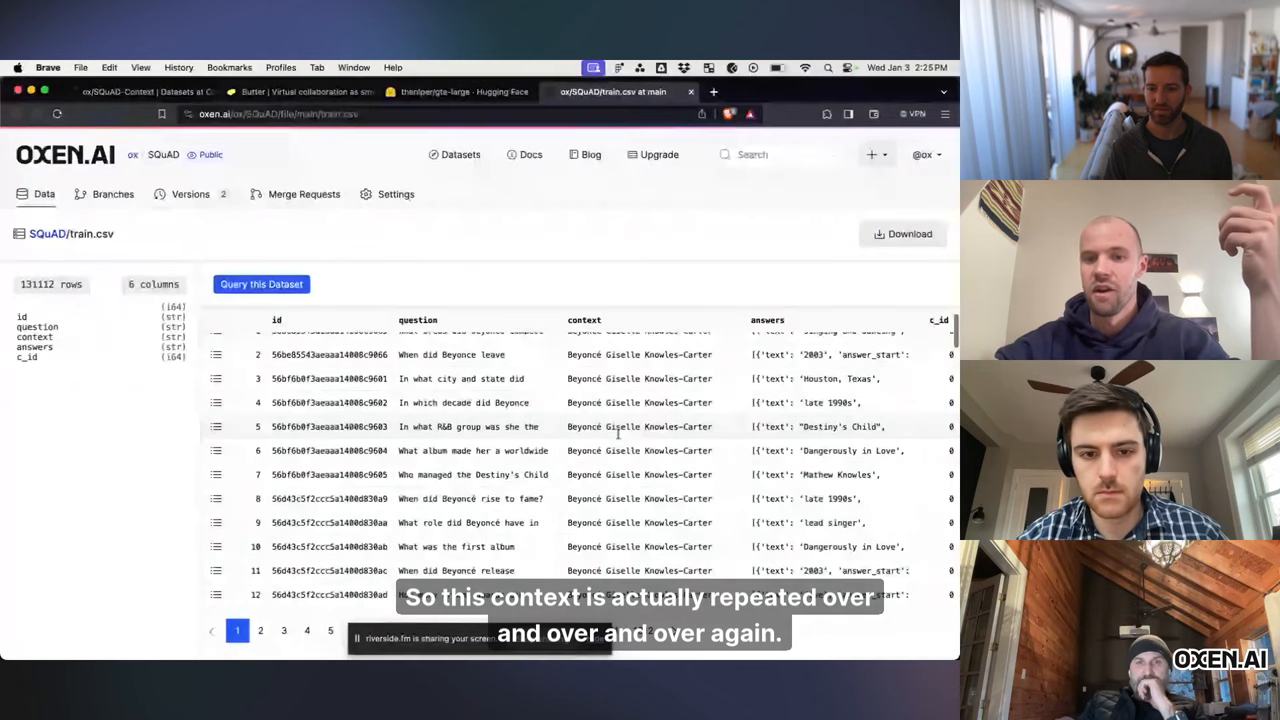
{"action": "scroll", "scroll_direction": "down", "scroll_amount": 3}
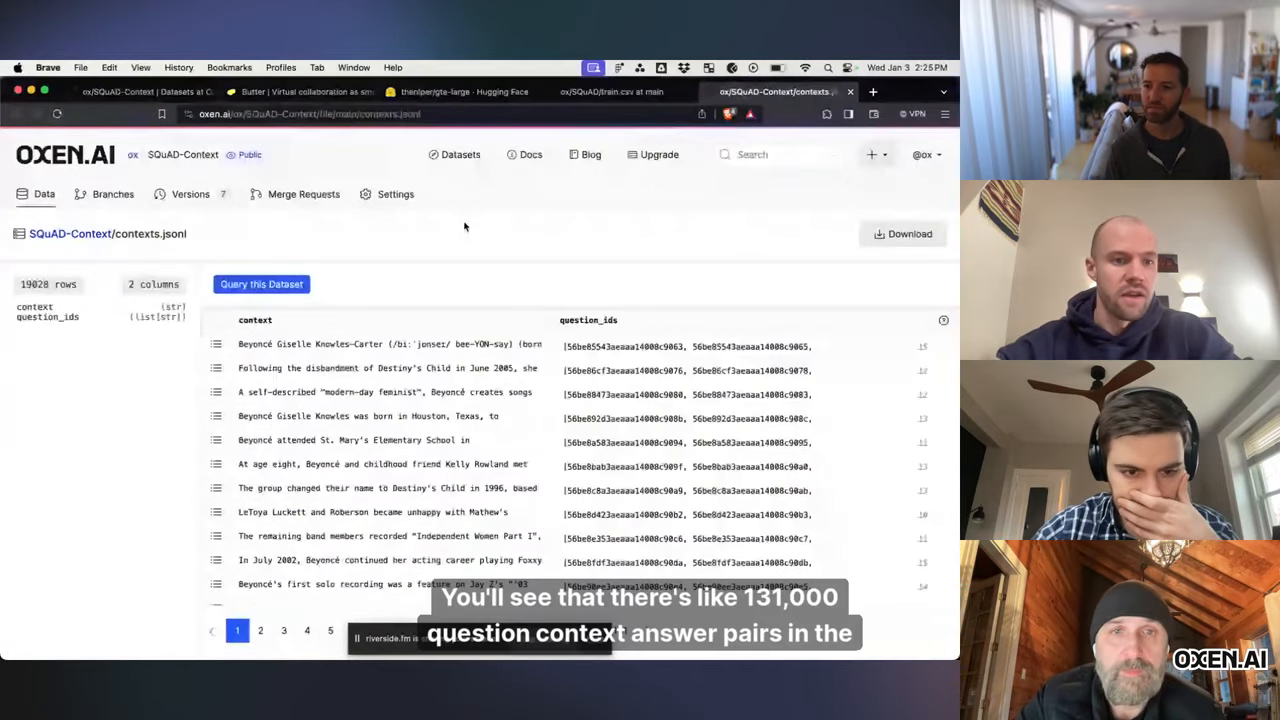
{"action": "left_click", "coordinate": [601, 92]}
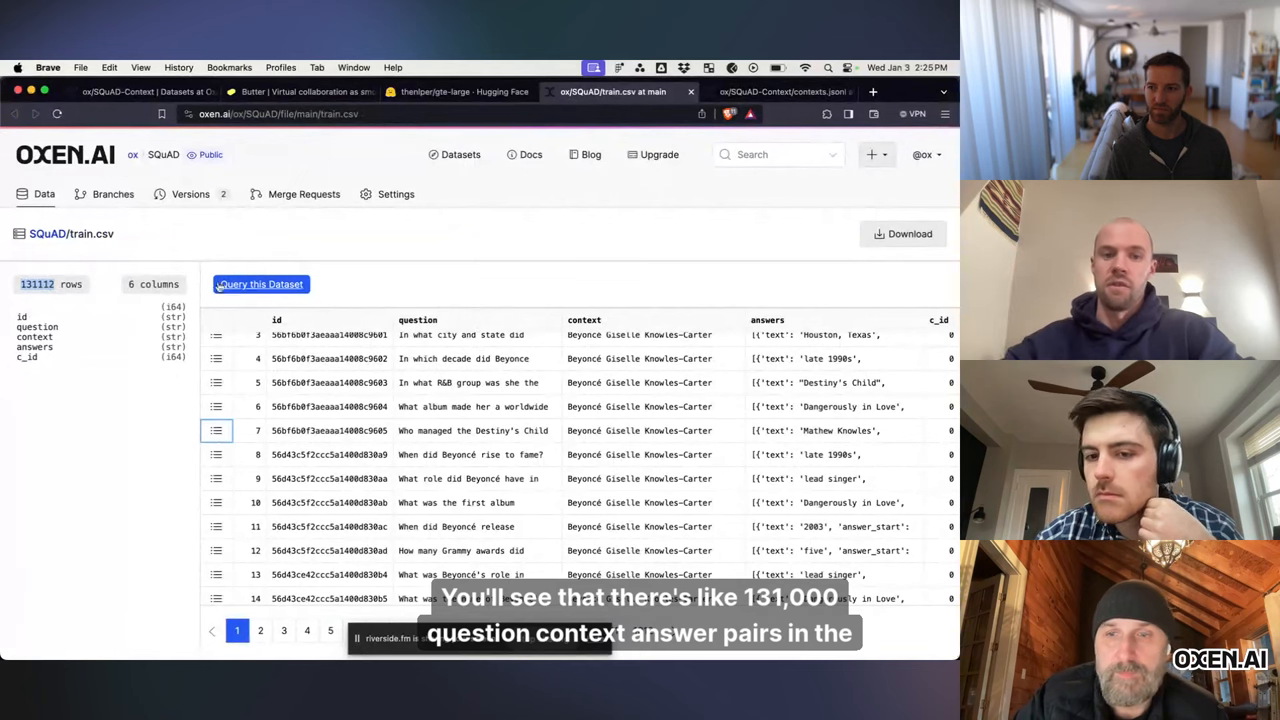
{"action": "left_click", "coordinate": [780, 91]}
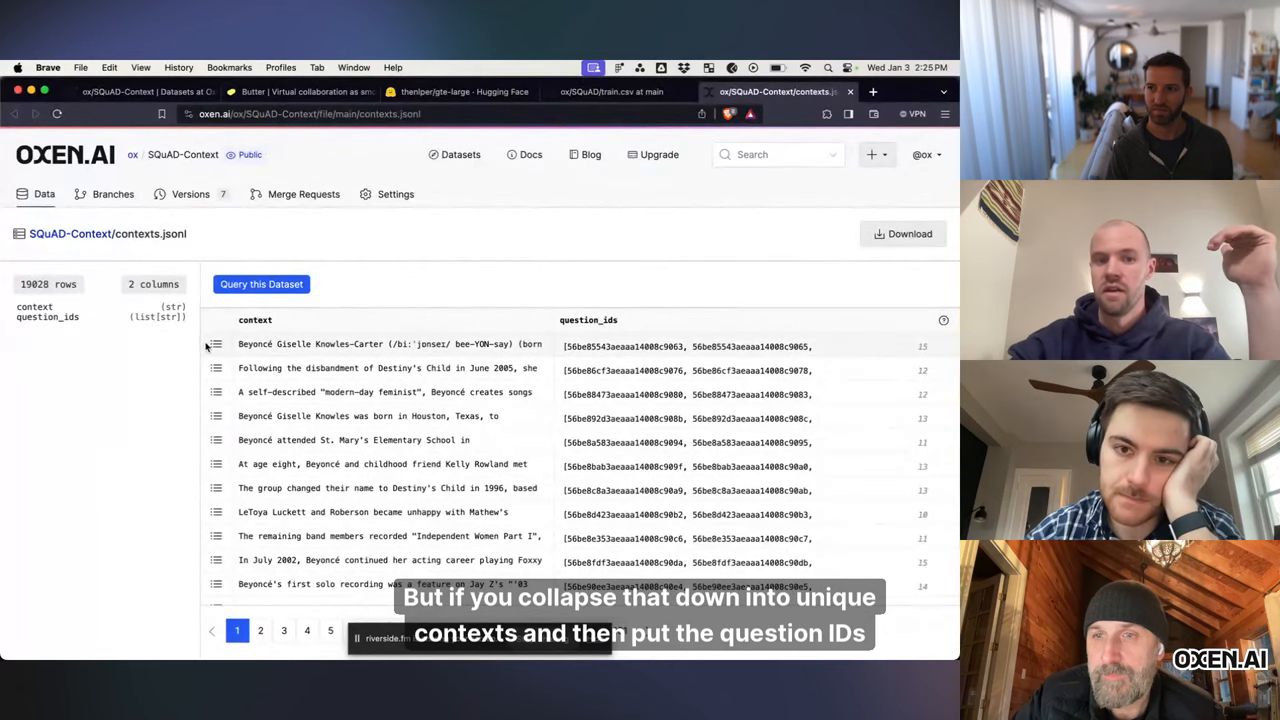
{"action": "left_click", "coordinate": [216, 344]}
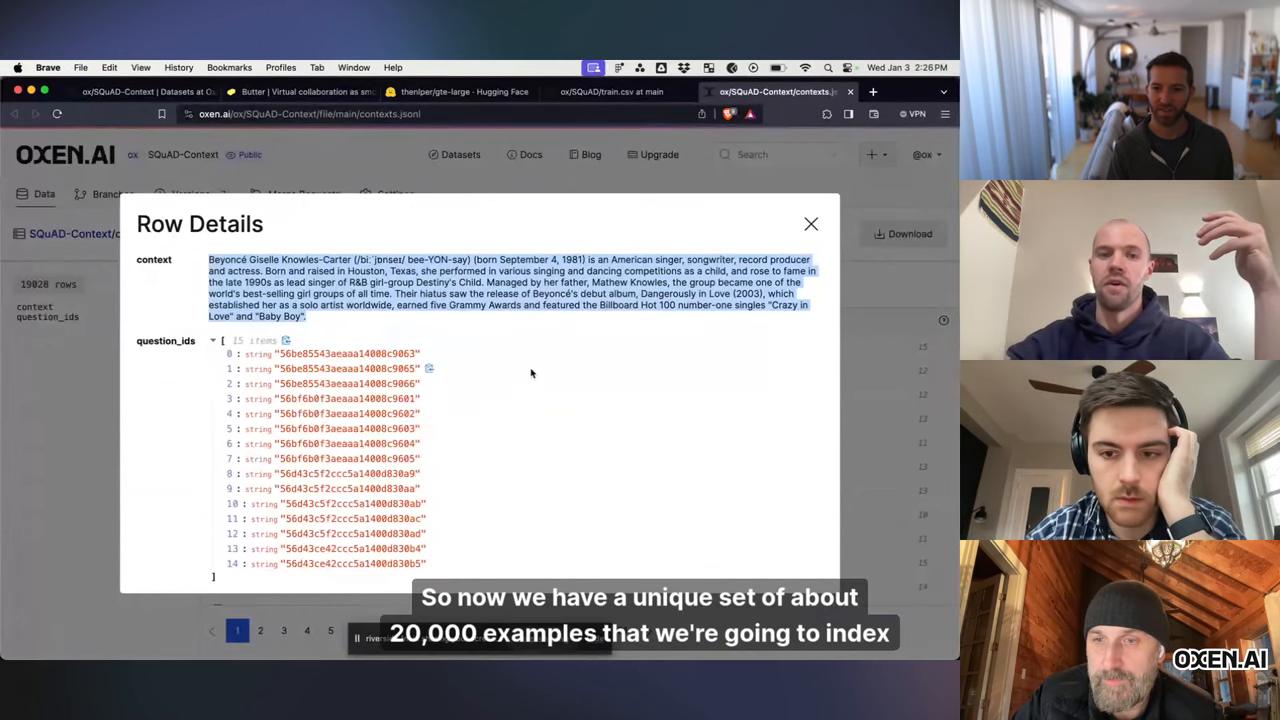
{"action": "left_click", "coordinate": [810, 223]}
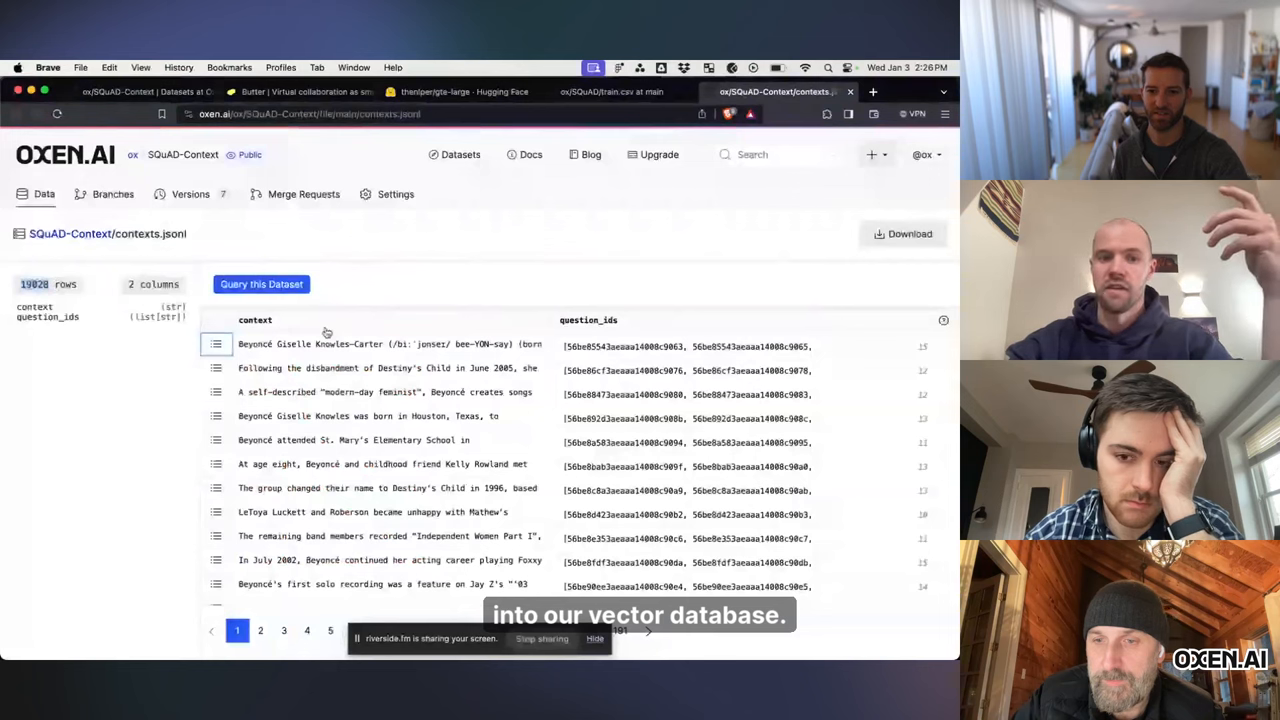
{"action": "mouse_move", "coordinate": [397, 367]}
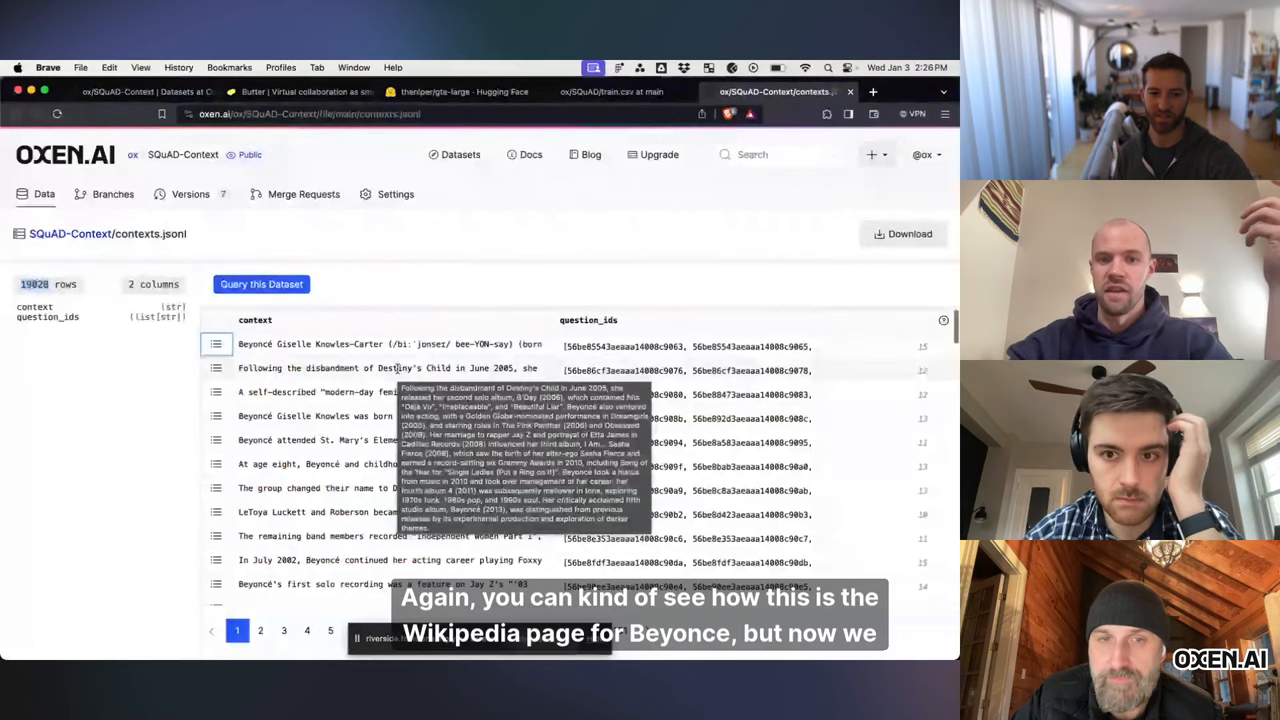
{"action": "mouse_move", "coordinate": [216, 367]}
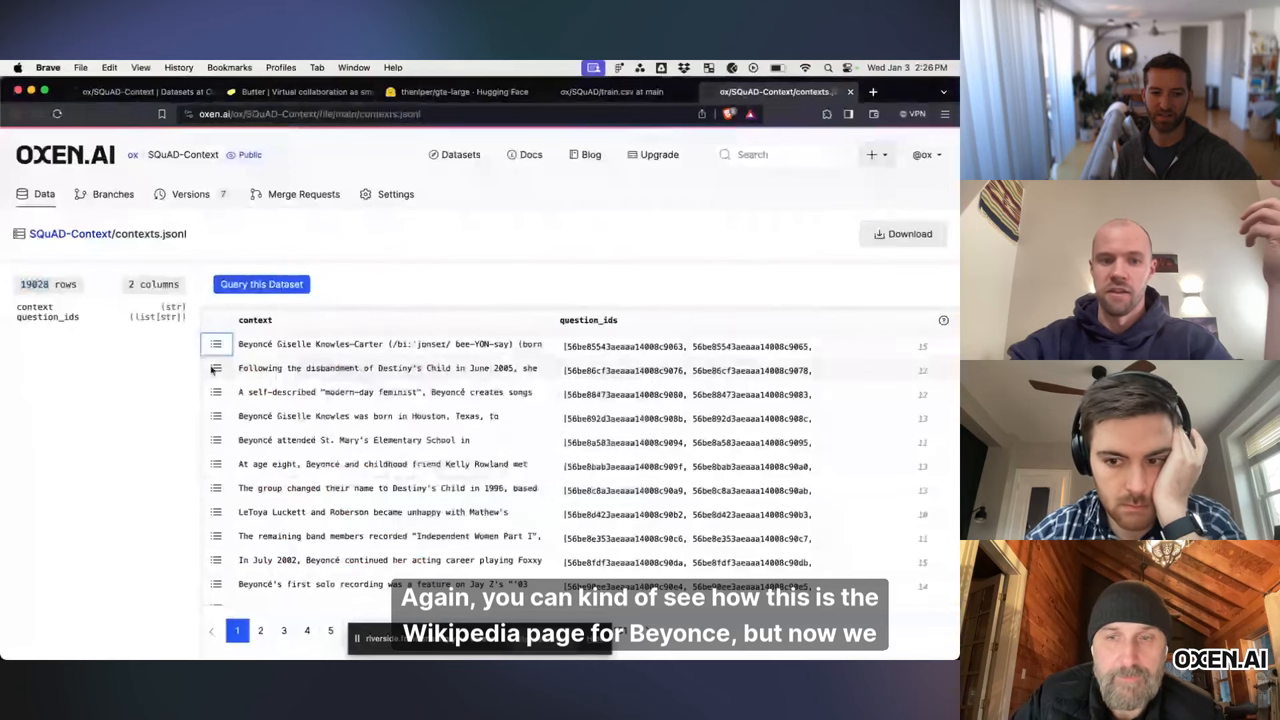
{"action": "left_click", "coordinate": [216, 368]}
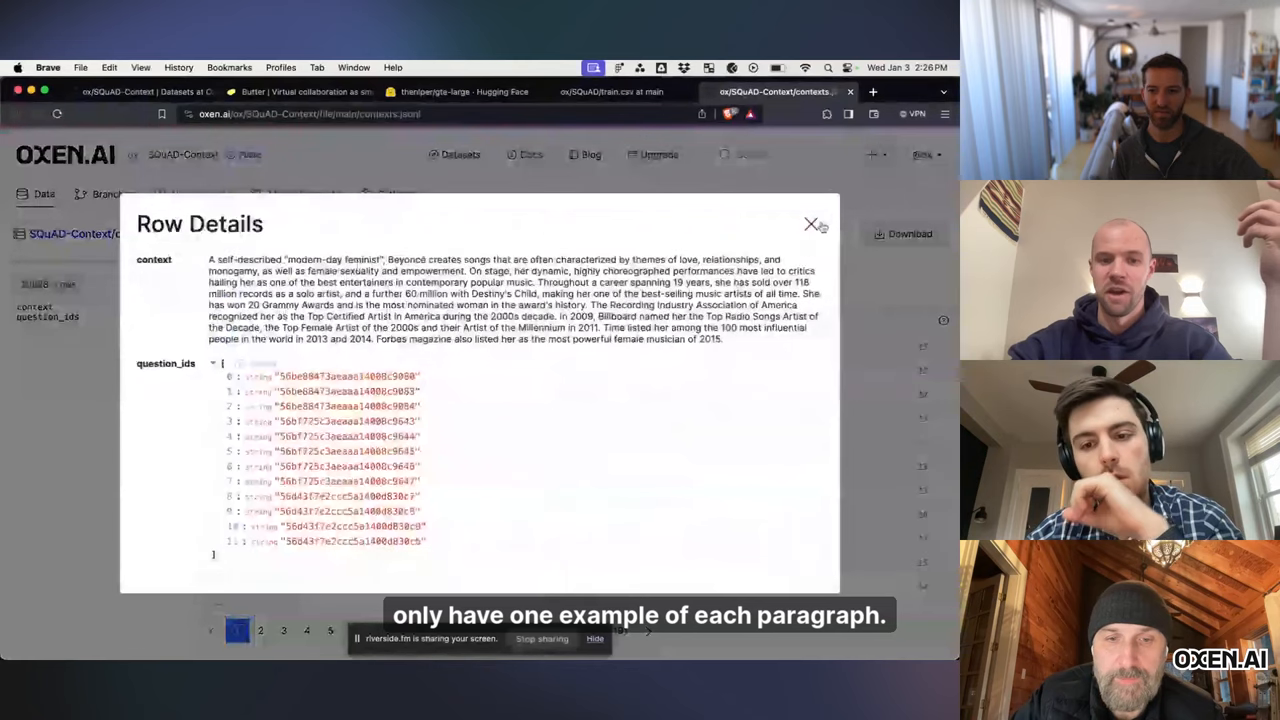
{"action": "left_click", "coordinate": [810, 224]}
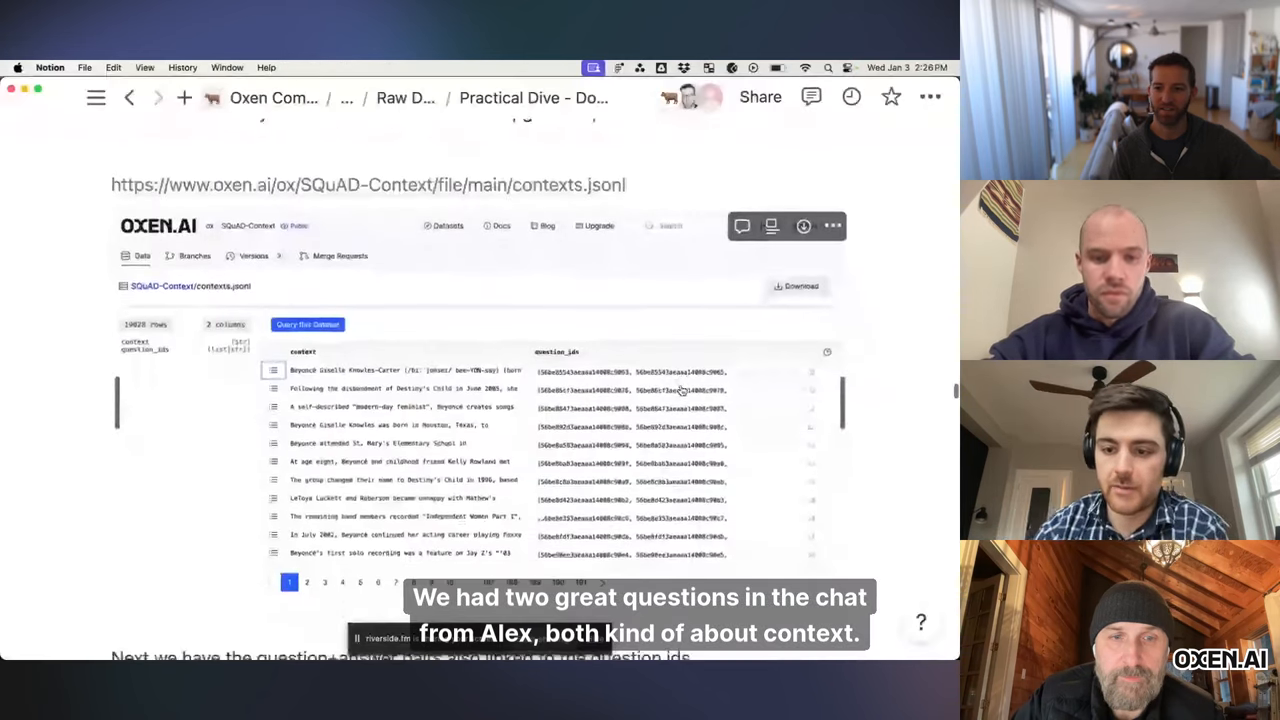
{"action": "scroll", "scroll_direction": "down", "scroll_amount": 3}
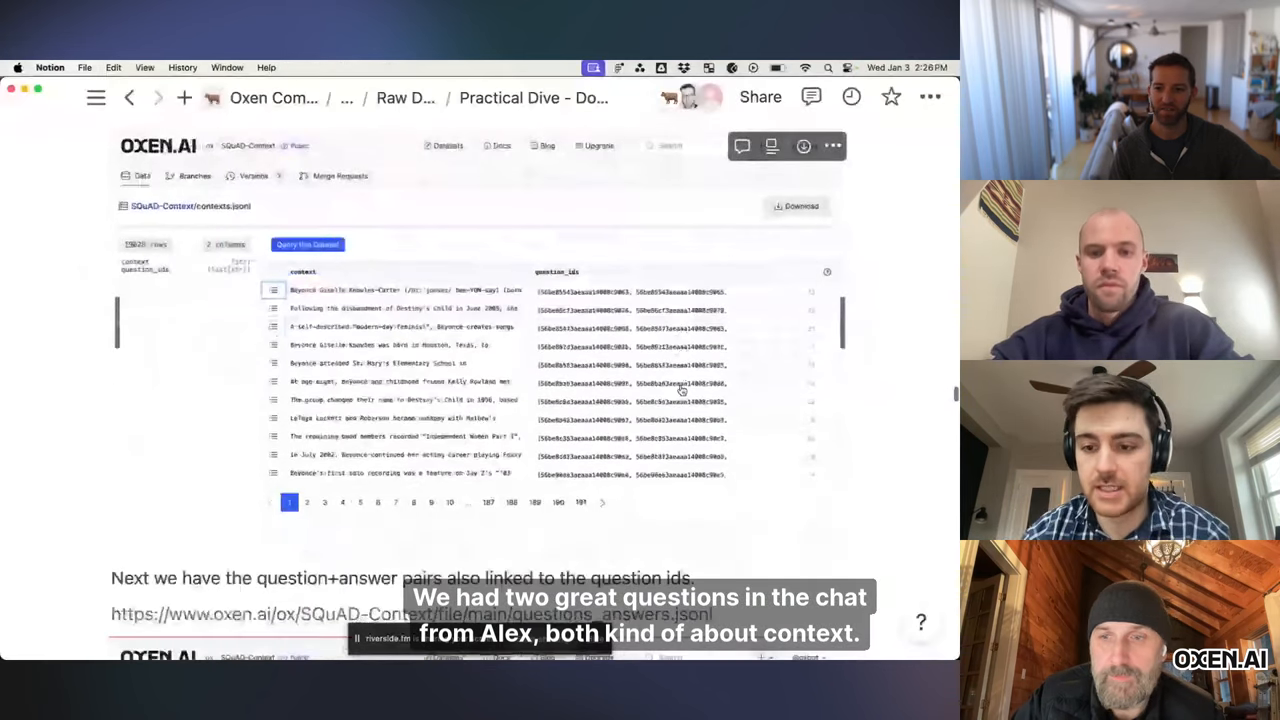
{"action": "scroll", "scroll_direction": "down", "scroll_amount": 3}
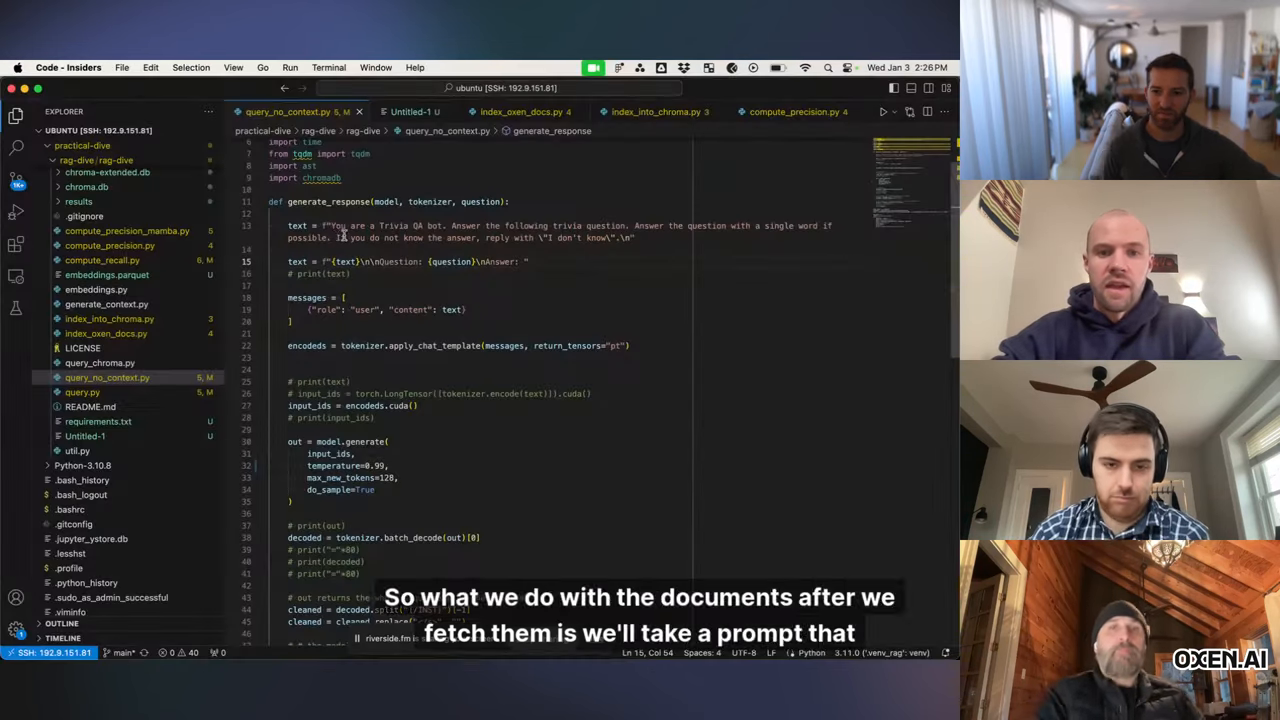
Step: Highlight the no-context trivia prompt, then open query.py and highlight words in its prompt template
{"action": "left_click_drag", "start_coordinate": [333, 225], "coordinate": [635, 238]}
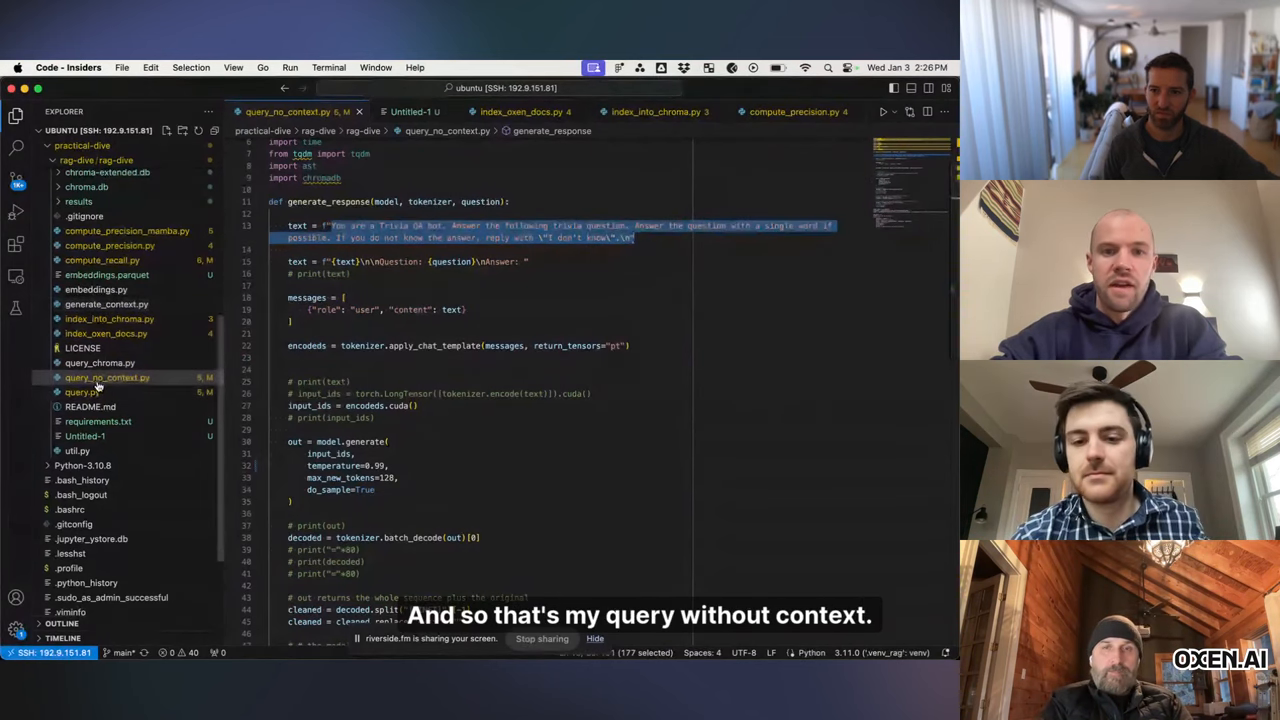
{"action": "left_click", "coordinate": [78, 392]}
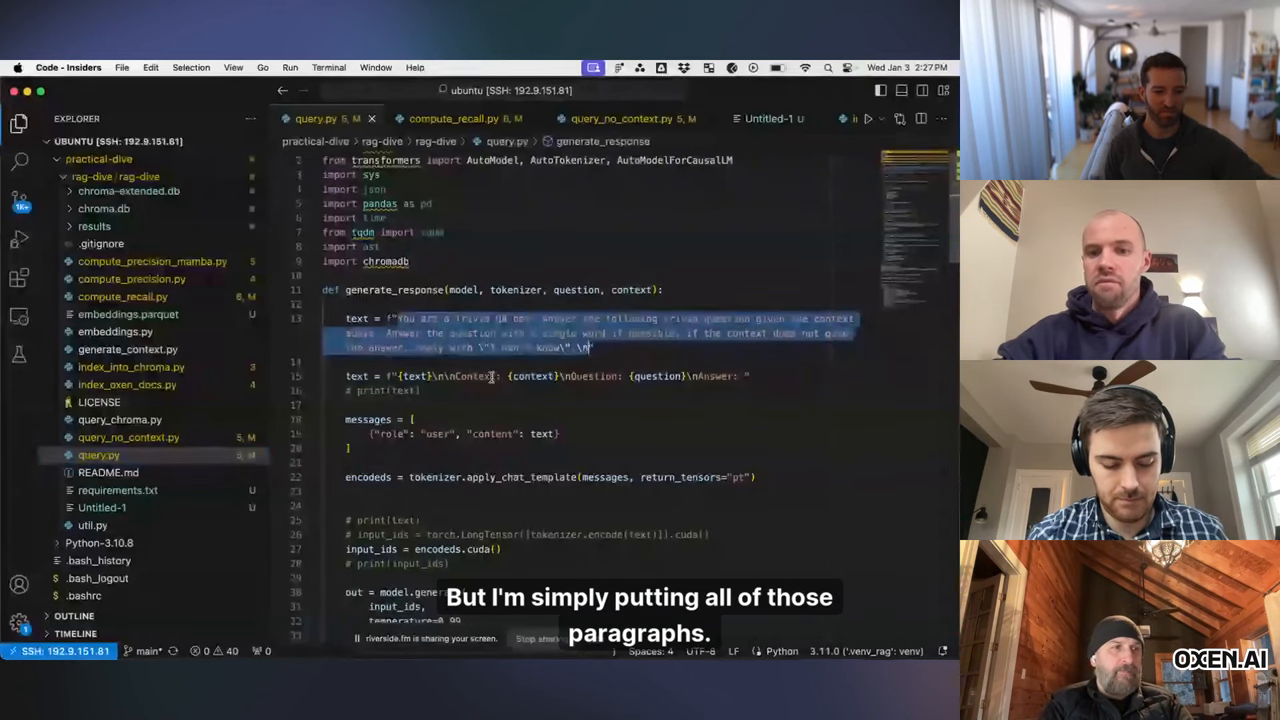
{"action": "double_click", "coordinate": [534, 376]}
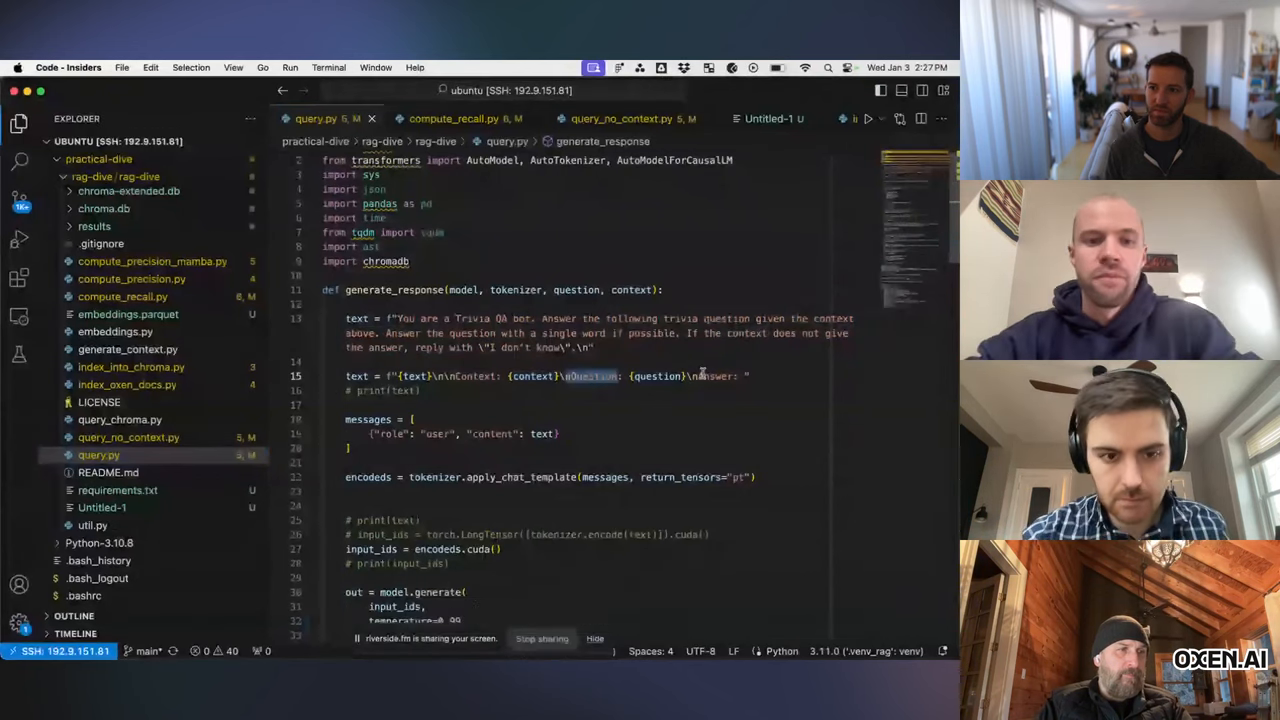
{"action": "double_click", "coordinate": [715, 376]}
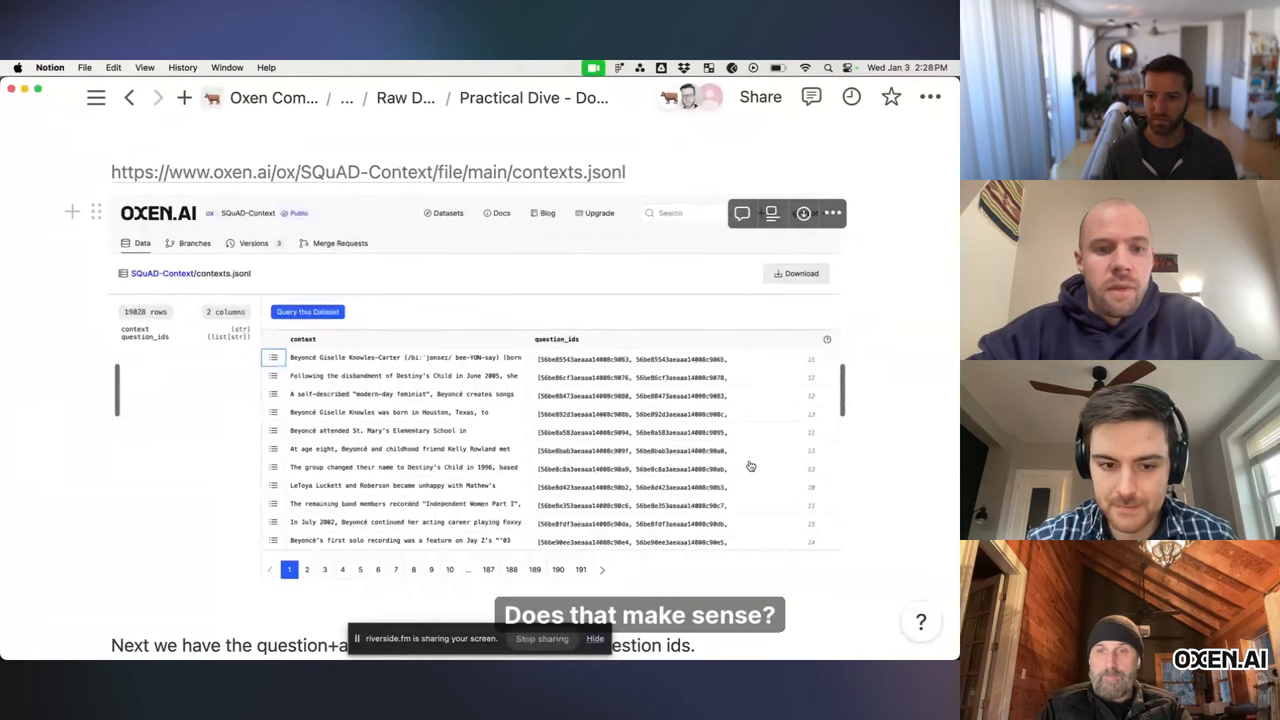
{"action": "scroll", "scroll_direction": "down", "scroll_amount": 3}
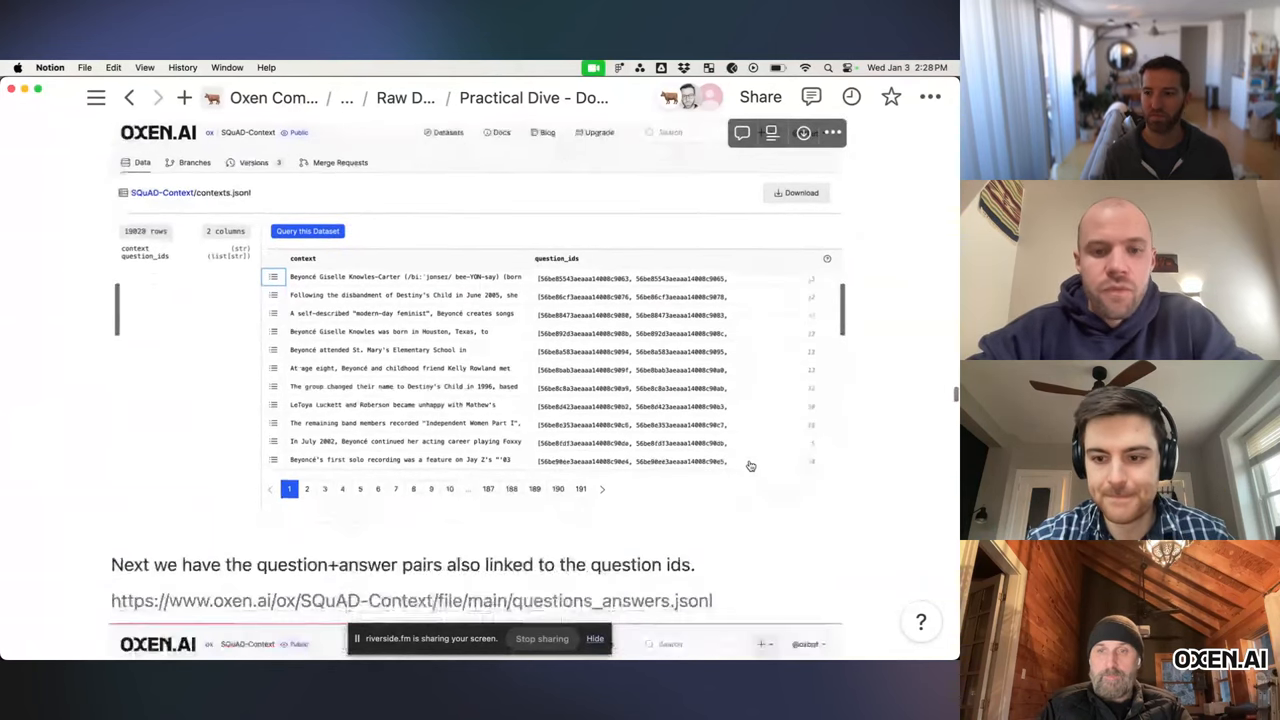
{"action": "scroll", "scroll_direction": "down", "scroll_amount": 3}
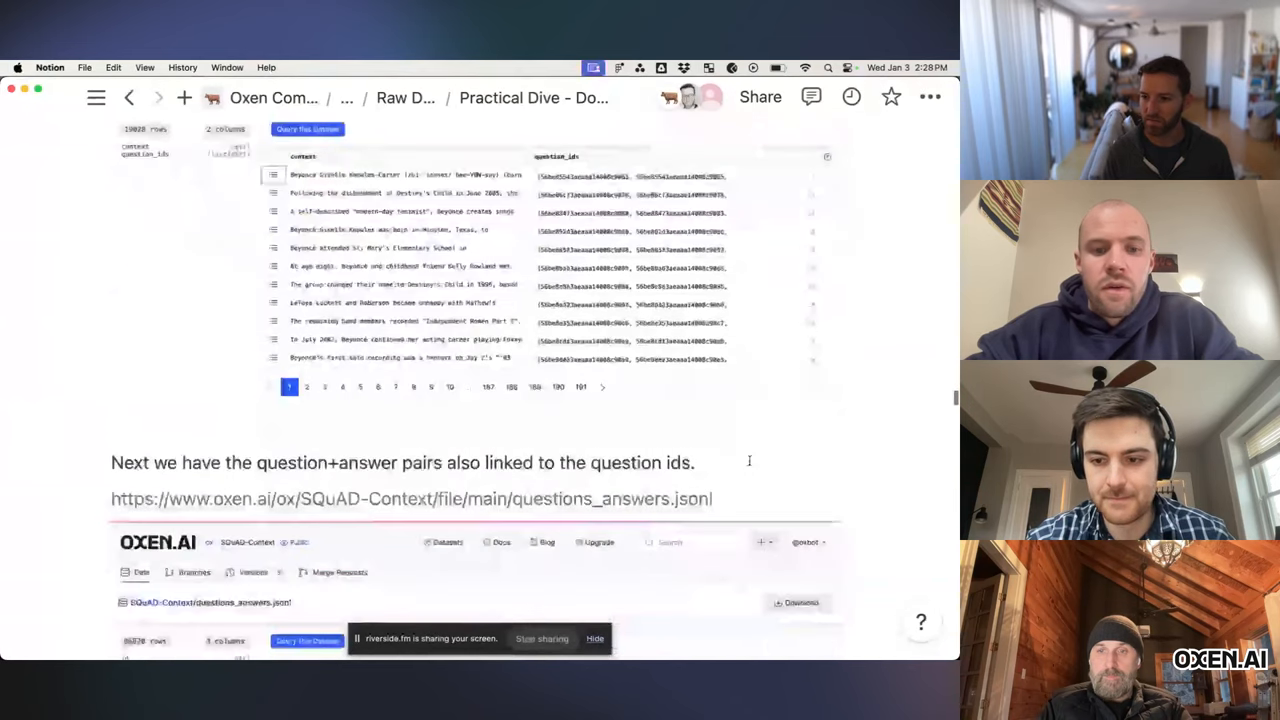
{"action": "scroll", "scroll_direction": "down", "scroll_amount": 3}
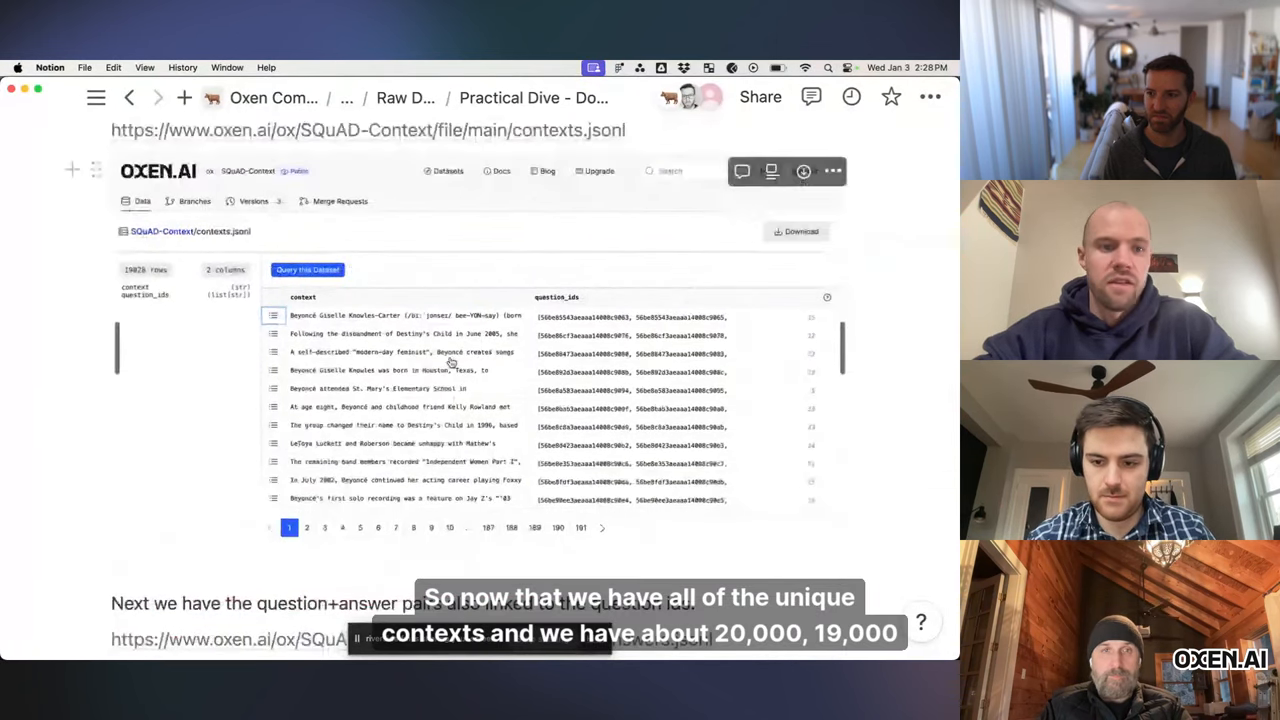
{"action": "scroll", "scroll_direction": "down", "scroll_amount": 3}
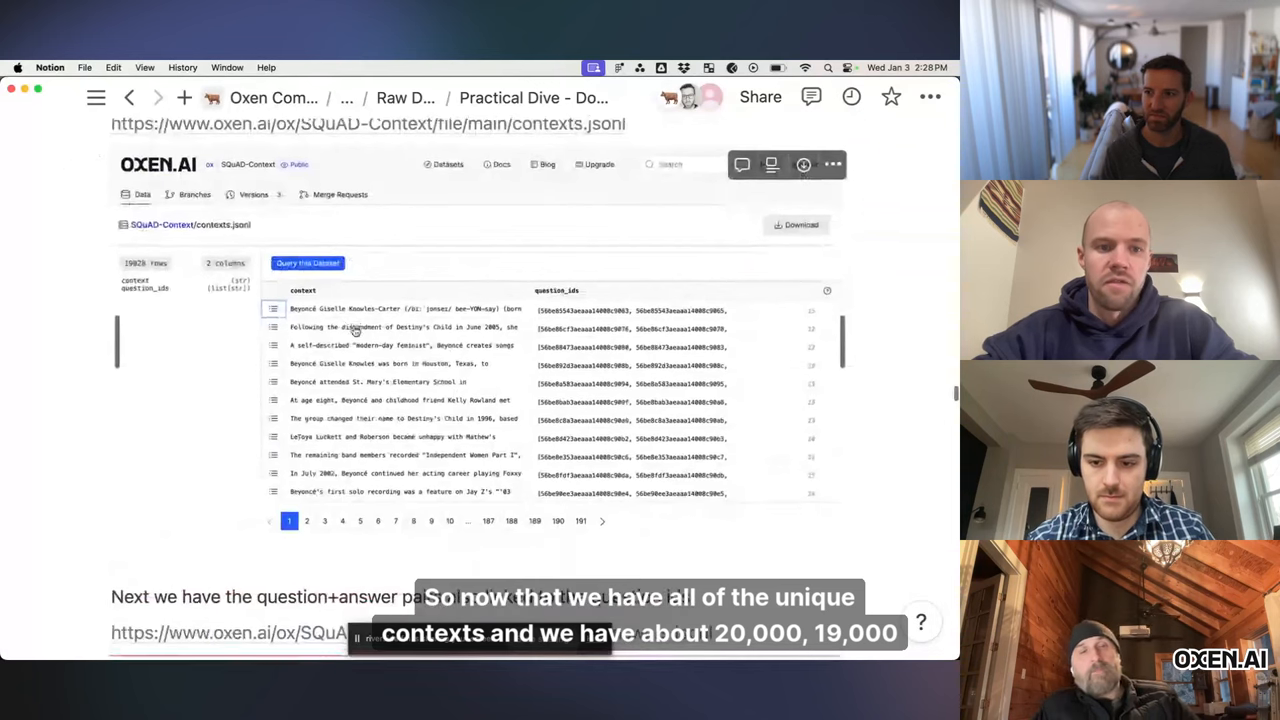
{"action": "scroll", "scroll_direction": "down", "scroll_amount": 3}
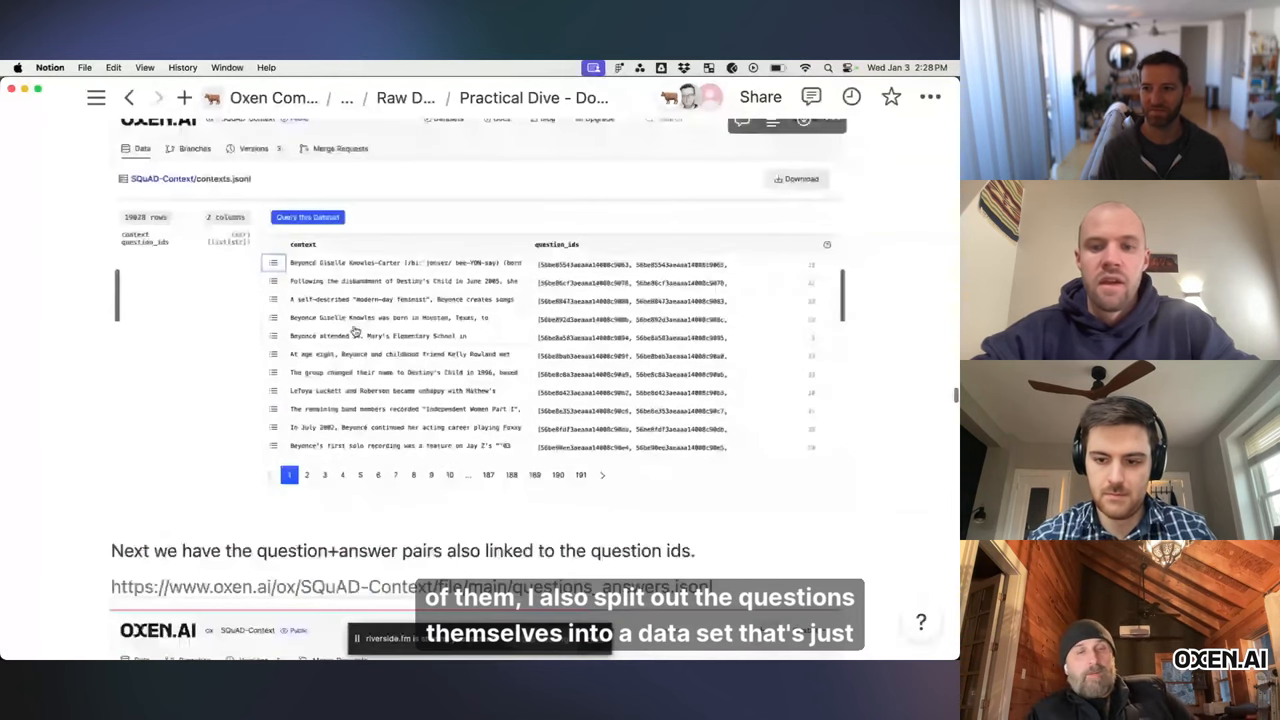
{"action": "scroll", "scroll_direction": "down", "scroll_amount": 3}
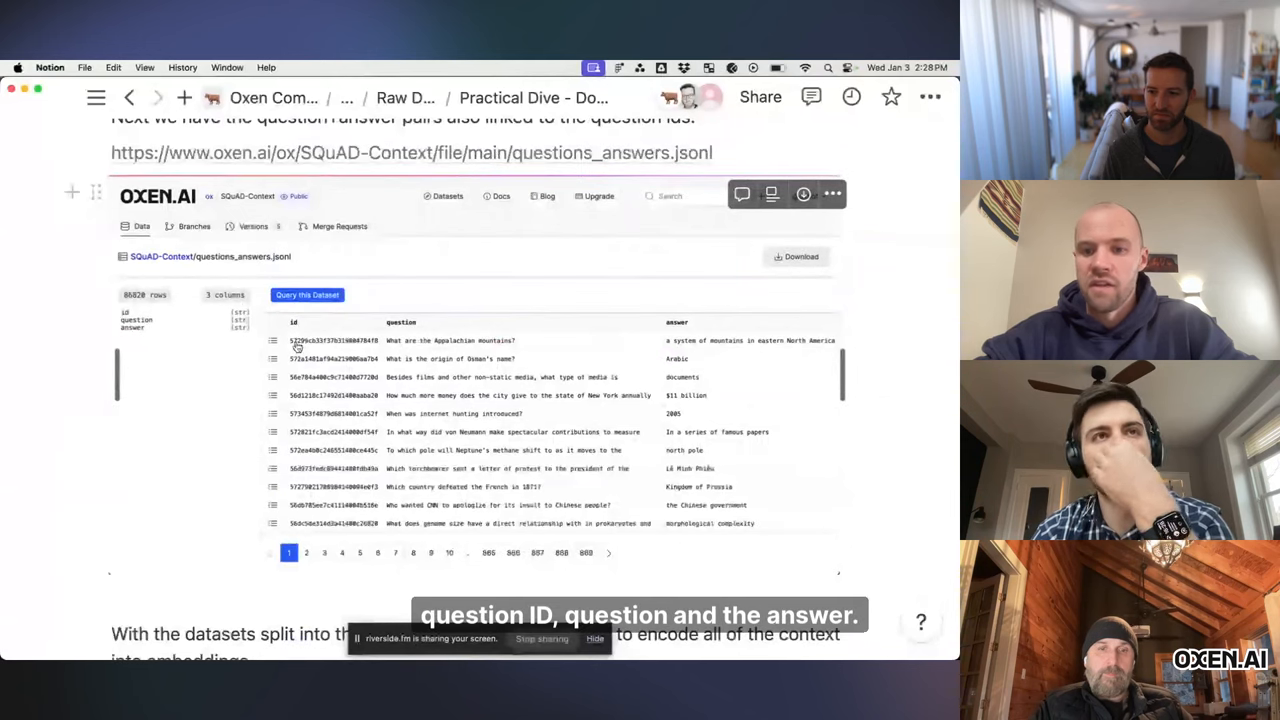
{"action": "mouse_move", "coordinate": [680, 337]}
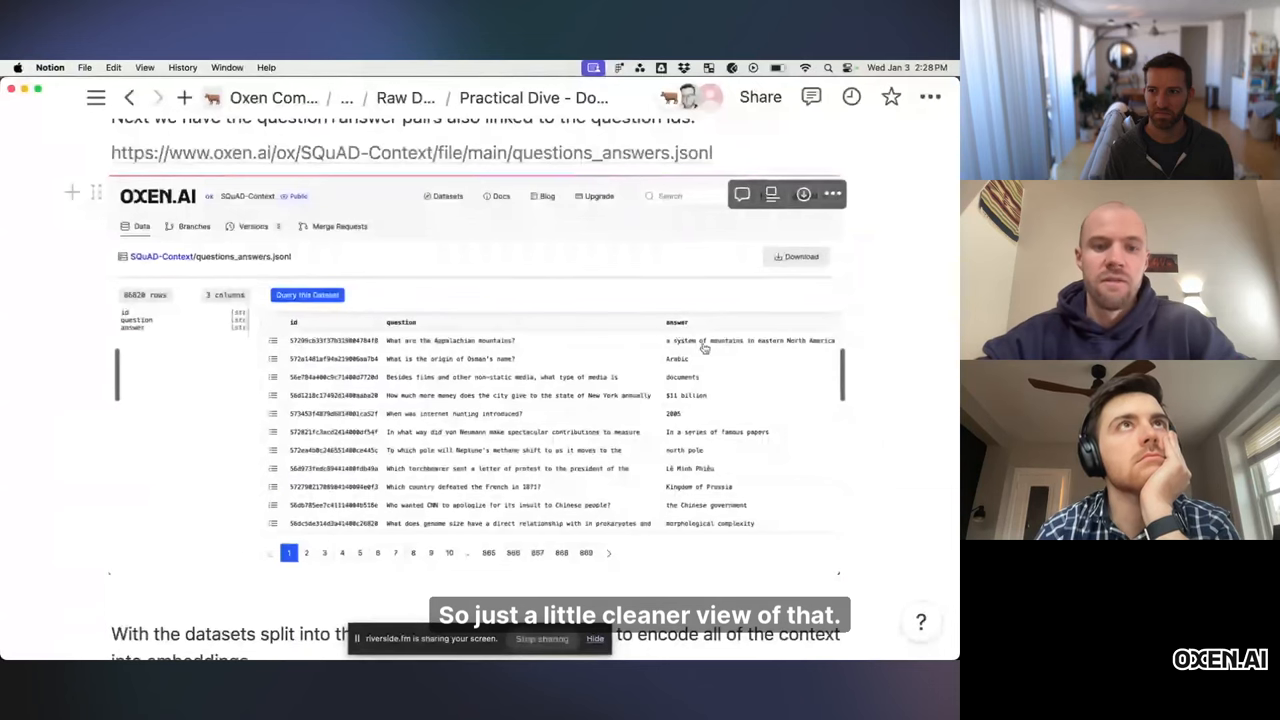
{"action": "scroll", "scroll_direction": "down", "scroll_amount": 3}
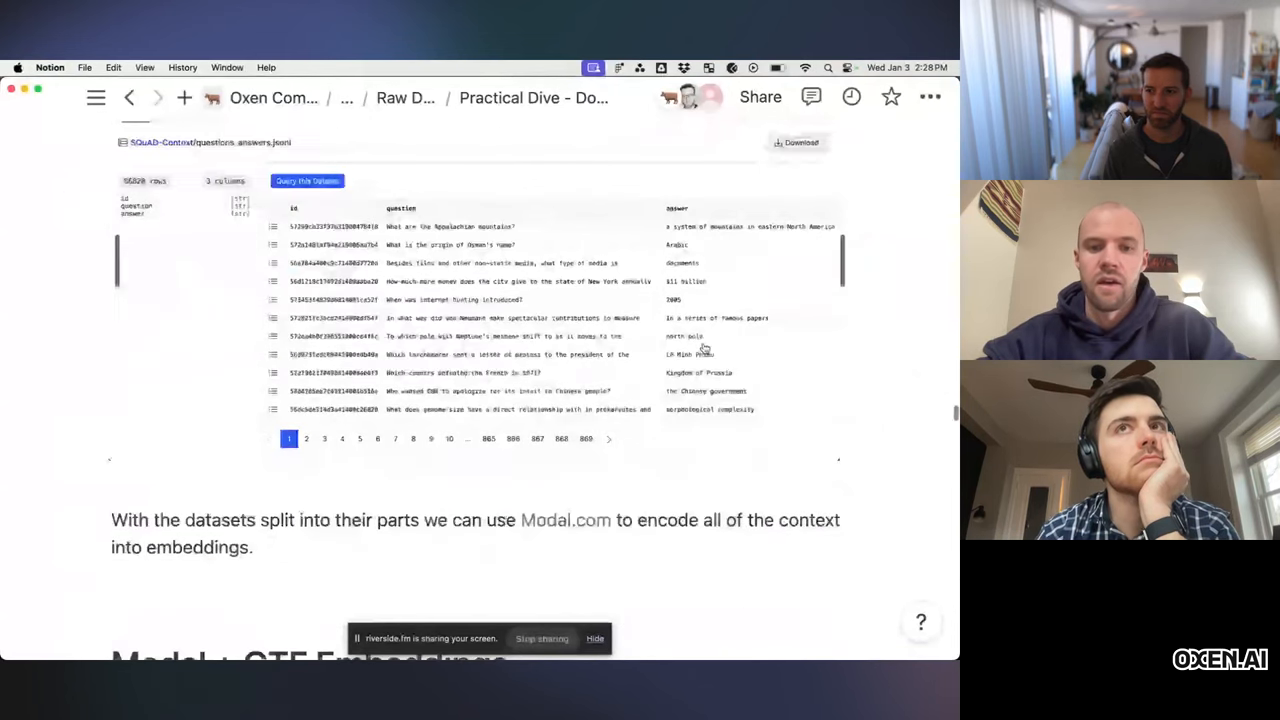
{"action": "scroll", "scroll_direction": "down", "scroll_amount": 3}
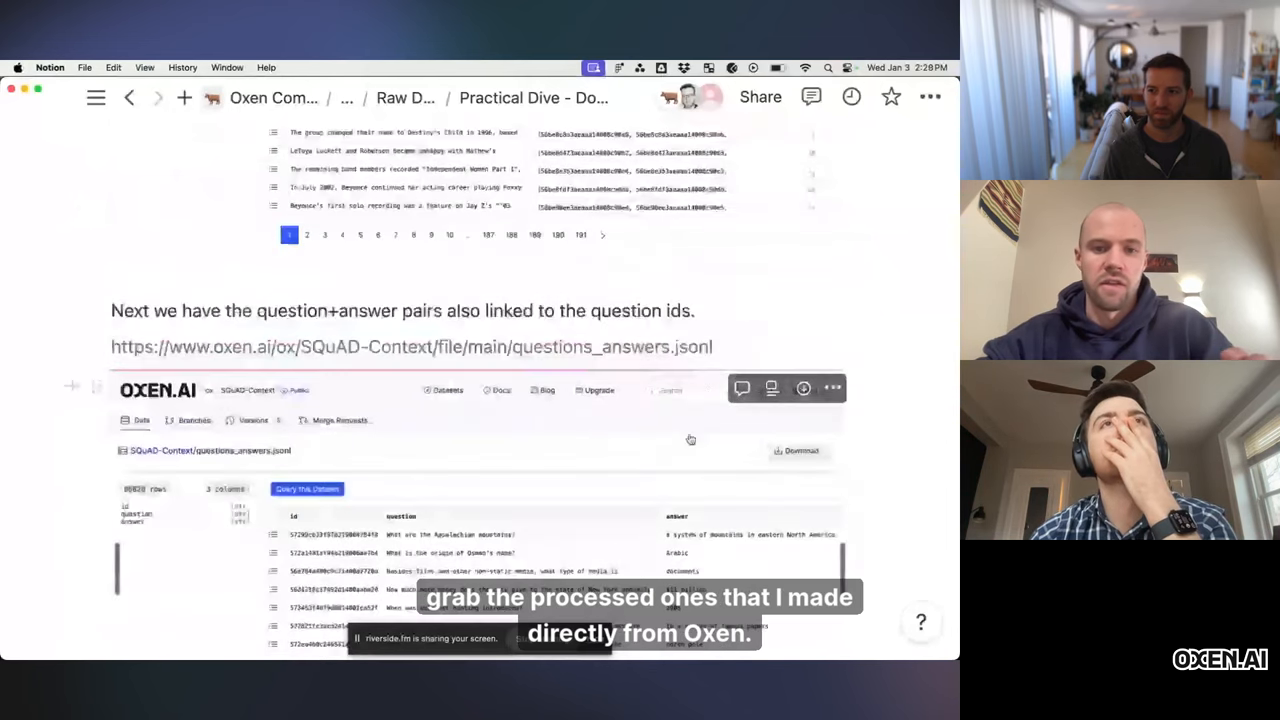
{"action": "scroll", "scroll_direction": "down", "scroll_amount": 3}
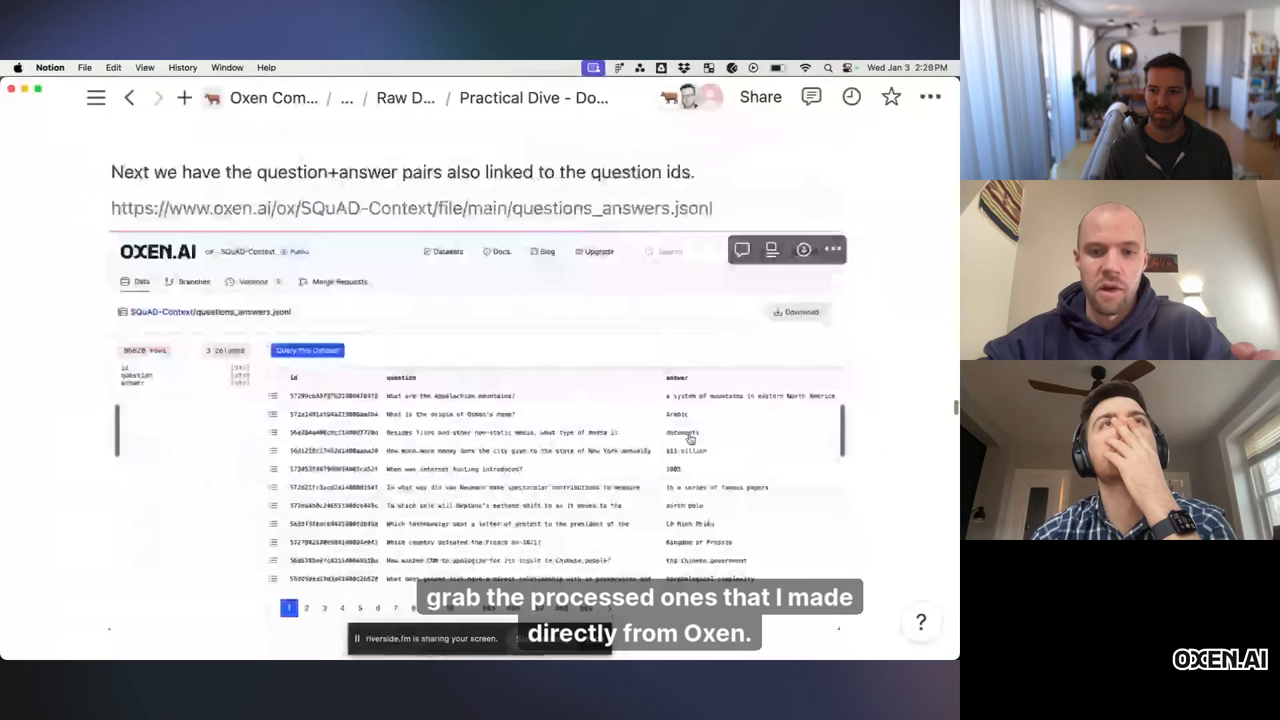
{"action": "scroll", "scroll_direction": "down", "scroll_amount": 3}
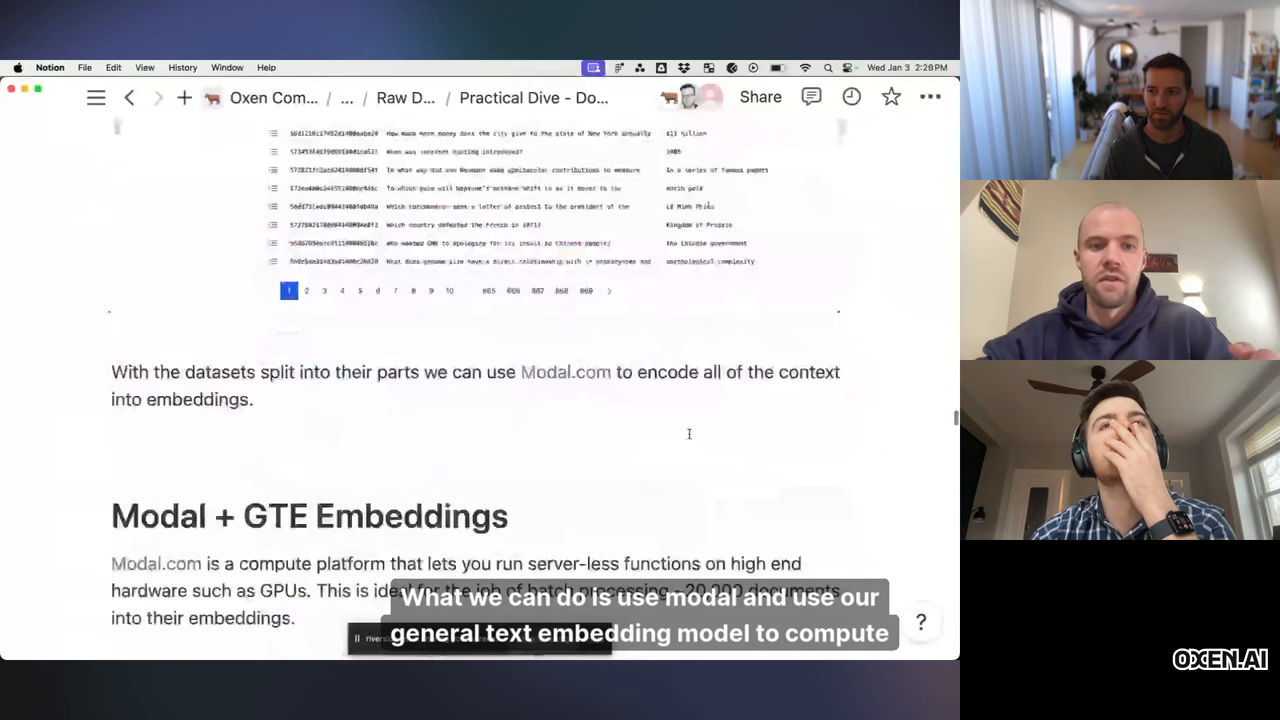
{"action": "scroll", "scroll_direction": "down", "scroll_amount": 3}
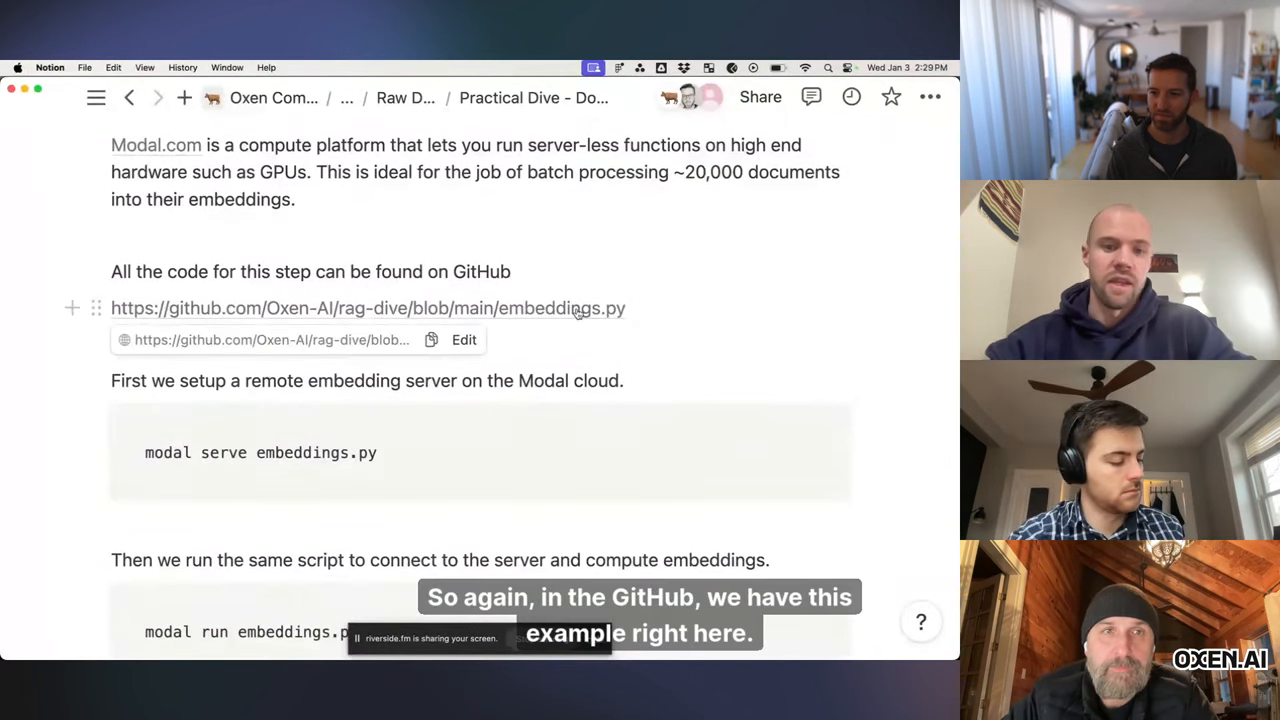
Step: Open rag-dive's embeddings.py on GitHub and list the two BATCH_SIZE 512 references
{"action": "left_click", "coordinate": [367, 308]}
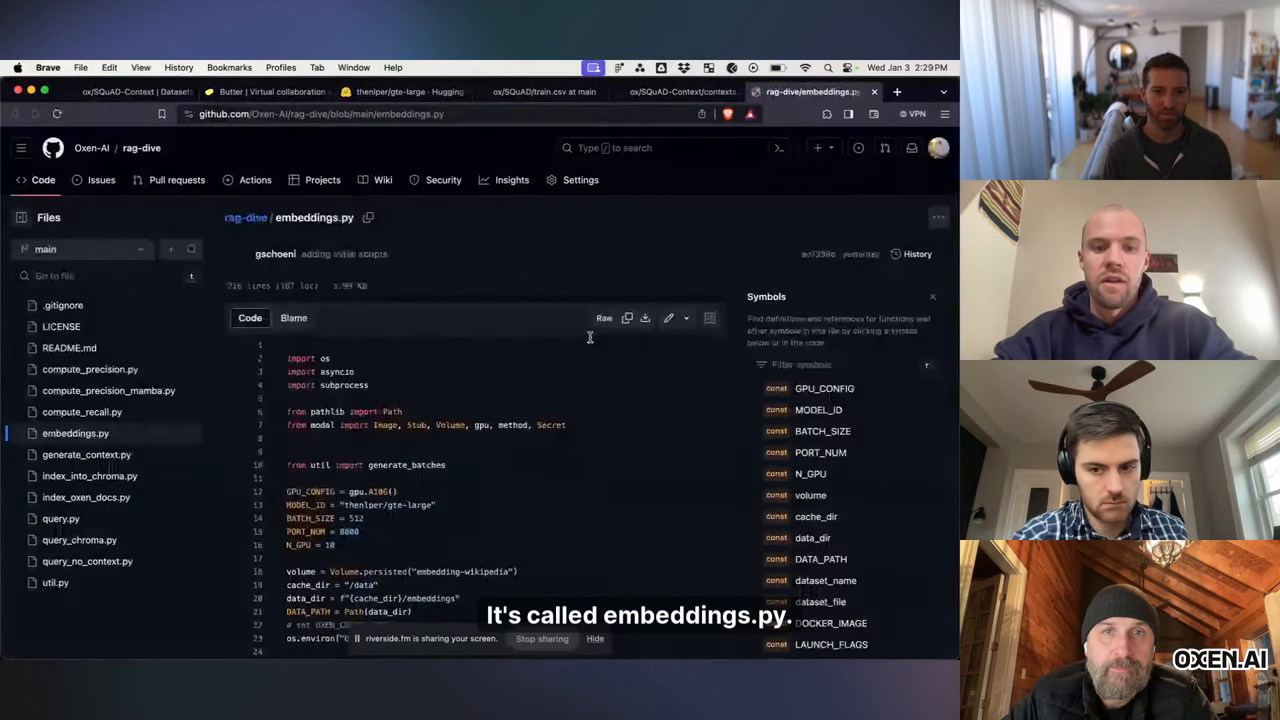
{"action": "scroll", "scroll_direction": "down", "scroll_amount": 3}
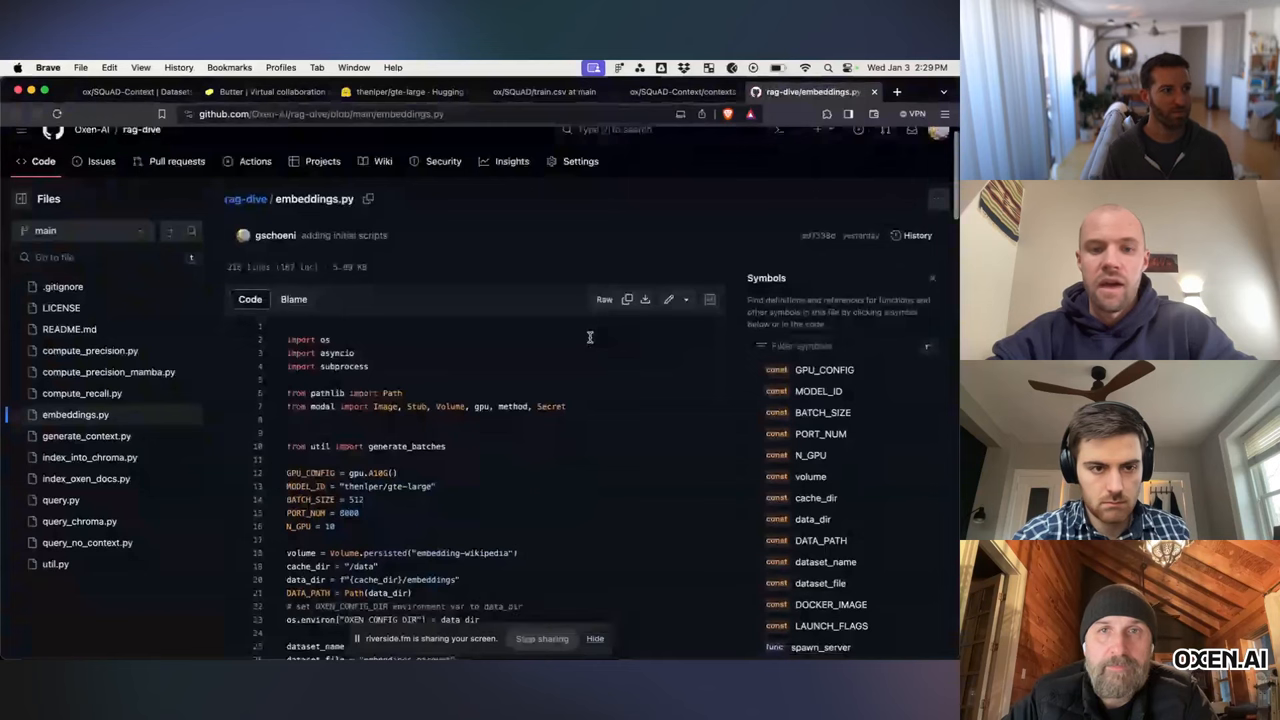
{"action": "scroll", "scroll_direction": "down", "scroll_amount": 3}
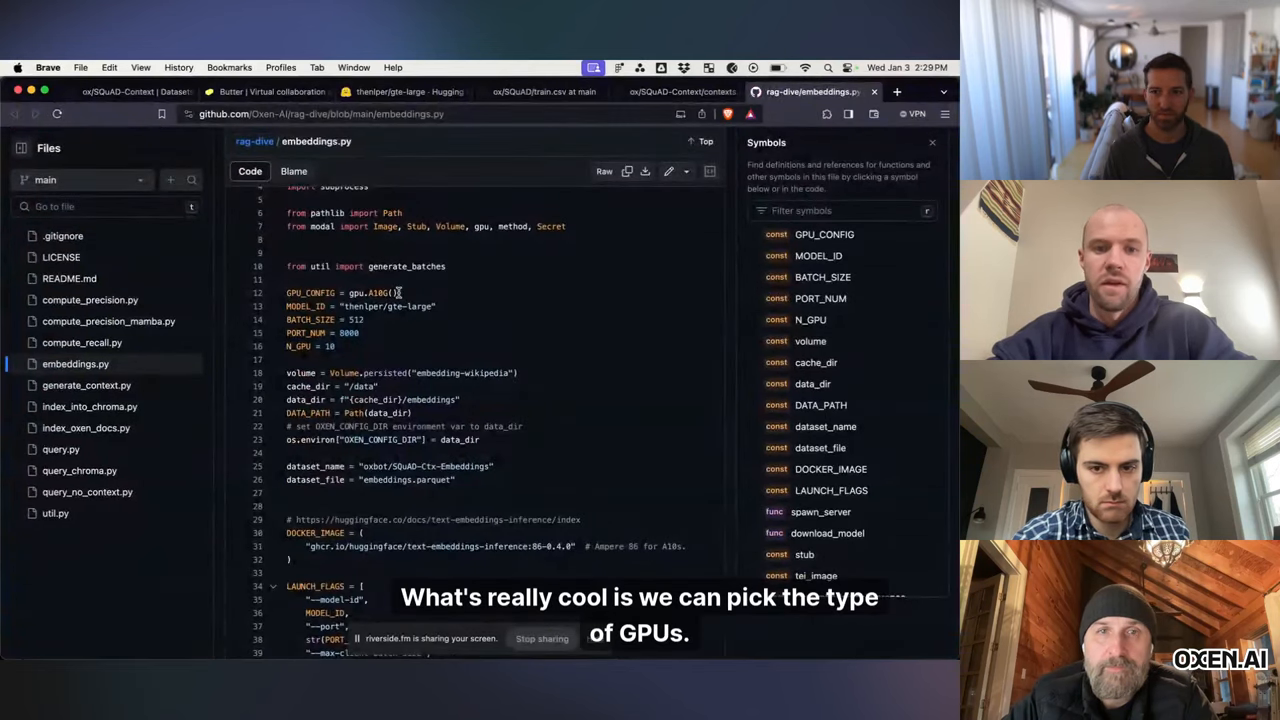
{"action": "double_click", "coordinate": [367, 293]}
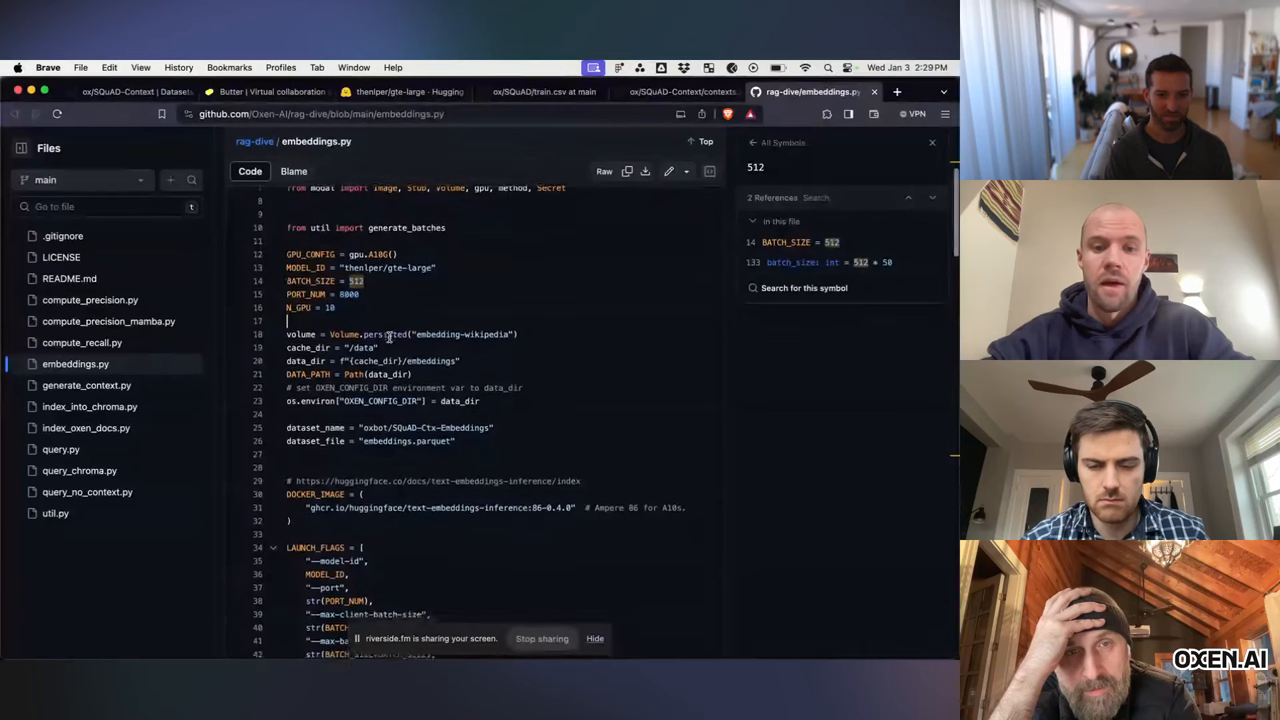
Step: Scroll past the TextEmbeddingsInference class down to the embed_dataset function
{"action": "scroll", "scroll_direction": "down", "scroll_amount": 3}
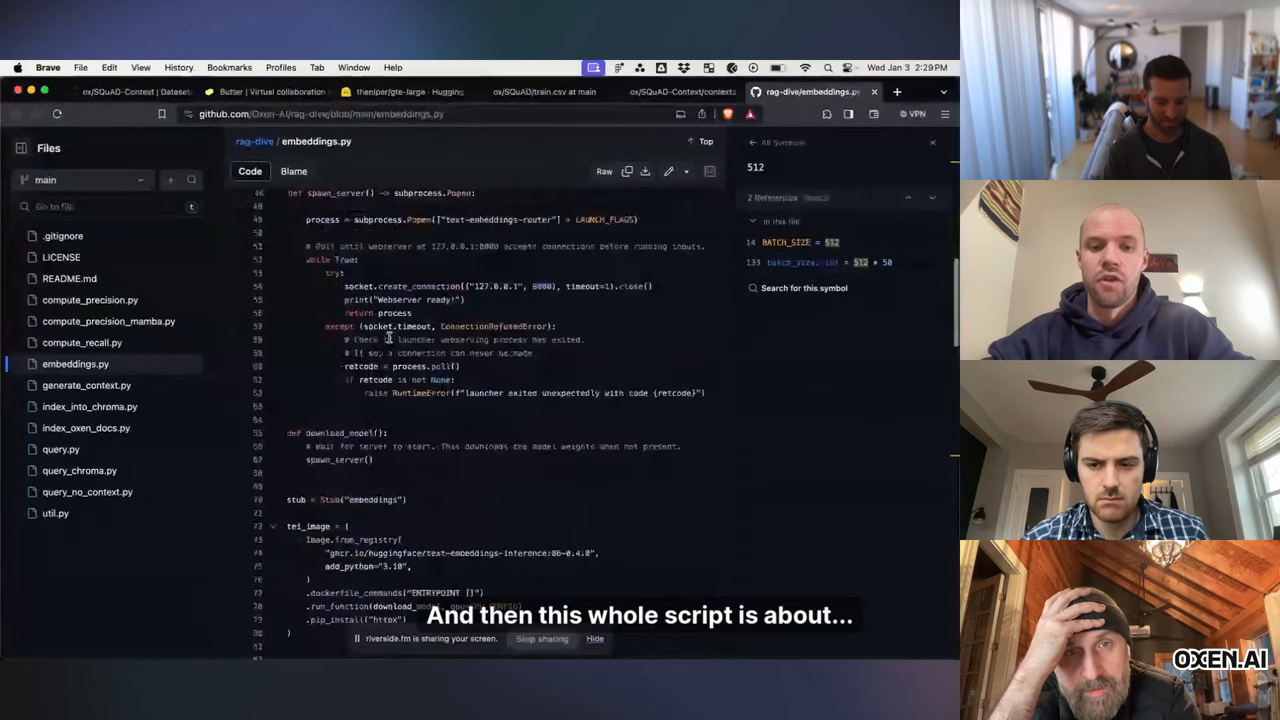
{"action": "scroll", "scroll_direction": "down", "scroll_amount": 3}
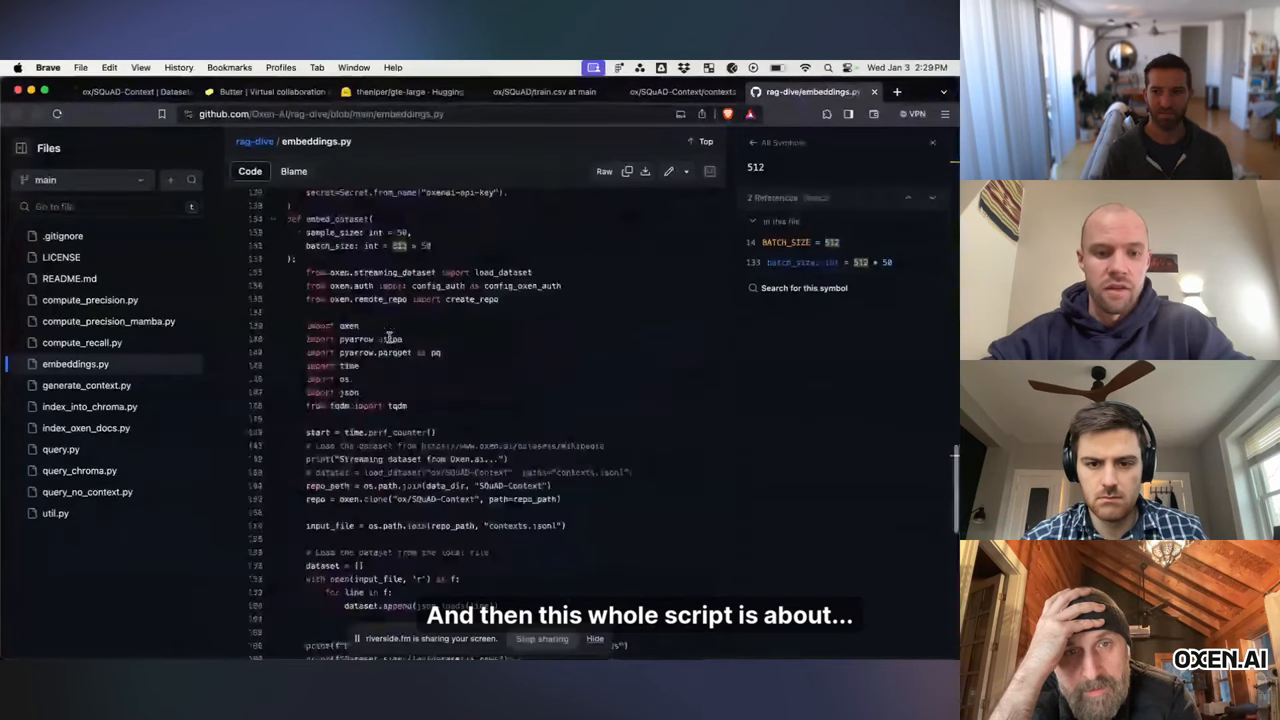
{"action": "scroll", "scroll_direction": "down", "scroll_amount": 3}
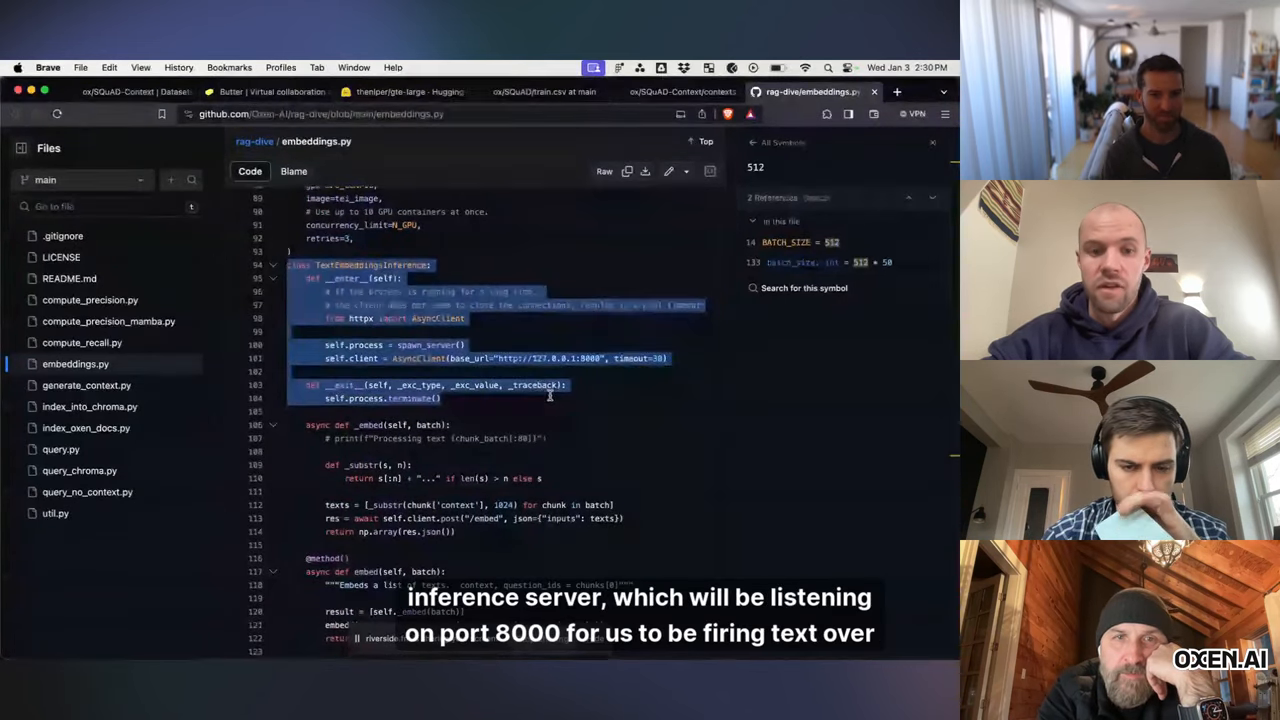
{"action": "scroll", "scroll_direction": "down", "scroll_amount": 3}
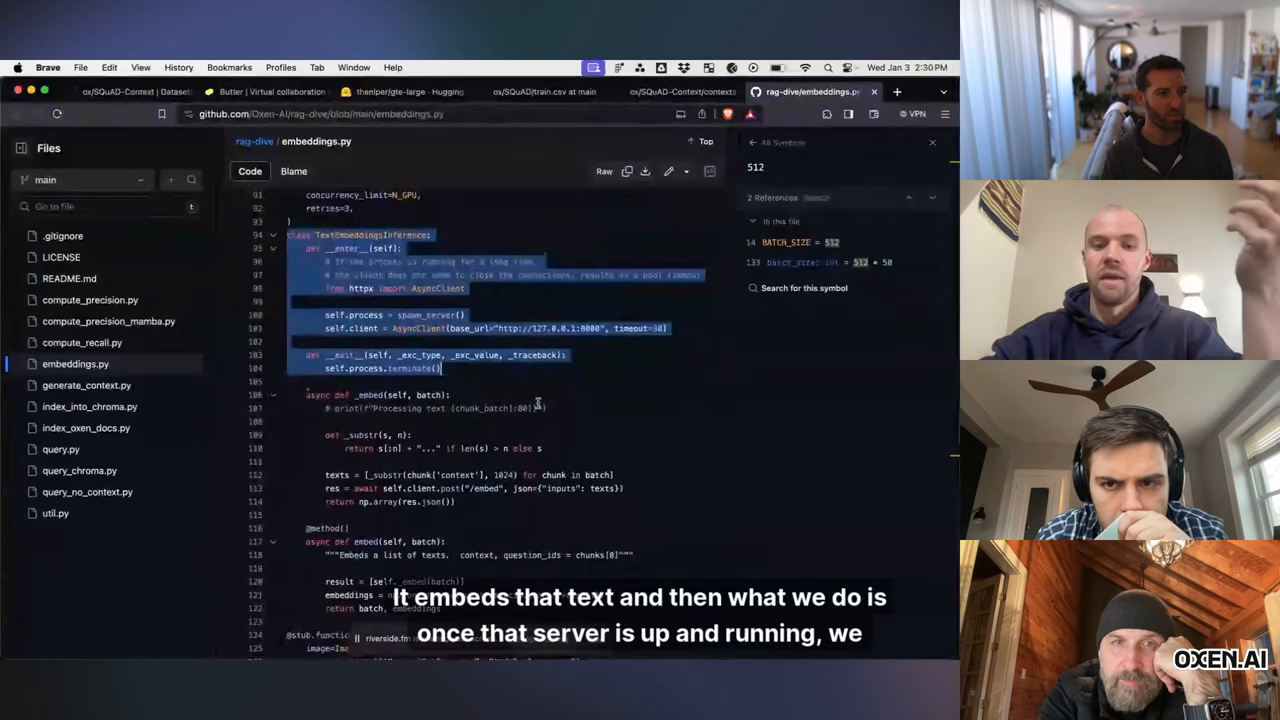
{"action": "scroll", "scroll_direction": "down", "scroll_amount": 3}
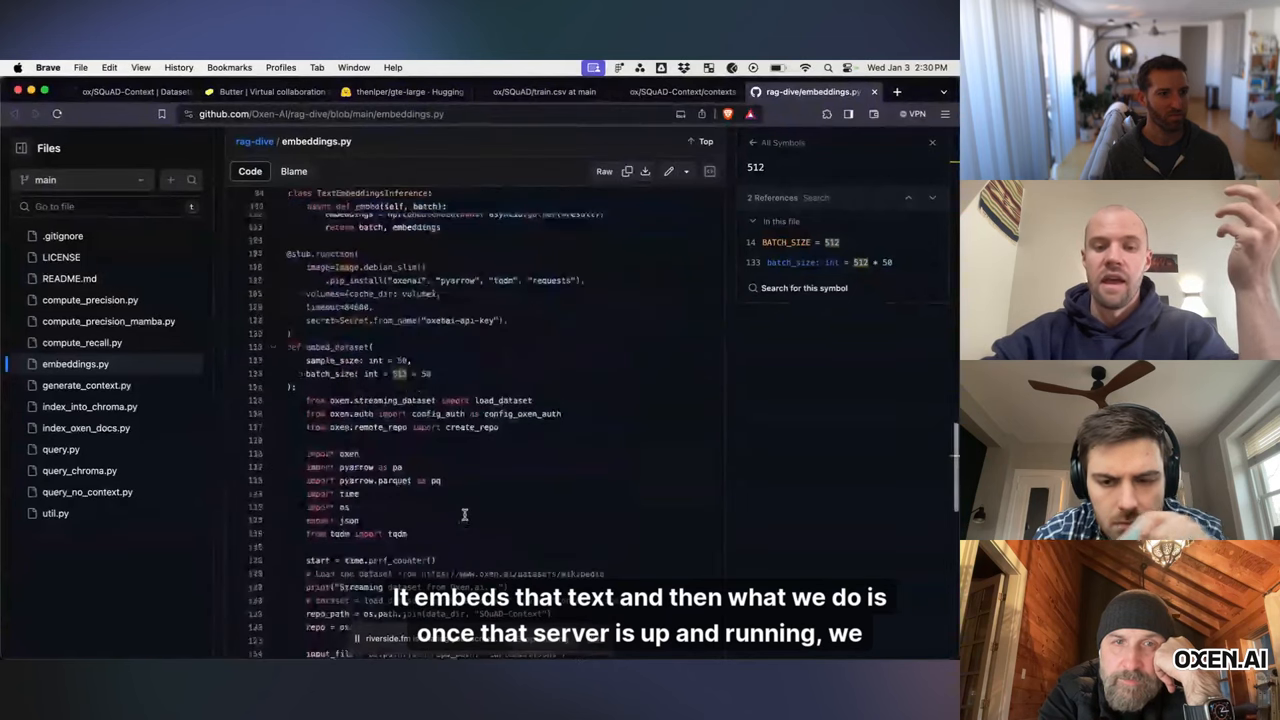
{"action": "scroll", "scroll_direction": "down", "scroll_amount": 3}
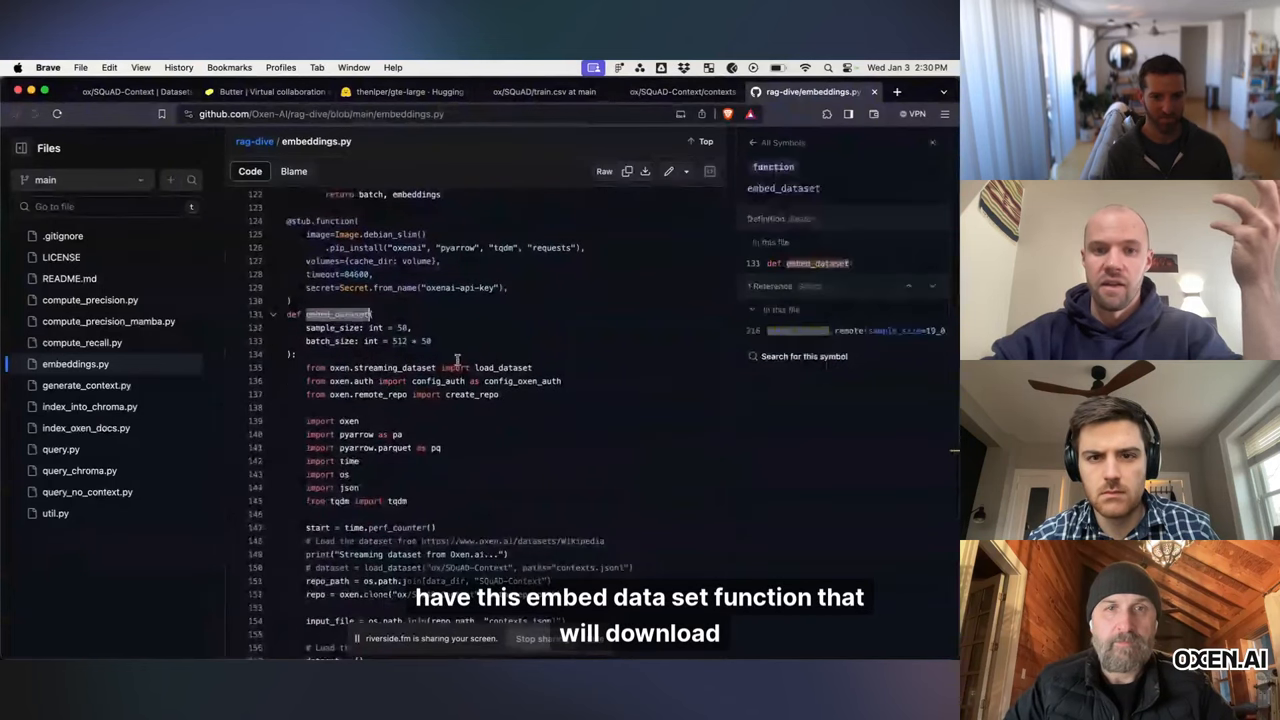
Step: Scroll through embed_dataset and list every reference to the embeddings variable
{"action": "scroll", "scroll_direction": "down", "scroll_amount": 3}
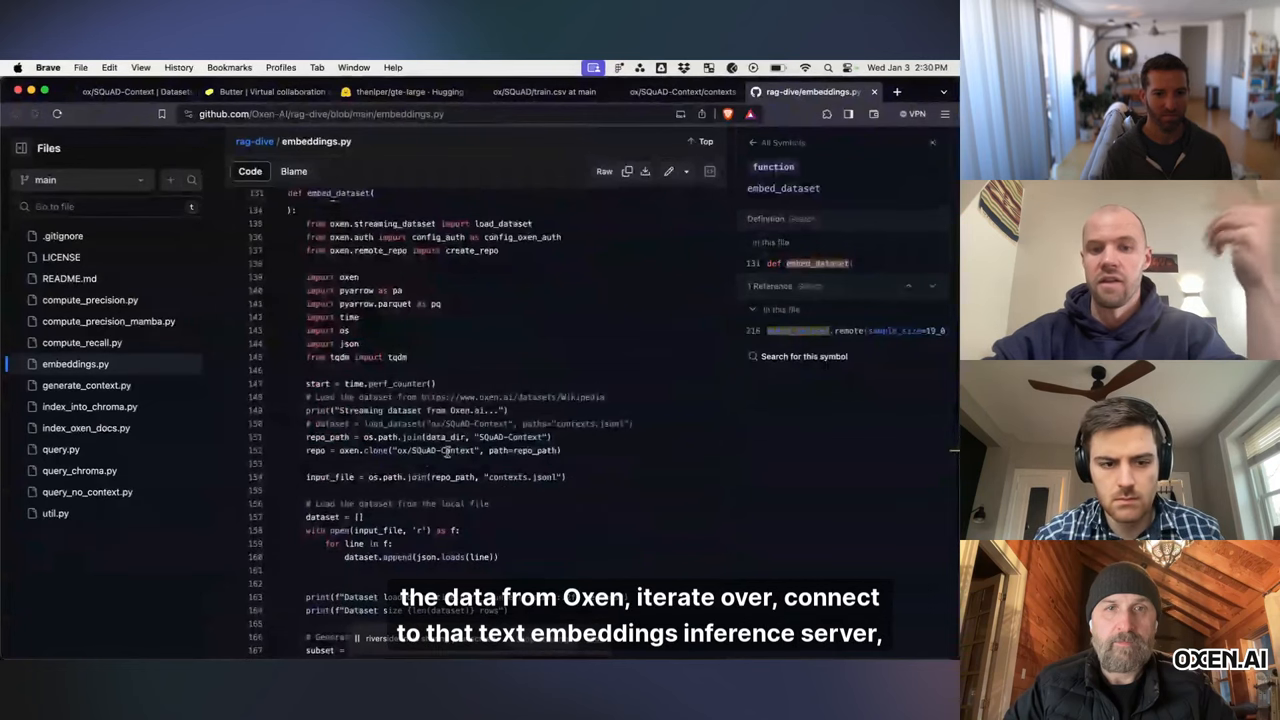
{"action": "scroll", "scroll_direction": "down", "scroll_amount": 3}
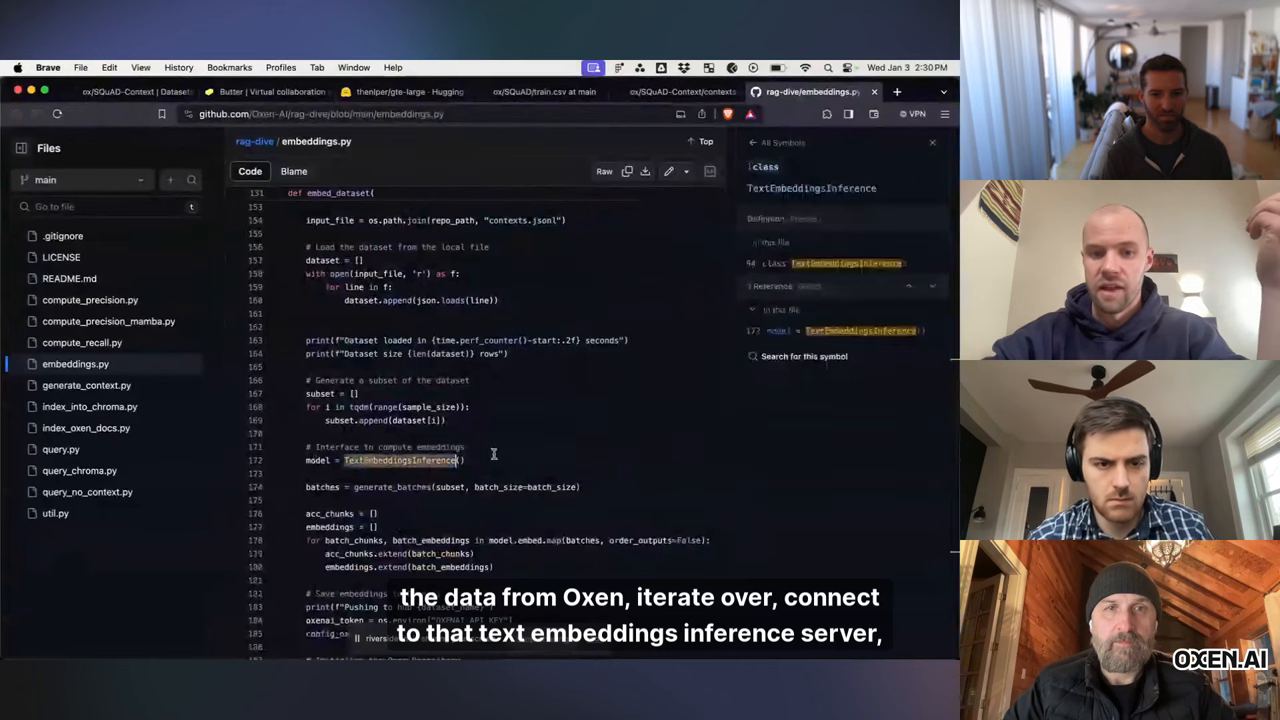
{"action": "scroll", "scroll_direction": "down", "scroll_amount": 3}
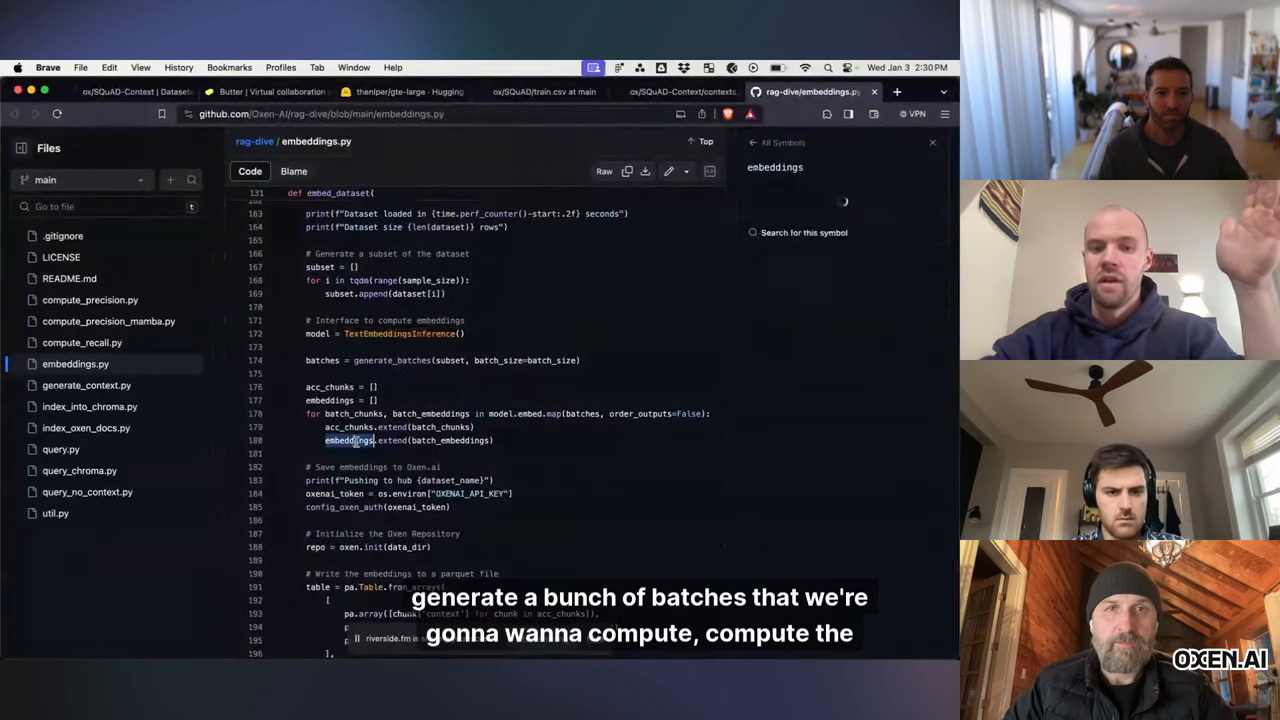
{"action": "left_click", "coordinate": [350, 440]}
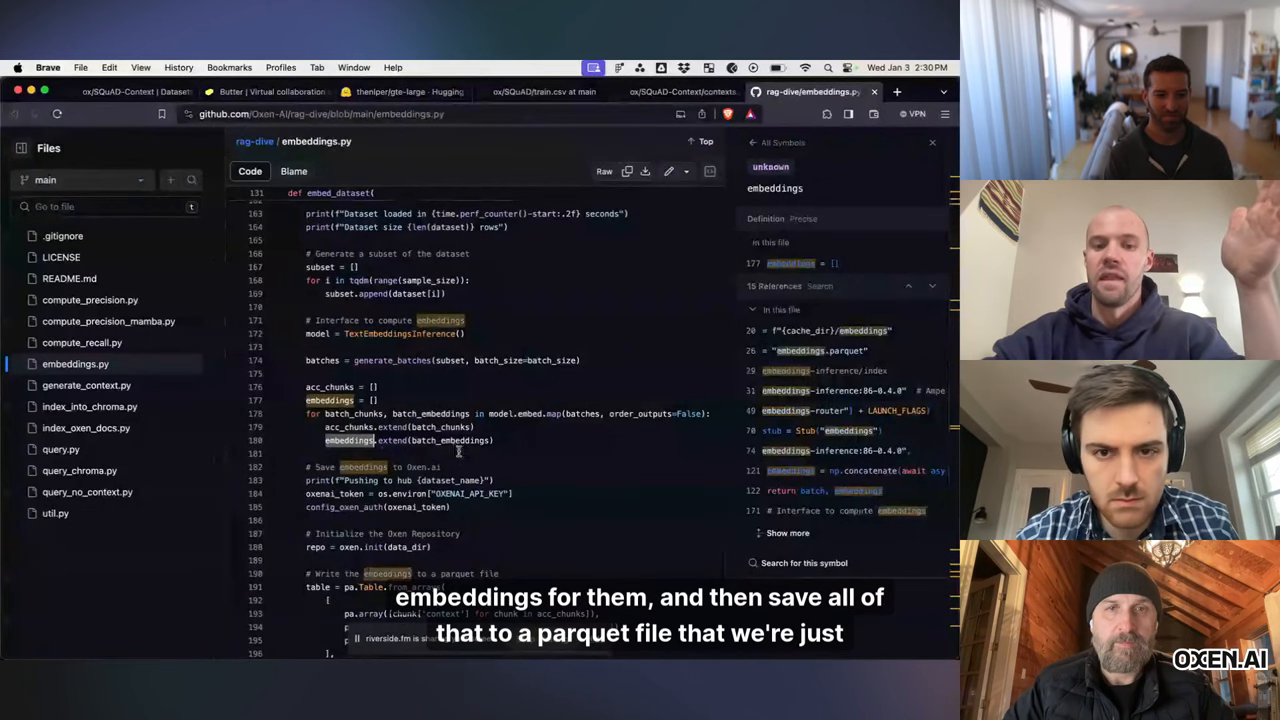
Step: Scroll to the parquet write and push code, then return to Notion's Modal commands
{"action": "scroll", "scroll_direction": "down", "scroll_amount": 3}
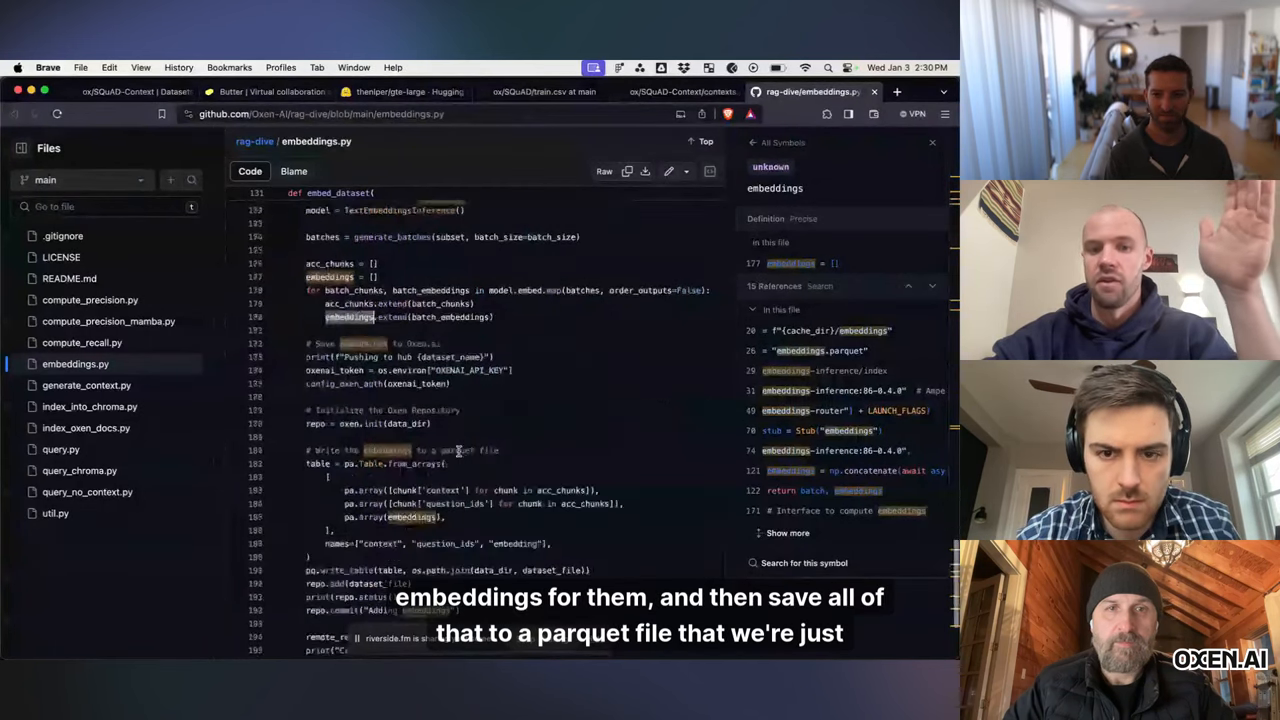
{"action": "scroll", "scroll_direction": "down", "scroll_amount": 3}
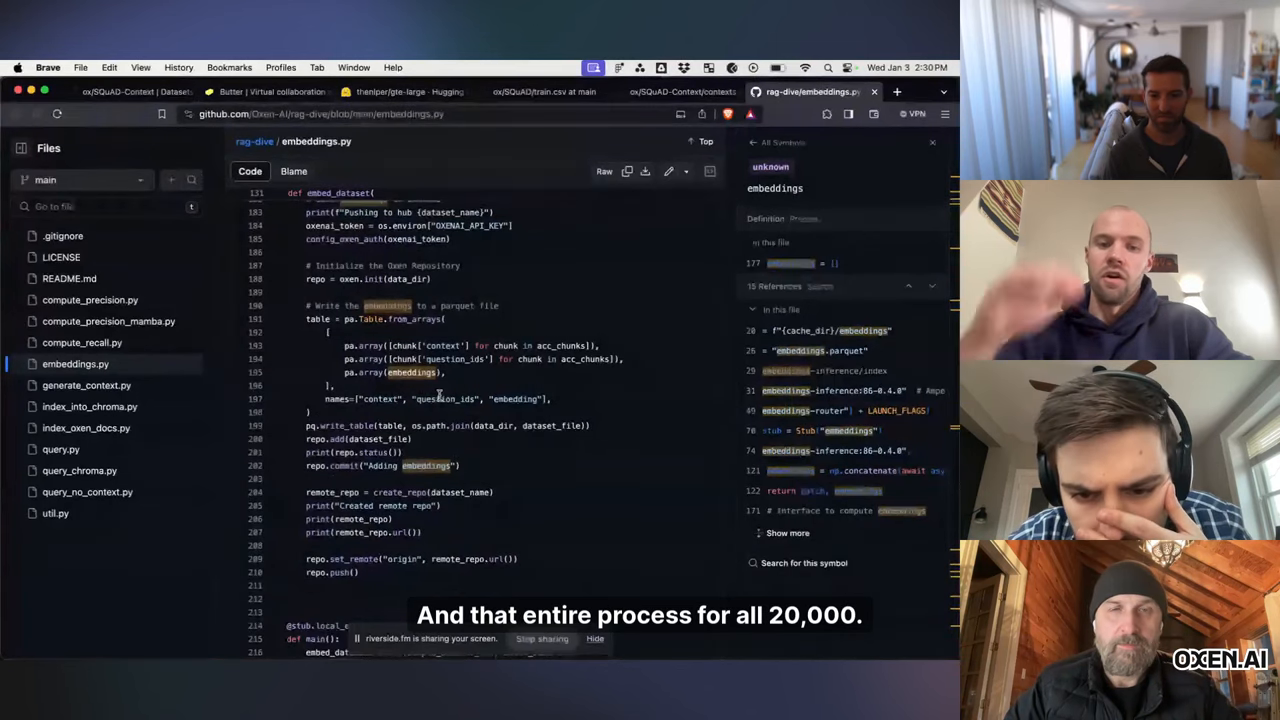
{"action": "left_click", "coordinate": [670, 92]}
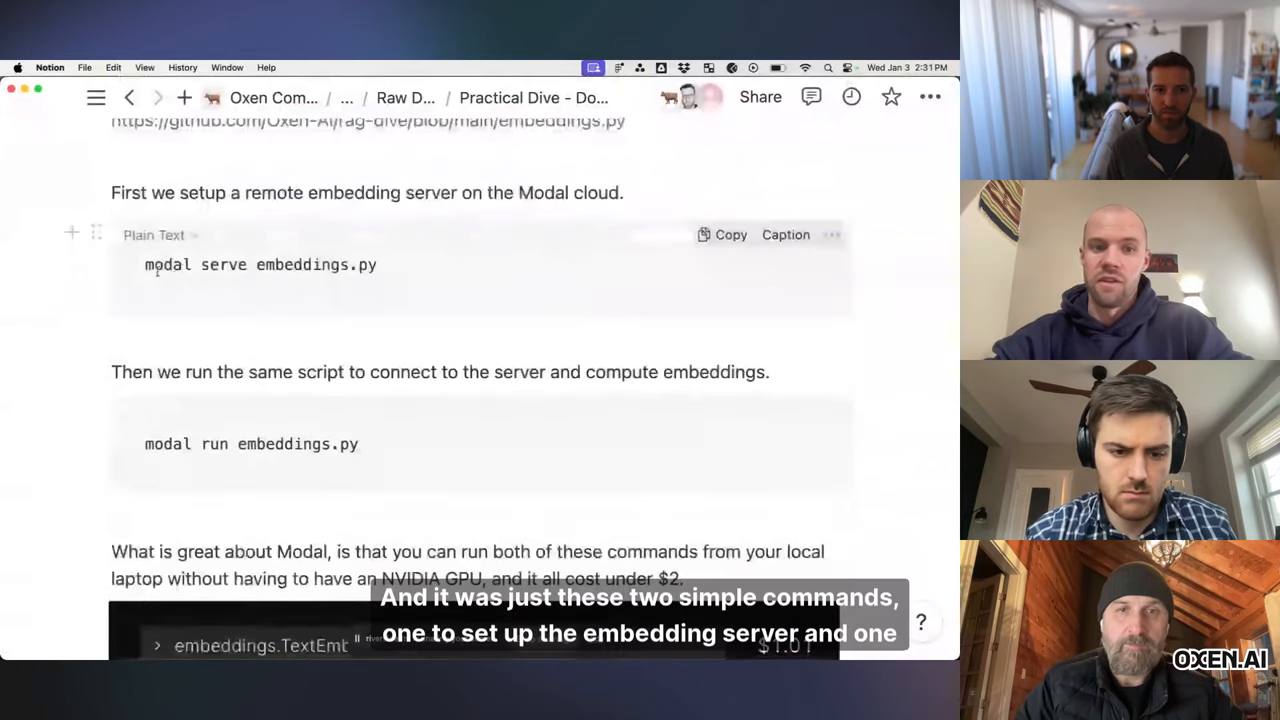
Step: Review the modal serve and modal run commands and the under-$2 Modal cost table
{"action": "double_click", "coordinate": [223, 264]}
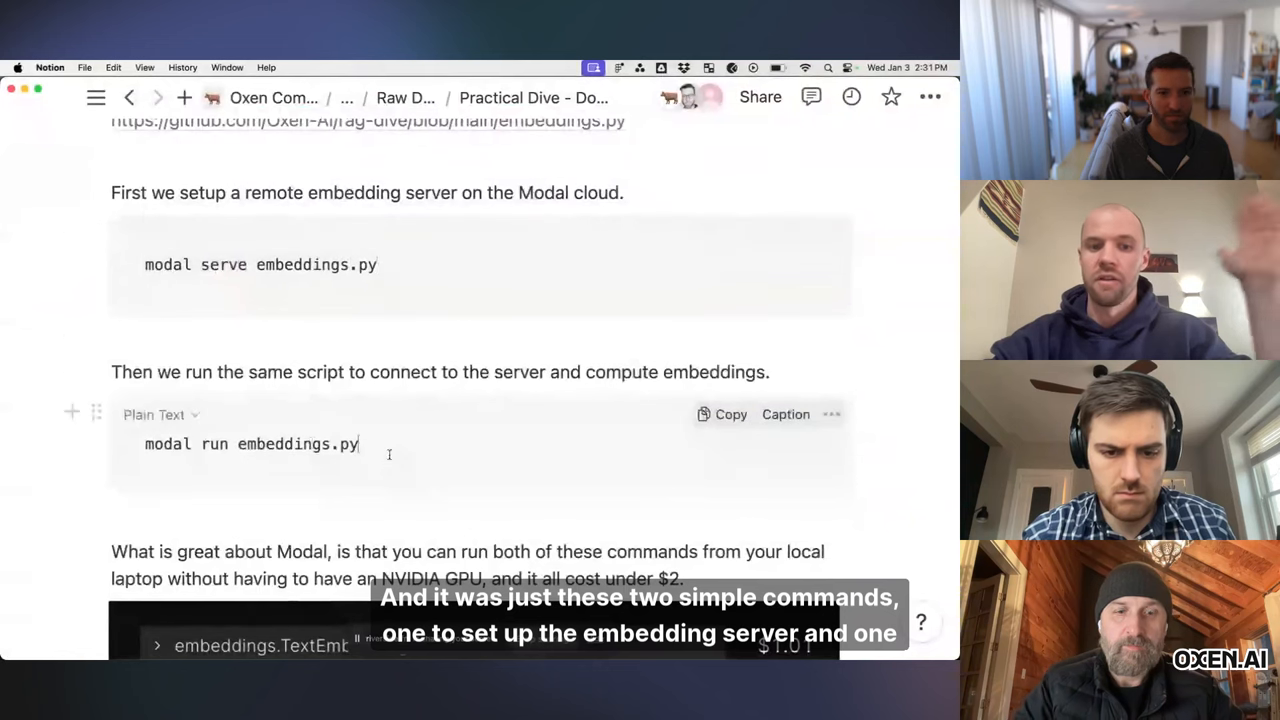
{"action": "scroll", "scroll_direction": "down", "scroll_amount": 3}
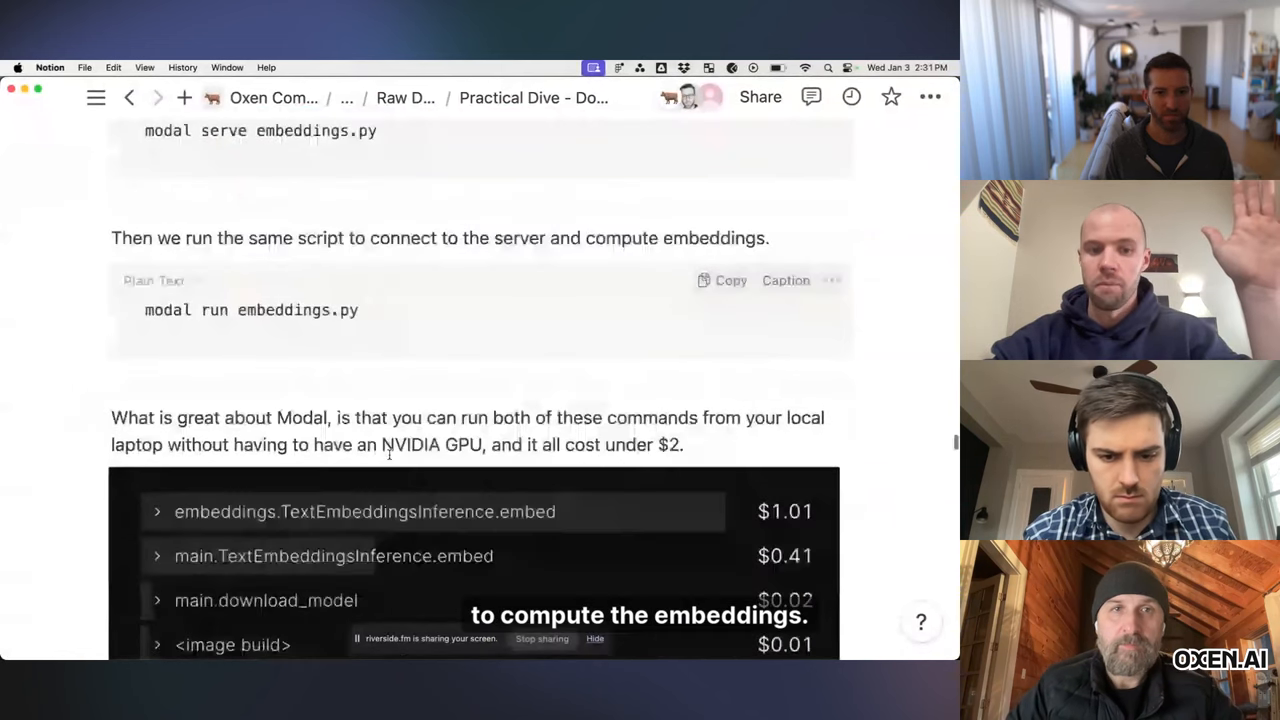
{"action": "scroll", "scroll_direction": "down", "scroll_amount": 3}
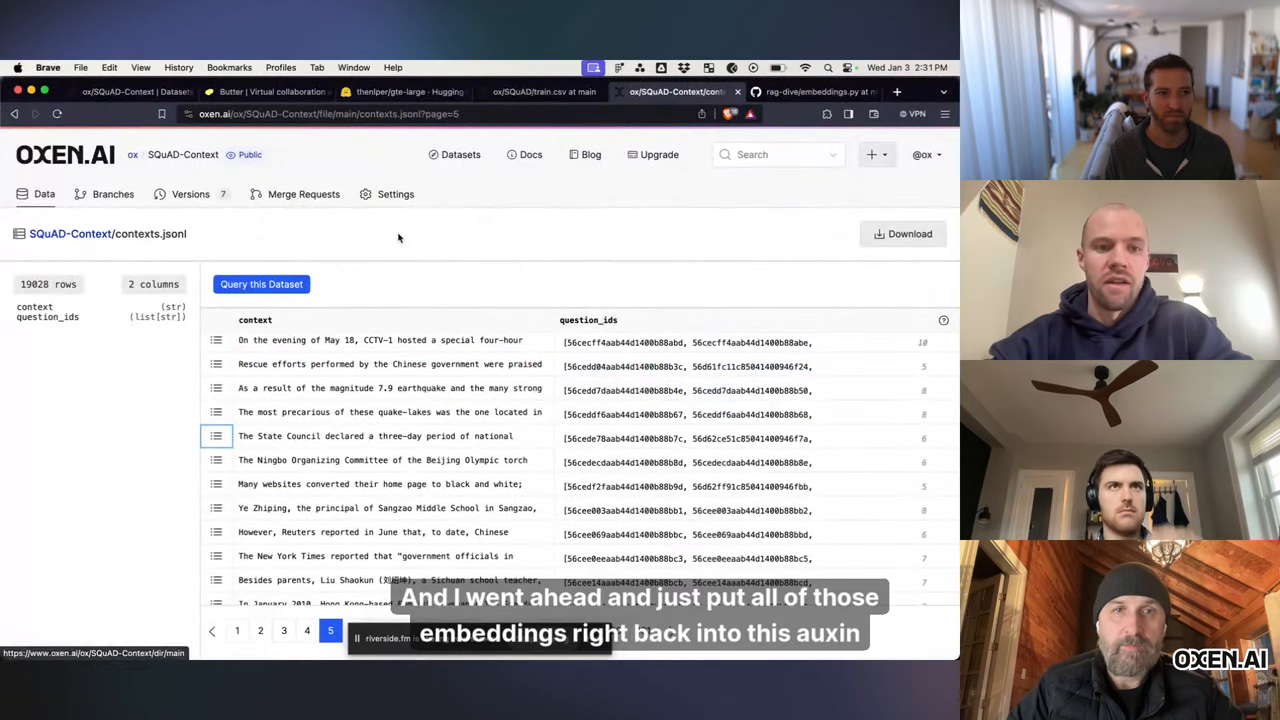
Step: Open SQuAD-Context's embeddings.parquet and view a row's context, question IDs and embedding values
{"action": "left_click", "coordinate": [72, 233]}
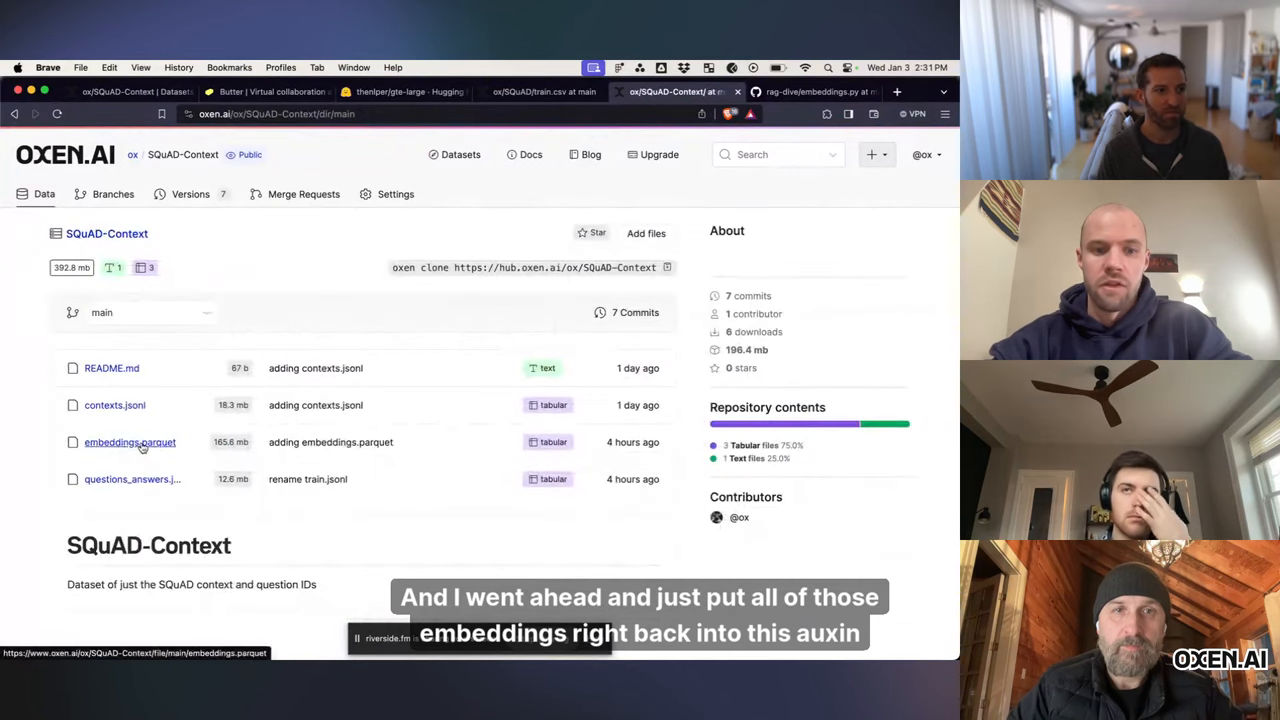
{"action": "left_click", "coordinate": [129, 442]}
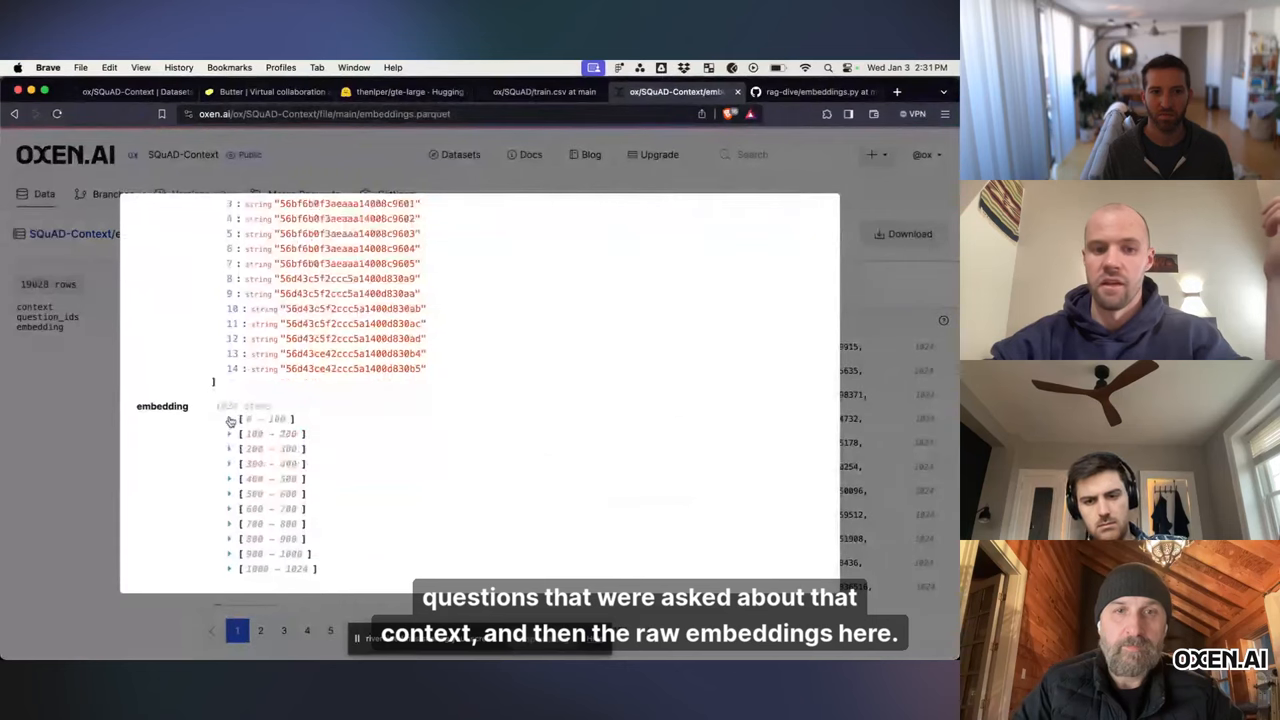
{"action": "left_click", "coordinate": [229, 419]}
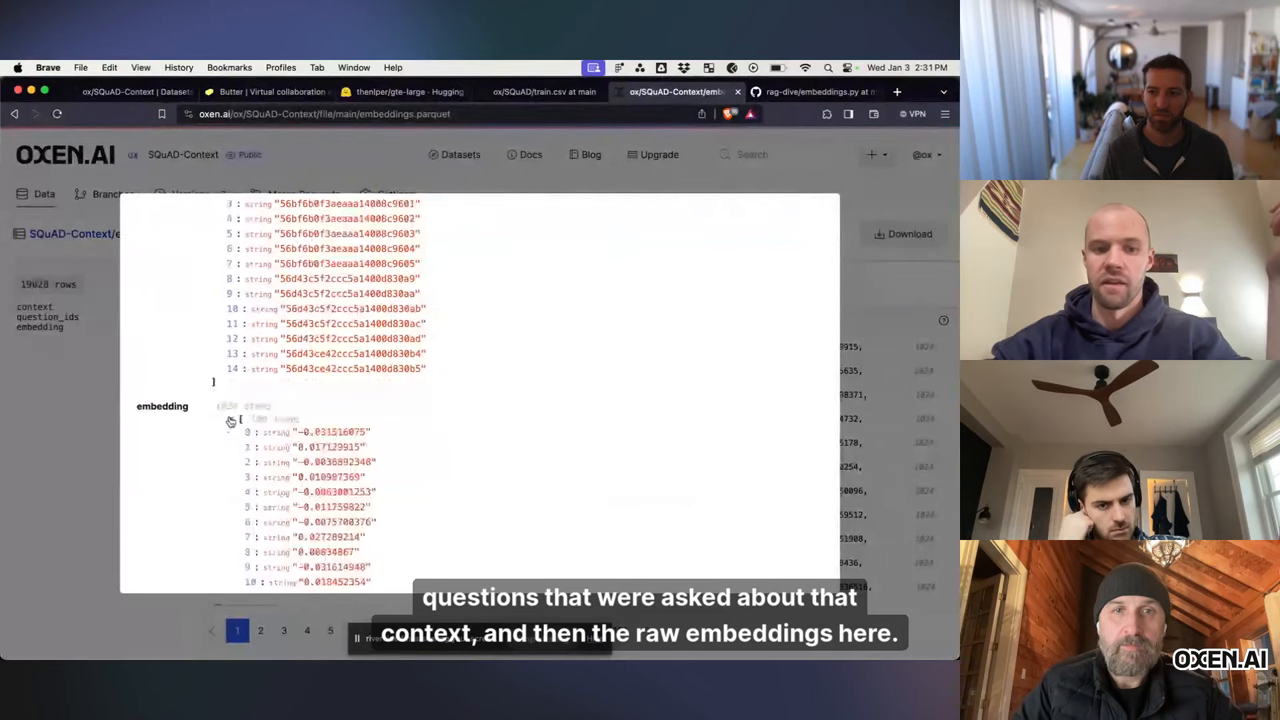
{"action": "scroll", "scroll_direction": "down", "scroll_amount": 3}
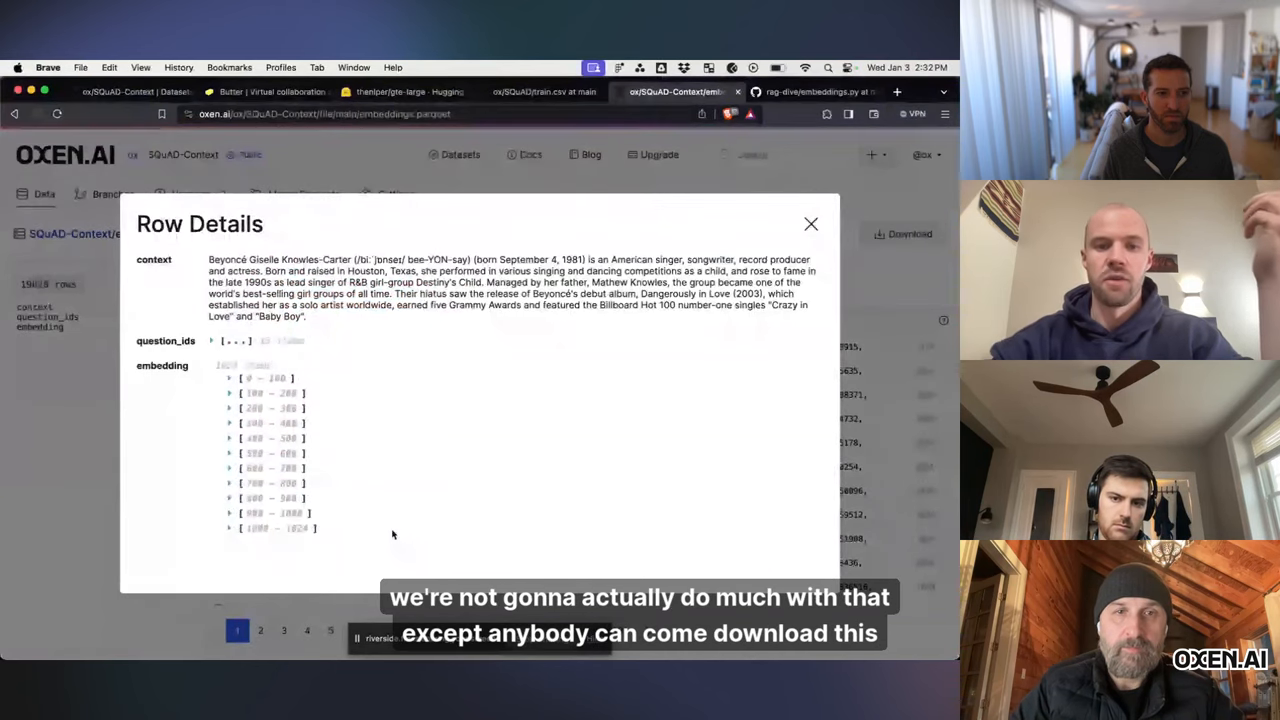
{"action": "left_click", "coordinate": [810, 223]}
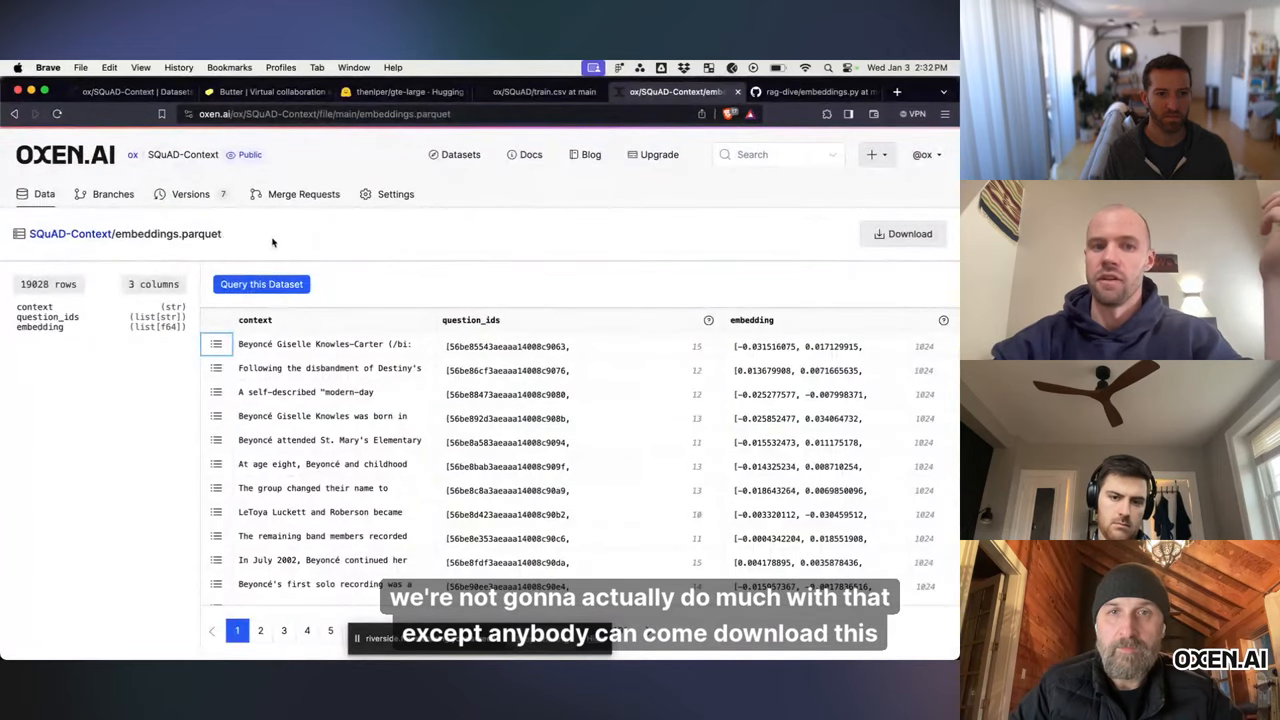
{"action": "mouse_move", "coordinate": [335, 246]}
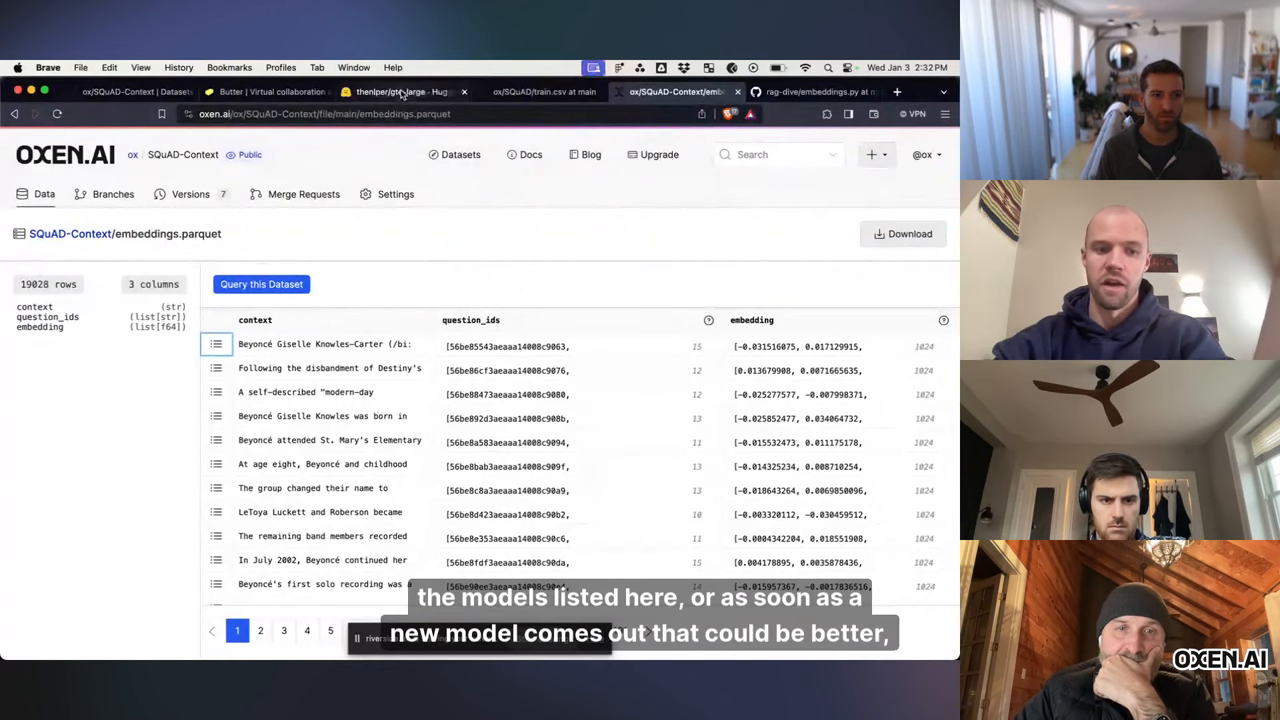
Step: Show the thenlper/gte-large Hugging Face page and its MTEB embedding model comparison table
{"action": "left_click", "coordinate": [405, 91]}
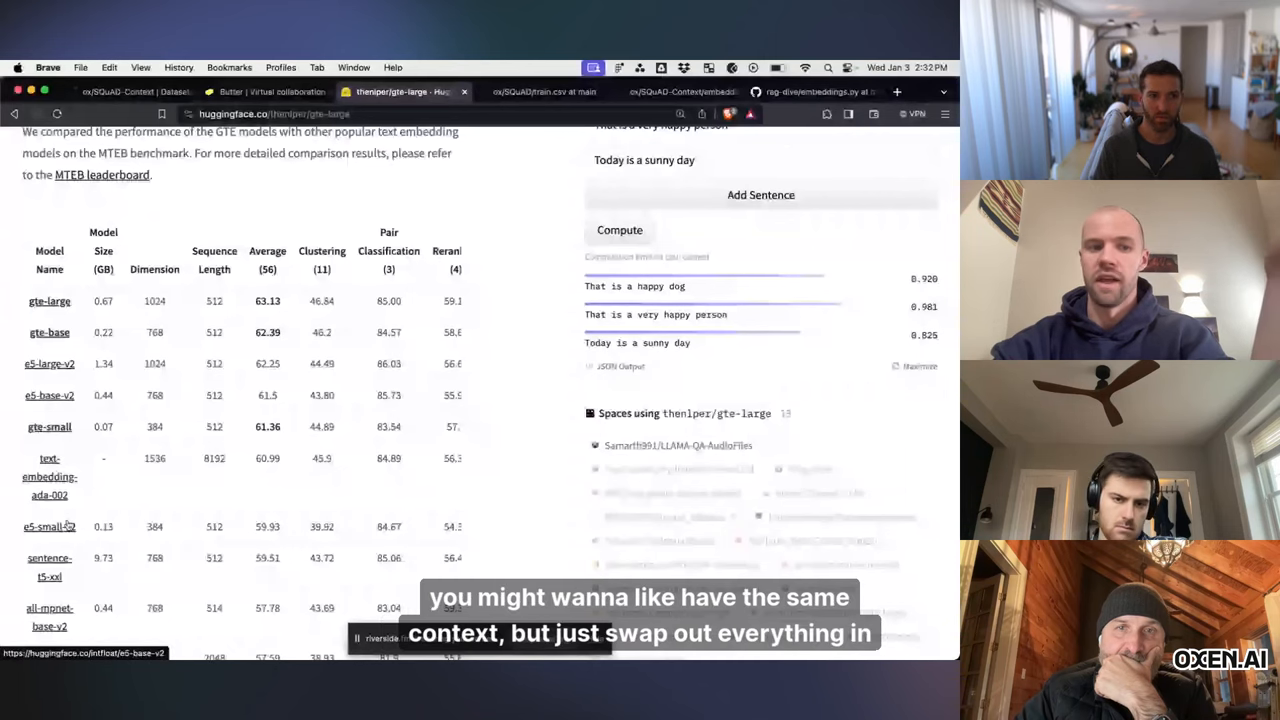
{"action": "left_click", "coordinate": [677, 92]}
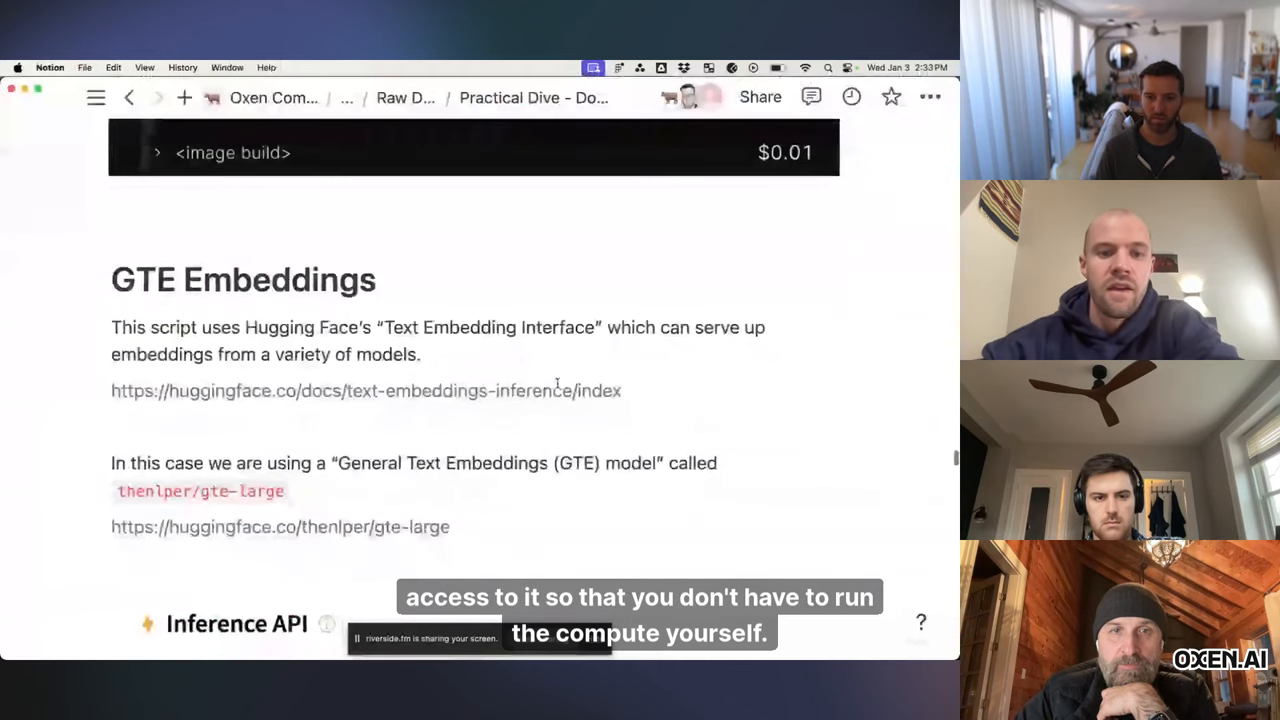
{"action": "scroll", "scroll_direction": "down", "scroll_amount": 3}
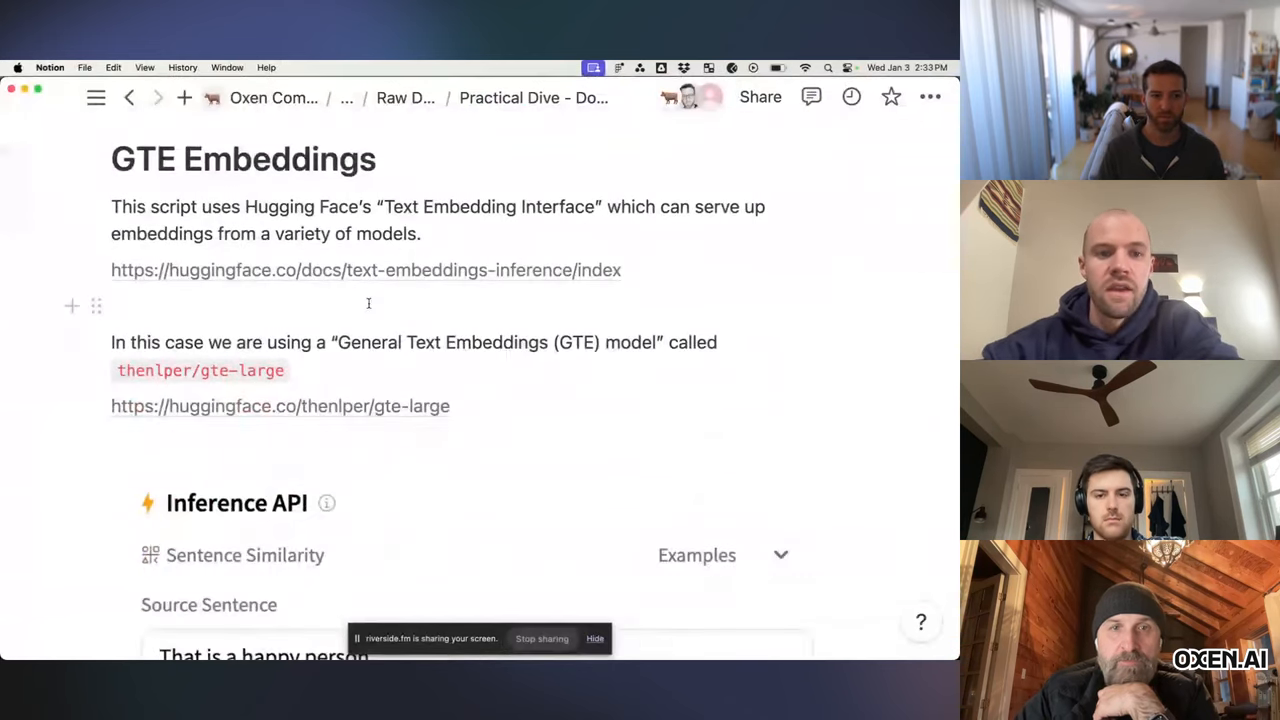
{"action": "scroll", "scroll_direction": "down", "scroll_amount": 3}
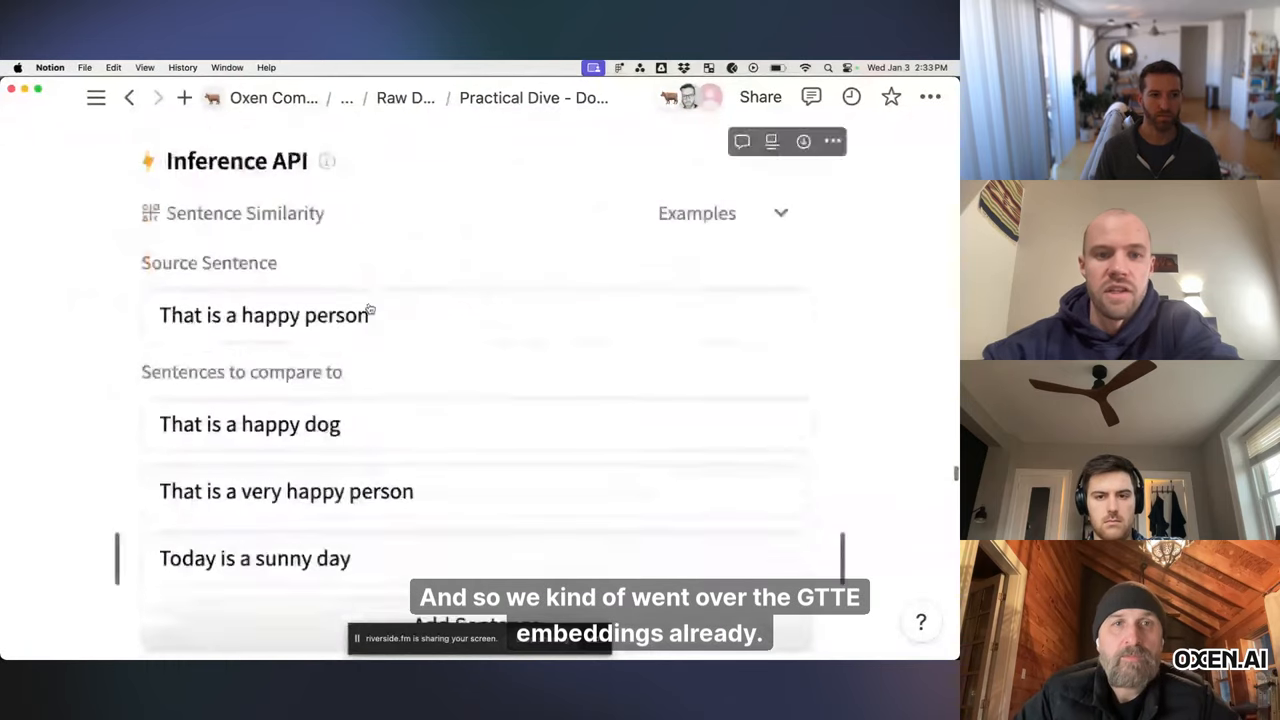
{"action": "scroll", "scroll_direction": "down", "scroll_amount": 3}
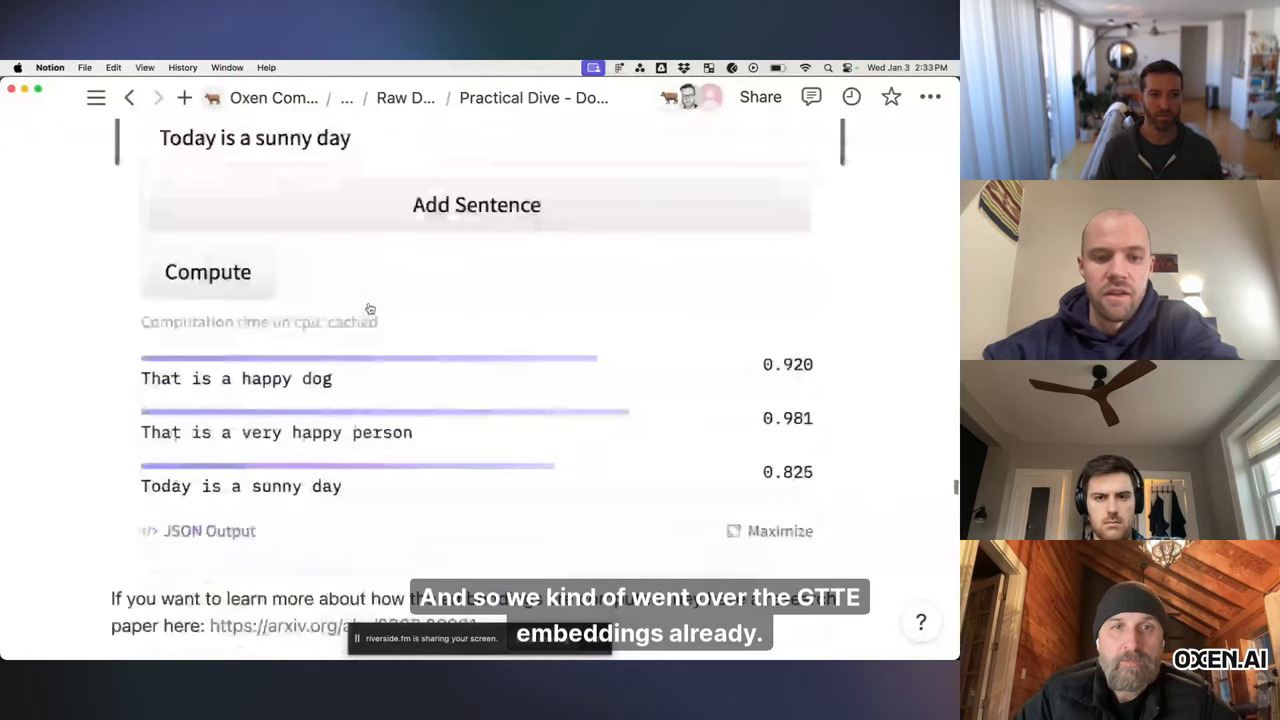
{"action": "scroll", "scroll_direction": "down", "scroll_amount": 3}
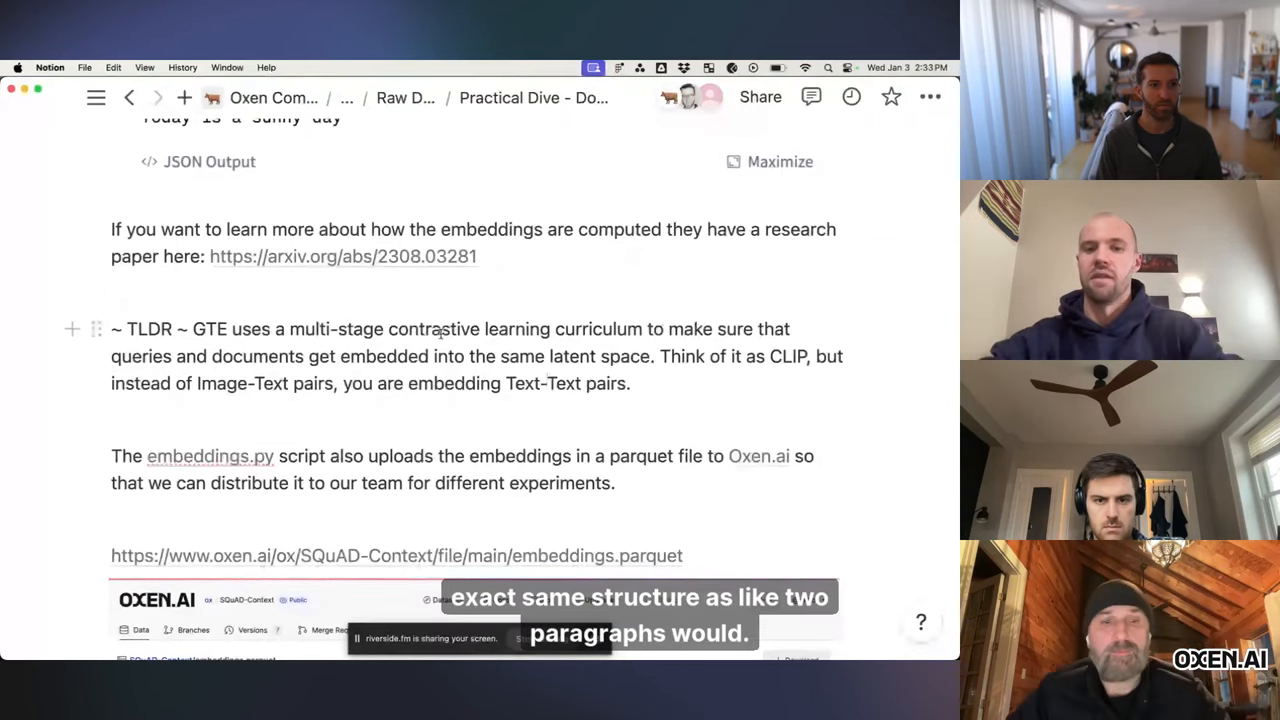
{"action": "scroll", "scroll_direction": "down", "scroll_amount": 3}
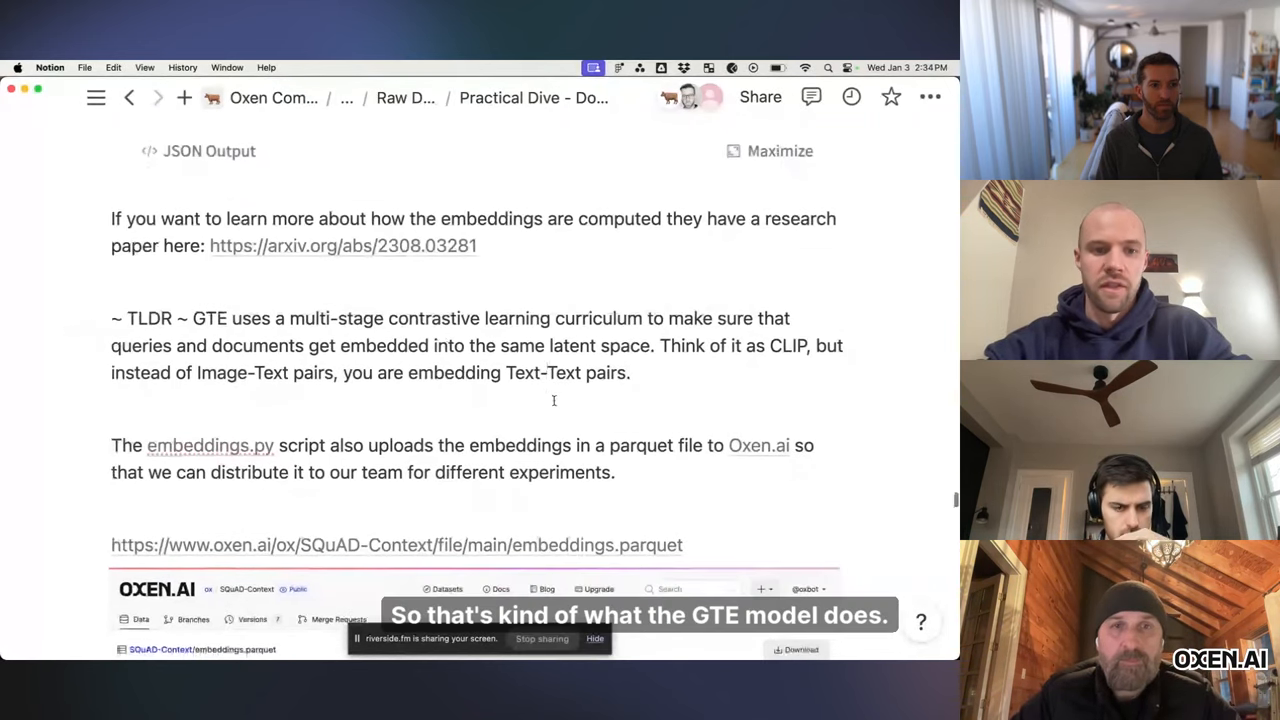
{"action": "scroll", "scroll_direction": "down", "scroll_amount": 3}
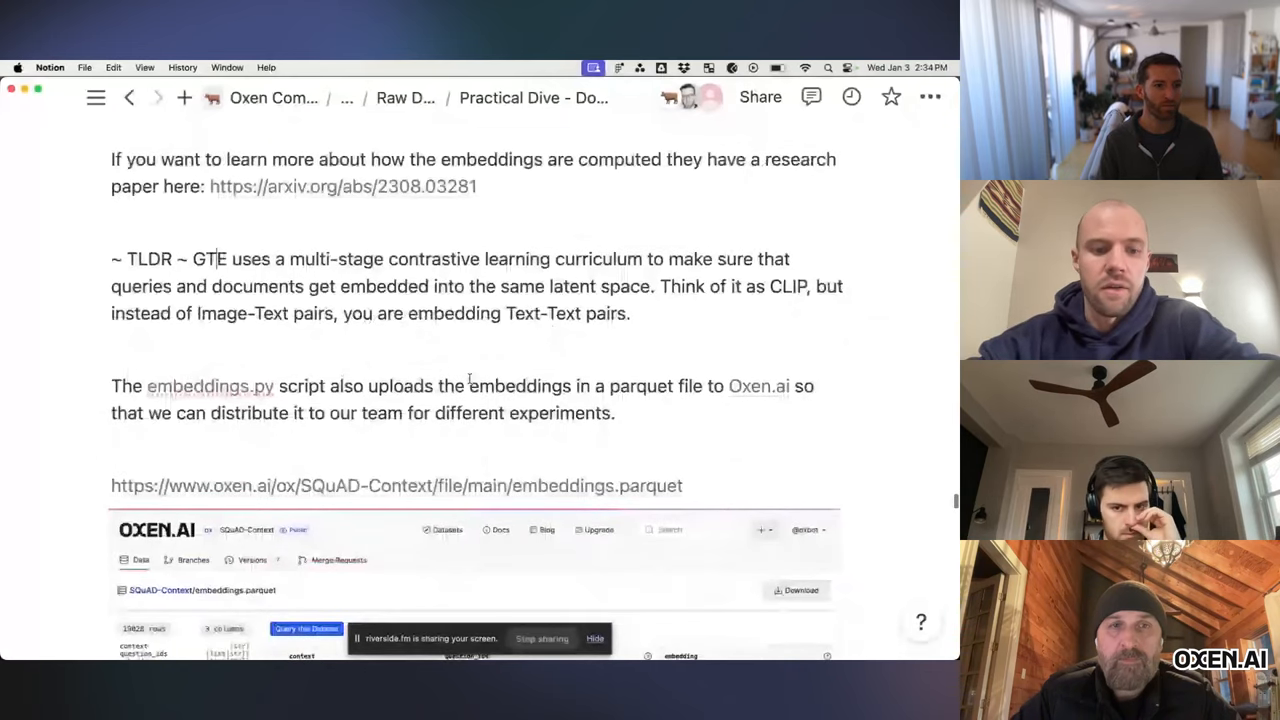
{"action": "scroll", "scroll_direction": "down", "scroll_amount": 3}
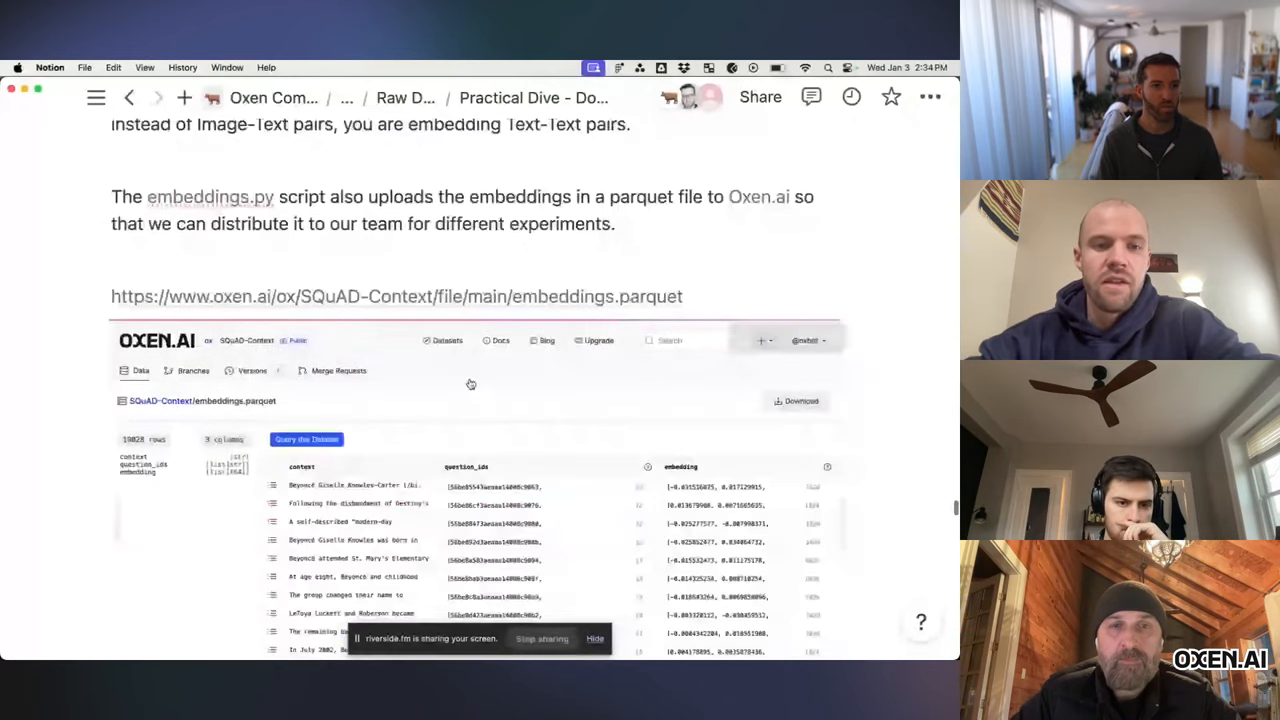
{"action": "scroll", "scroll_direction": "down", "scroll_amount": 3}
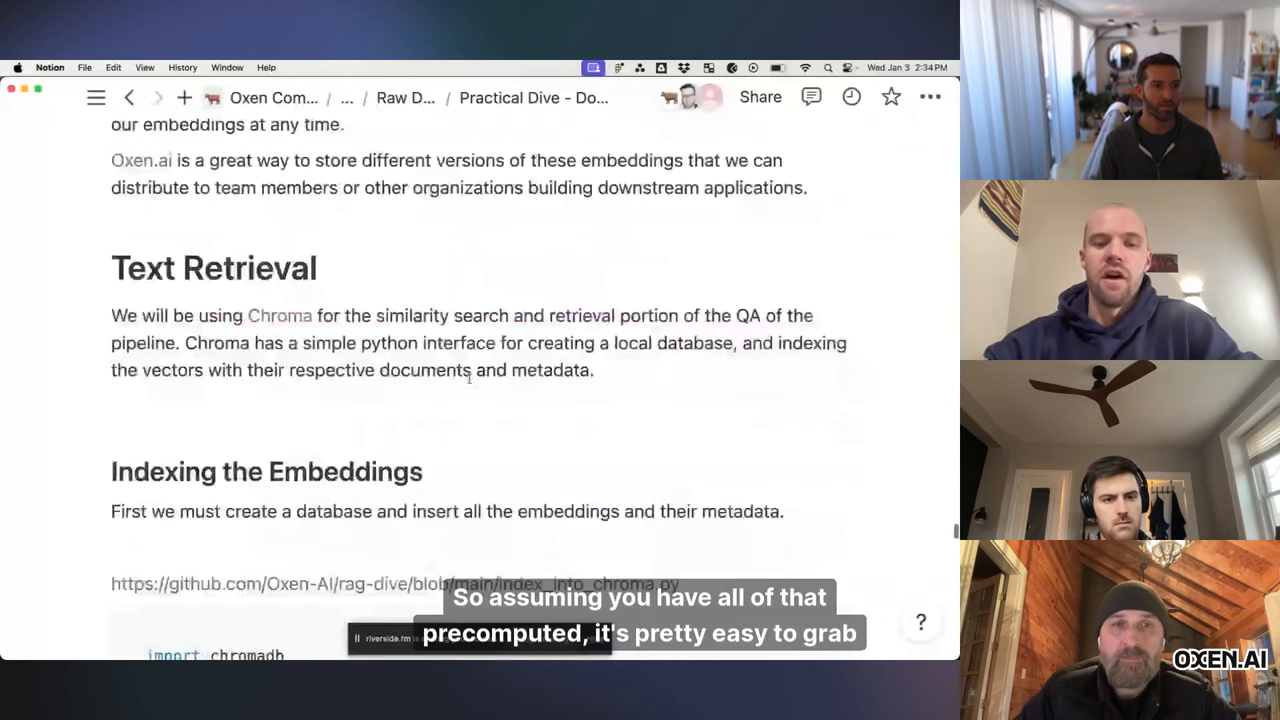
{"action": "scroll", "scroll_direction": "down", "scroll_amount": 3}
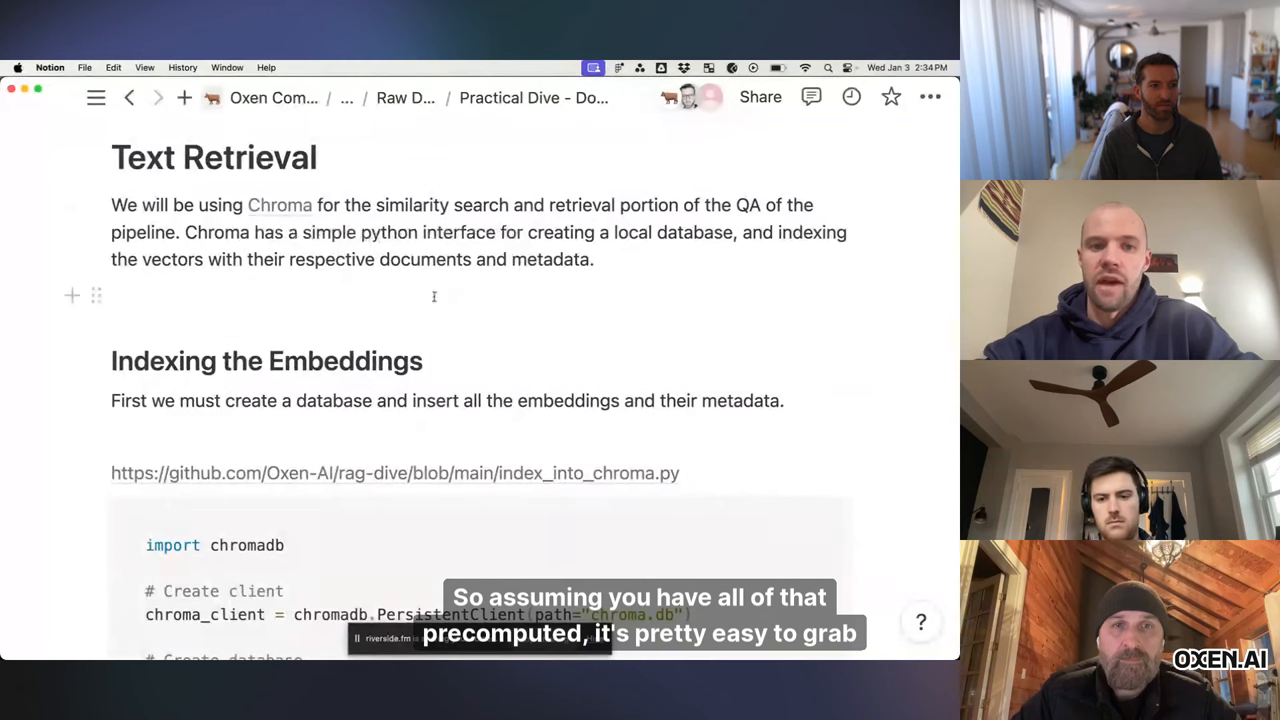
{"action": "scroll", "scroll_direction": "down", "scroll_amount": 3}
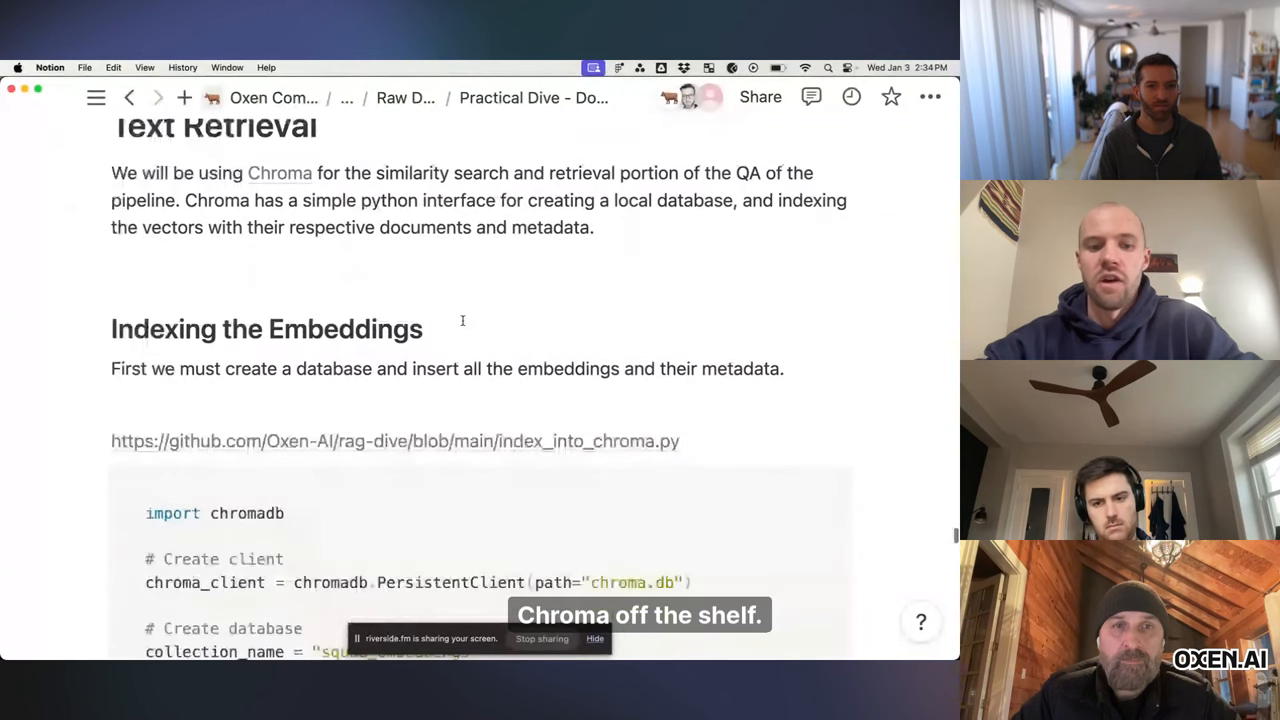
{"action": "scroll", "scroll_direction": "down", "scroll_amount": 3}
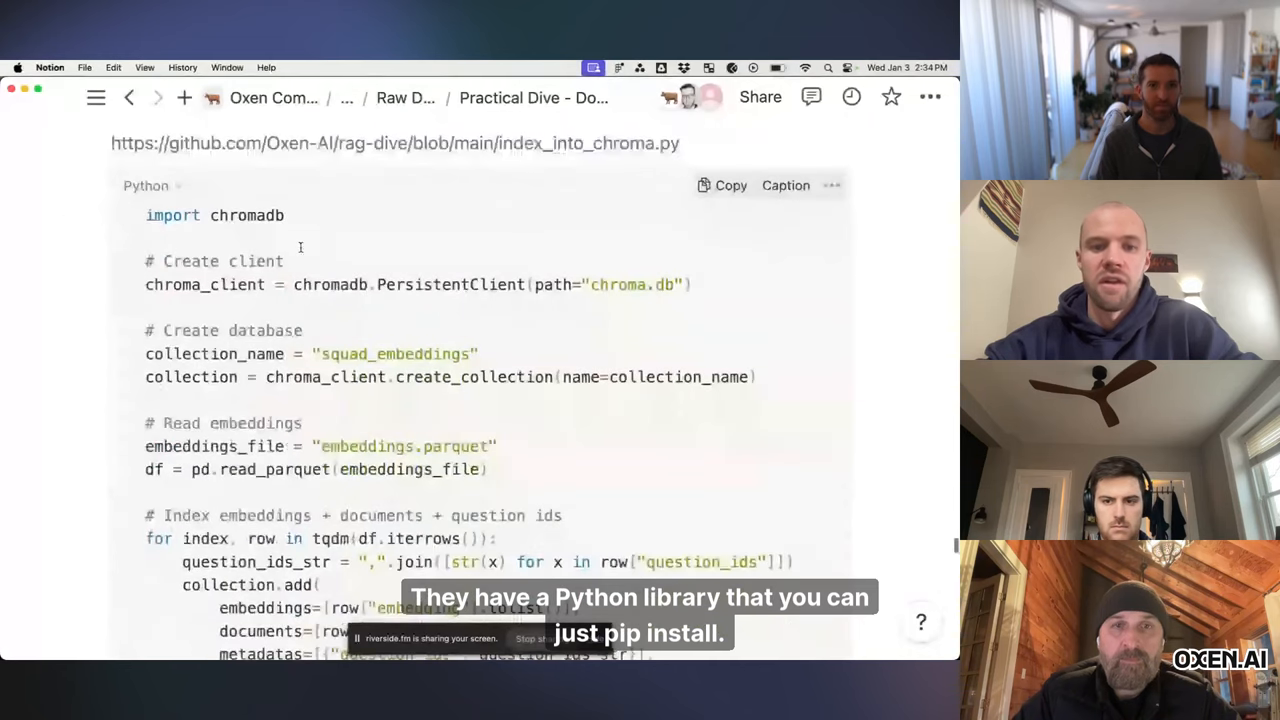
{"action": "scroll", "scroll_direction": "down", "scroll_amount": 3}
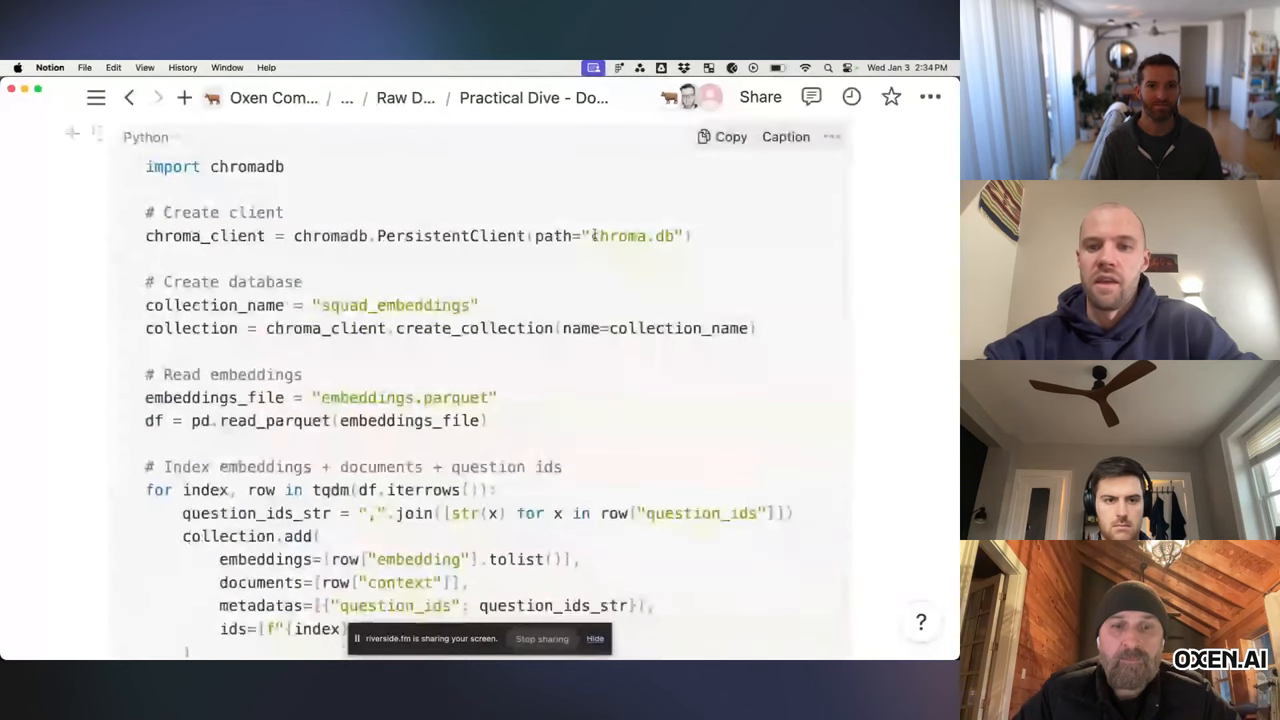
{"action": "double_click", "coordinate": [633, 235]}
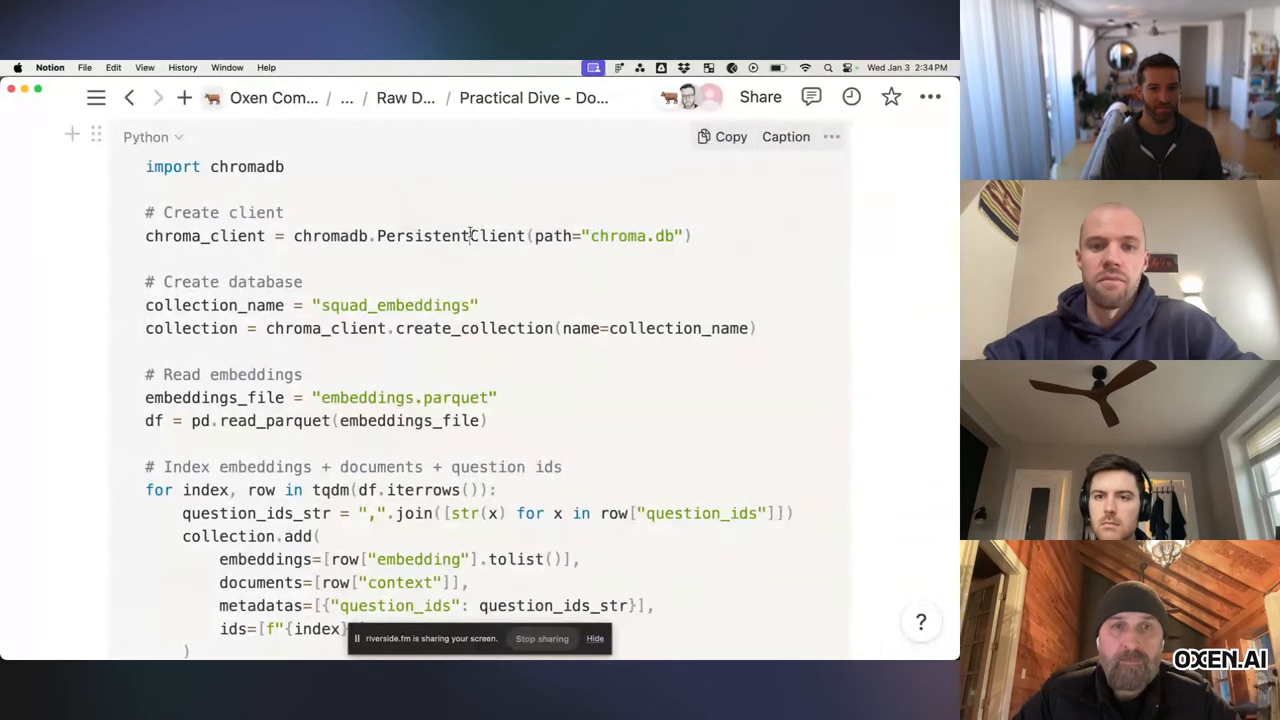
{"action": "double_click", "coordinate": [442, 235]}
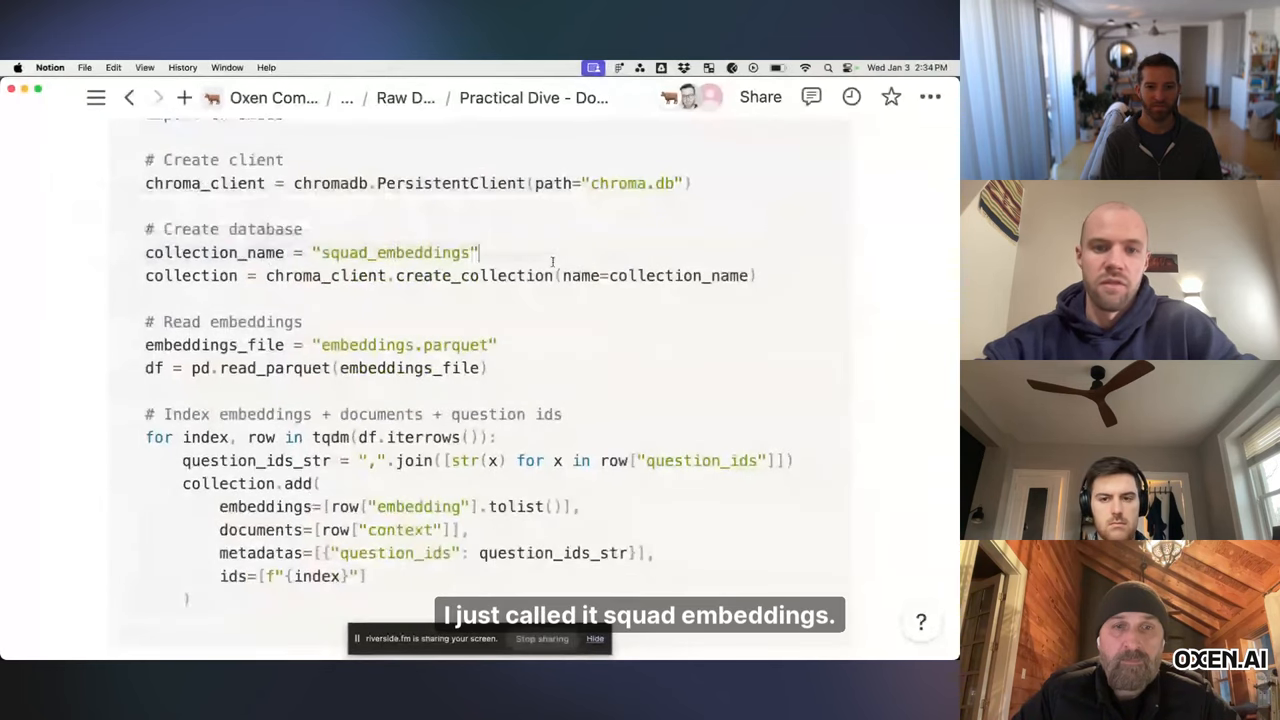
{"action": "scroll", "scroll_direction": "down", "scroll_amount": 3}
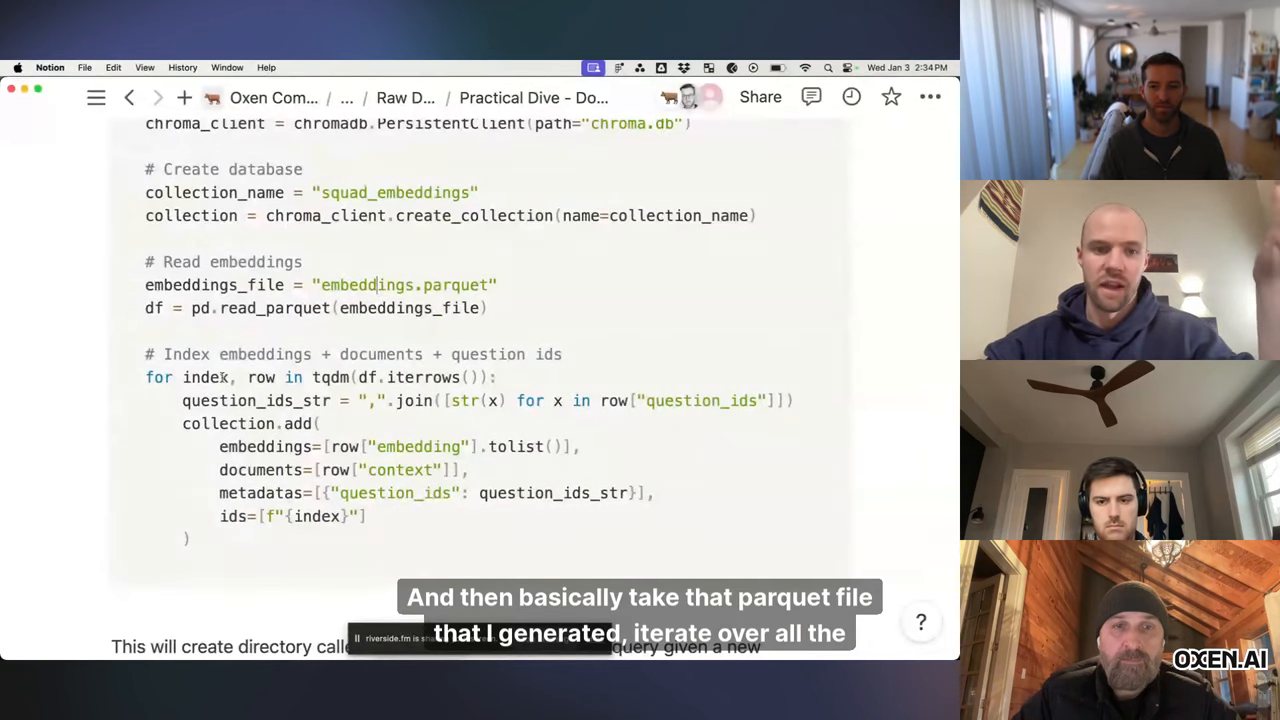
{"action": "mouse_move", "coordinate": [425, 377]}
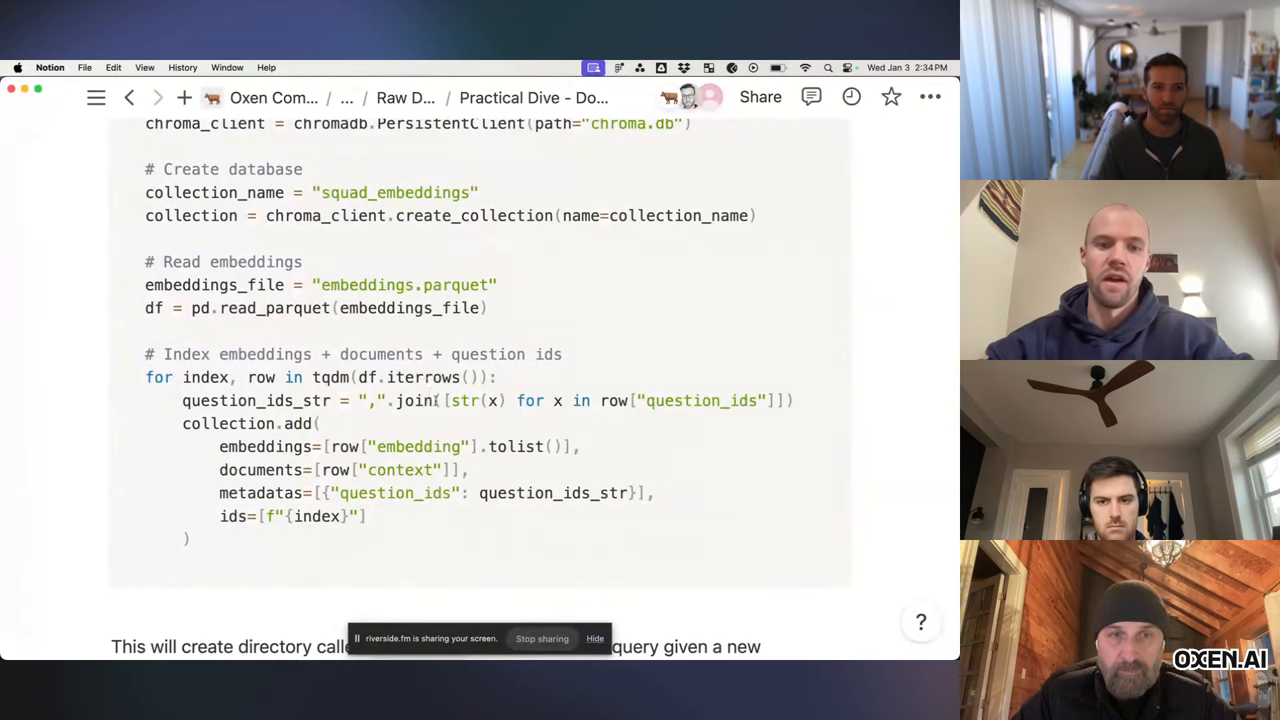
{"action": "scroll", "scroll_direction": "down", "scroll_amount": 3}
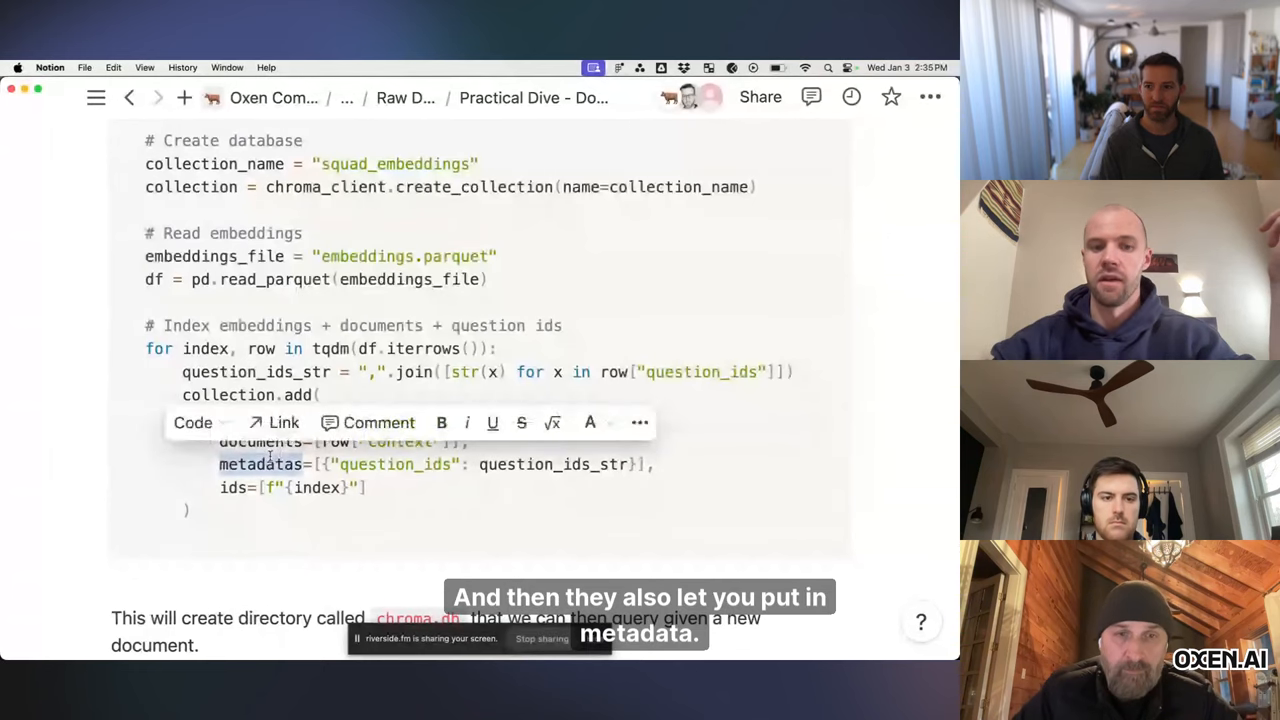
{"action": "left_click", "coordinate": [382, 487]}
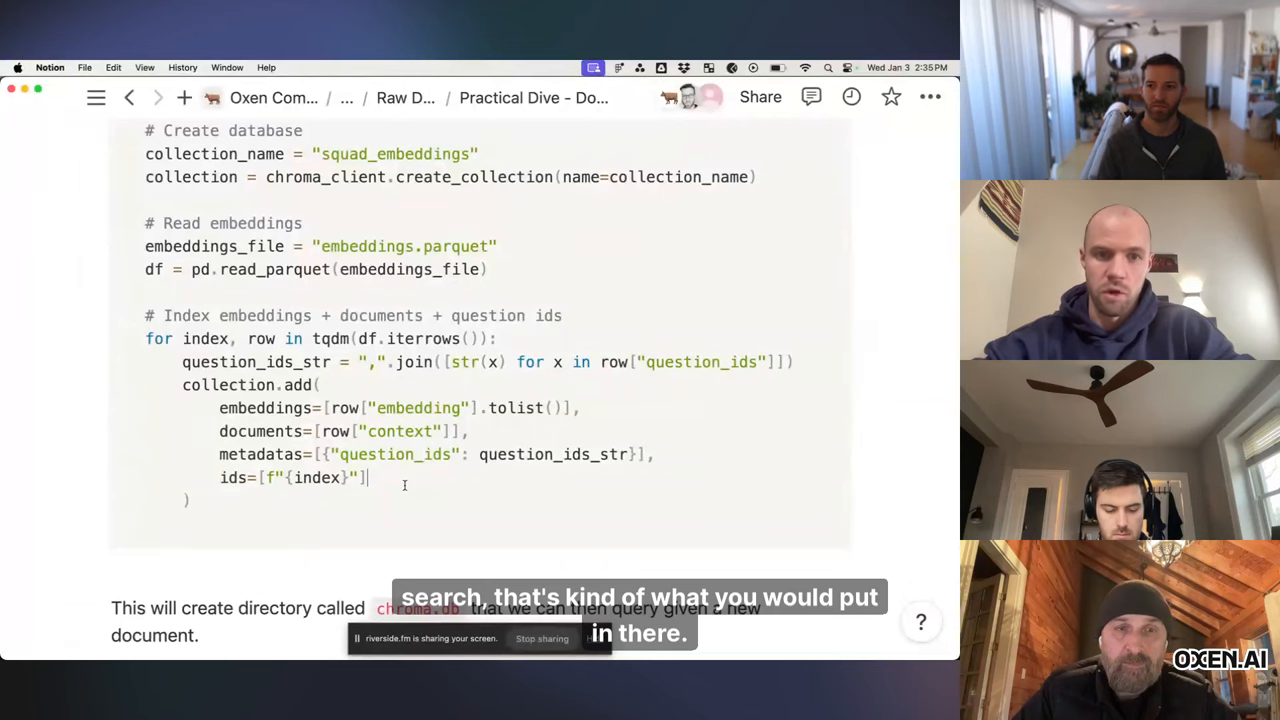
{"action": "scroll", "scroll_direction": "down", "scroll_amount": 3}
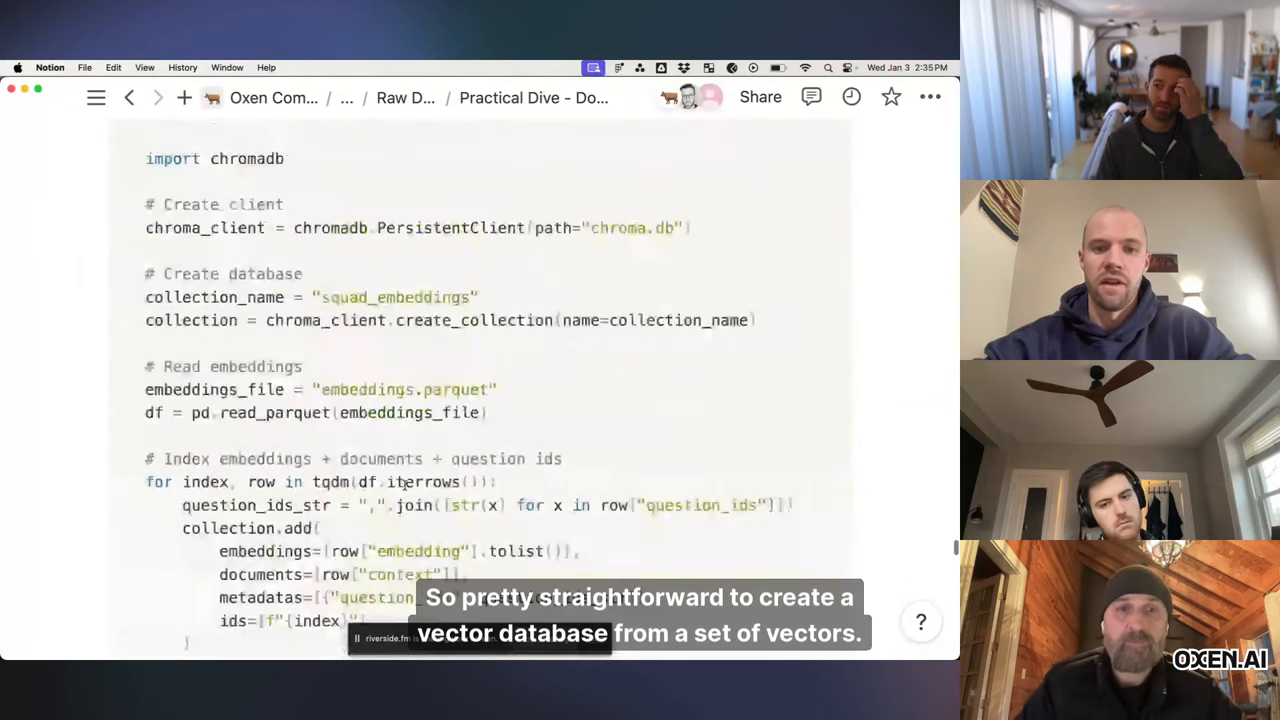
{"action": "scroll", "scroll_direction": "down", "scroll_amount": 3}
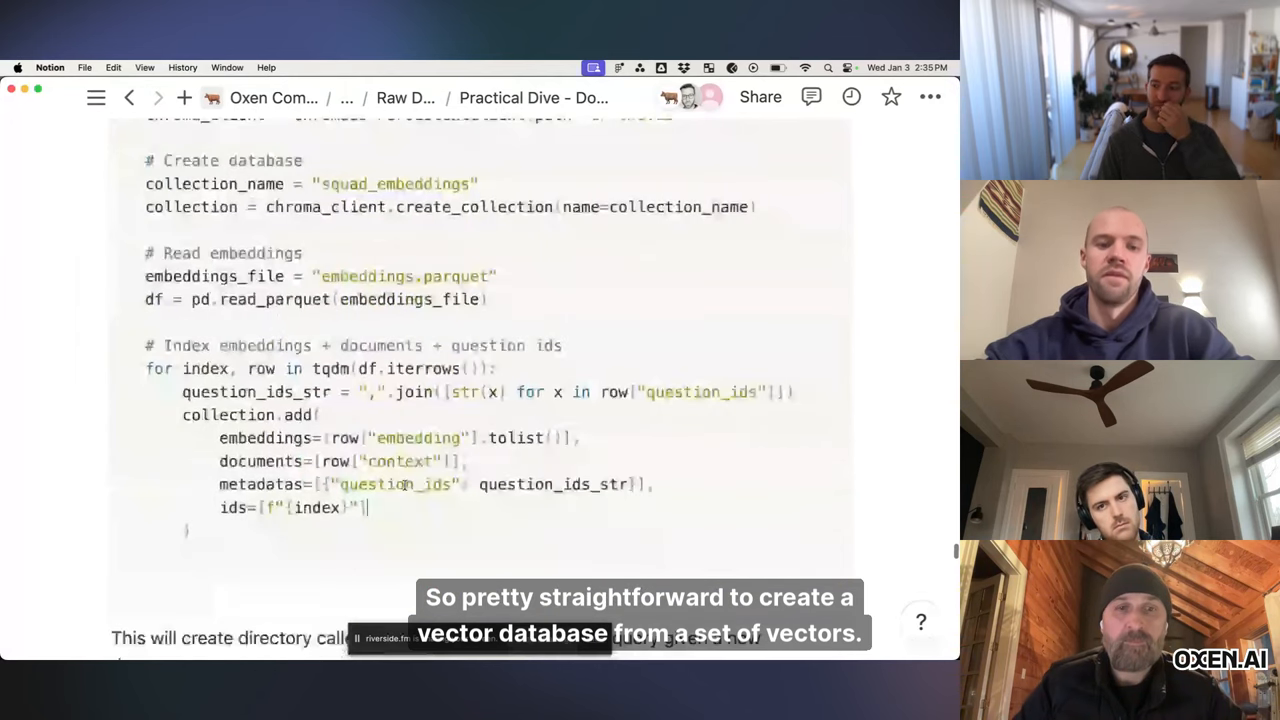
{"action": "scroll", "scroll_direction": "down", "scroll_amount": 3}
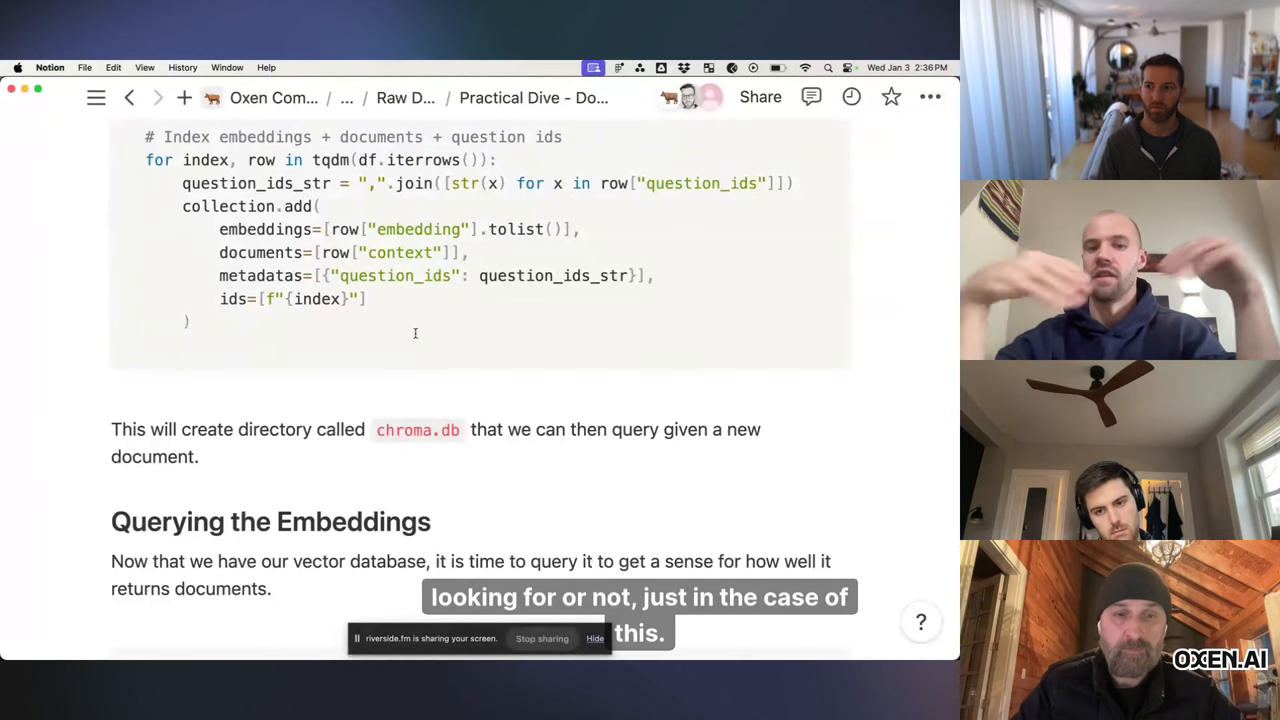
{"action": "scroll", "scroll_direction": "down", "scroll_amount": 3}
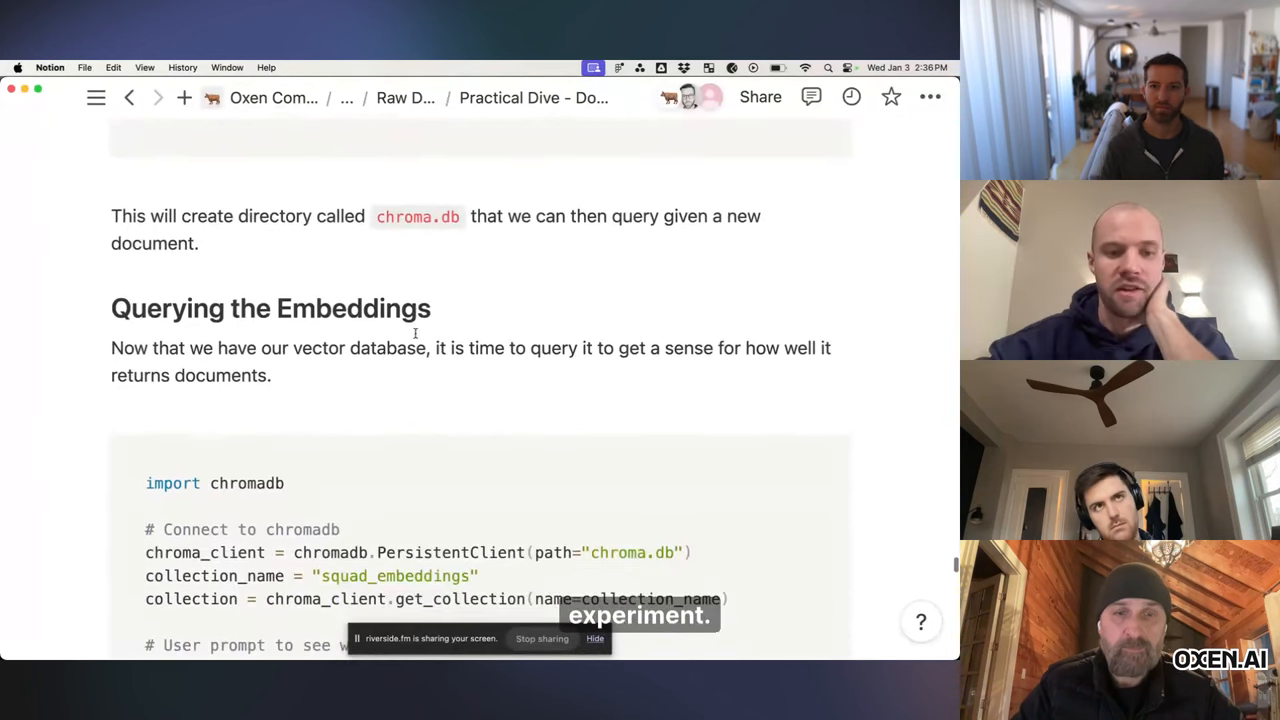
{"action": "scroll", "scroll_direction": "down", "scroll_amount": 3}
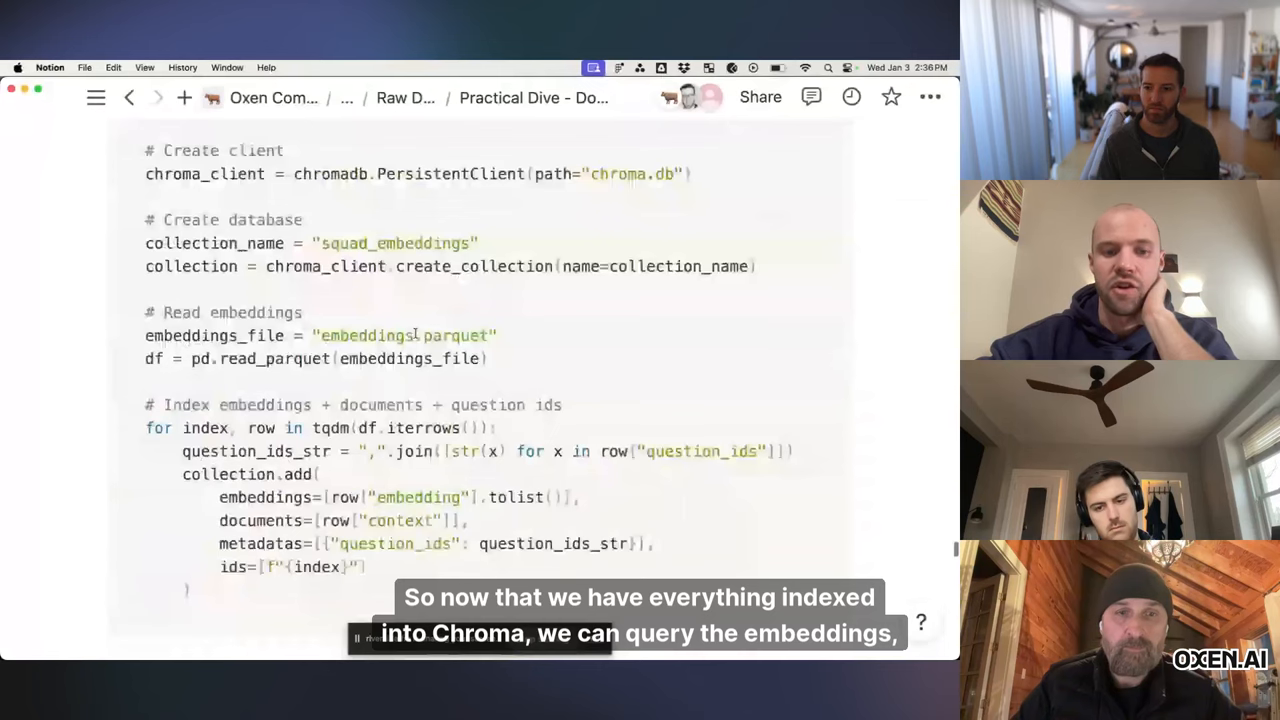
{"action": "scroll", "scroll_direction": "down", "scroll_amount": 3}
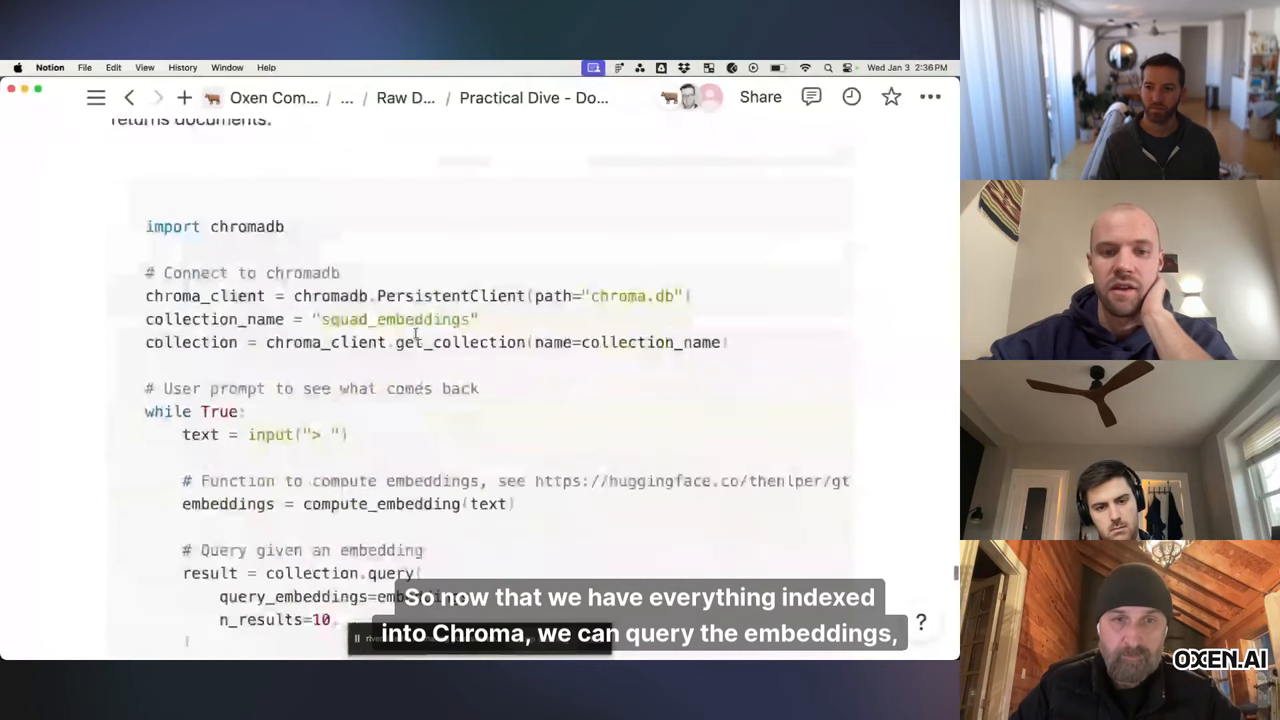
{"action": "scroll", "scroll_direction": "down", "scroll_amount": 3}
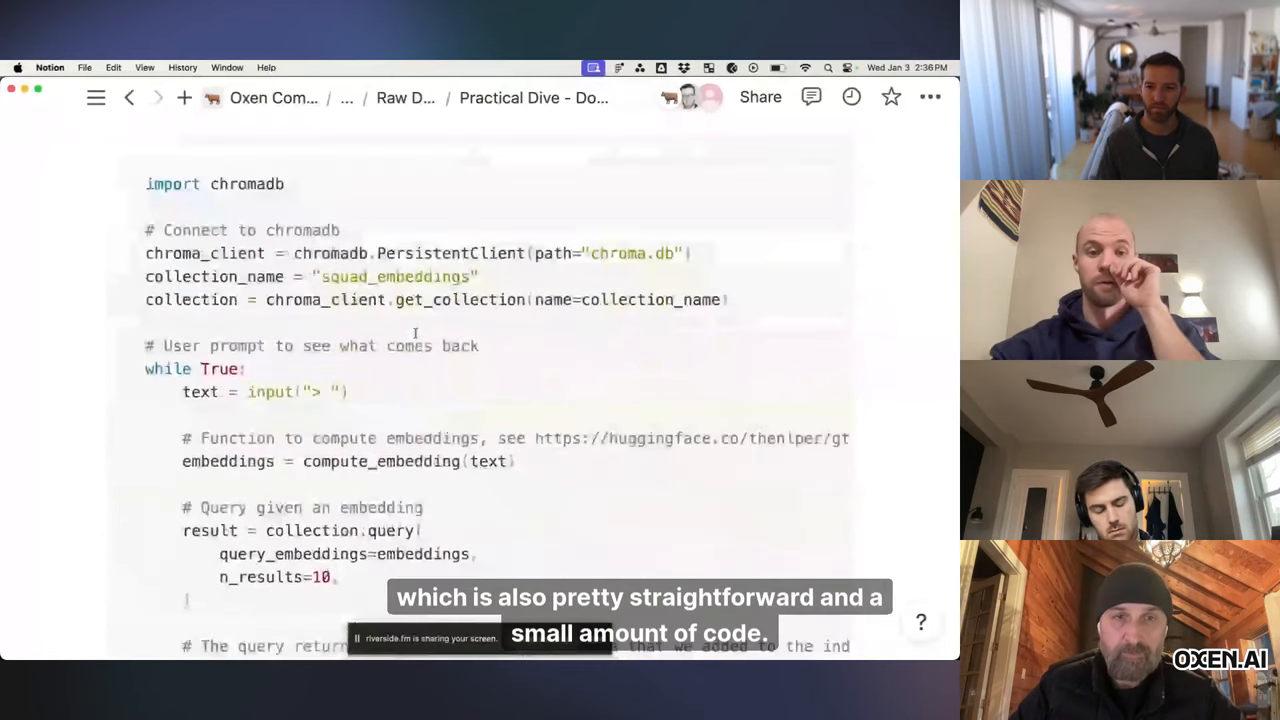
{"action": "scroll", "scroll_direction": "down", "scroll_amount": 3}
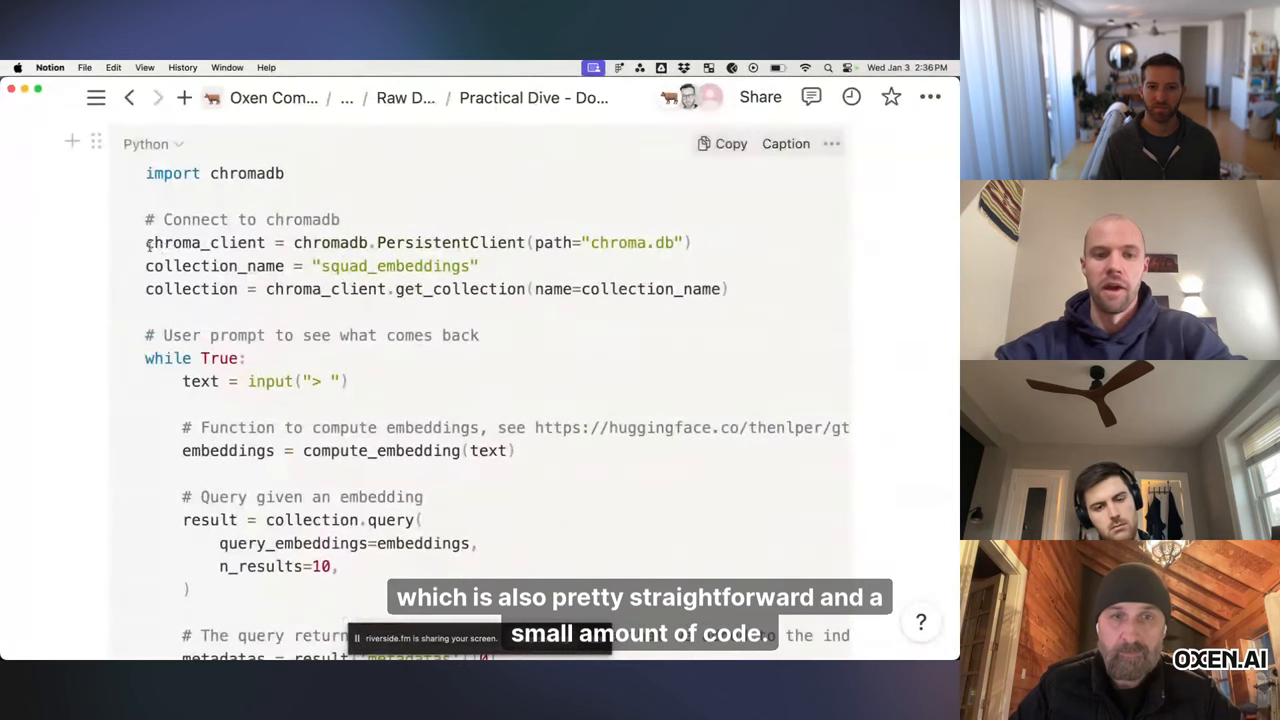
{"action": "left_click_drag", "start_coordinate": [145, 242], "coordinate": [730, 289]}
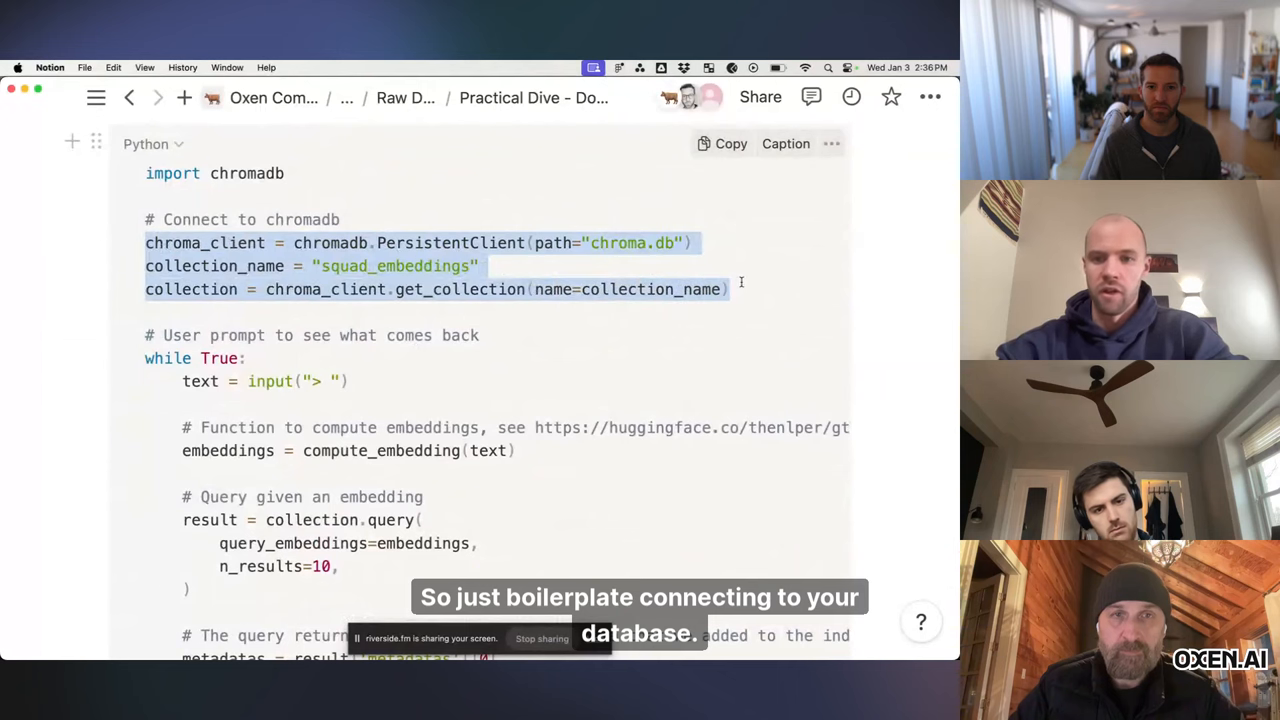
{"action": "scroll", "scroll_direction": "down", "scroll_amount": 3}
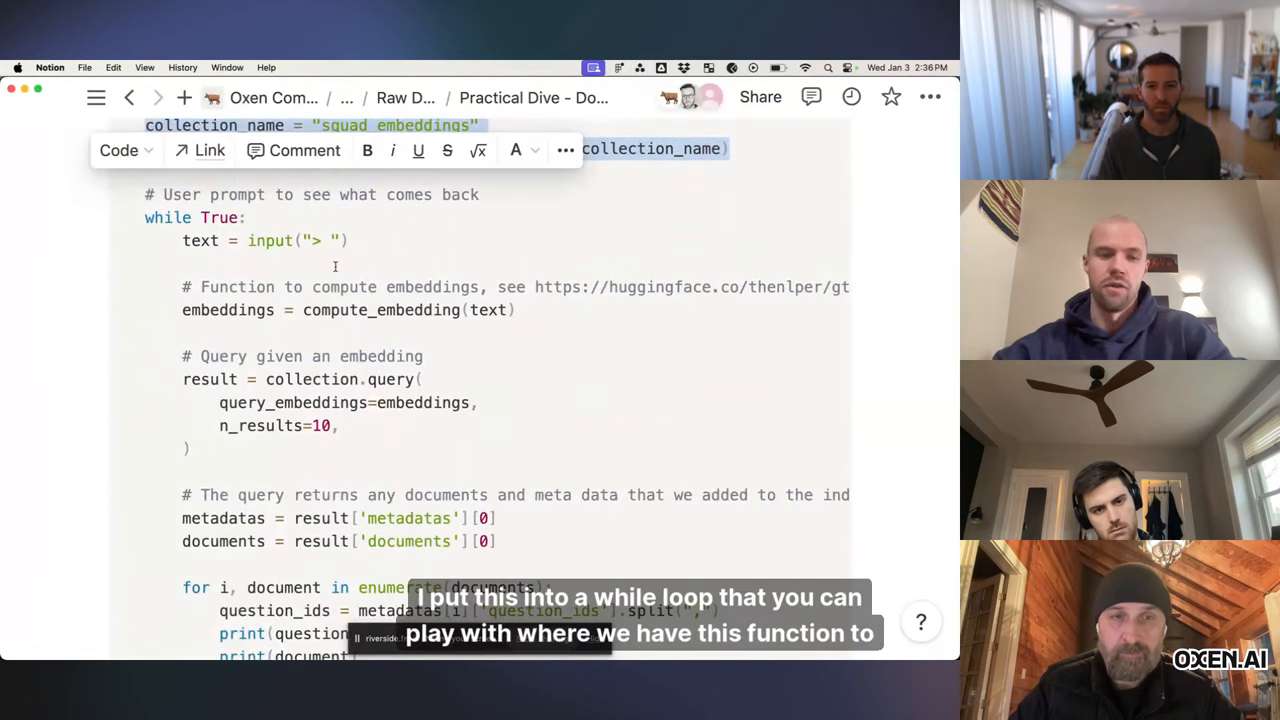
{"action": "scroll", "scroll_direction": "down", "scroll_amount": 3}
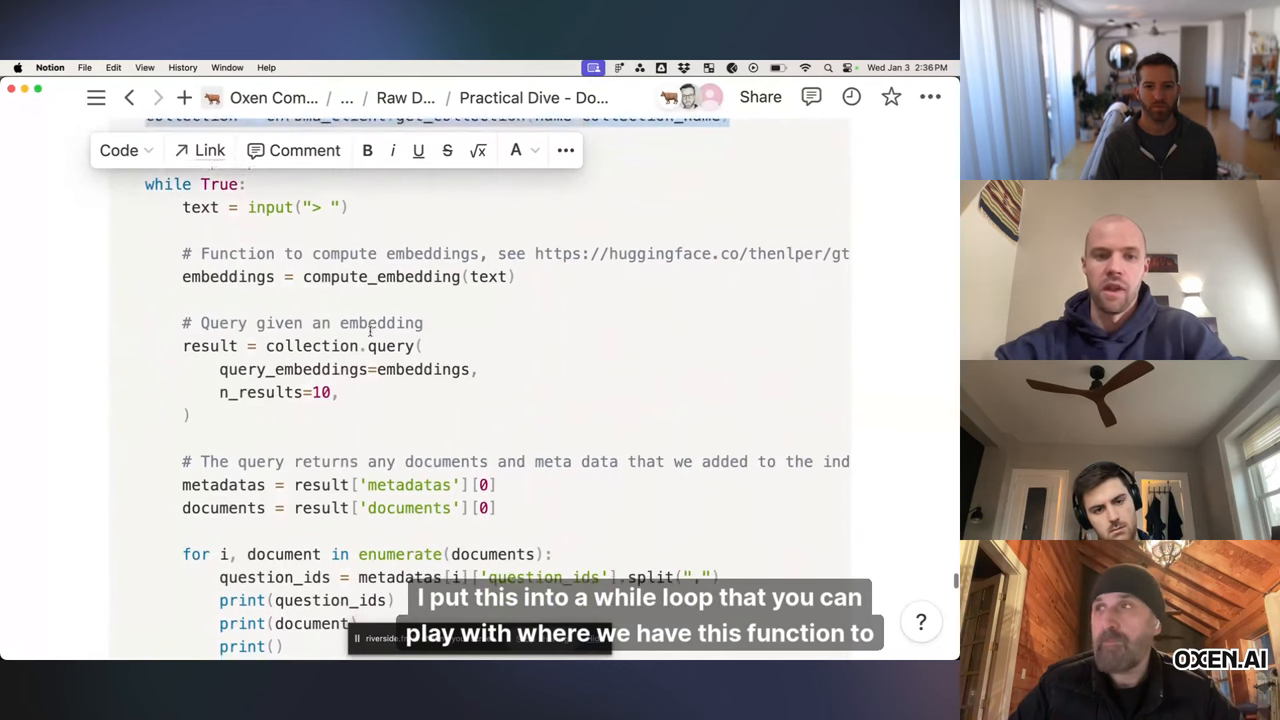
{"action": "scroll", "scroll_direction": "up", "scroll_amount": 3}
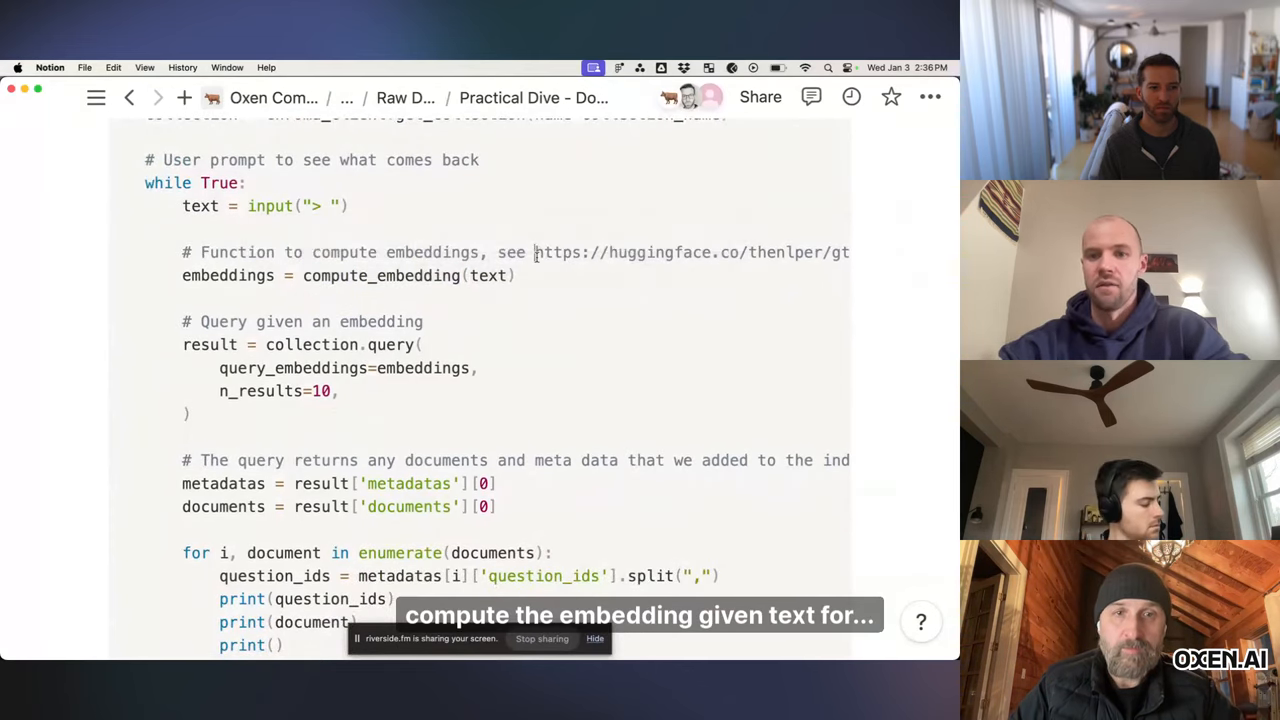
{"action": "left_click_drag", "start_coordinate": [535, 252], "coordinate": [831, 252]}
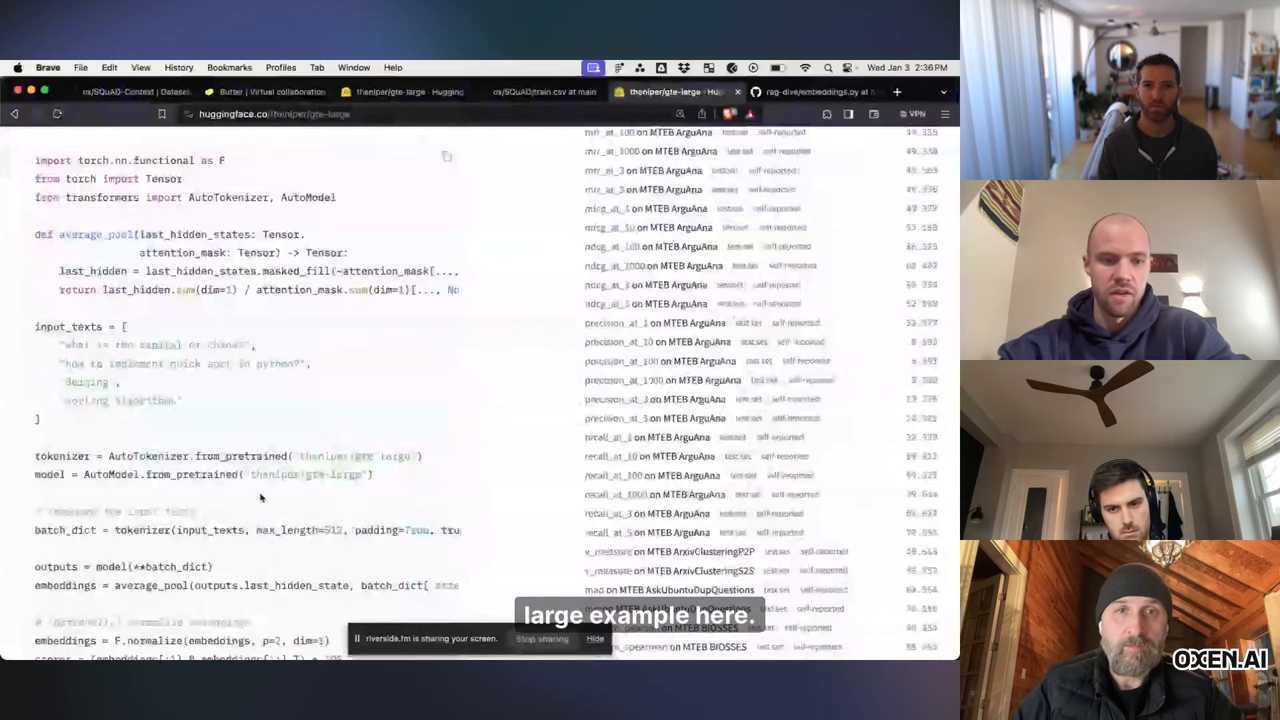
Step: Scroll the thenlper/gte-large Hugging Face page down to its usage example code
{"action": "scroll", "scroll_direction": "down", "scroll_amount": 3}
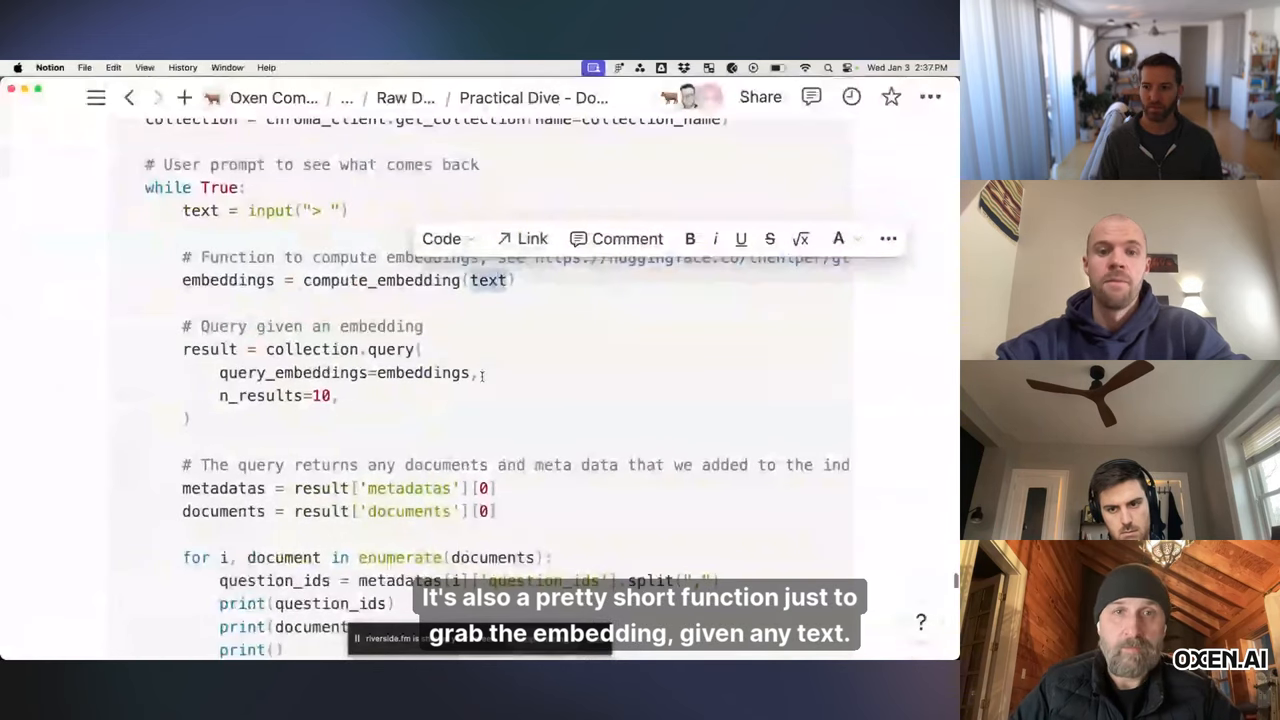
Step: Read through the Chroma query loop, the n_results=10 collection.query call and print statements
{"action": "scroll", "scroll_direction": "down", "scroll_amount": 3}
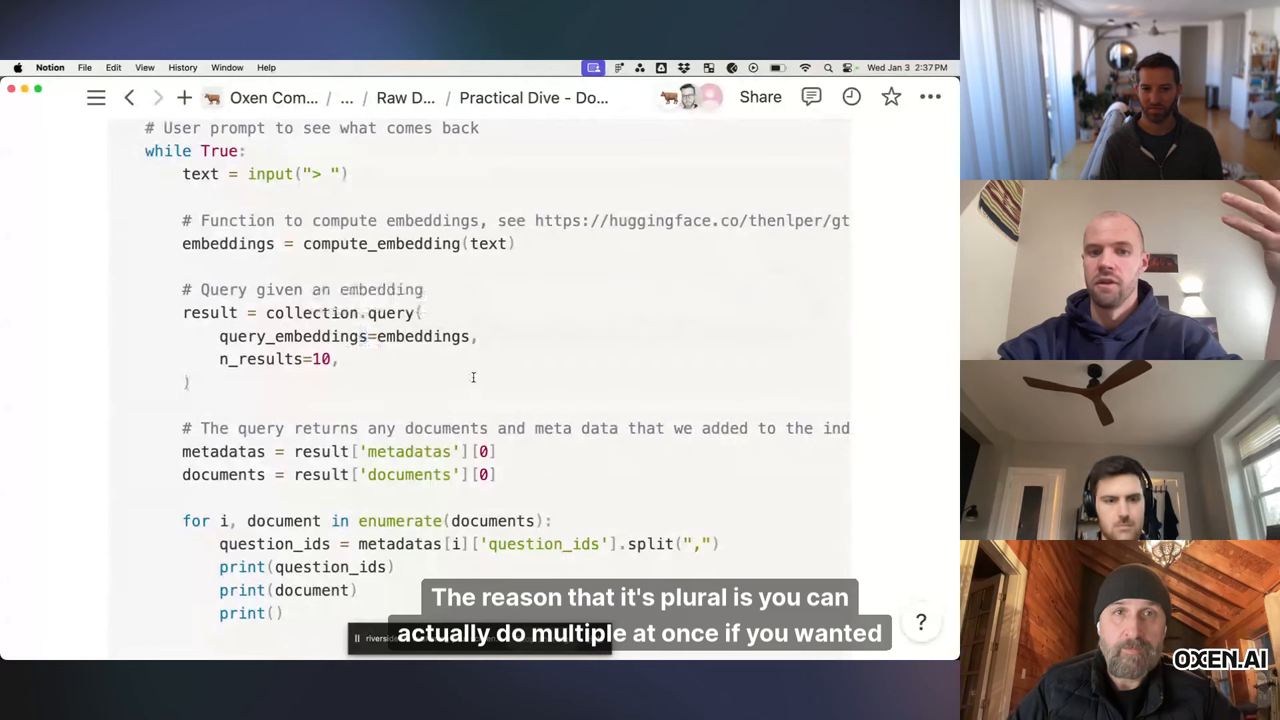
{"action": "scroll", "scroll_direction": "down", "scroll_amount": 3}
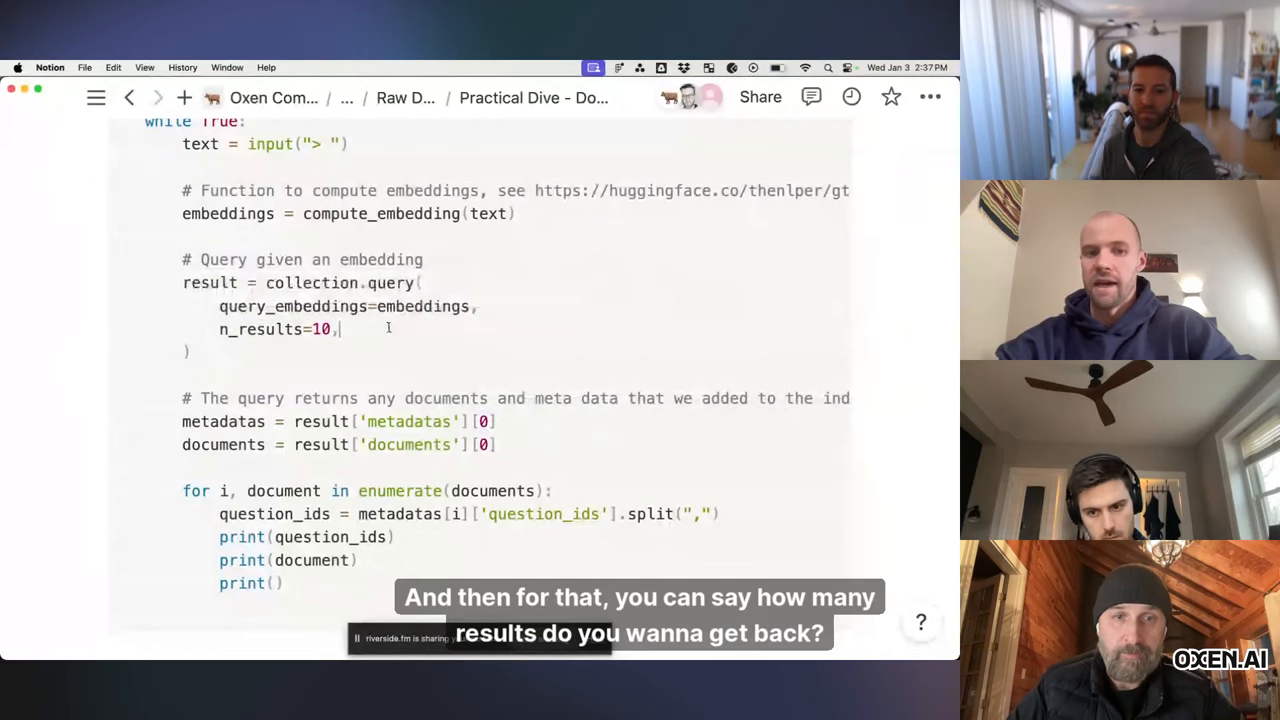
{"action": "scroll", "scroll_direction": "down", "scroll_amount": 3}
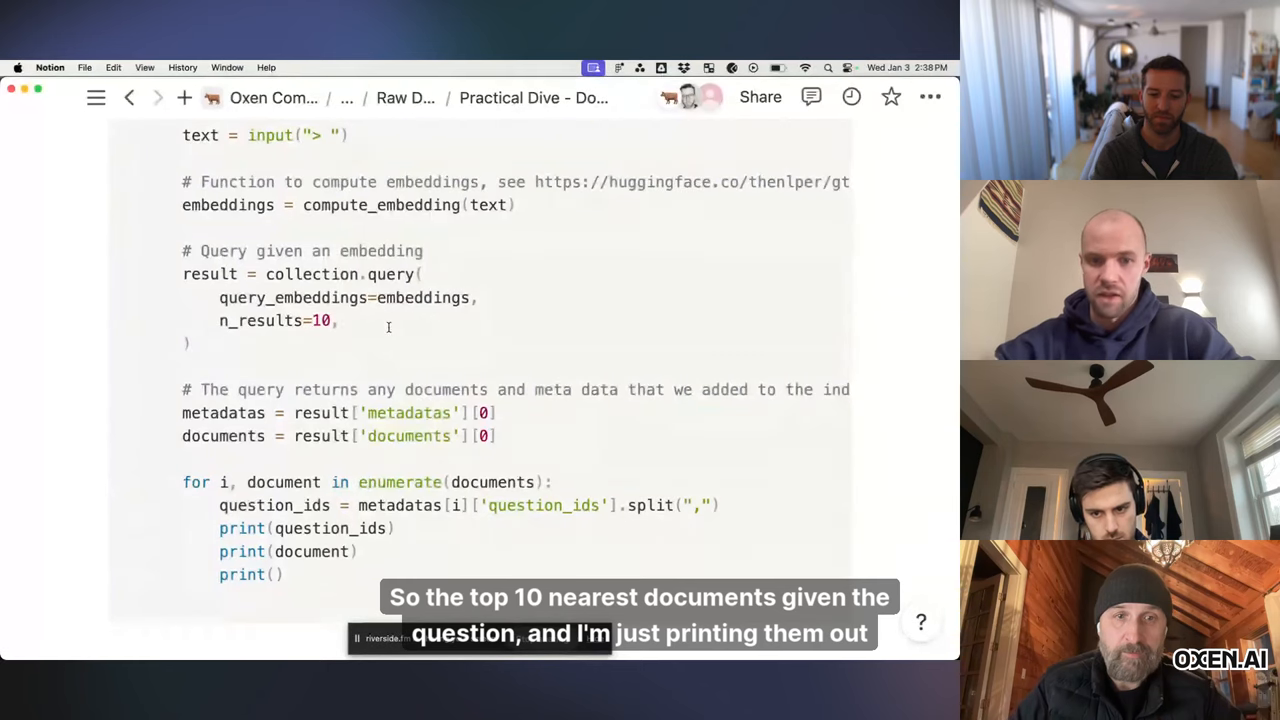
{"action": "scroll", "scroll_direction": "down", "scroll_amount": 3}
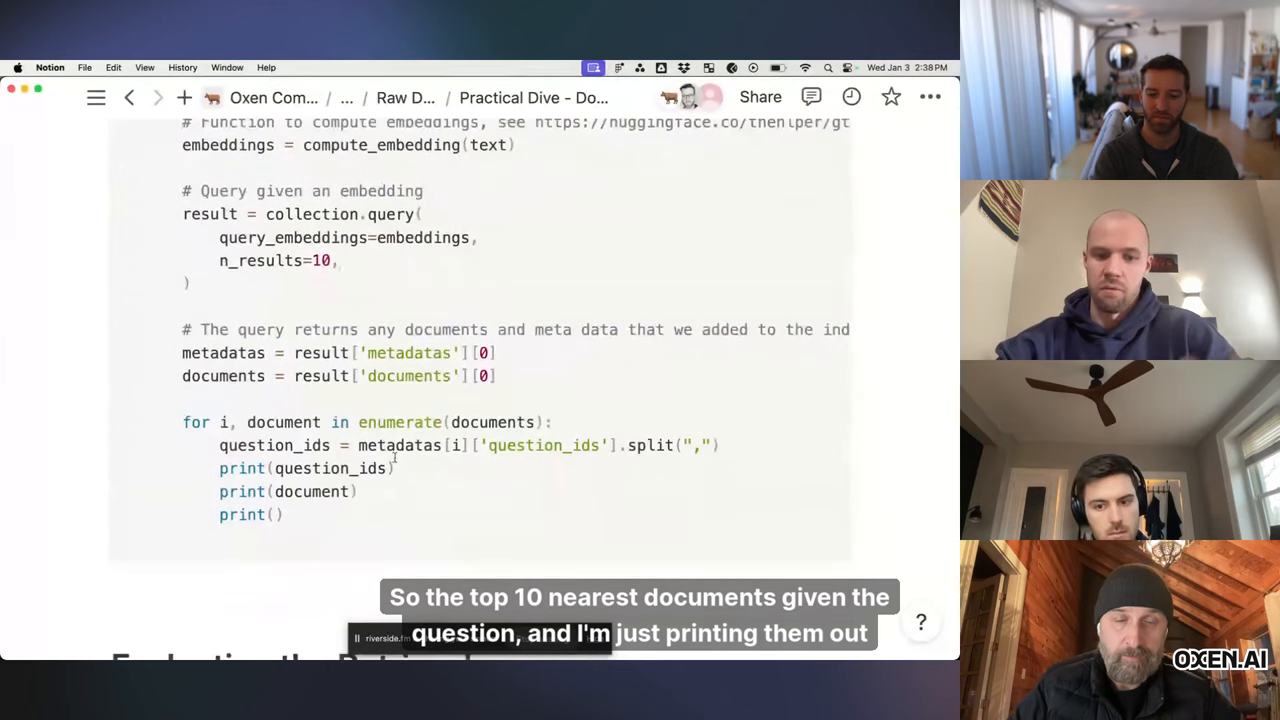
{"action": "scroll", "scroll_direction": "down", "scroll_amount": 3}
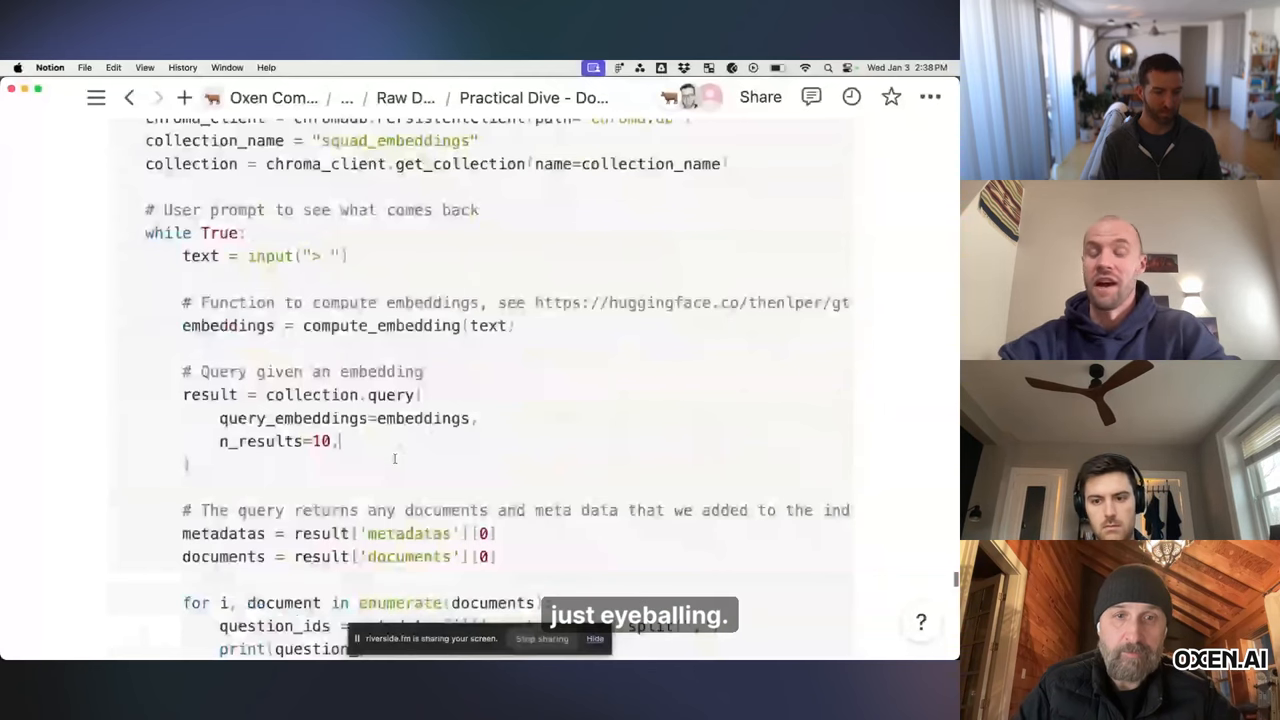
Step: Scroll to the Evaluating the Retrieval heading on top-N recall and question-document pairing
{"action": "scroll", "scroll_direction": "down", "scroll_amount": 3}
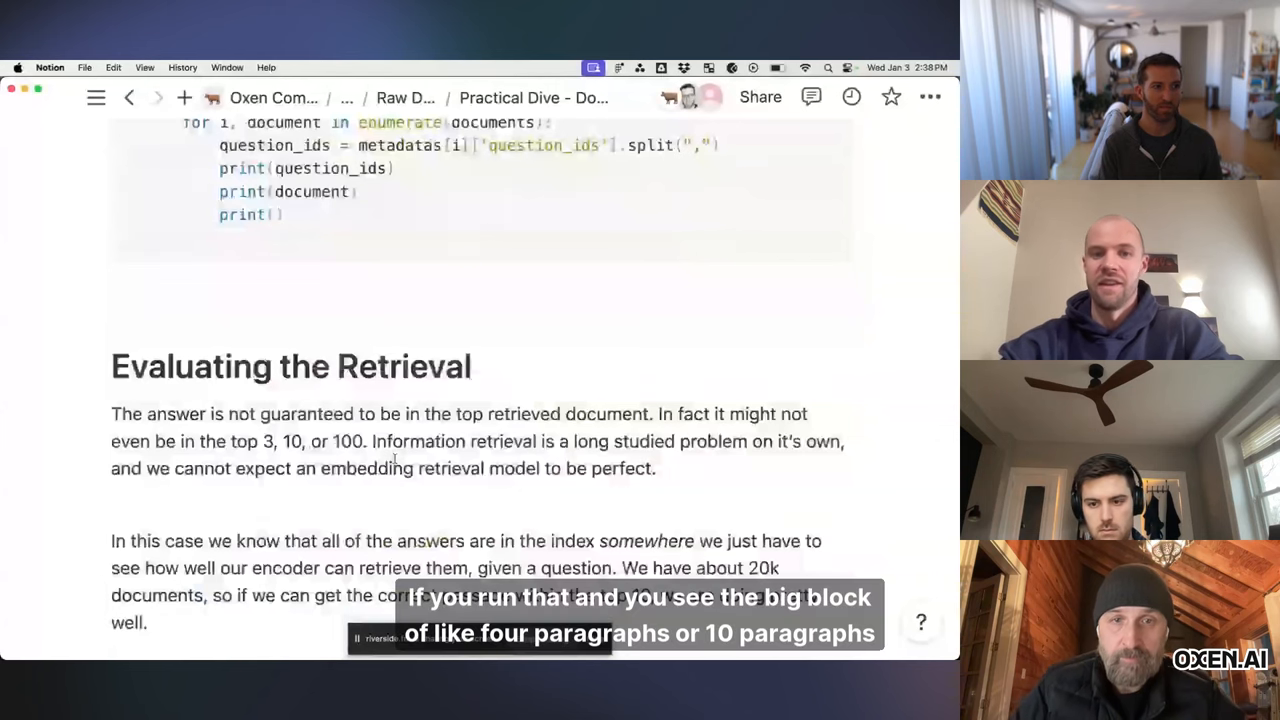
{"action": "scroll", "scroll_direction": "down", "scroll_amount": 3}
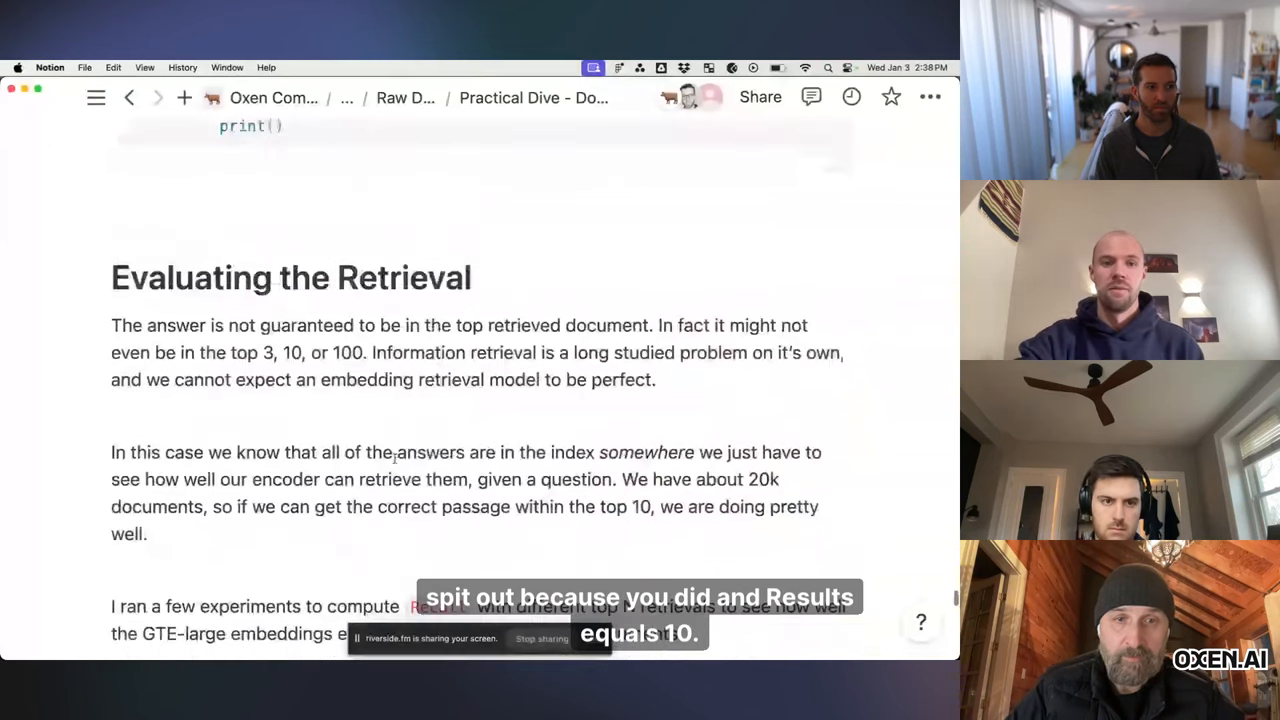
{"action": "scroll", "scroll_direction": "up", "scroll_amount": 3}
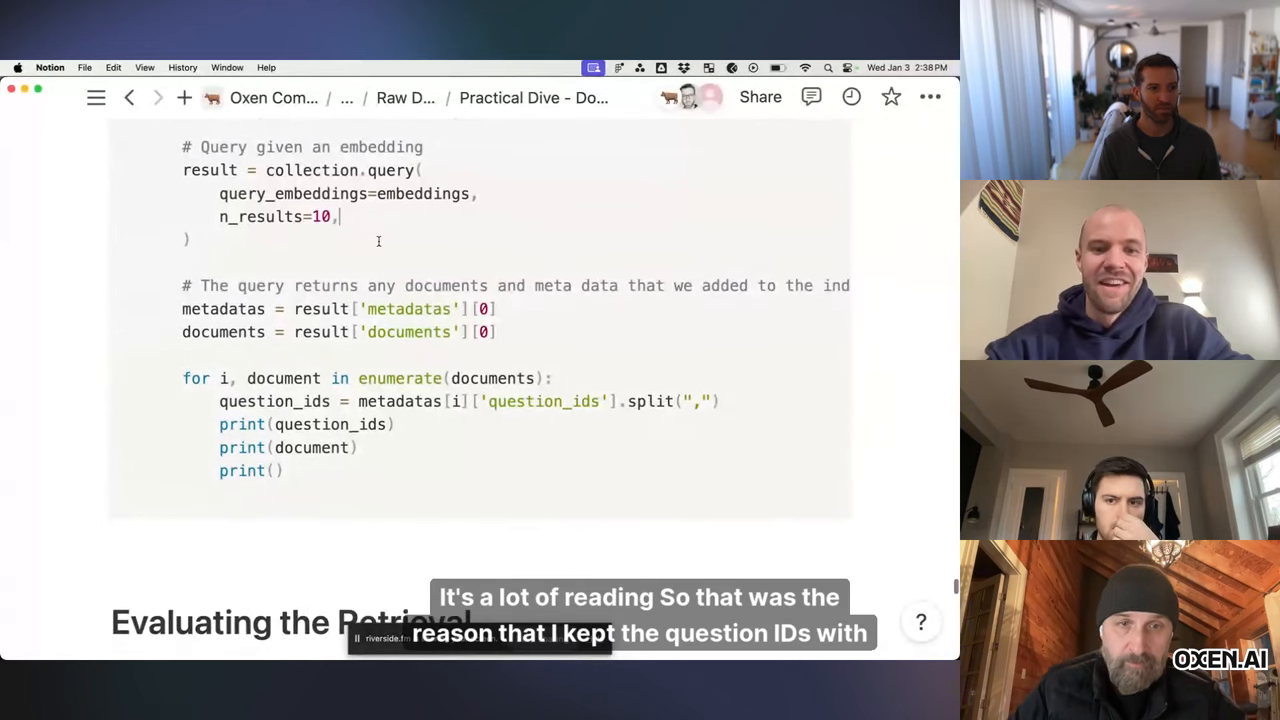
{"action": "scroll", "scroll_direction": "down", "scroll_amount": 3}
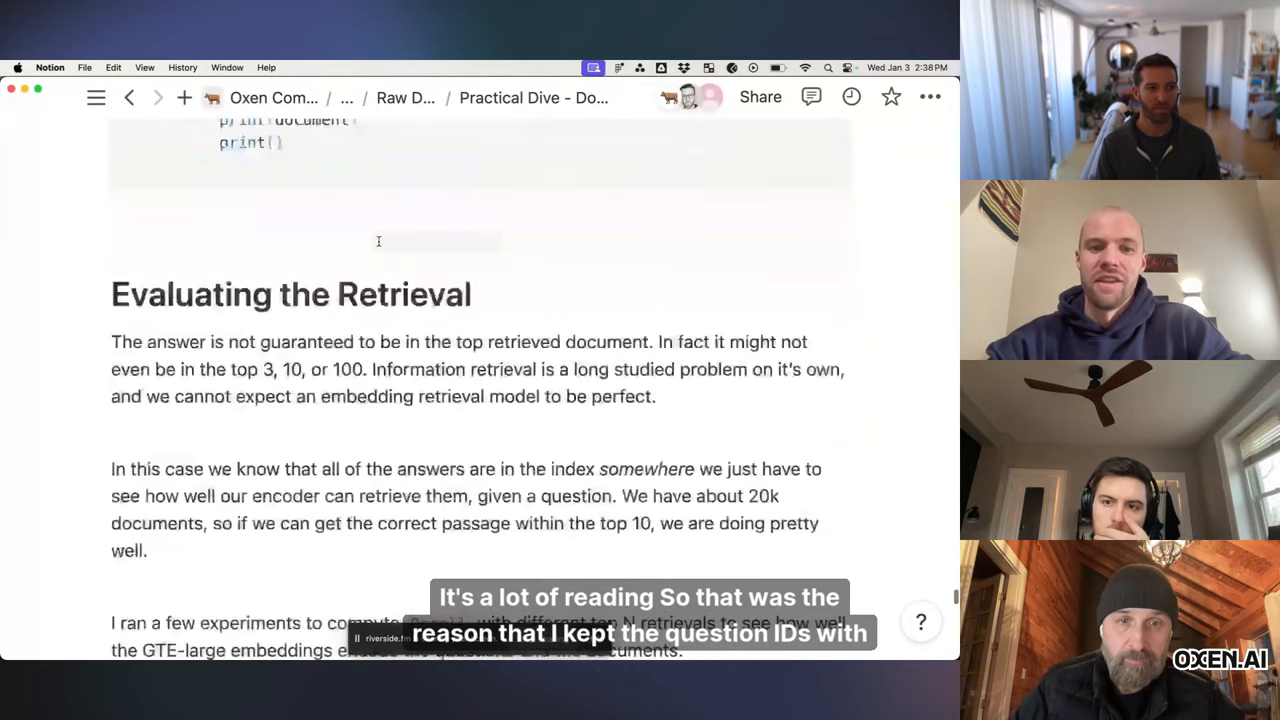
{"action": "scroll", "scroll_direction": "down", "scroll_amount": 3}
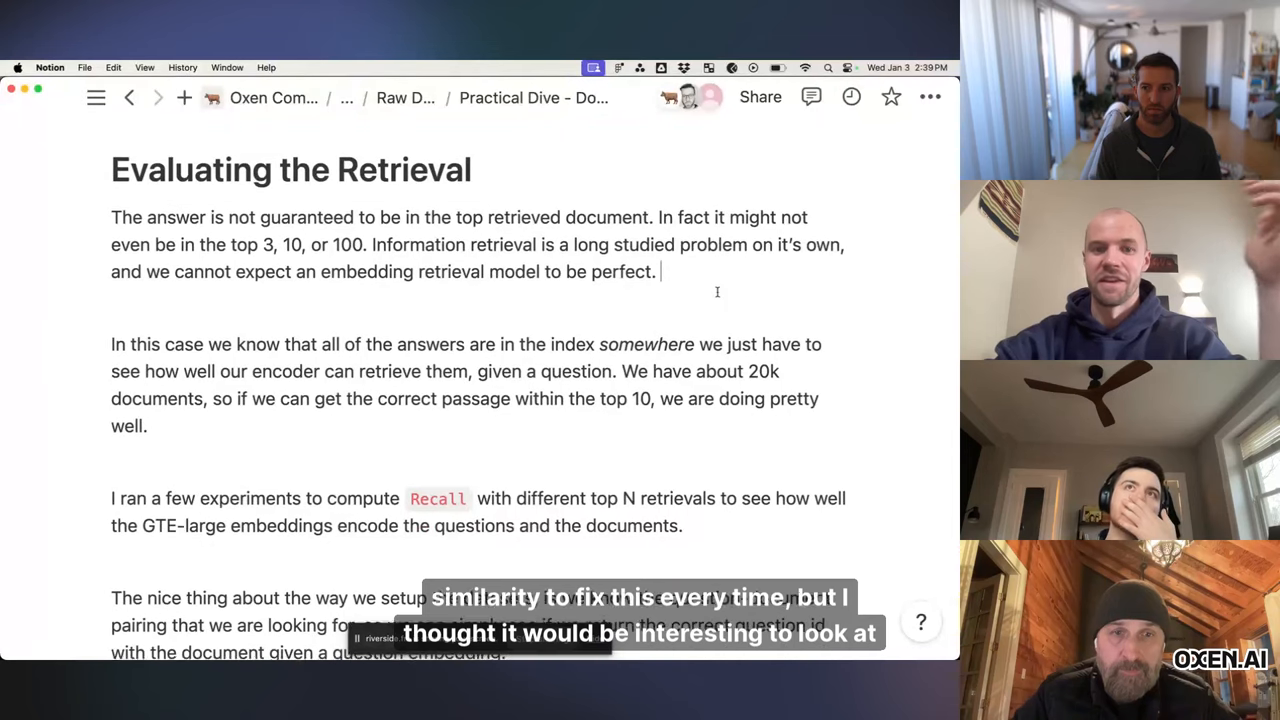
{"action": "scroll", "scroll_direction": "down", "scroll_amount": 3}
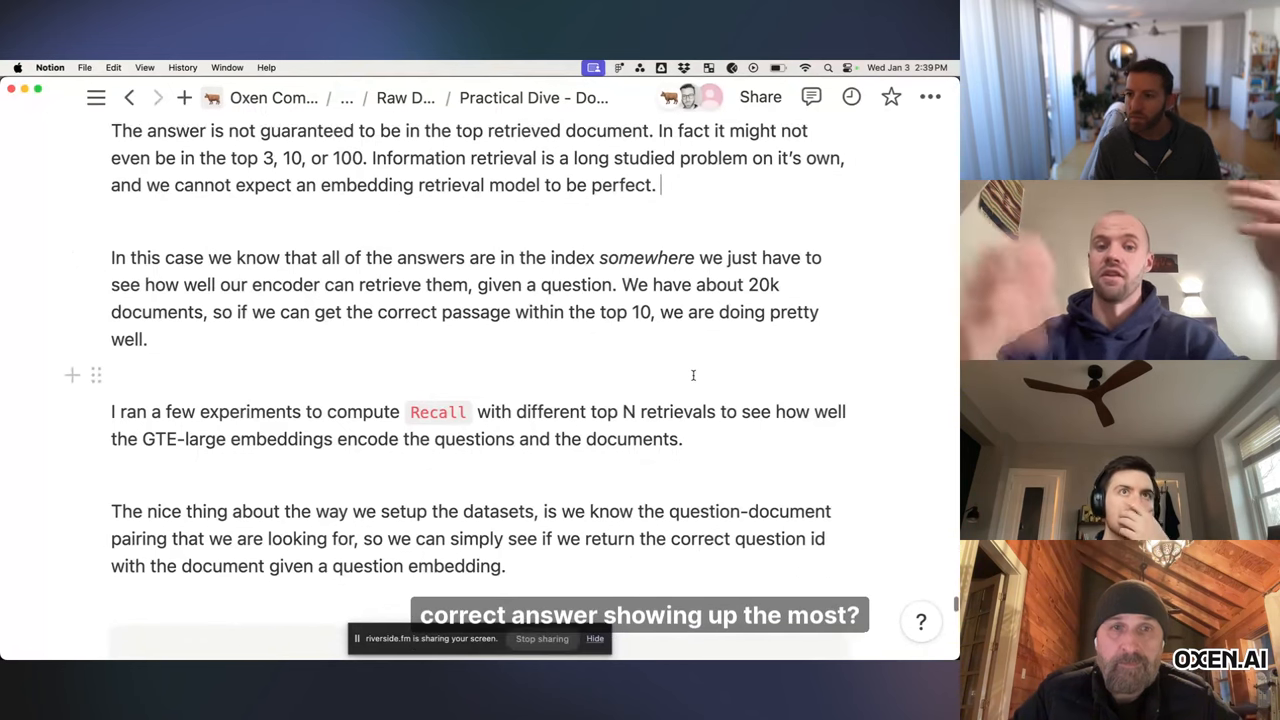
Step: Select the compute_recall.py script name and show the recall table (63.1 at N=1, 97.3 at N=100)
{"action": "scroll", "scroll_direction": "down", "scroll_amount": 3}
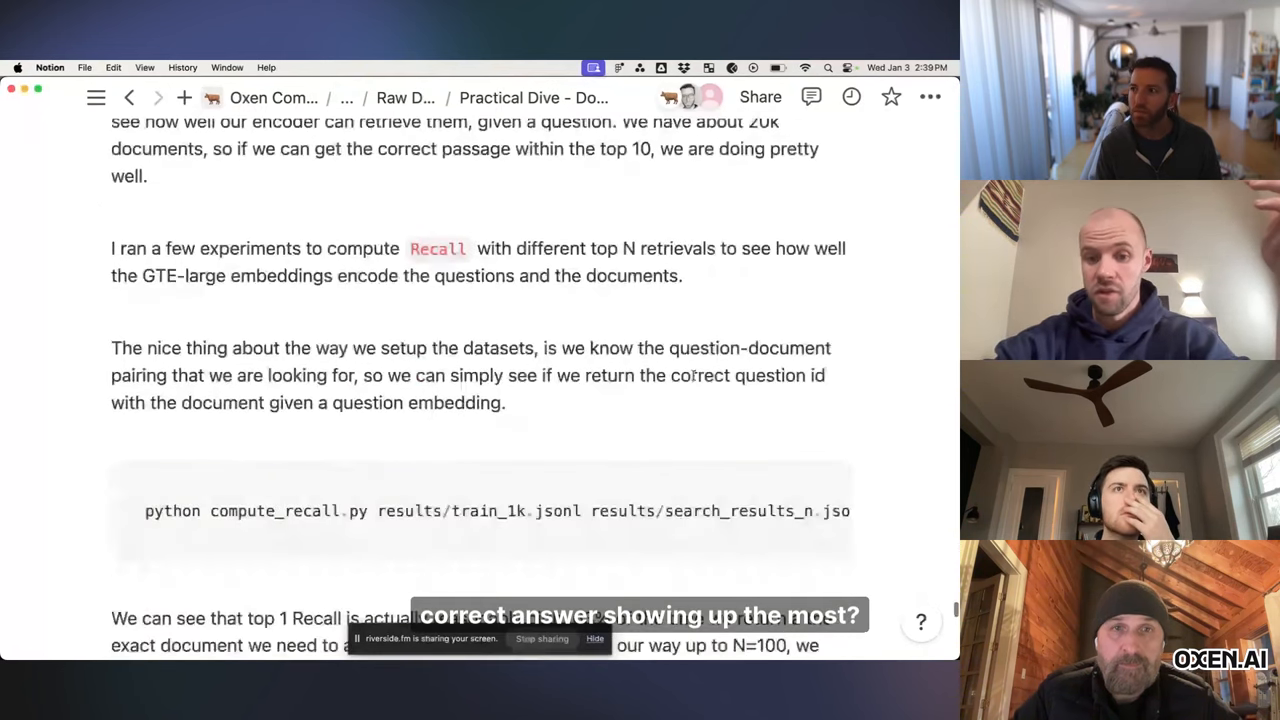
{"action": "scroll", "scroll_direction": "down", "scroll_amount": 3}
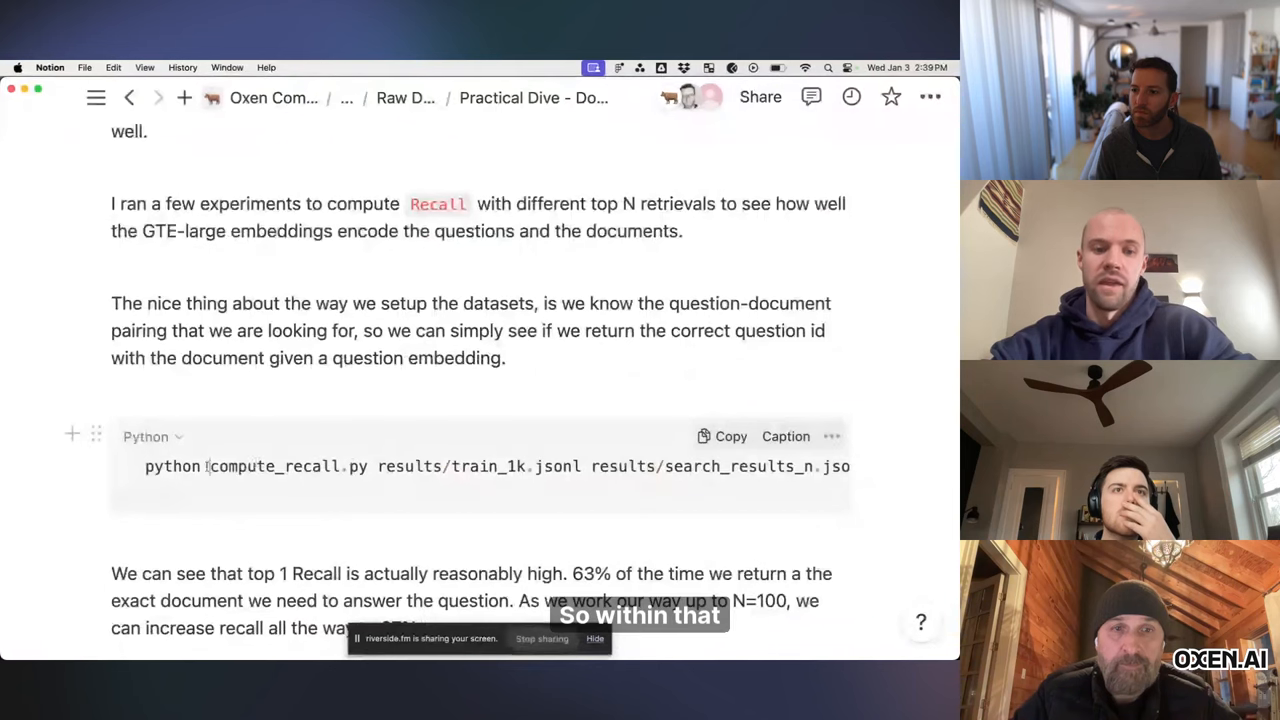
{"action": "double_click", "coordinate": [285, 466]}
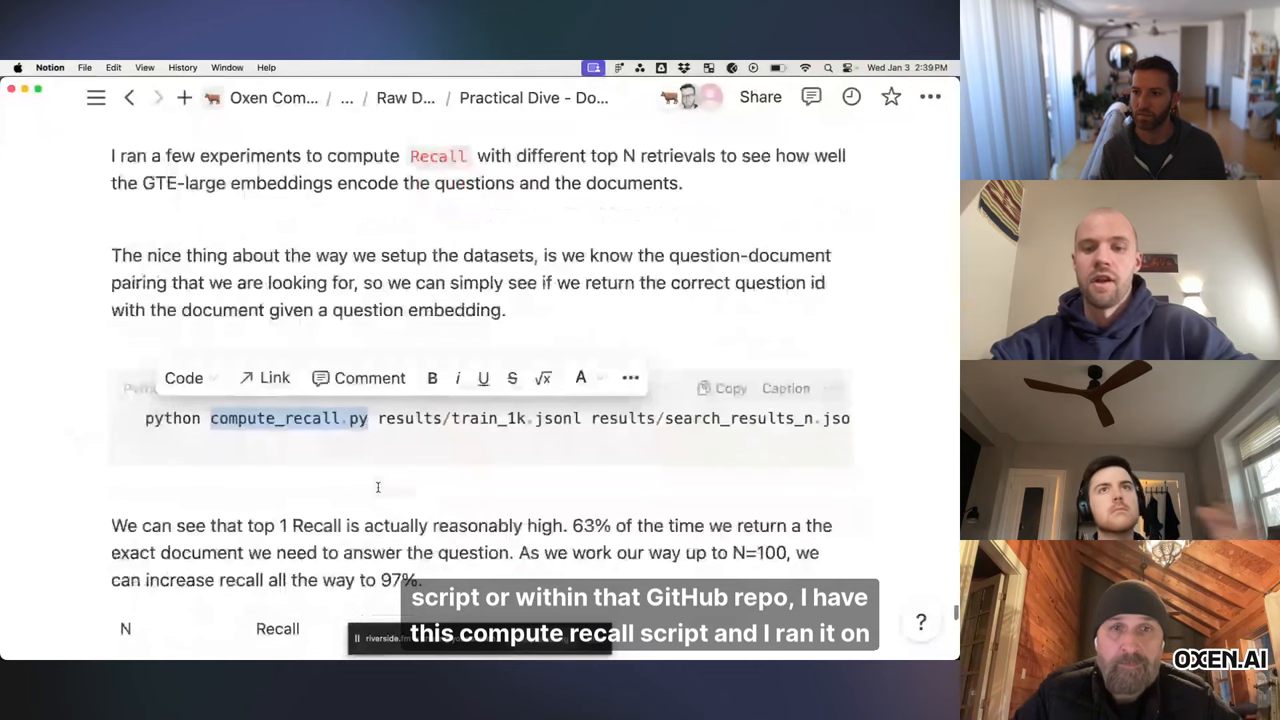
{"action": "scroll", "scroll_direction": "down", "scroll_amount": 3}
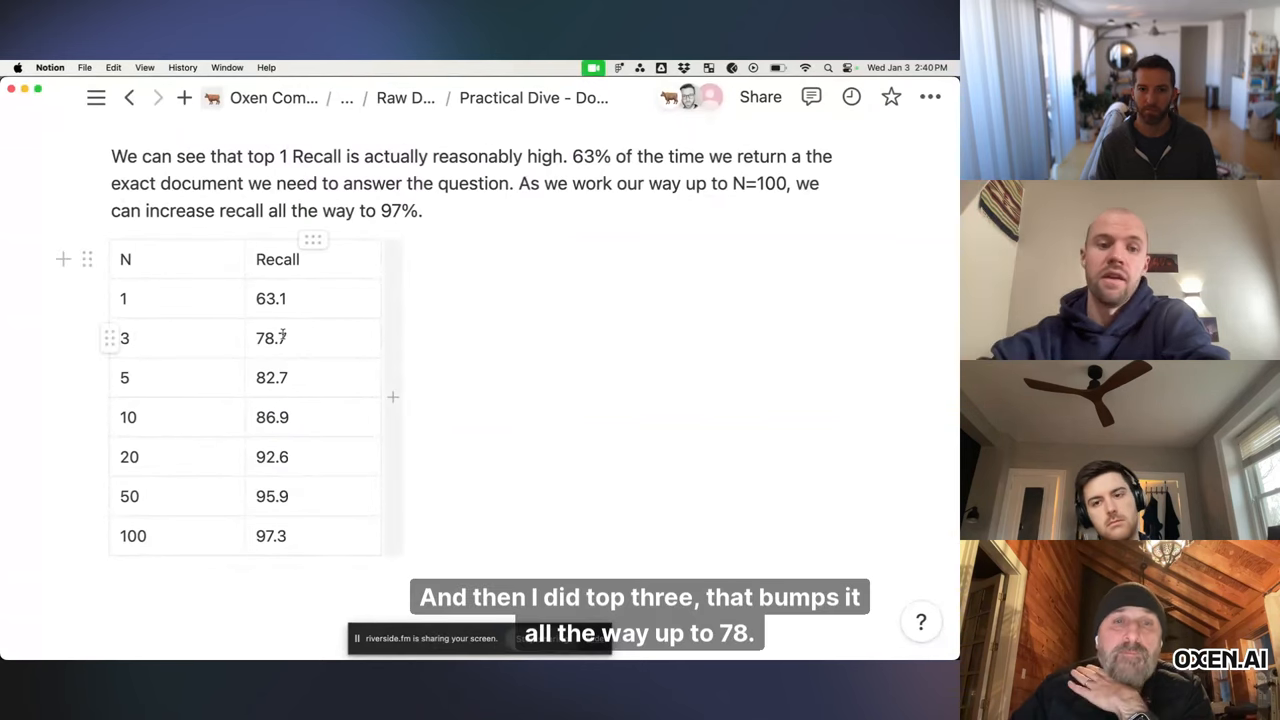
{"action": "left_click", "coordinate": [270, 338]}
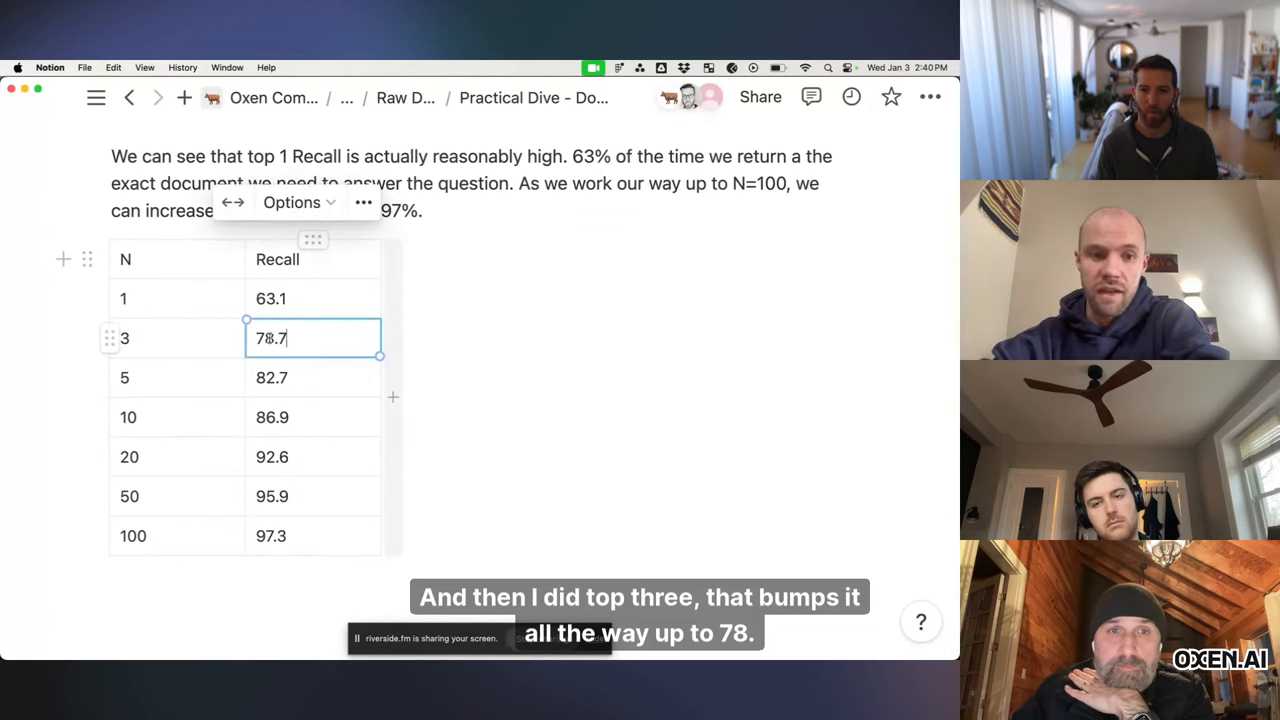
{"action": "left_click", "coordinate": [312, 378]}
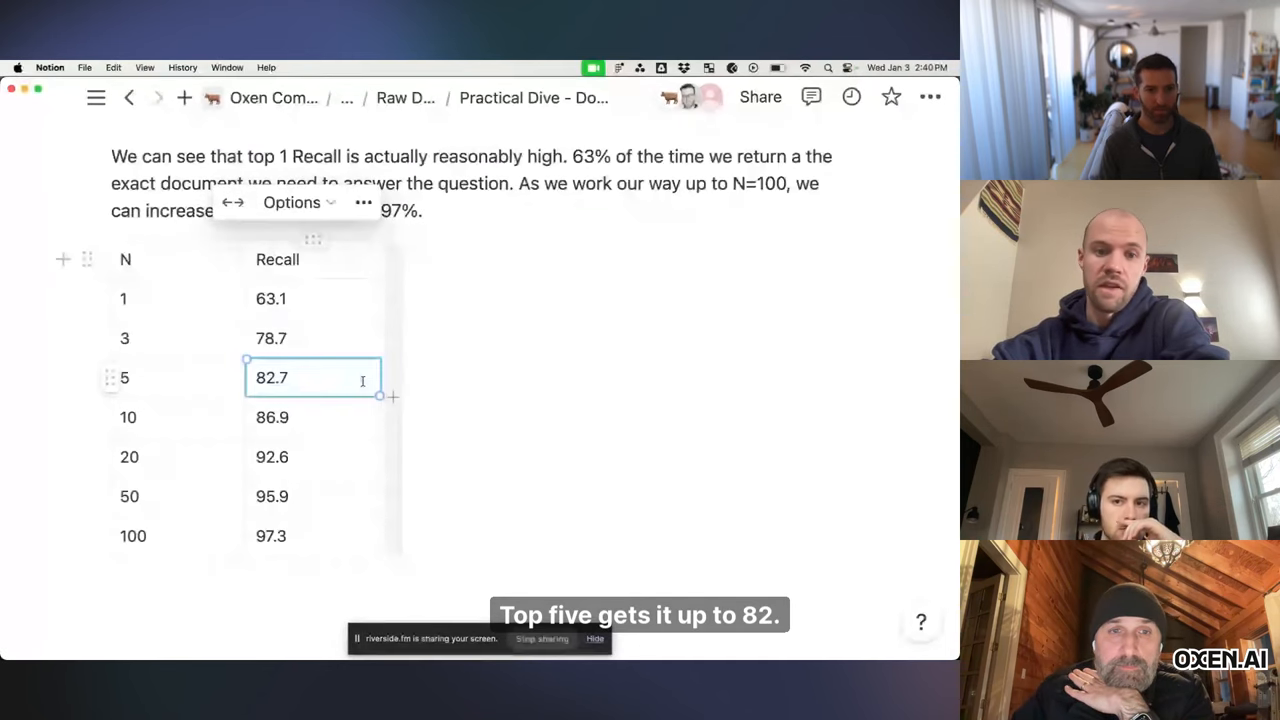
{"action": "left_click", "coordinate": [300, 536]}
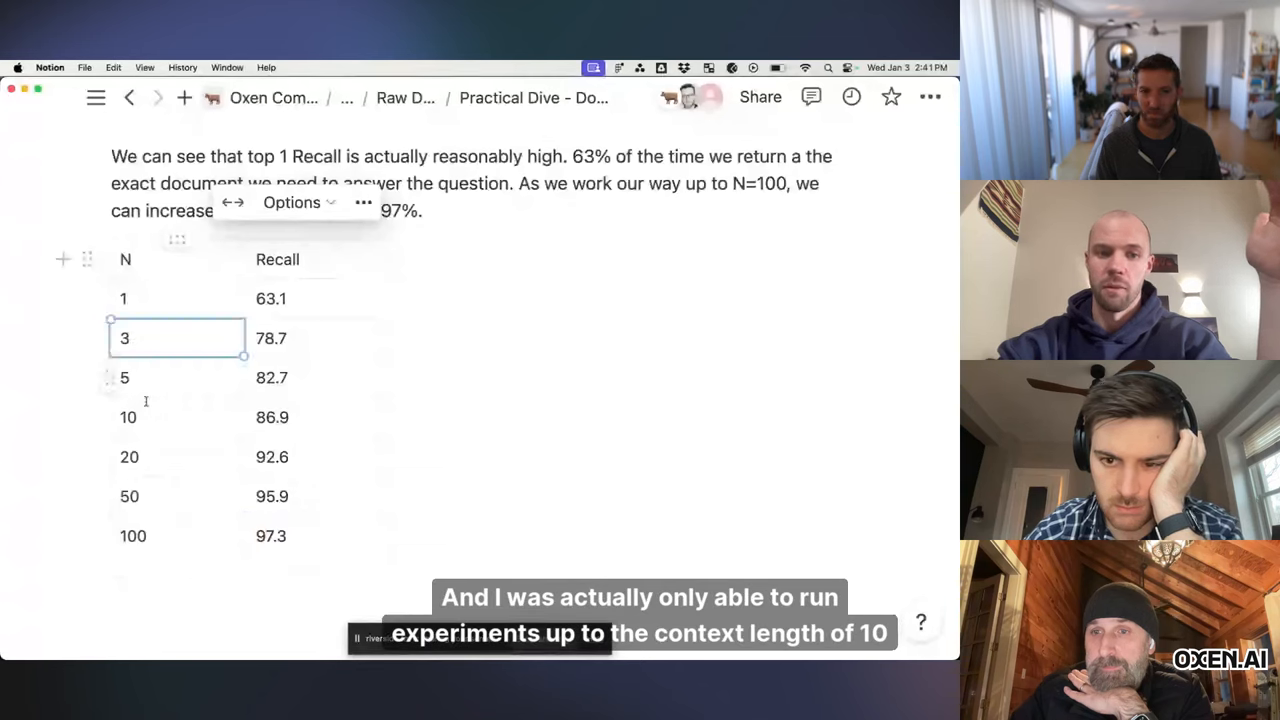
{"action": "left_click", "coordinate": [140, 417]}
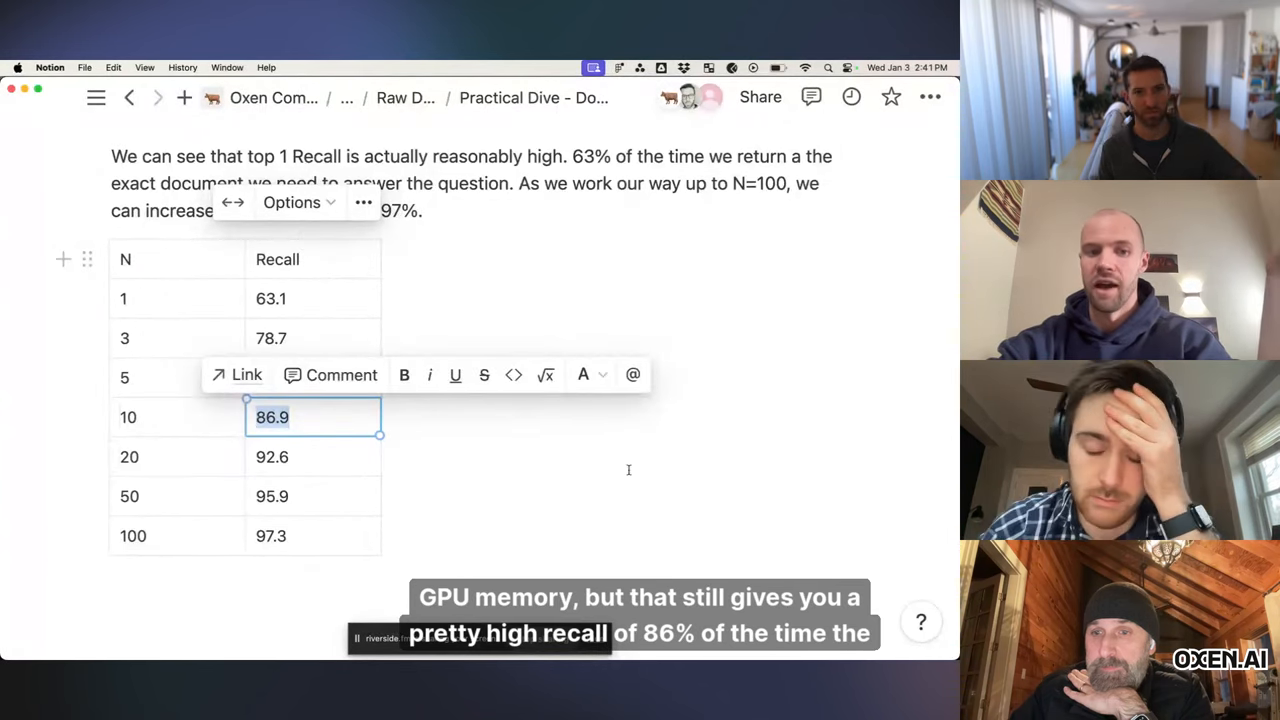
{"action": "left_click", "coordinate": [628, 470]}
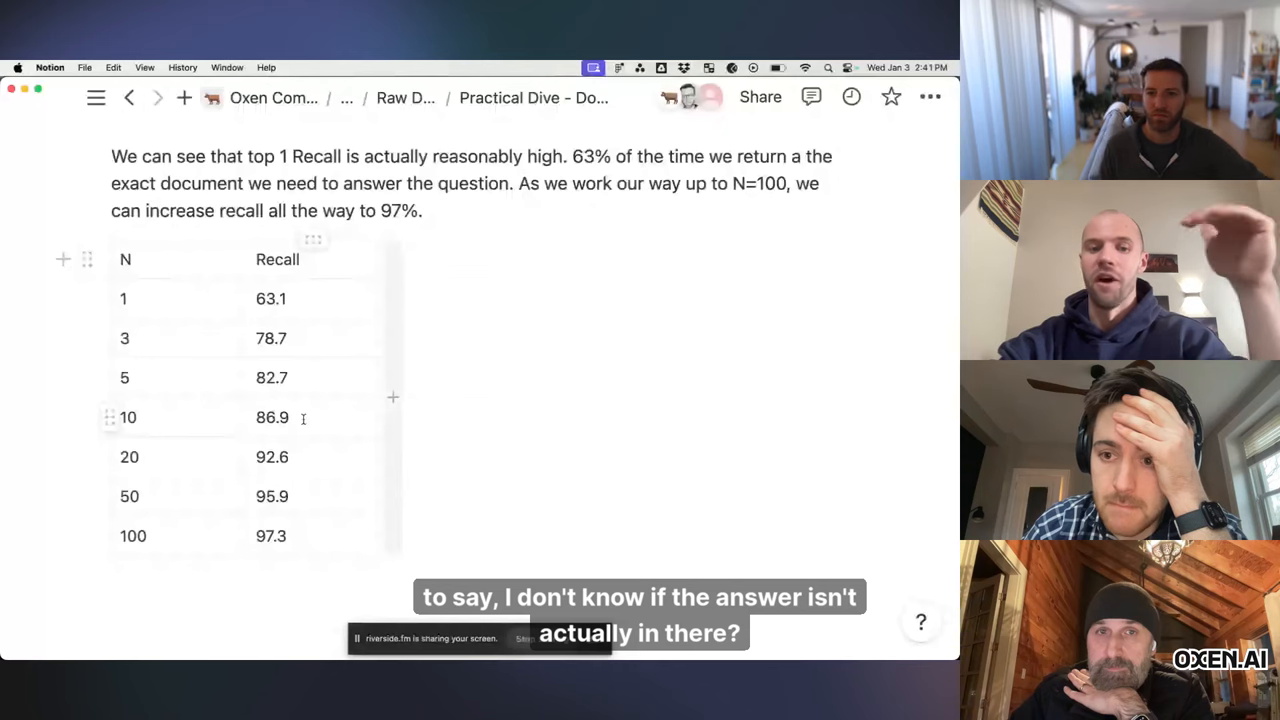
{"action": "scroll", "scroll_direction": "down", "scroll_amount": 3}
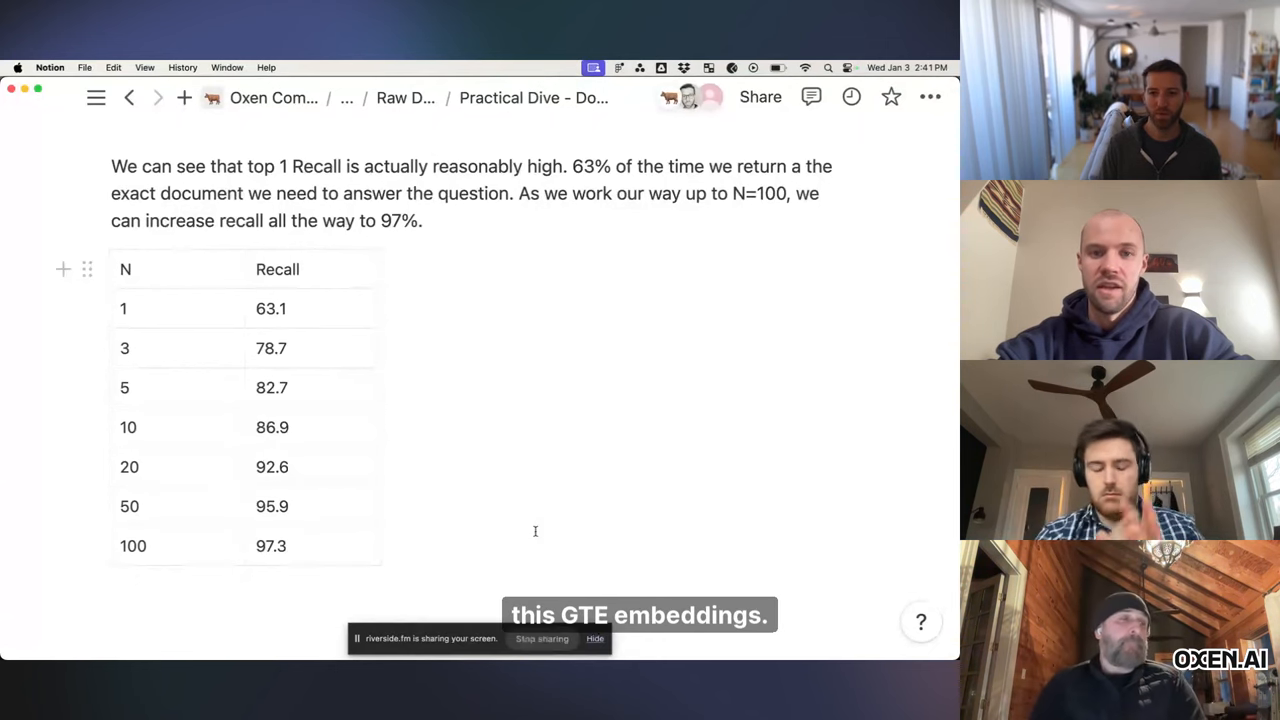
{"action": "scroll", "scroll_direction": "down", "scroll_amount": 3}
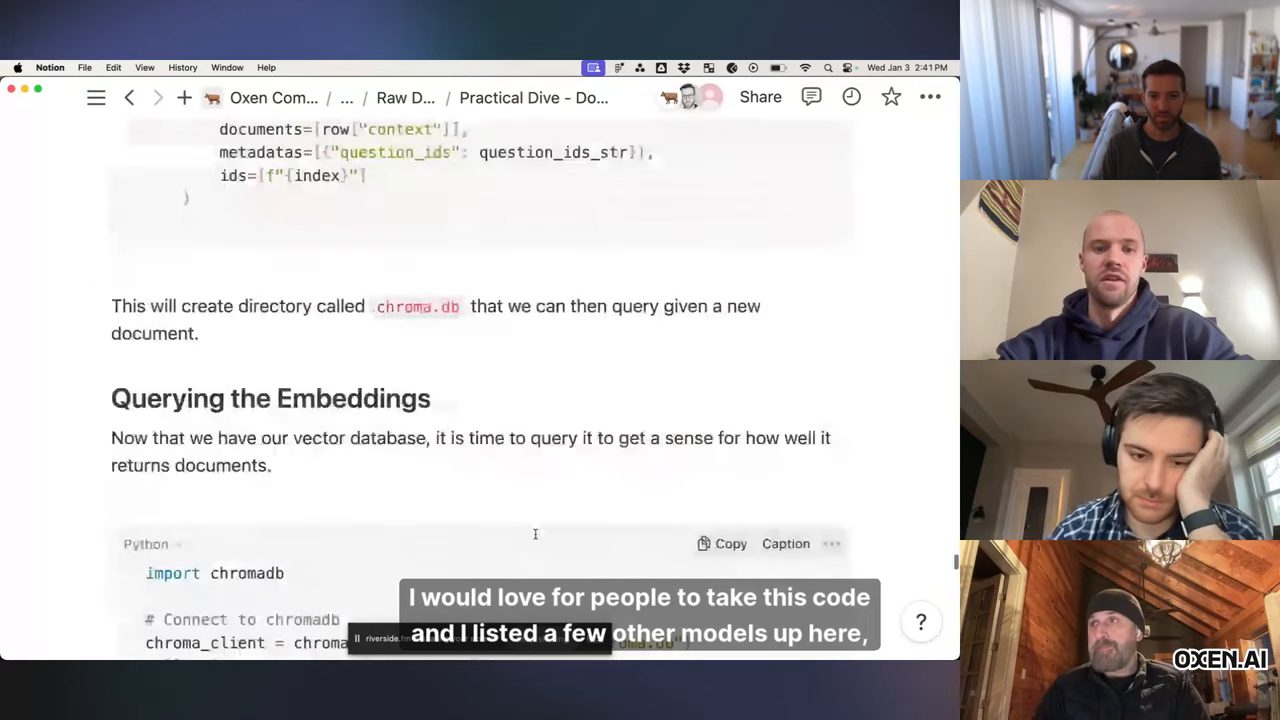
{"action": "scroll", "scroll_direction": "down", "scroll_amount": 3}
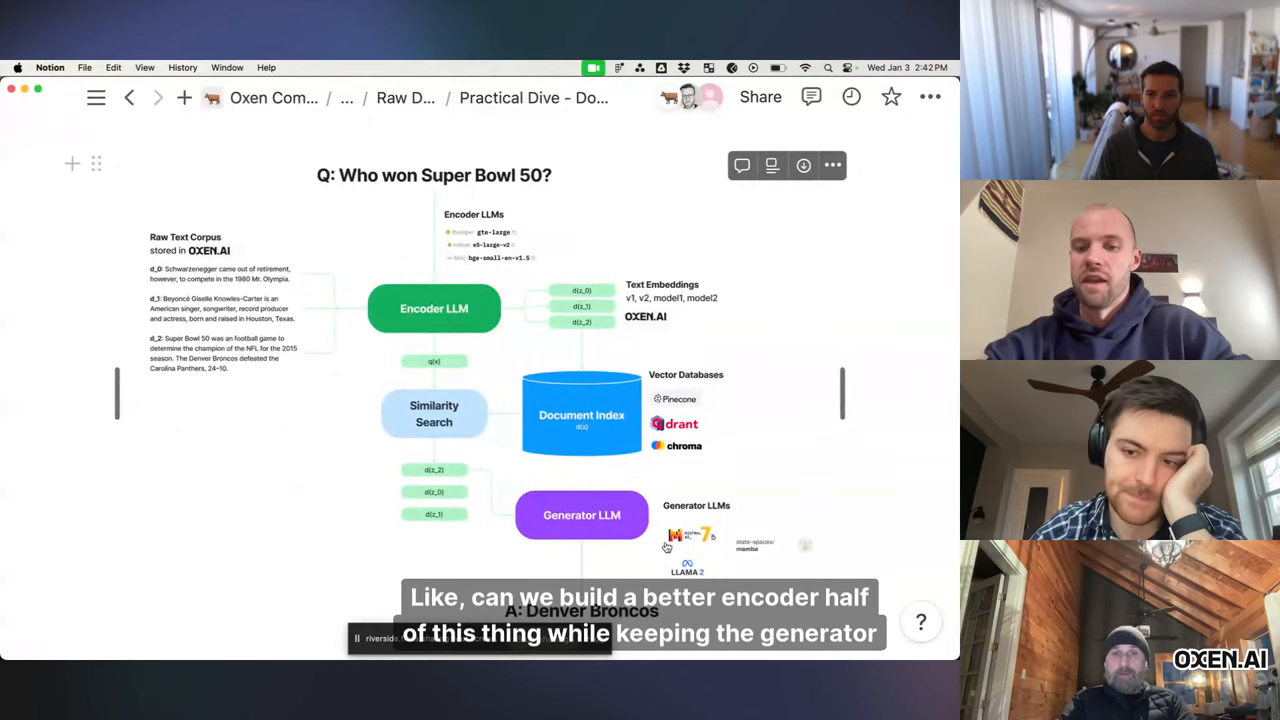
{"action": "scroll", "scroll_direction": "down", "scroll_amount": 3}
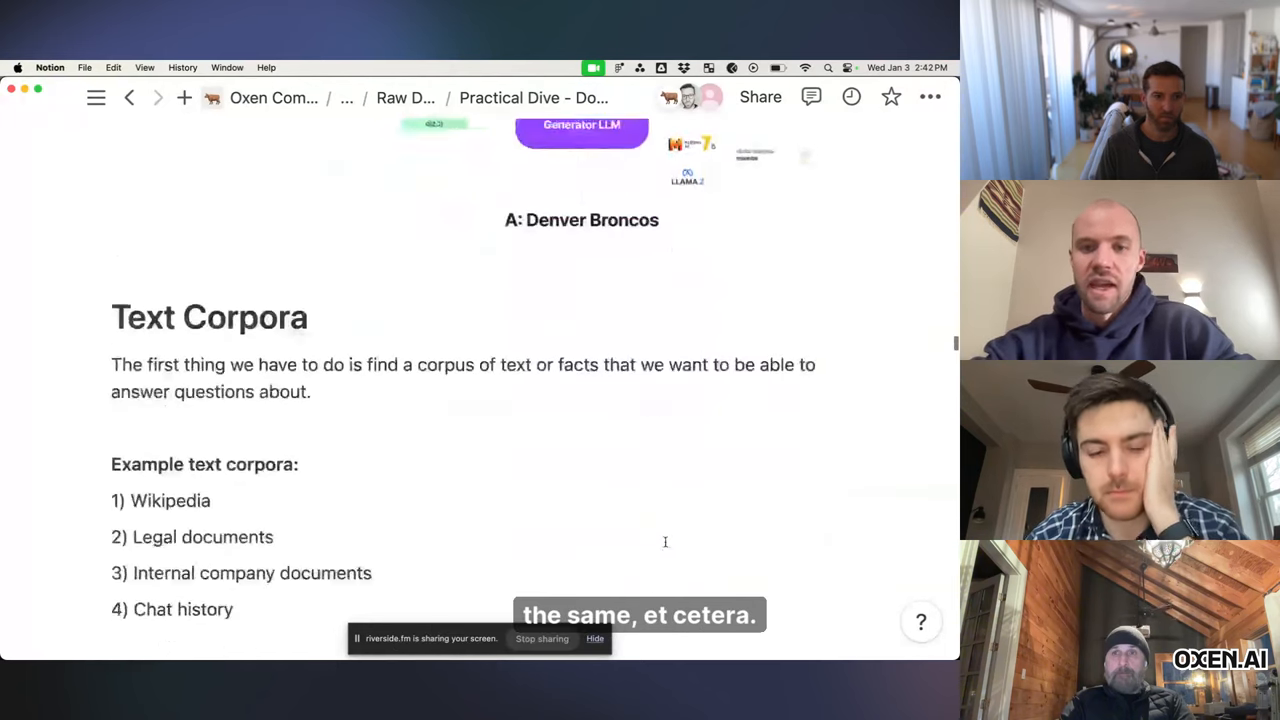
{"action": "scroll", "scroll_direction": "down", "scroll_amount": 3}
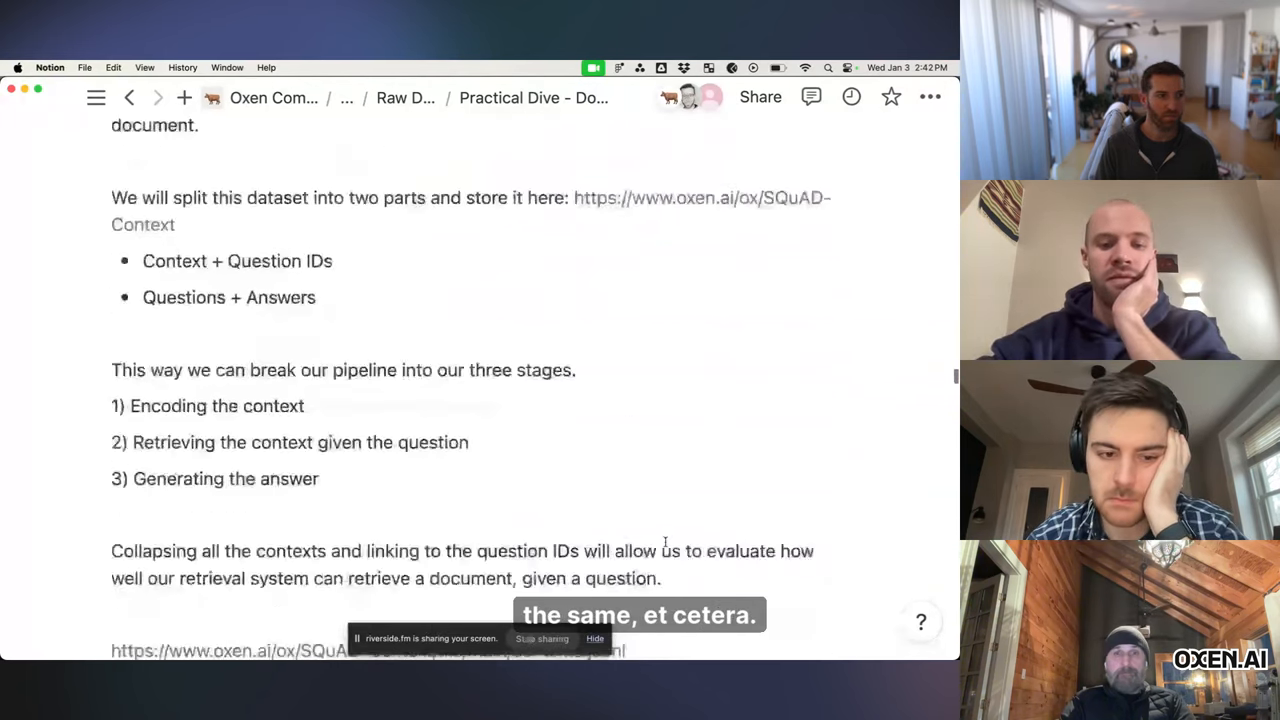
{"action": "scroll", "scroll_direction": "down", "scroll_amount": 3}
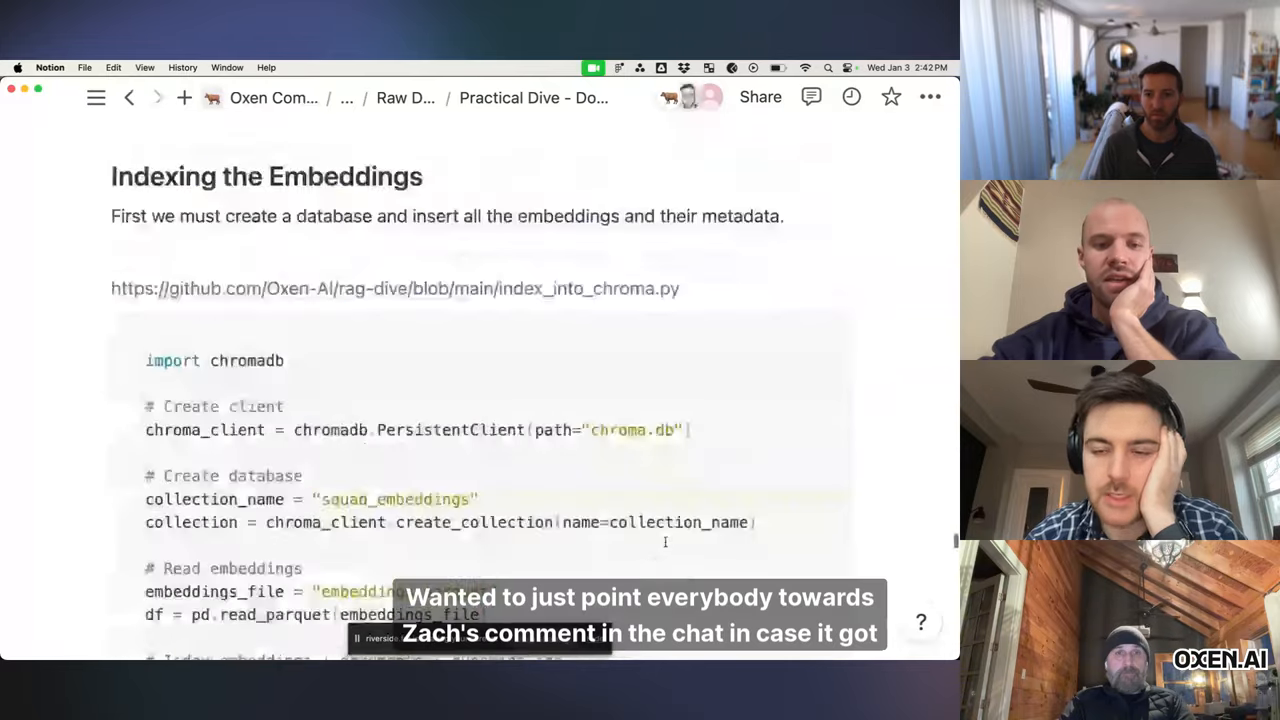
{"action": "scroll", "scroll_direction": "down", "scroll_amount": 3}
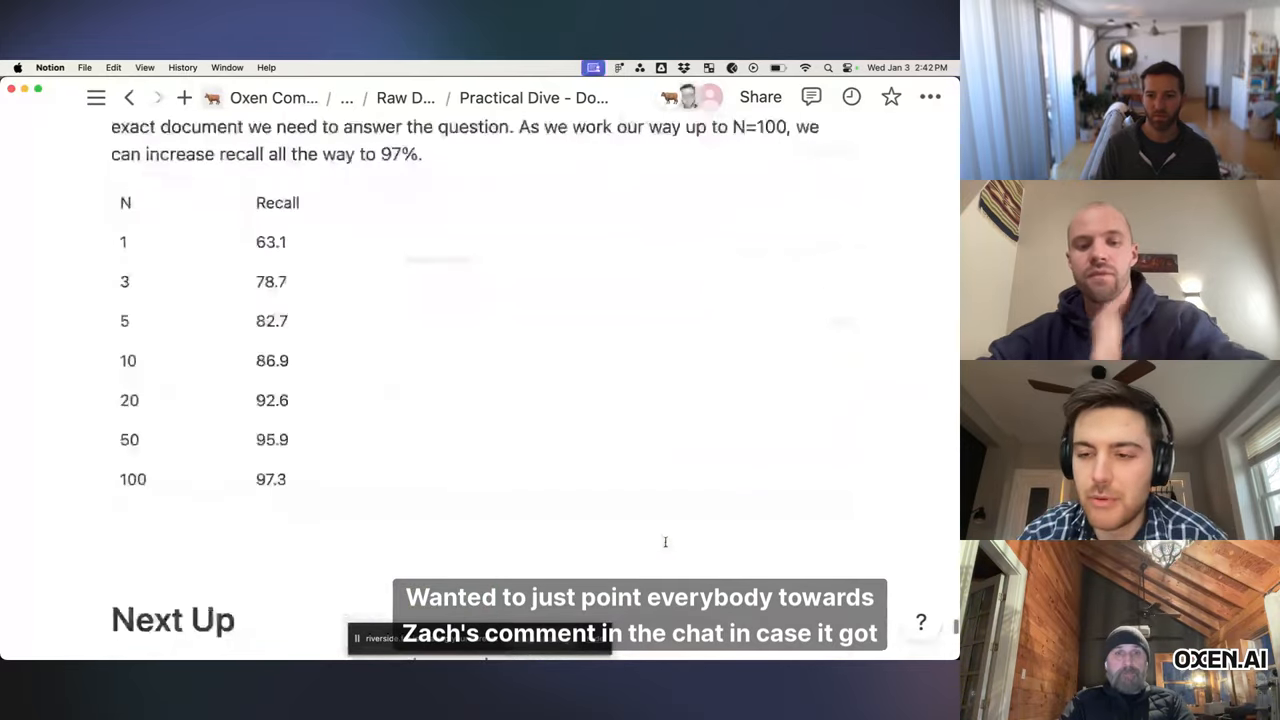
{"action": "scroll", "scroll_direction": "down", "scroll_amount": 3}
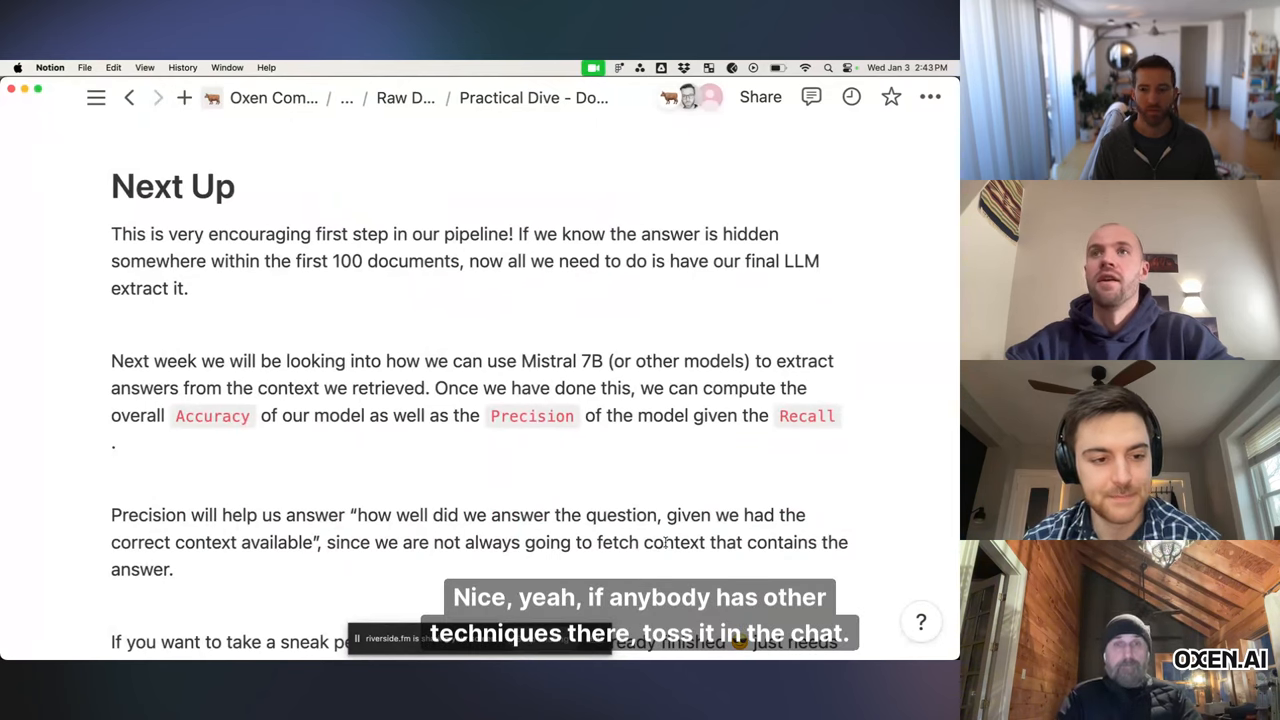
{"action": "mouse_move", "coordinate": [561, 467]}
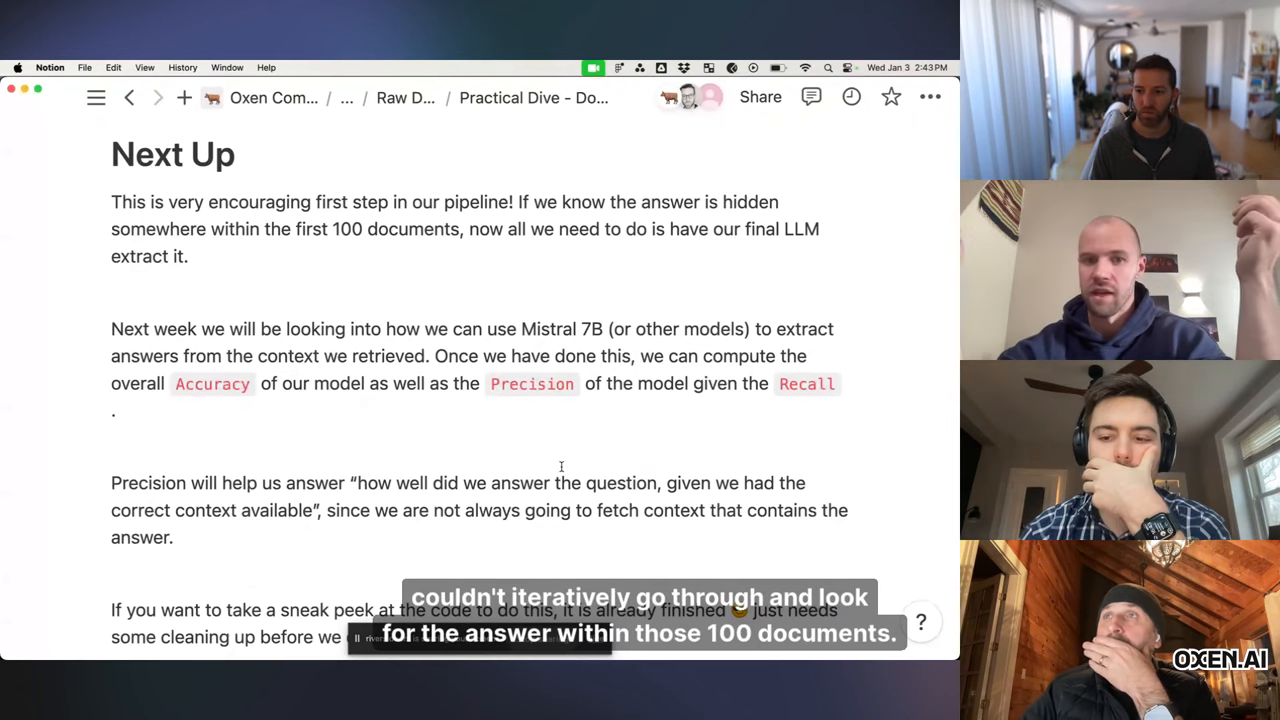
{"action": "scroll", "scroll_direction": "down", "scroll_amount": 3}
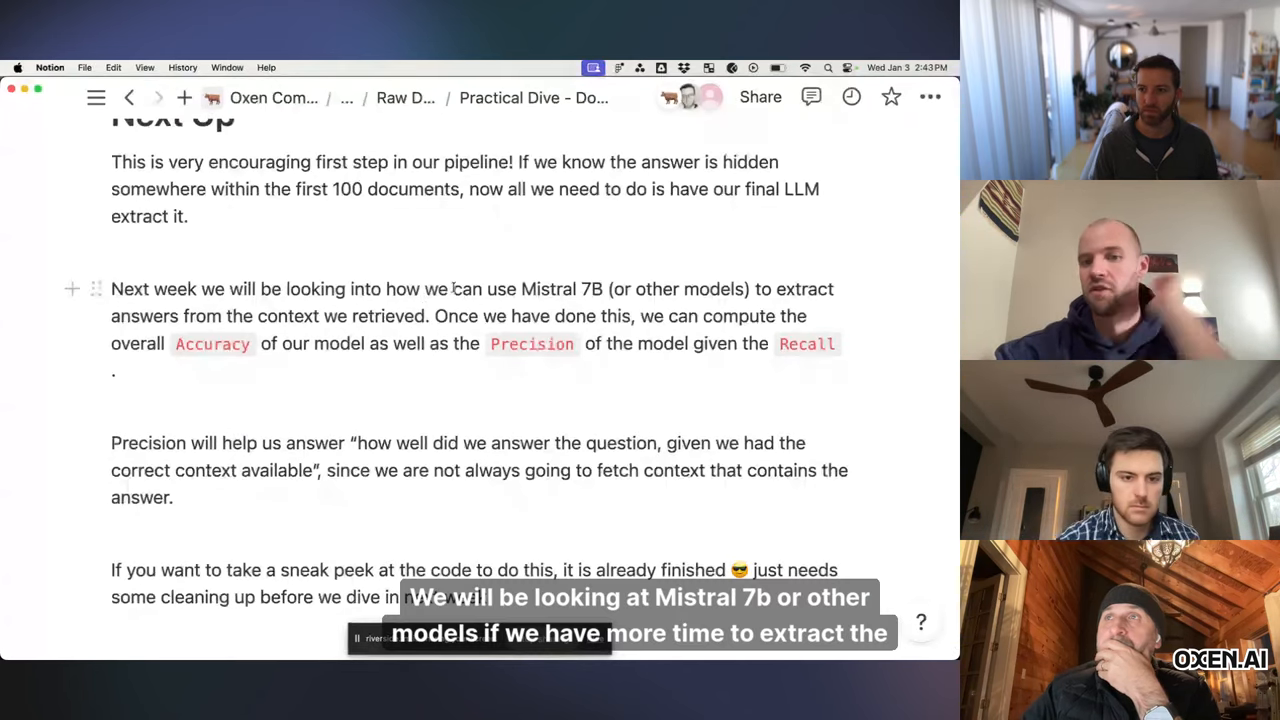
{"action": "double_click", "coordinate": [562, 289]}
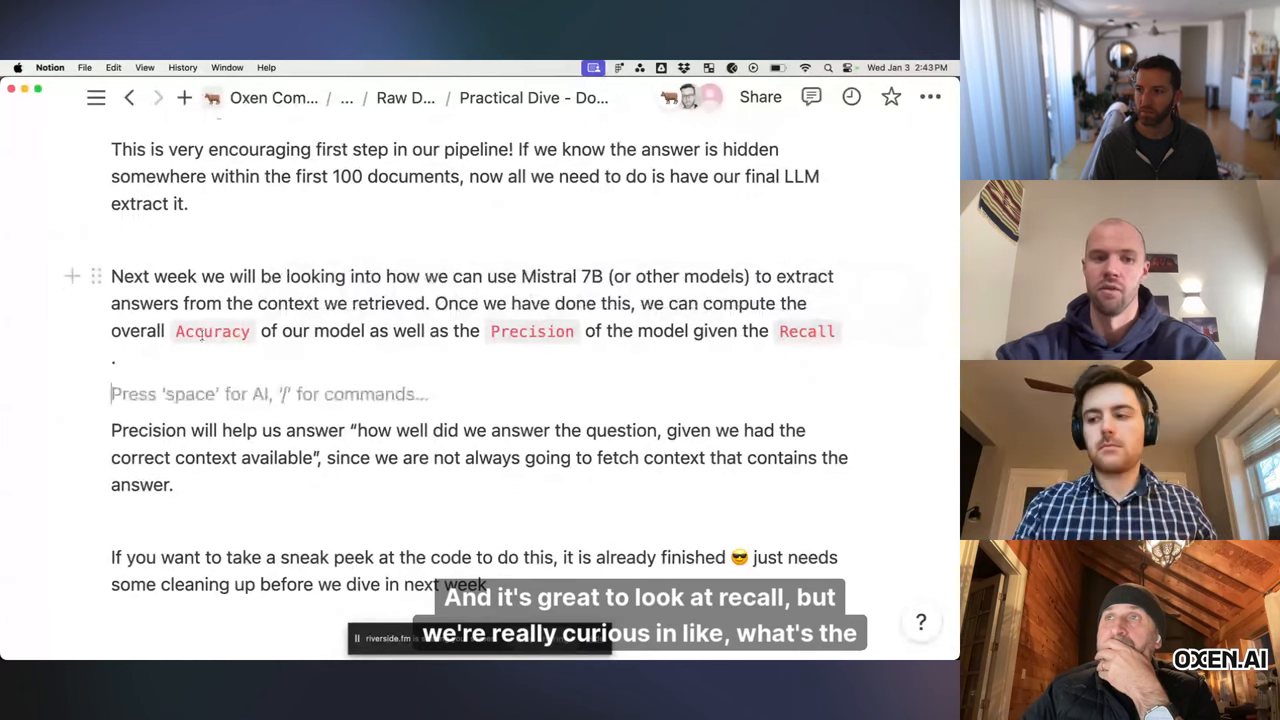
{"action": "double_click", "coordinate": [211, 331]}
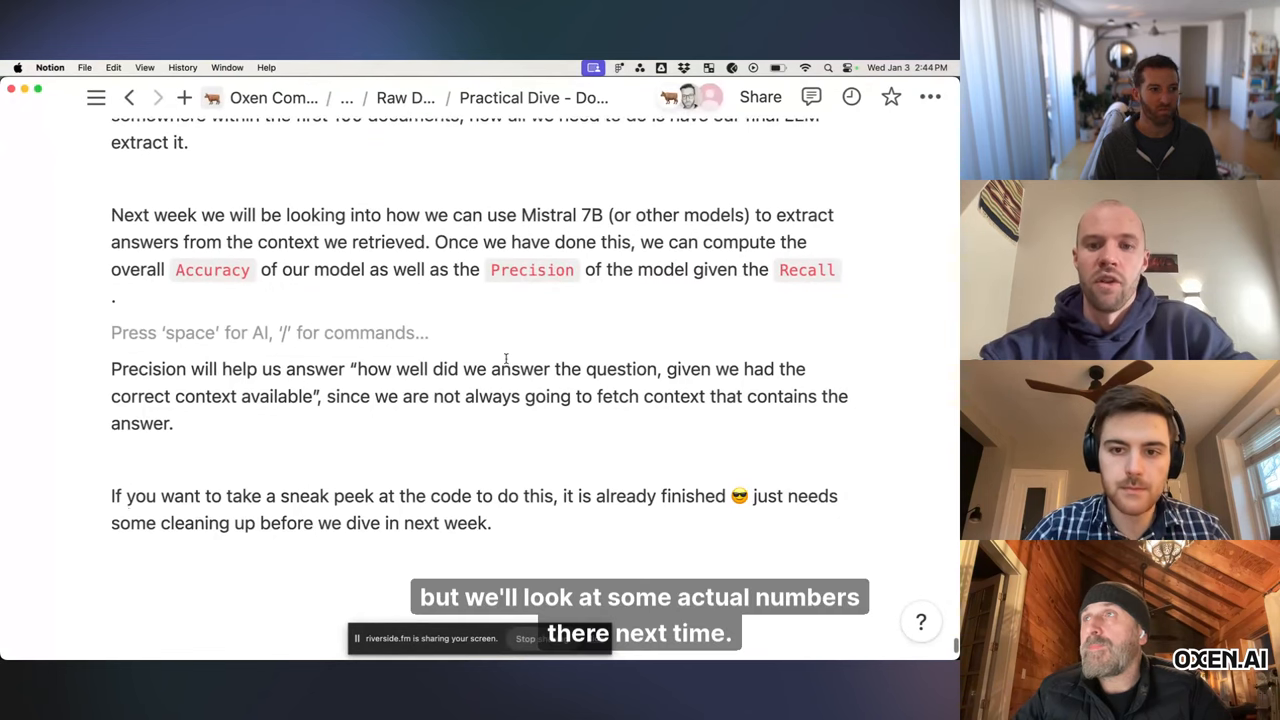
{"action": "scroll", "scroll_direction": "down", "scroll_amount": 3}
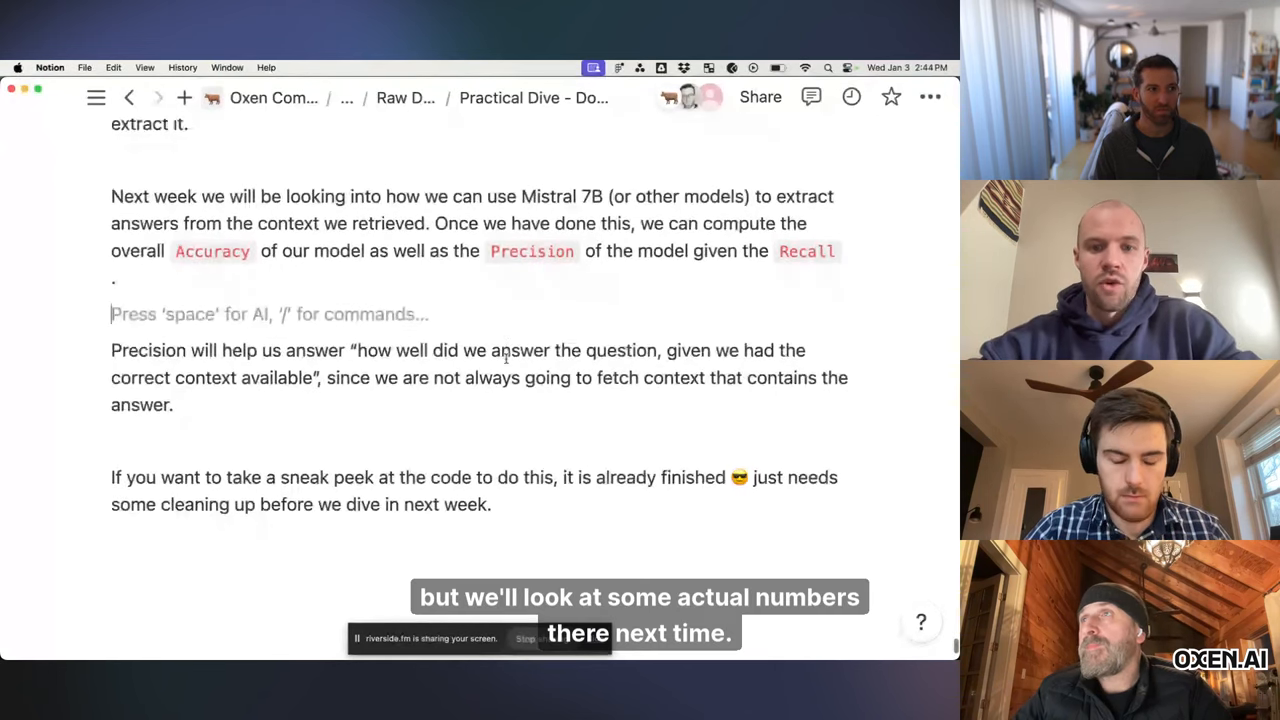